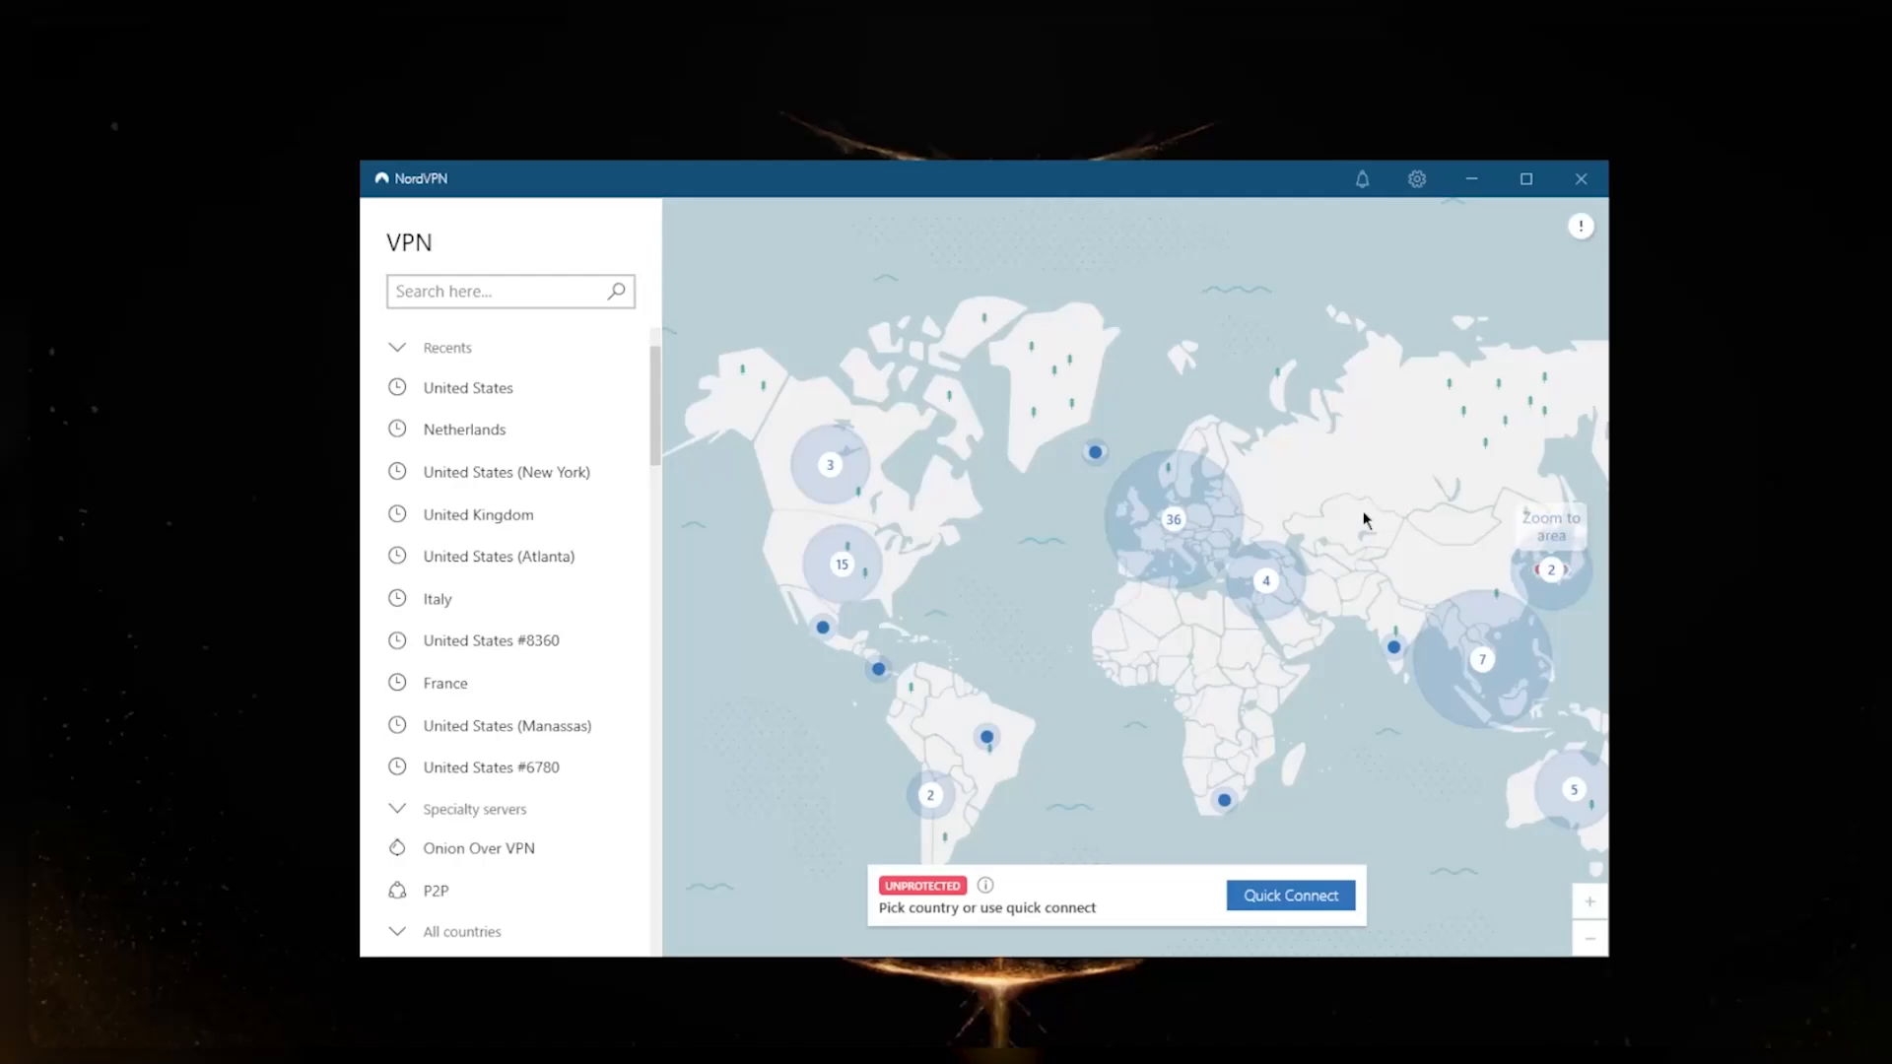
pyautogui.moveTo(1210, 323)
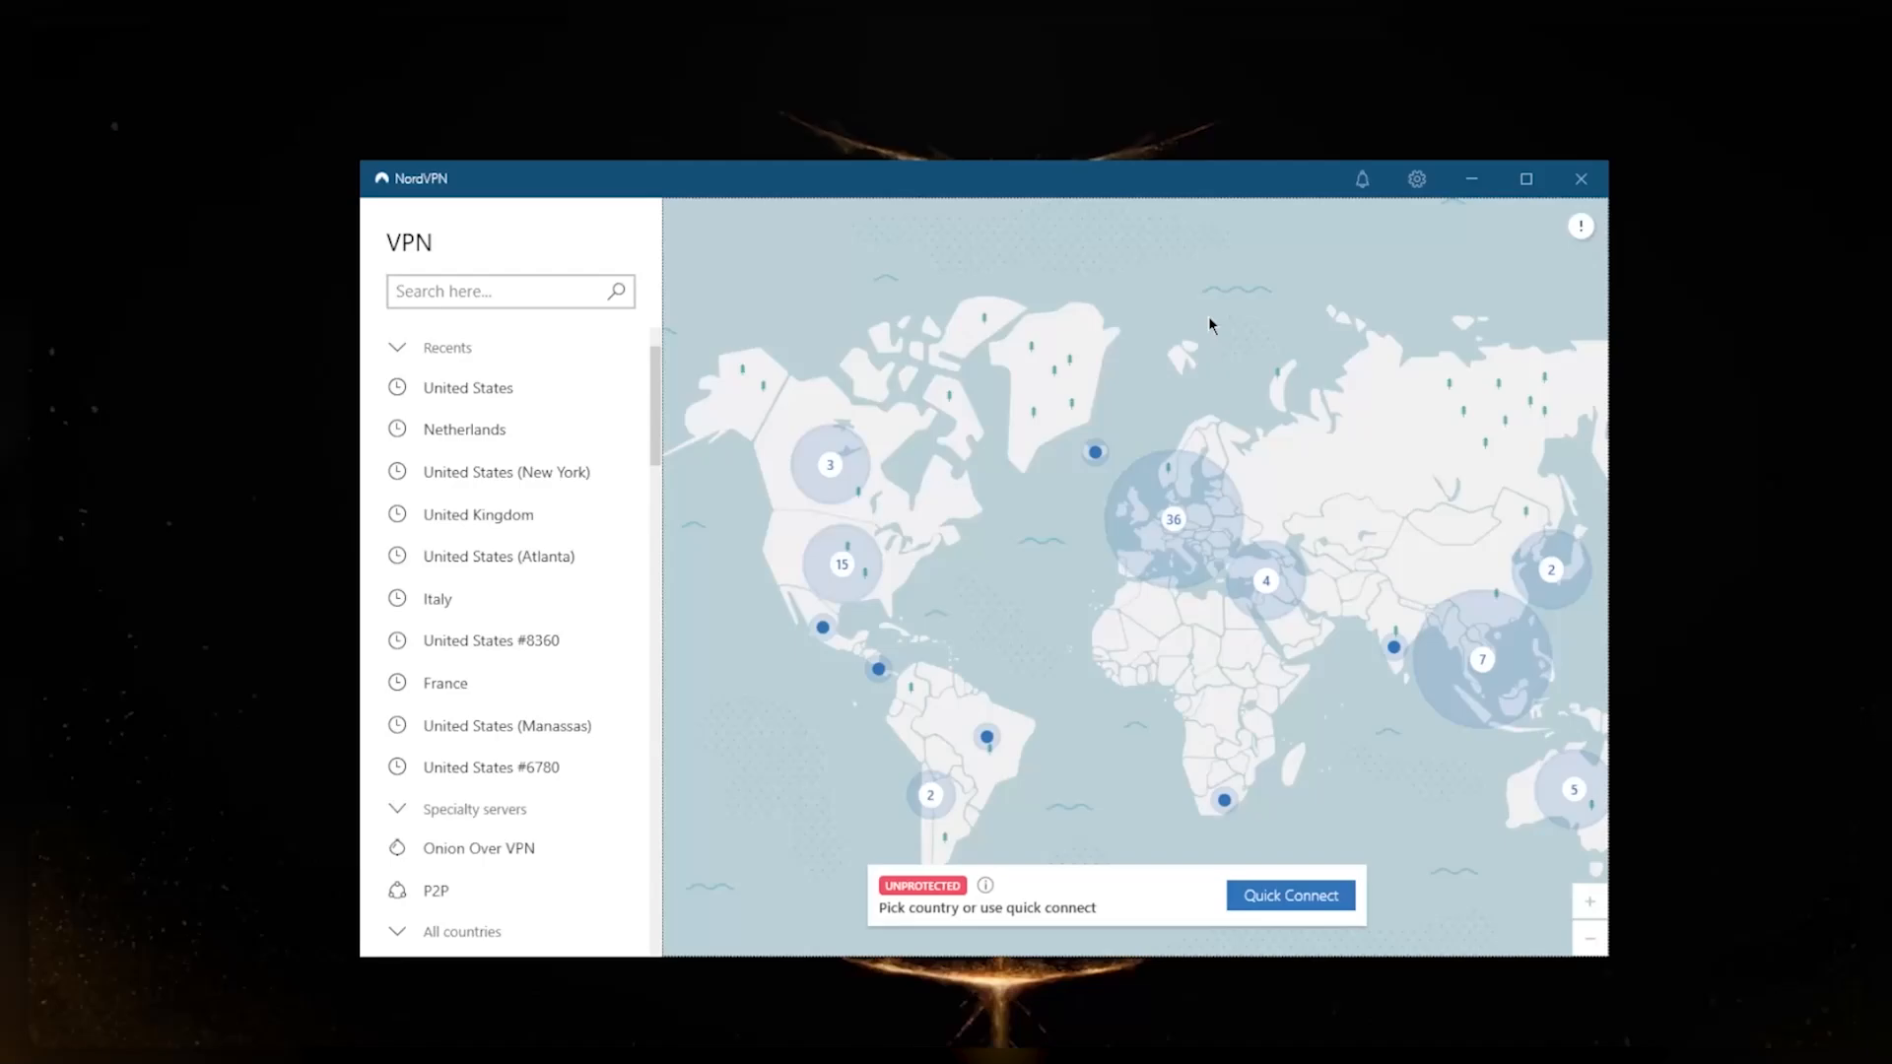
pyautogui.moveTo(1215, 332)
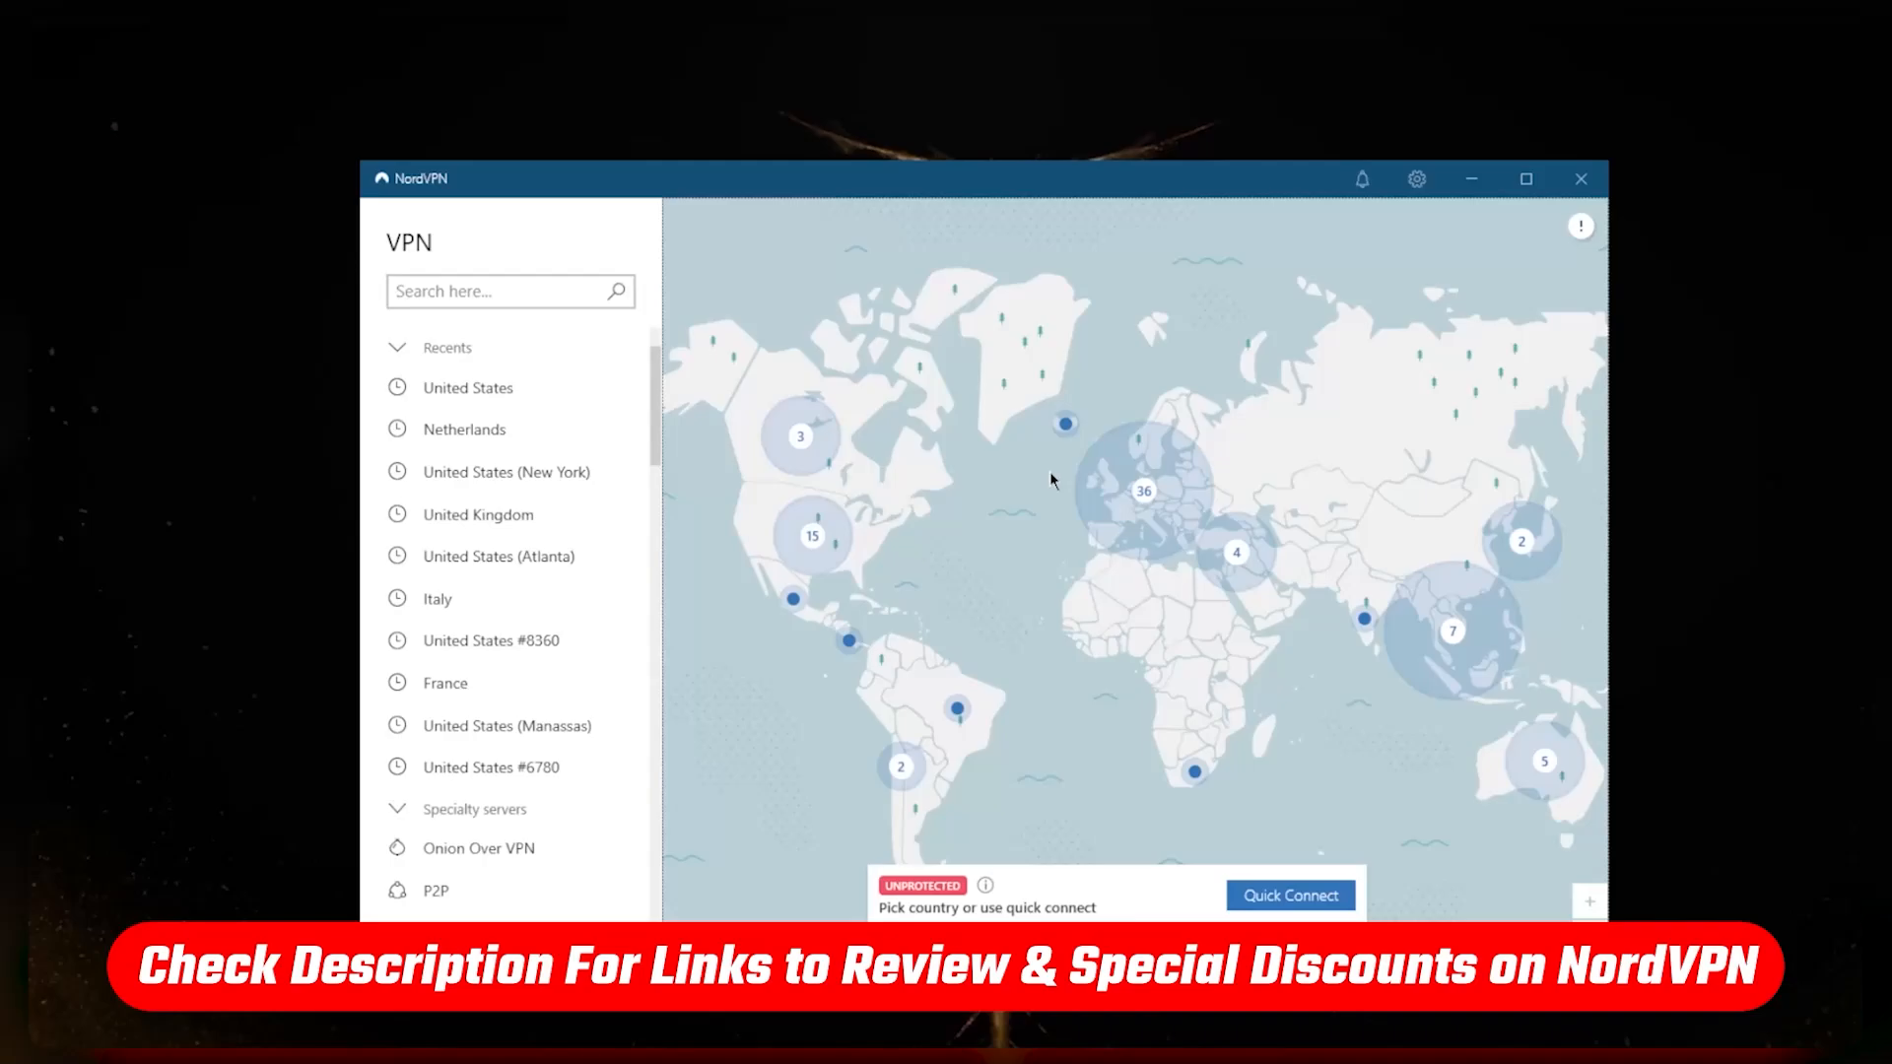
pyautogui.moveTo(1075, 486)
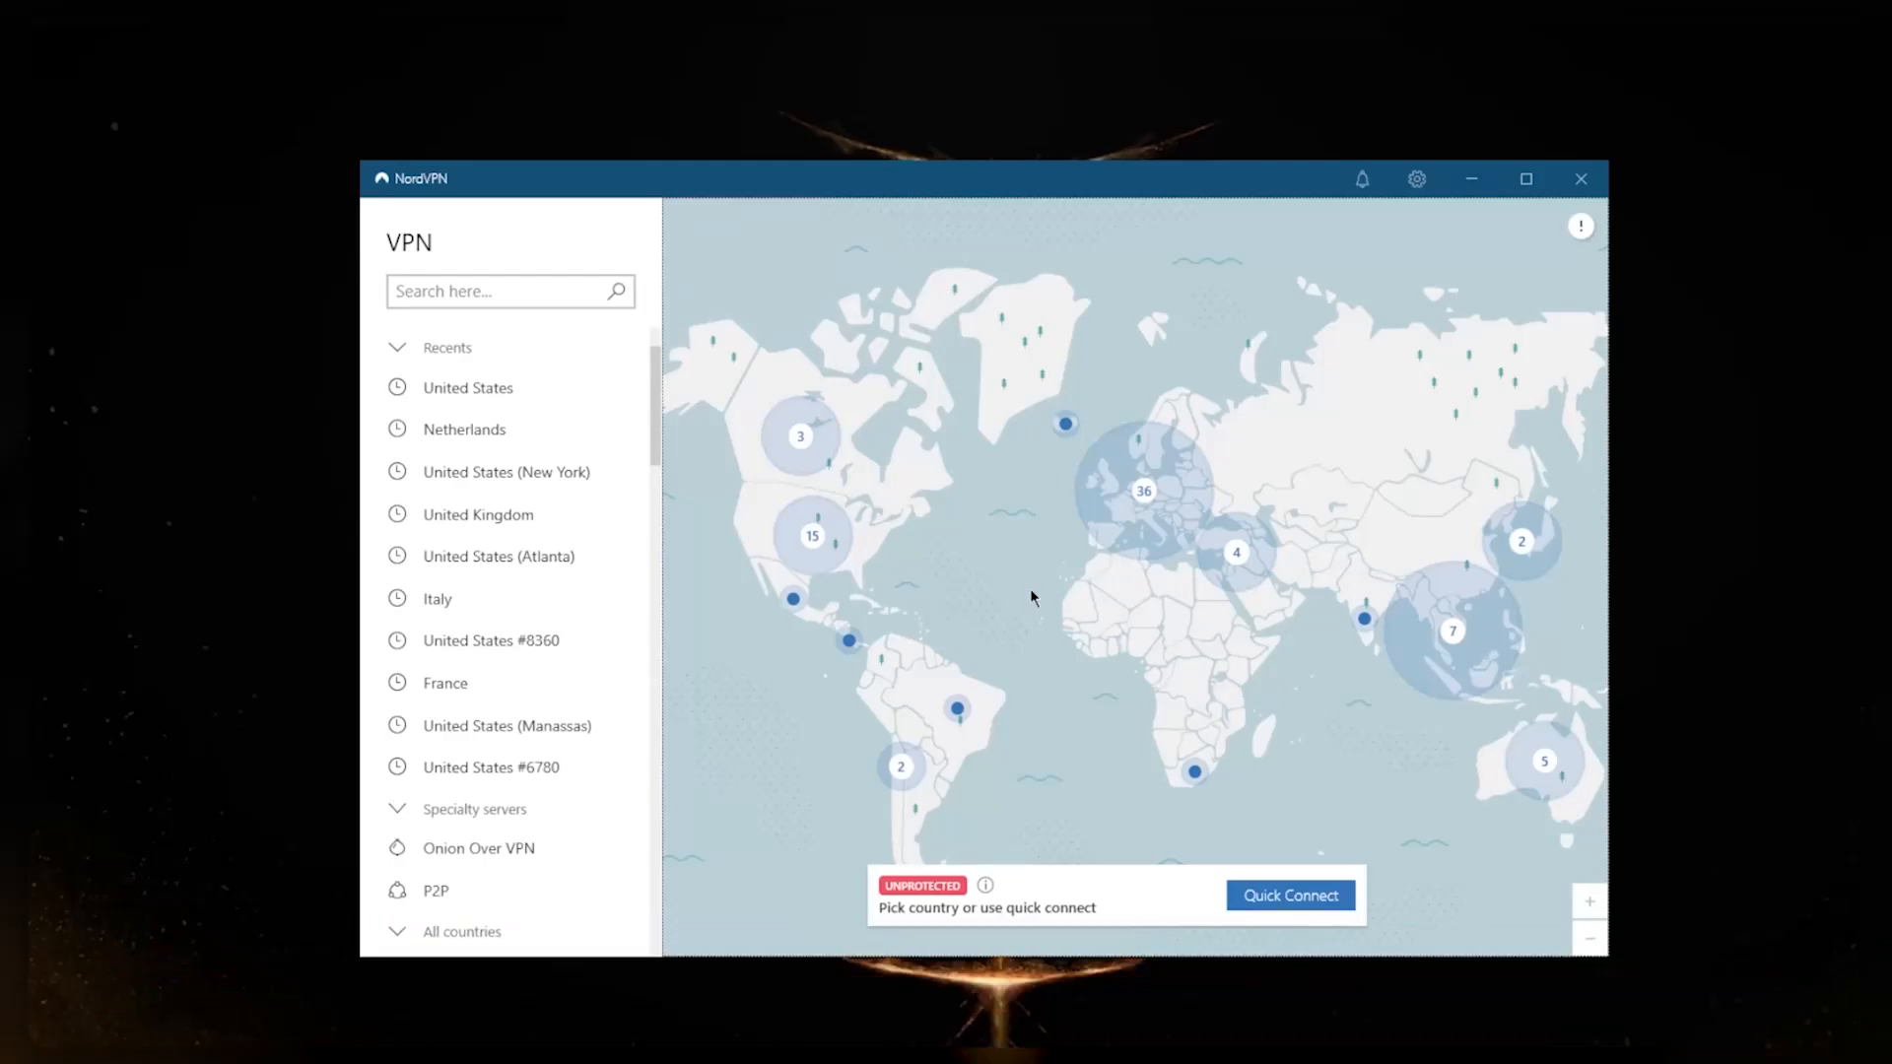
pyautogui.moveTo(1057, 565)
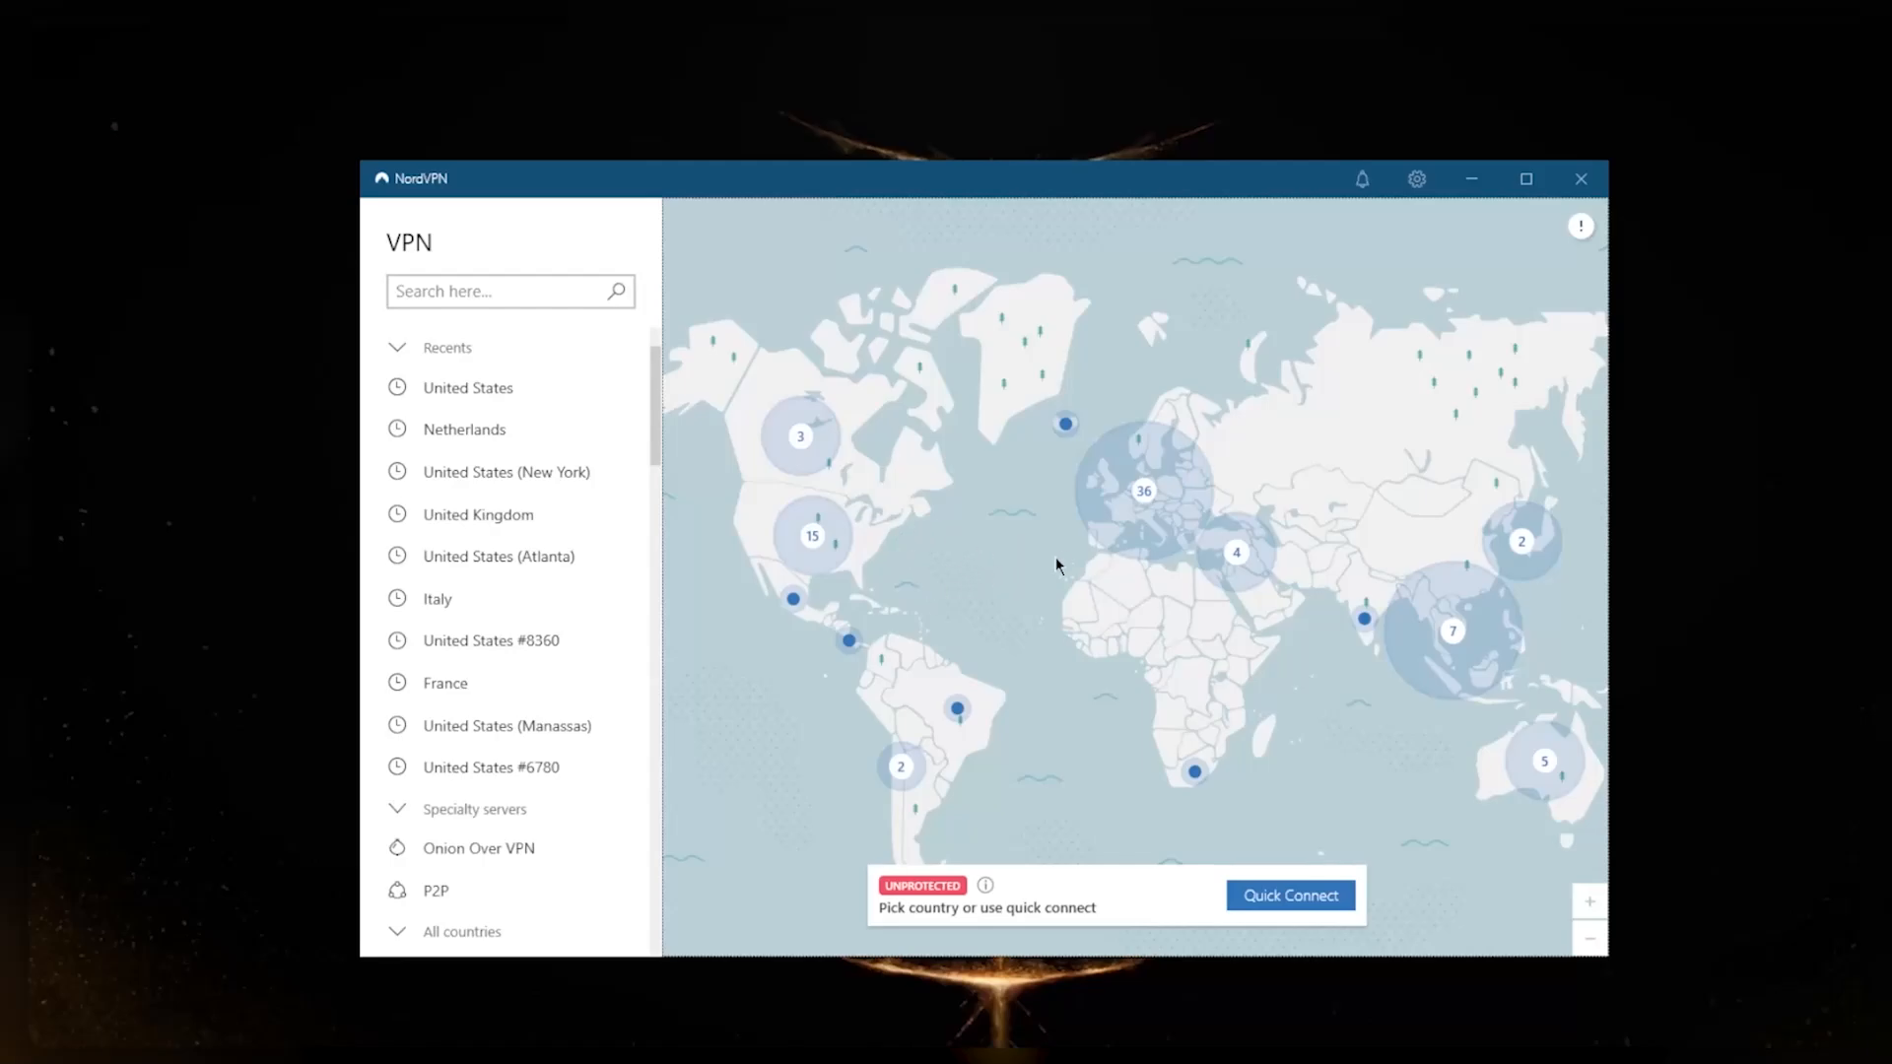
pyautogui.moveTo(1077, 539)
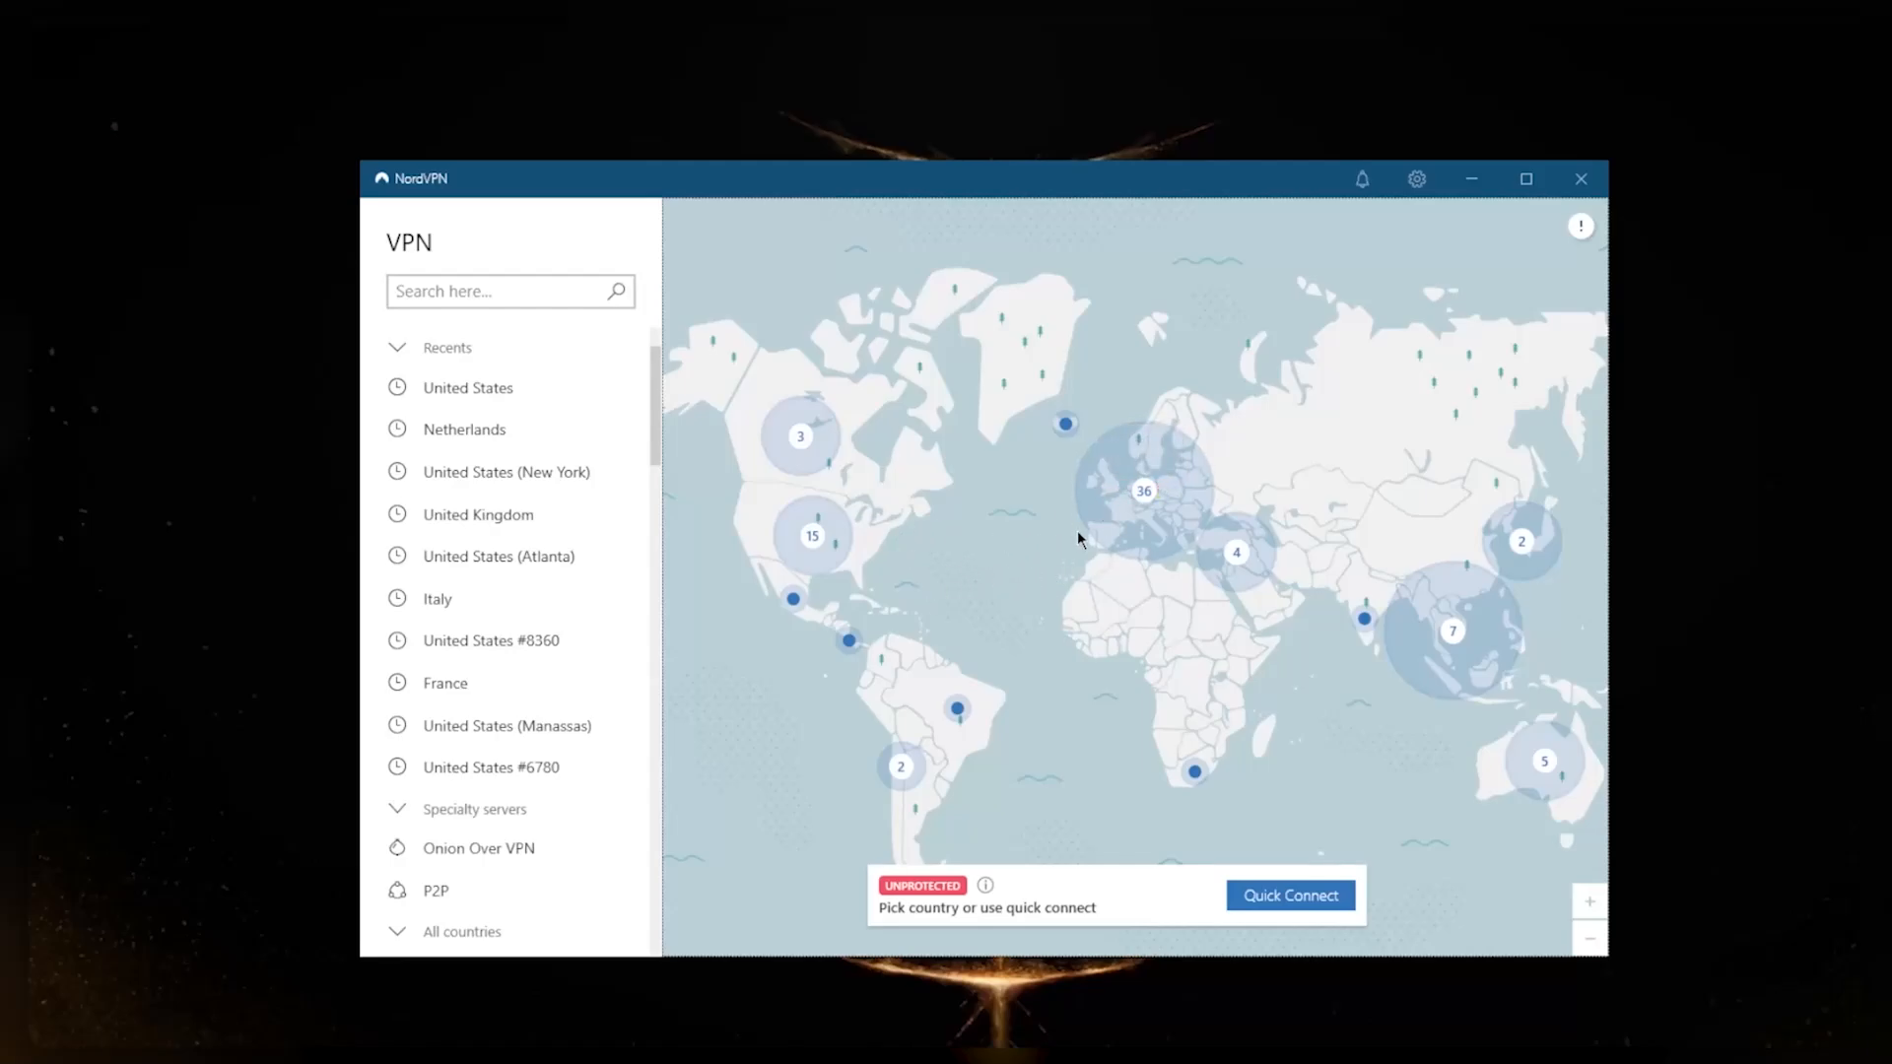
pyautogui.moveTo(718, 480)
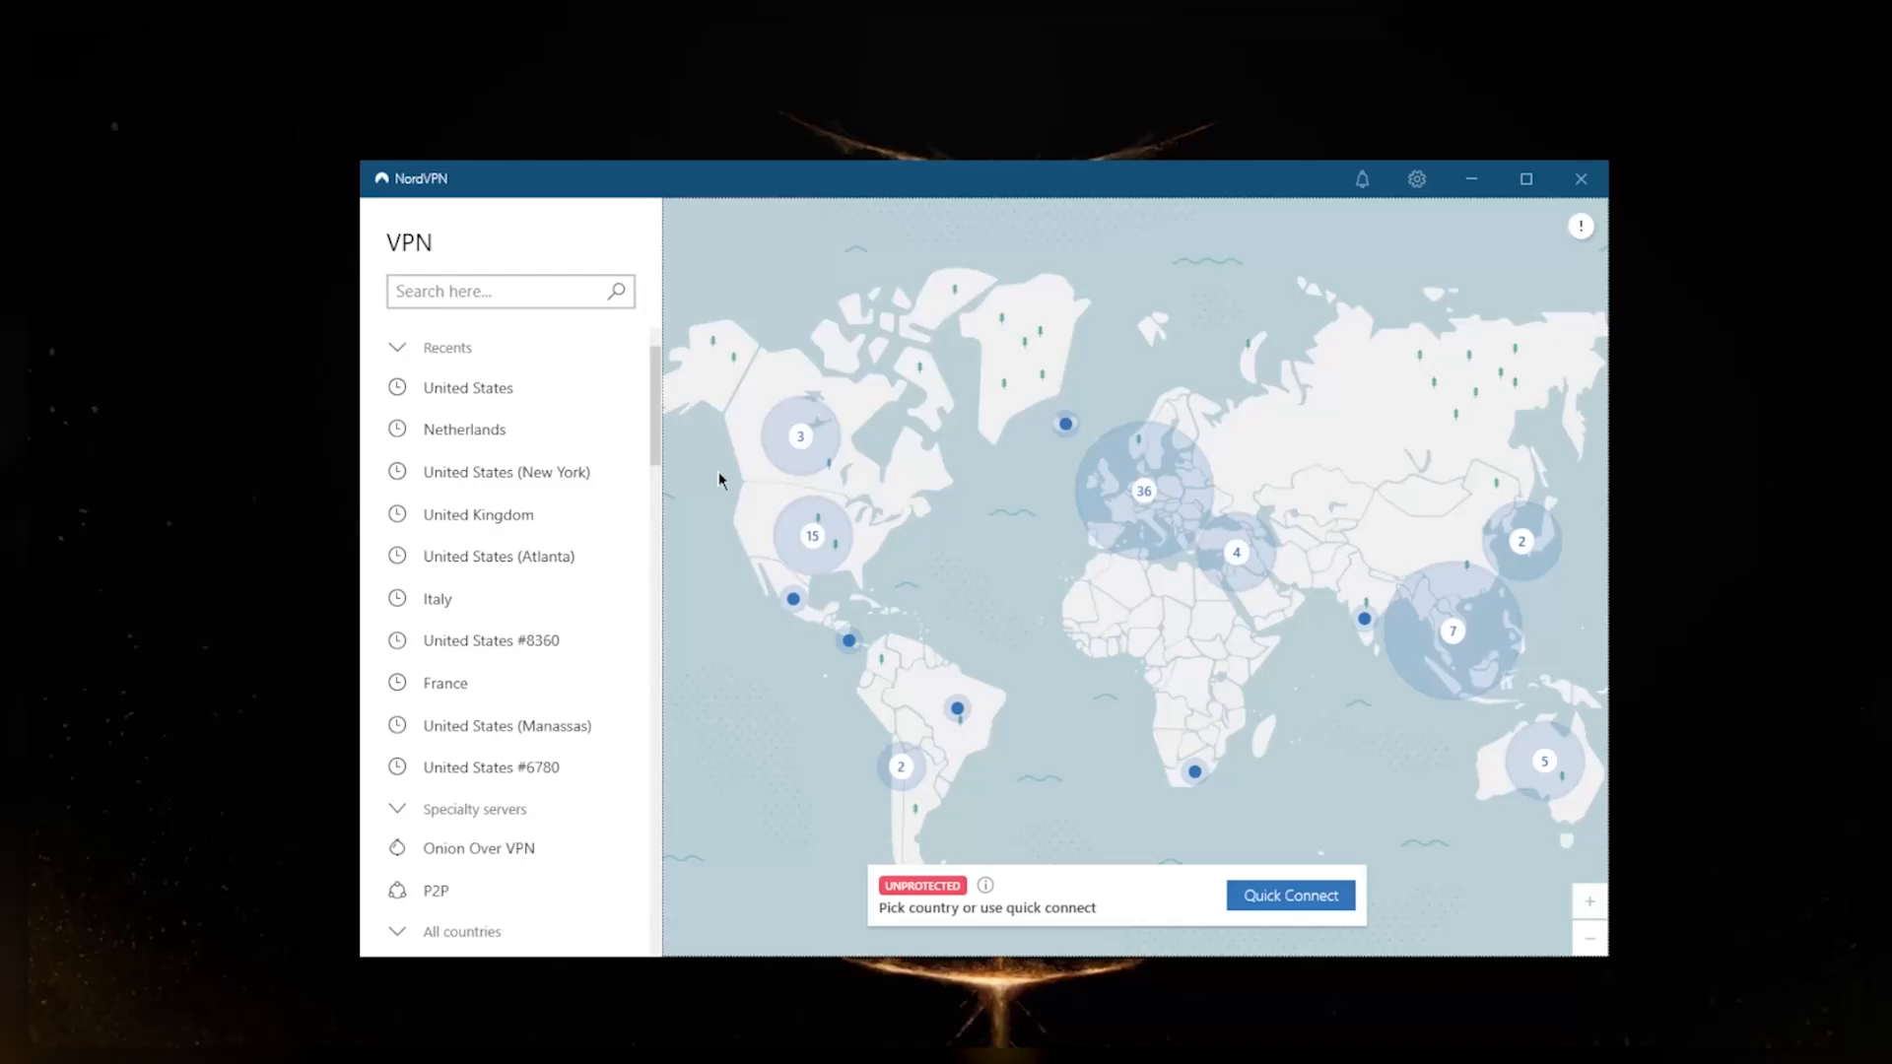
pyautogui.moveTo(940, 399)
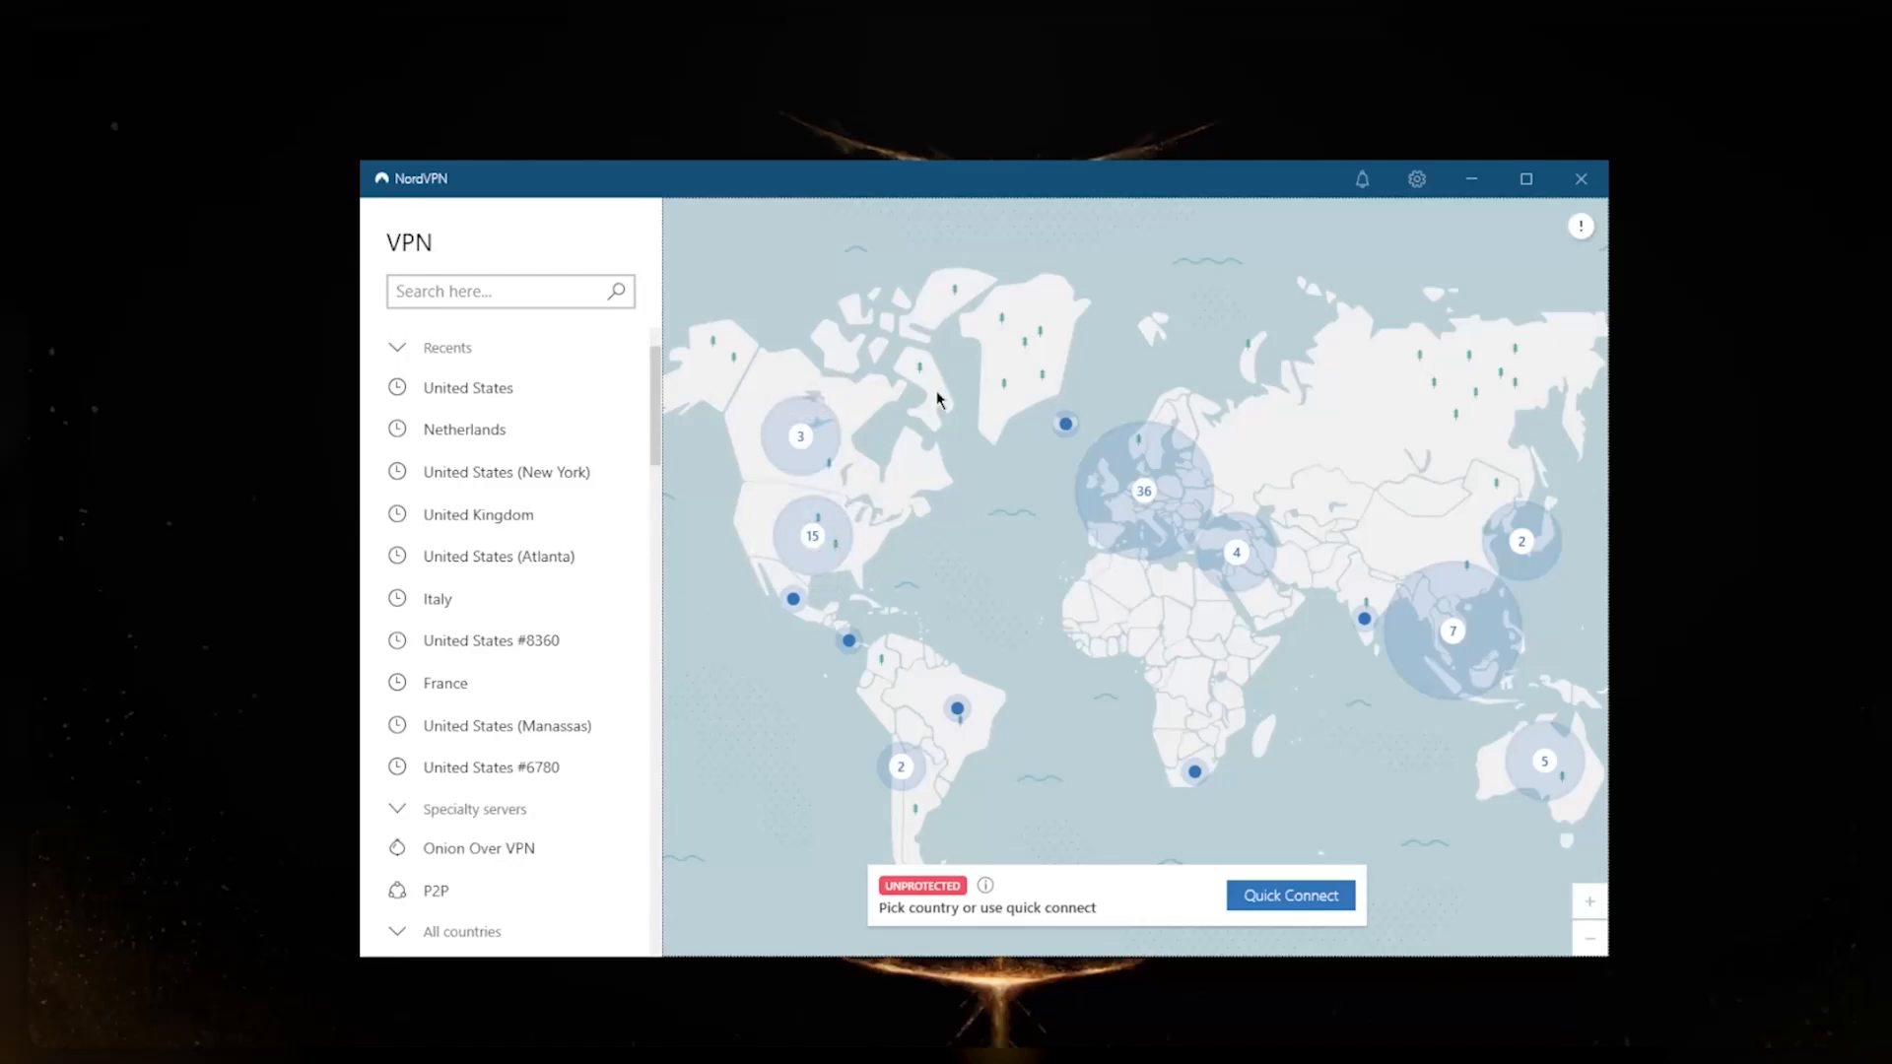
pyautogui.moveTo(878, 519)
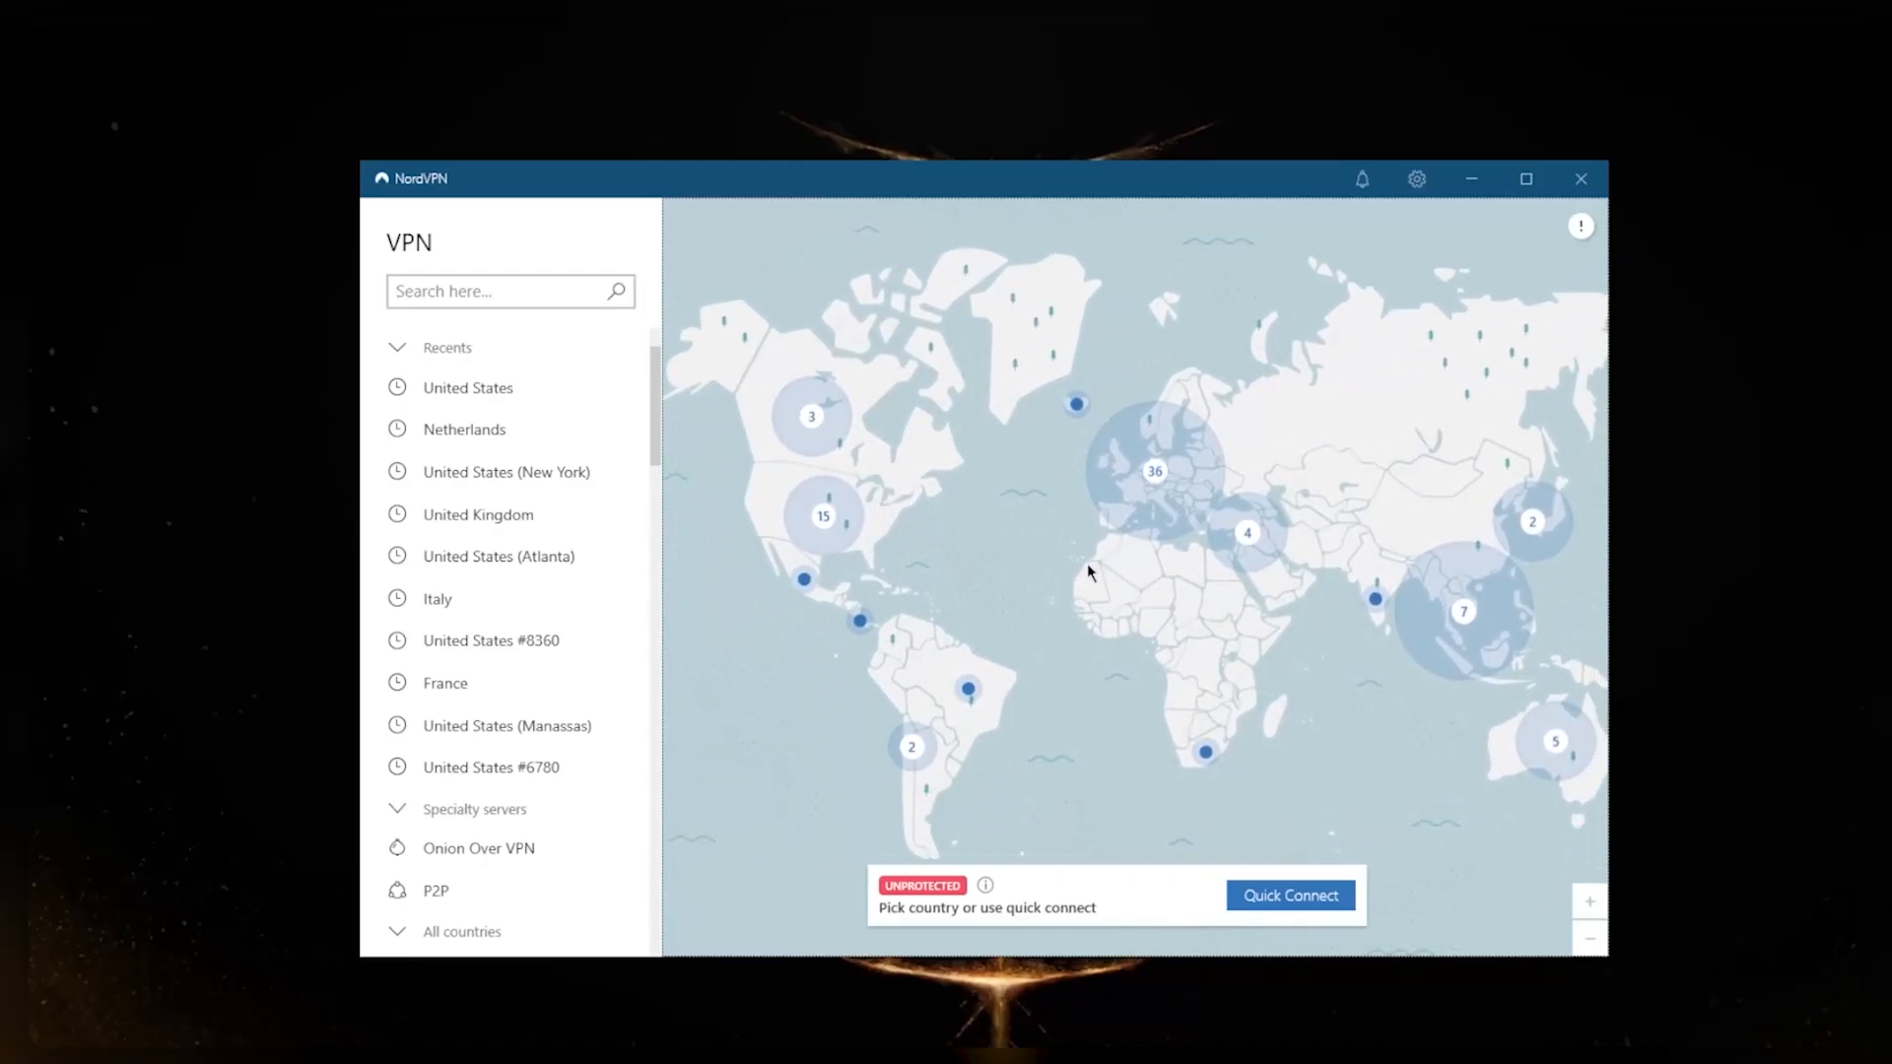
pyautogui.moveTo(1101, 464)
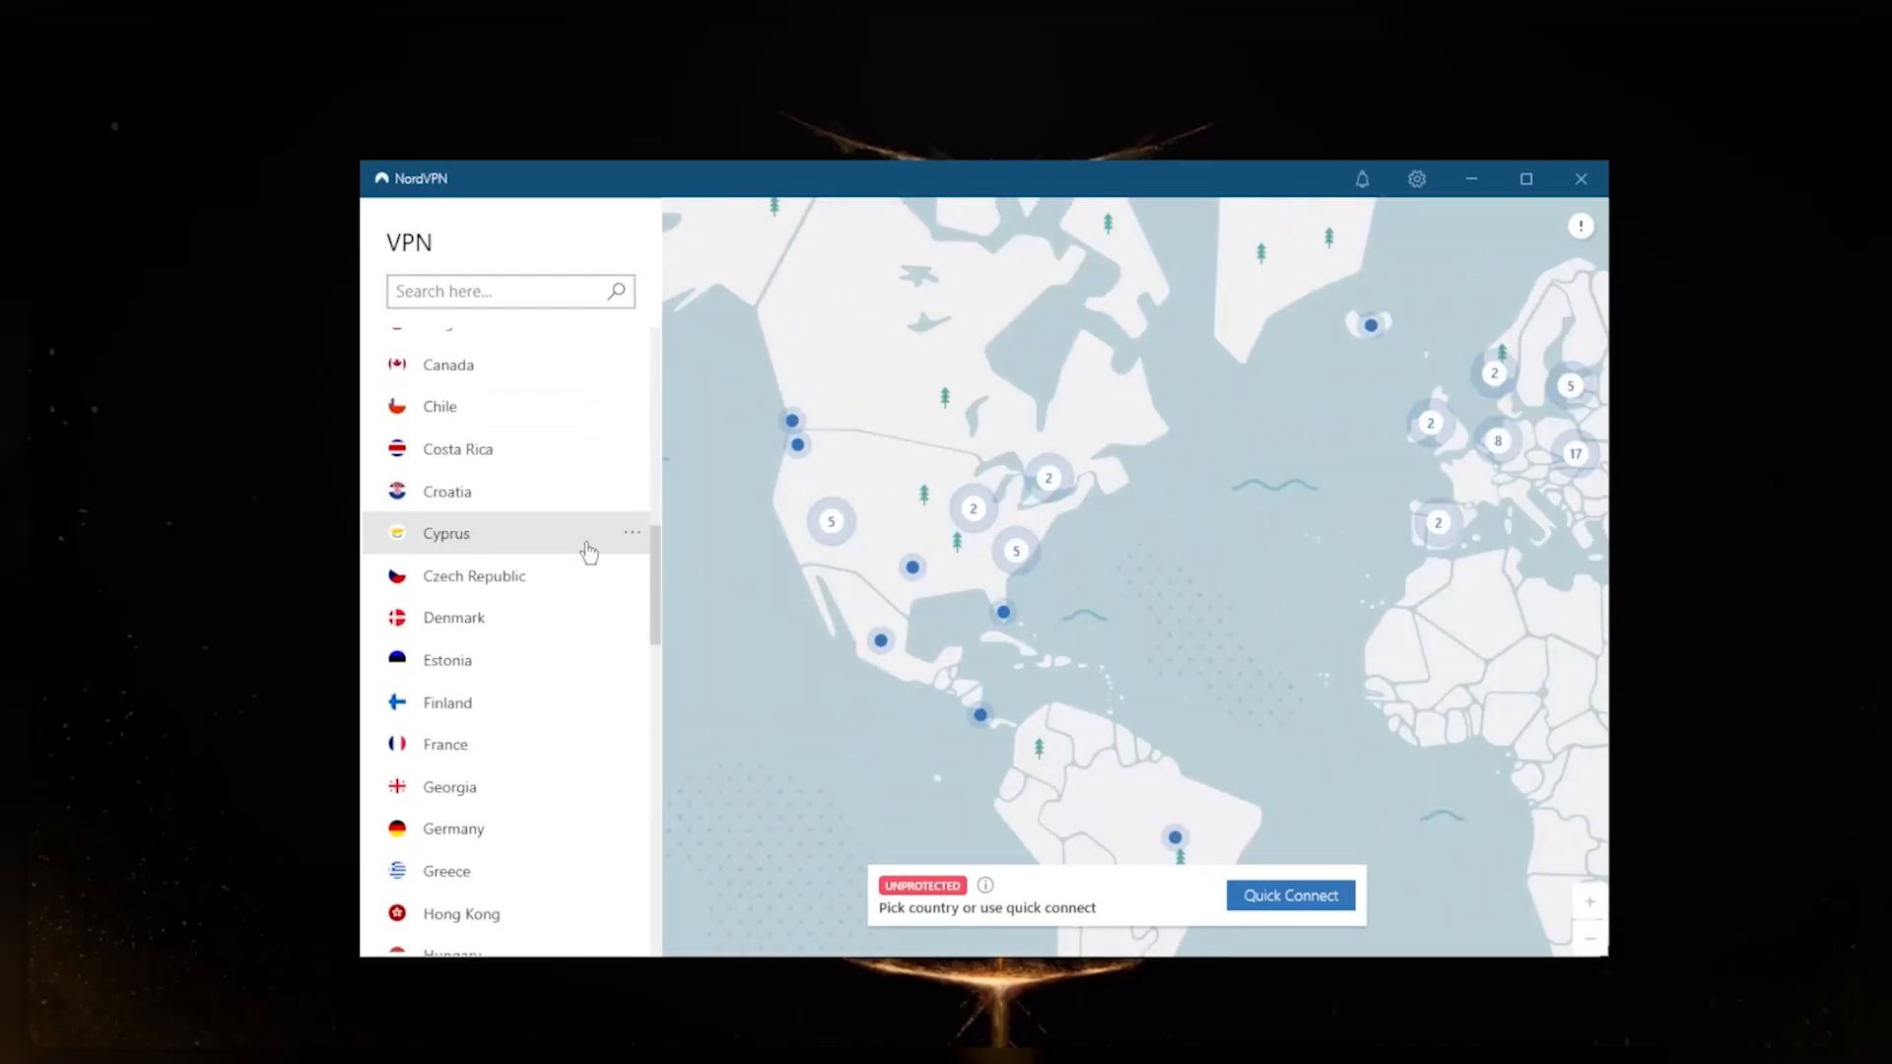
# Zoom the map in on the United States servers and connect to United States #9239
pyautogui.scroll(-3)
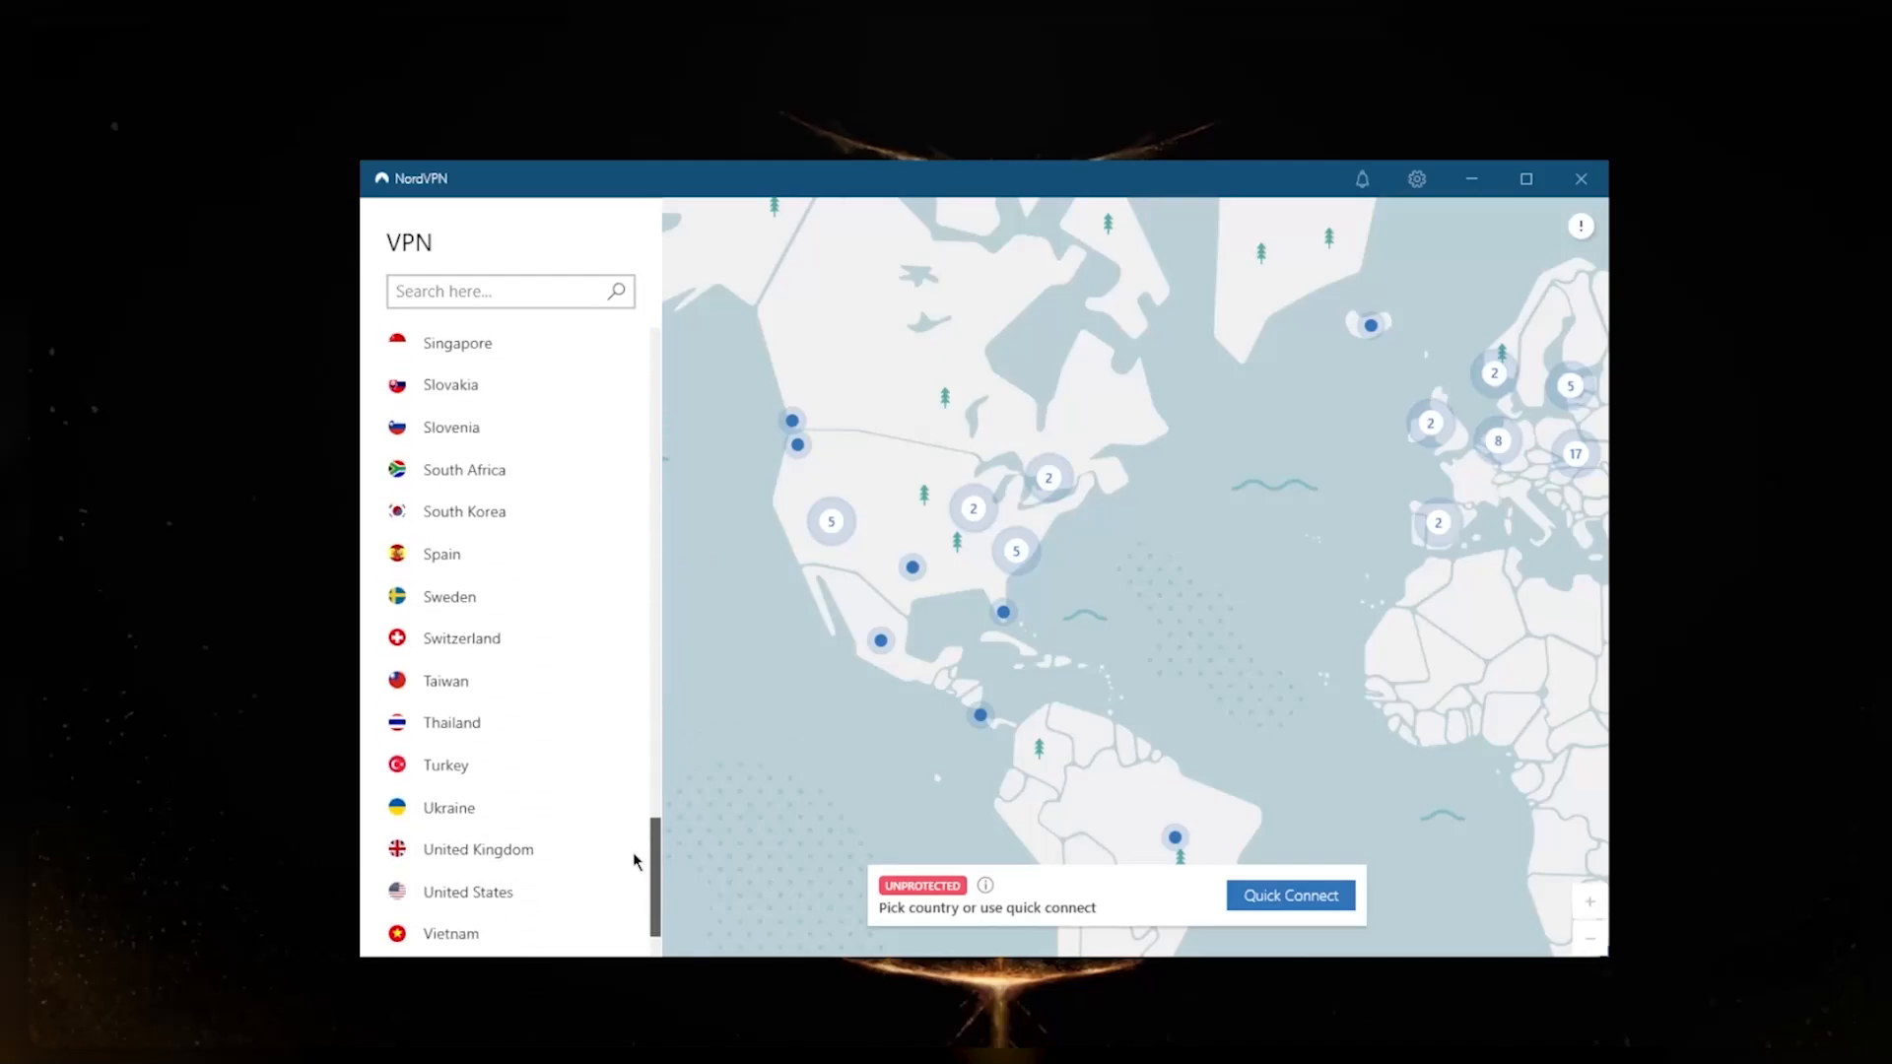
pyautogui.click(507, 290)
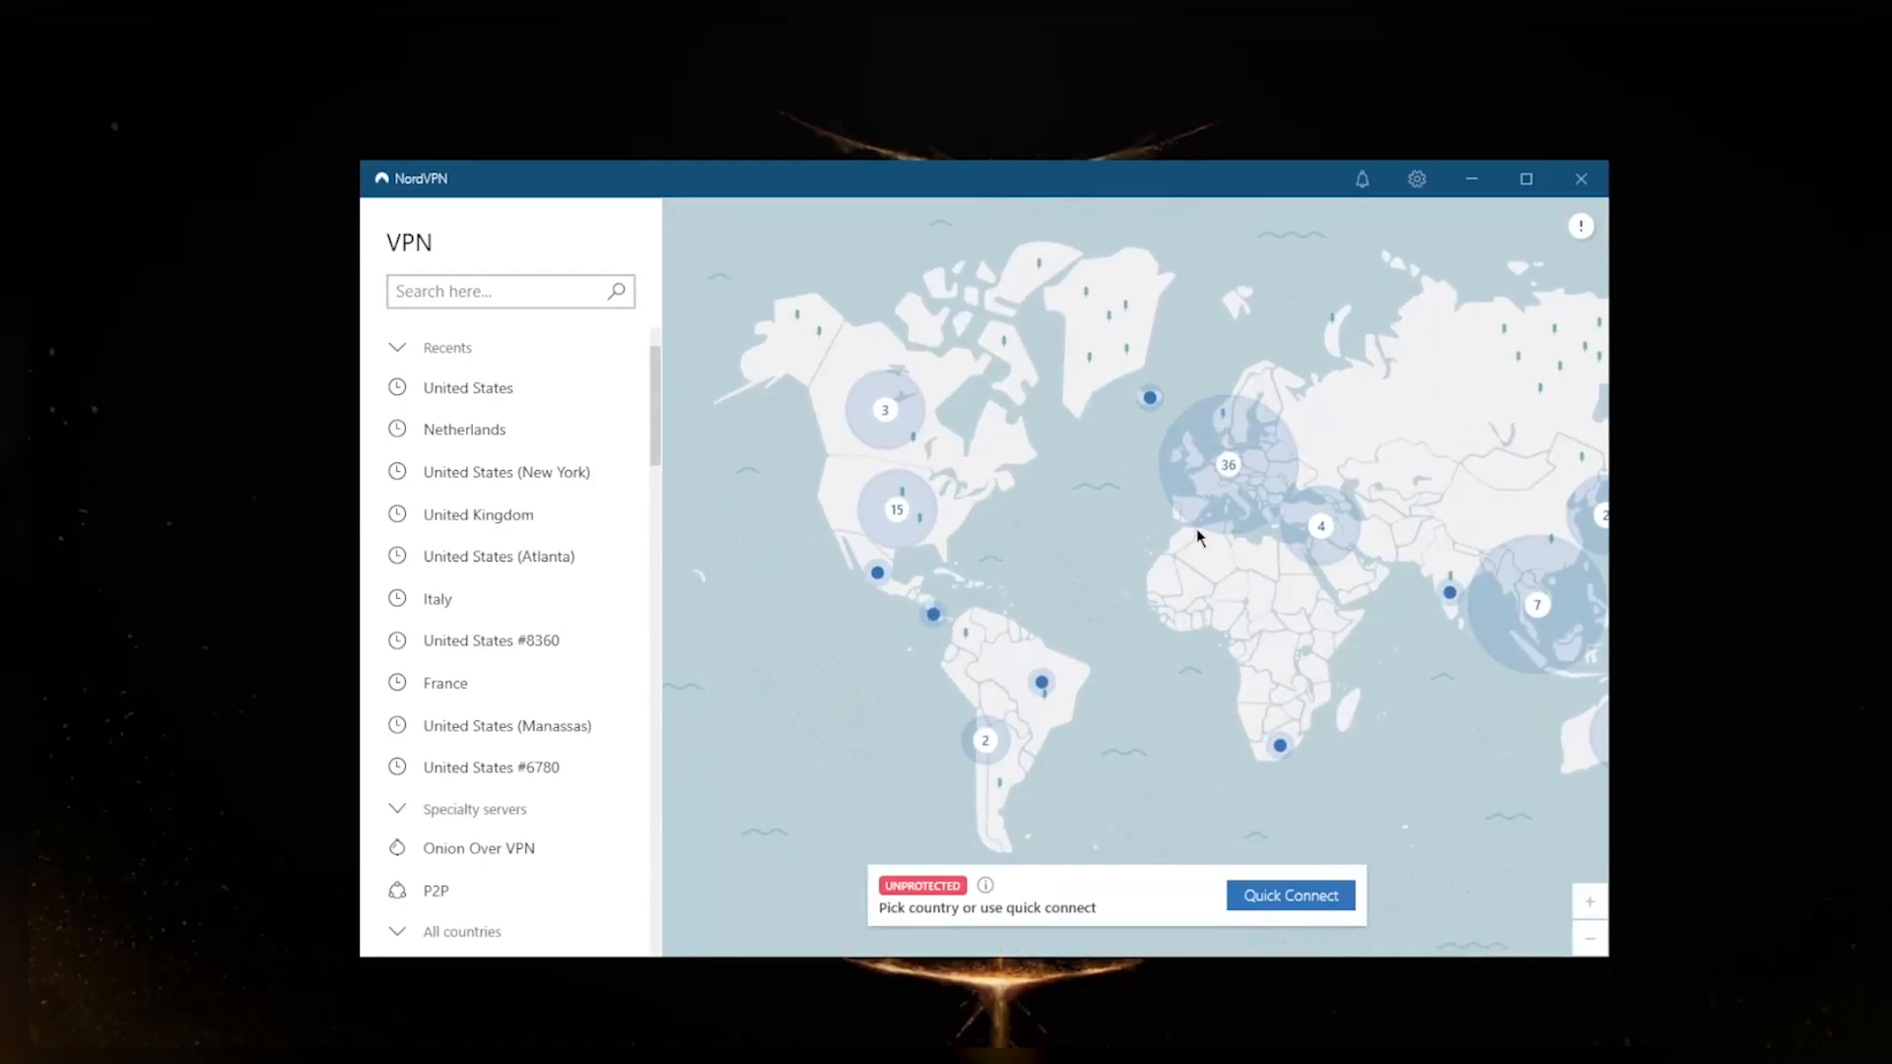
pyautogui.moveTo(1228, 463)
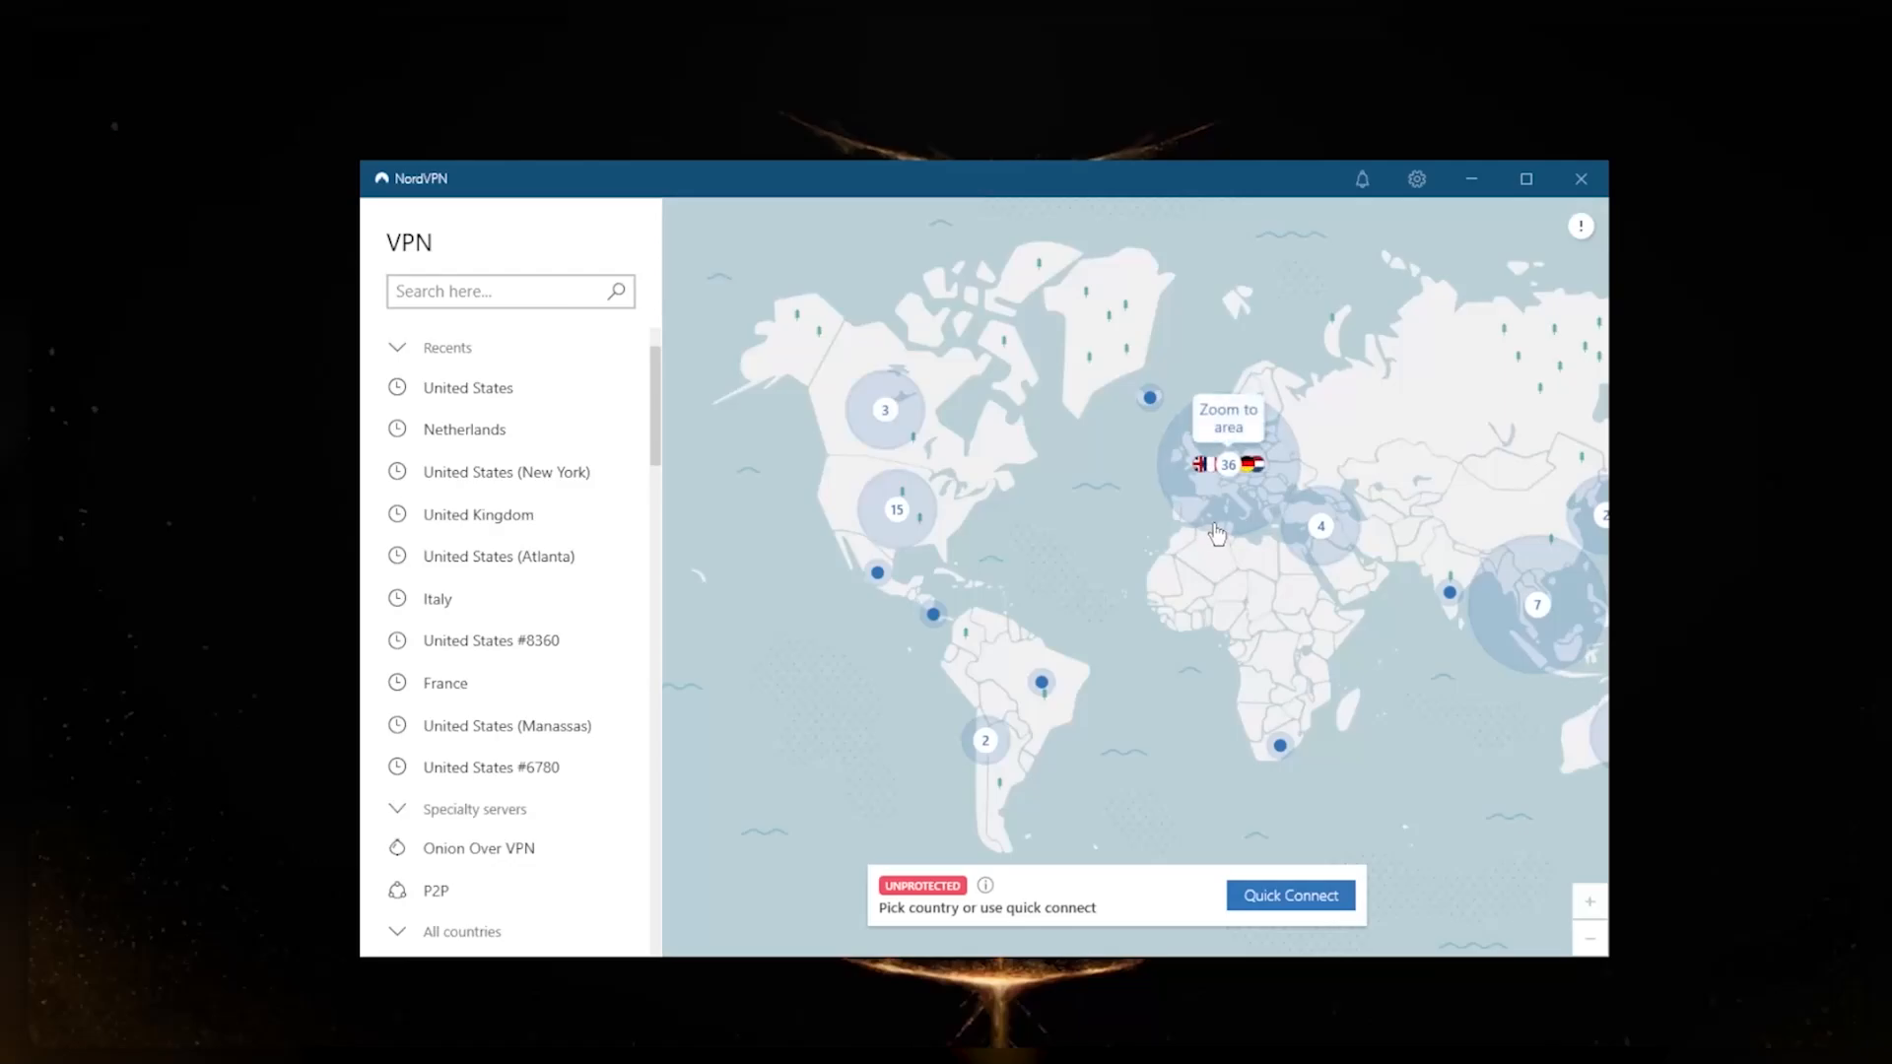
pyautogui.click(1227, 464)
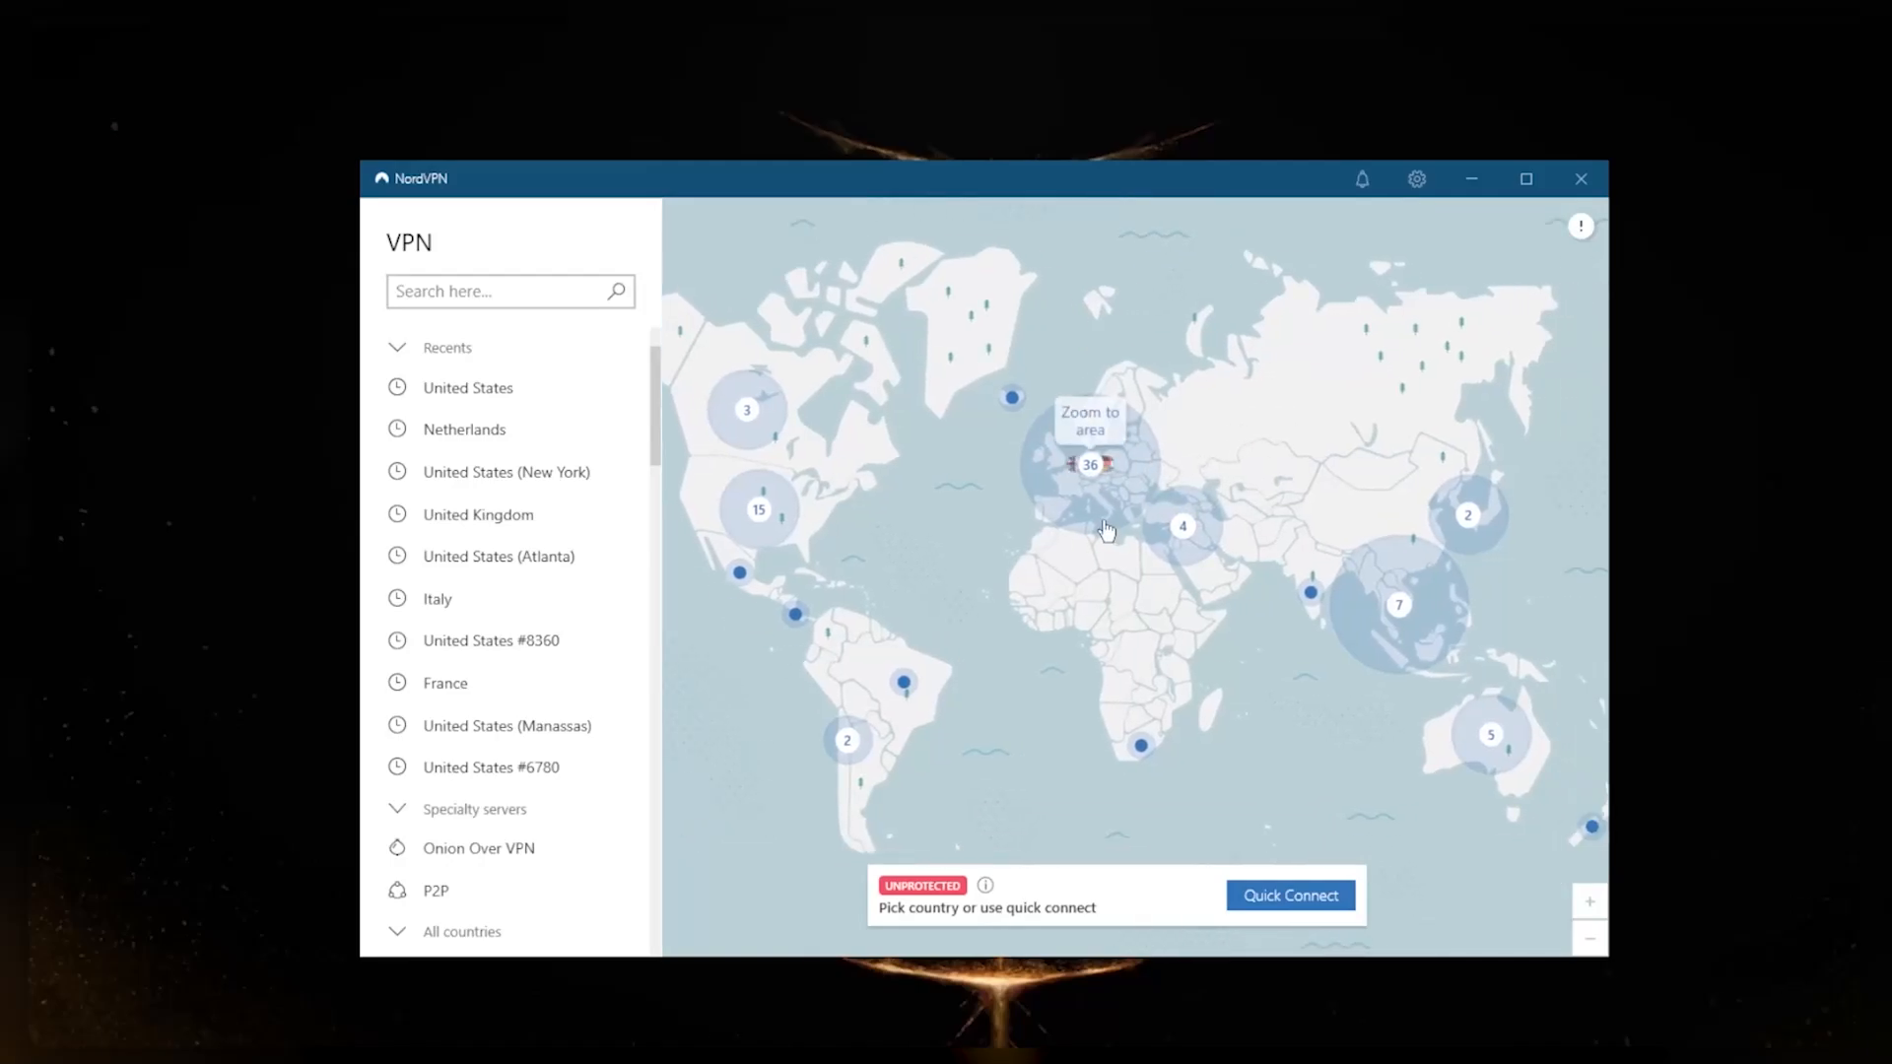
pyautogui.click(1089, 463)
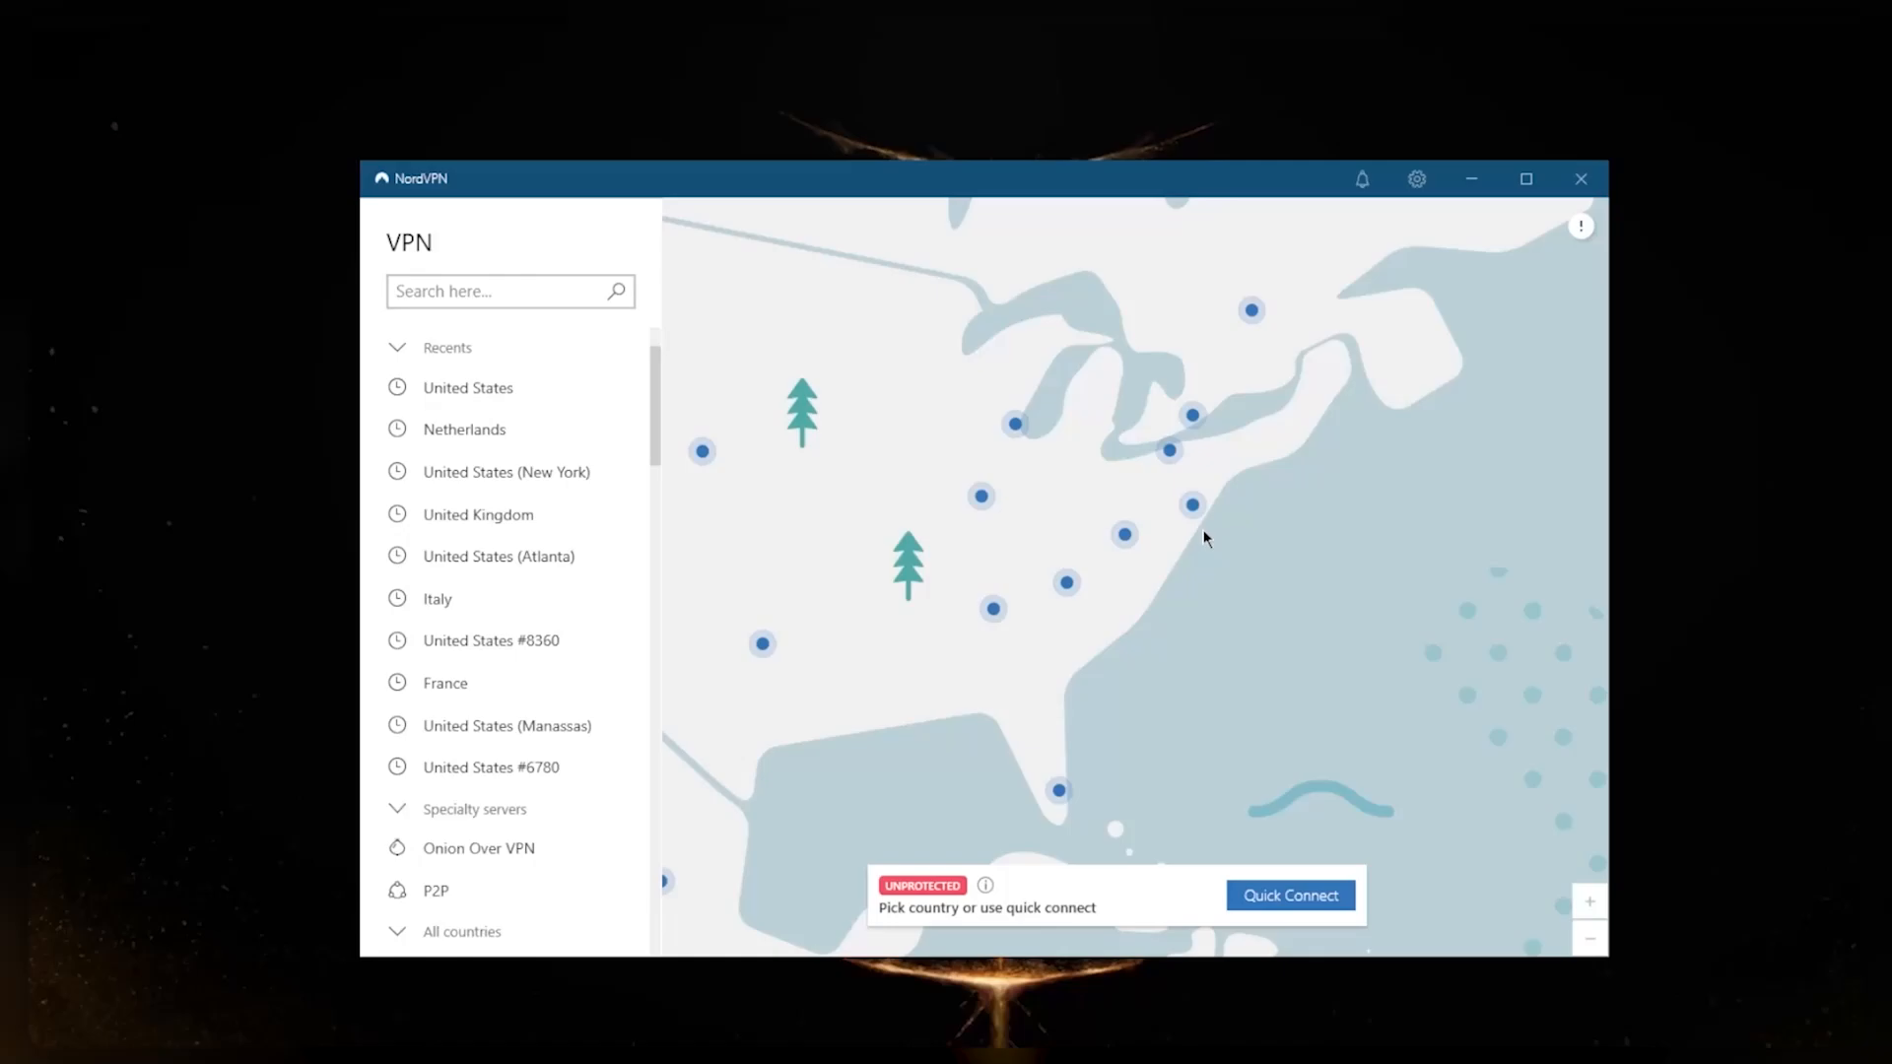
pyautogui.moveTo(1226, 686)
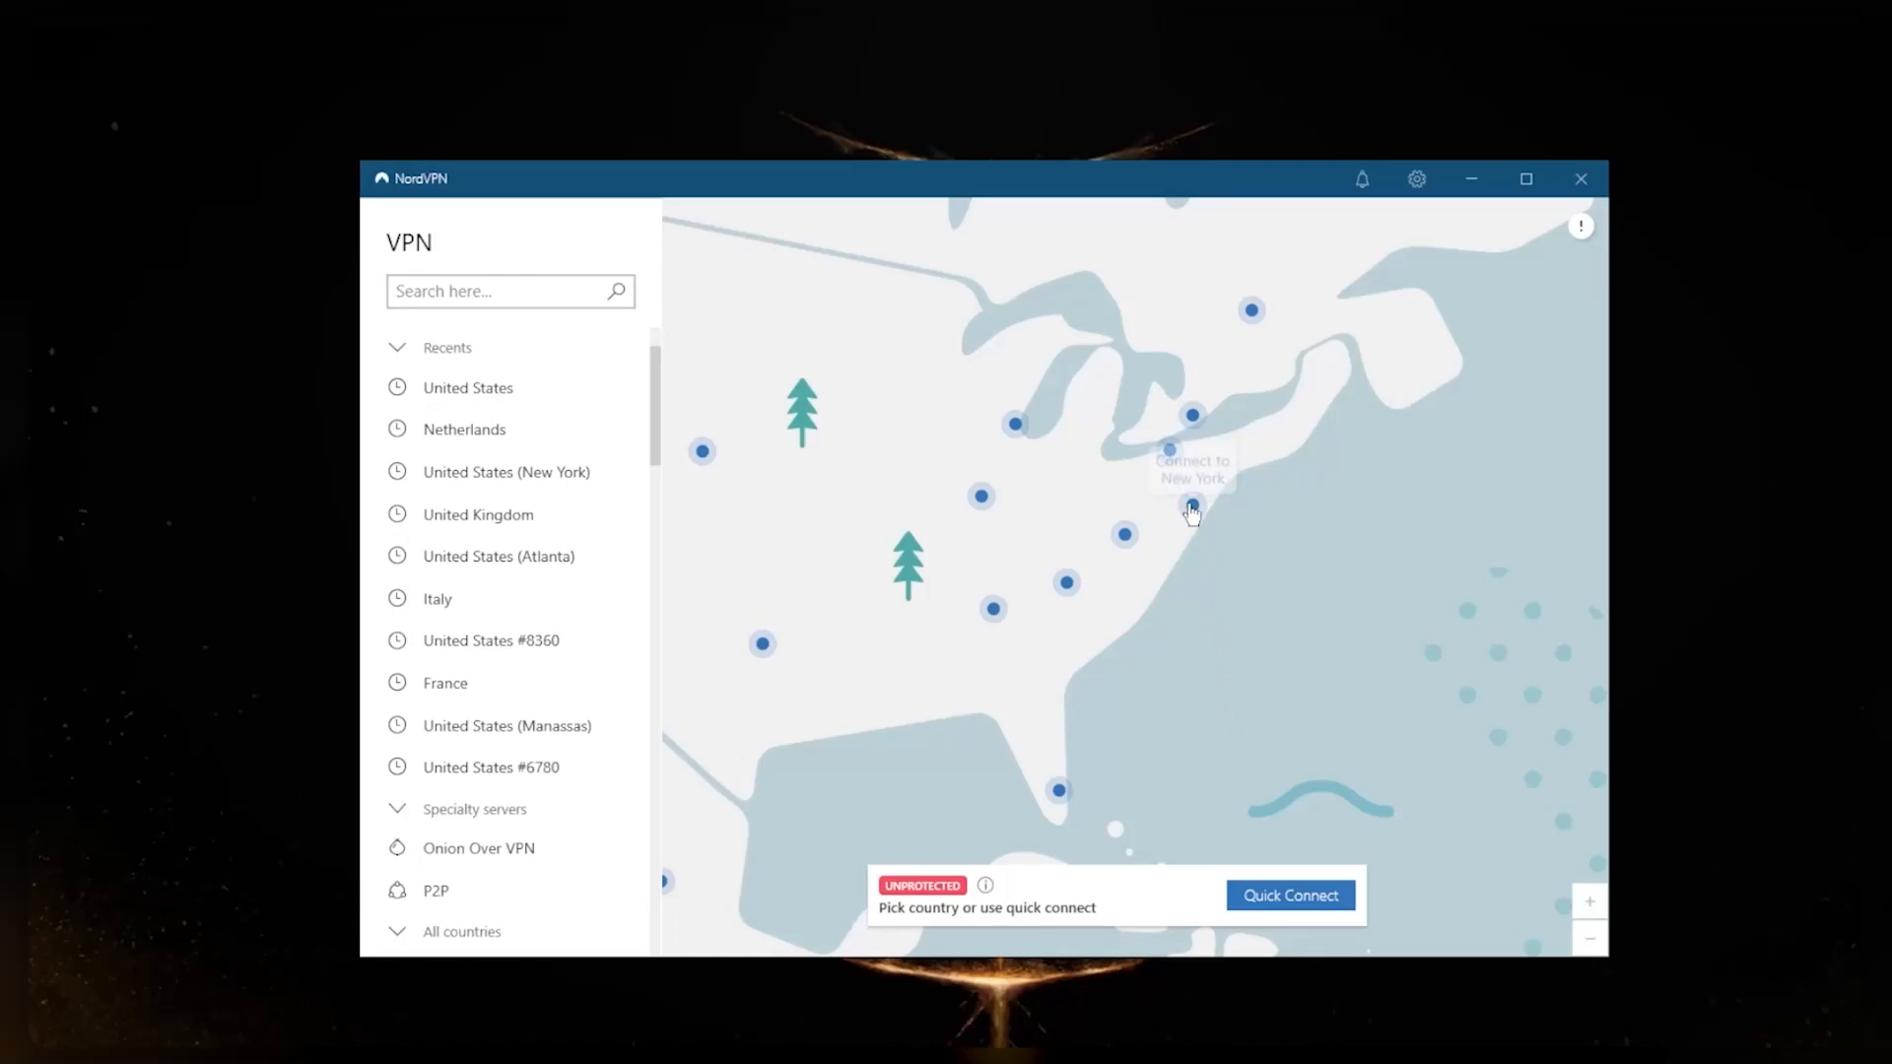
pyautogui.moveTo(1277, 787)
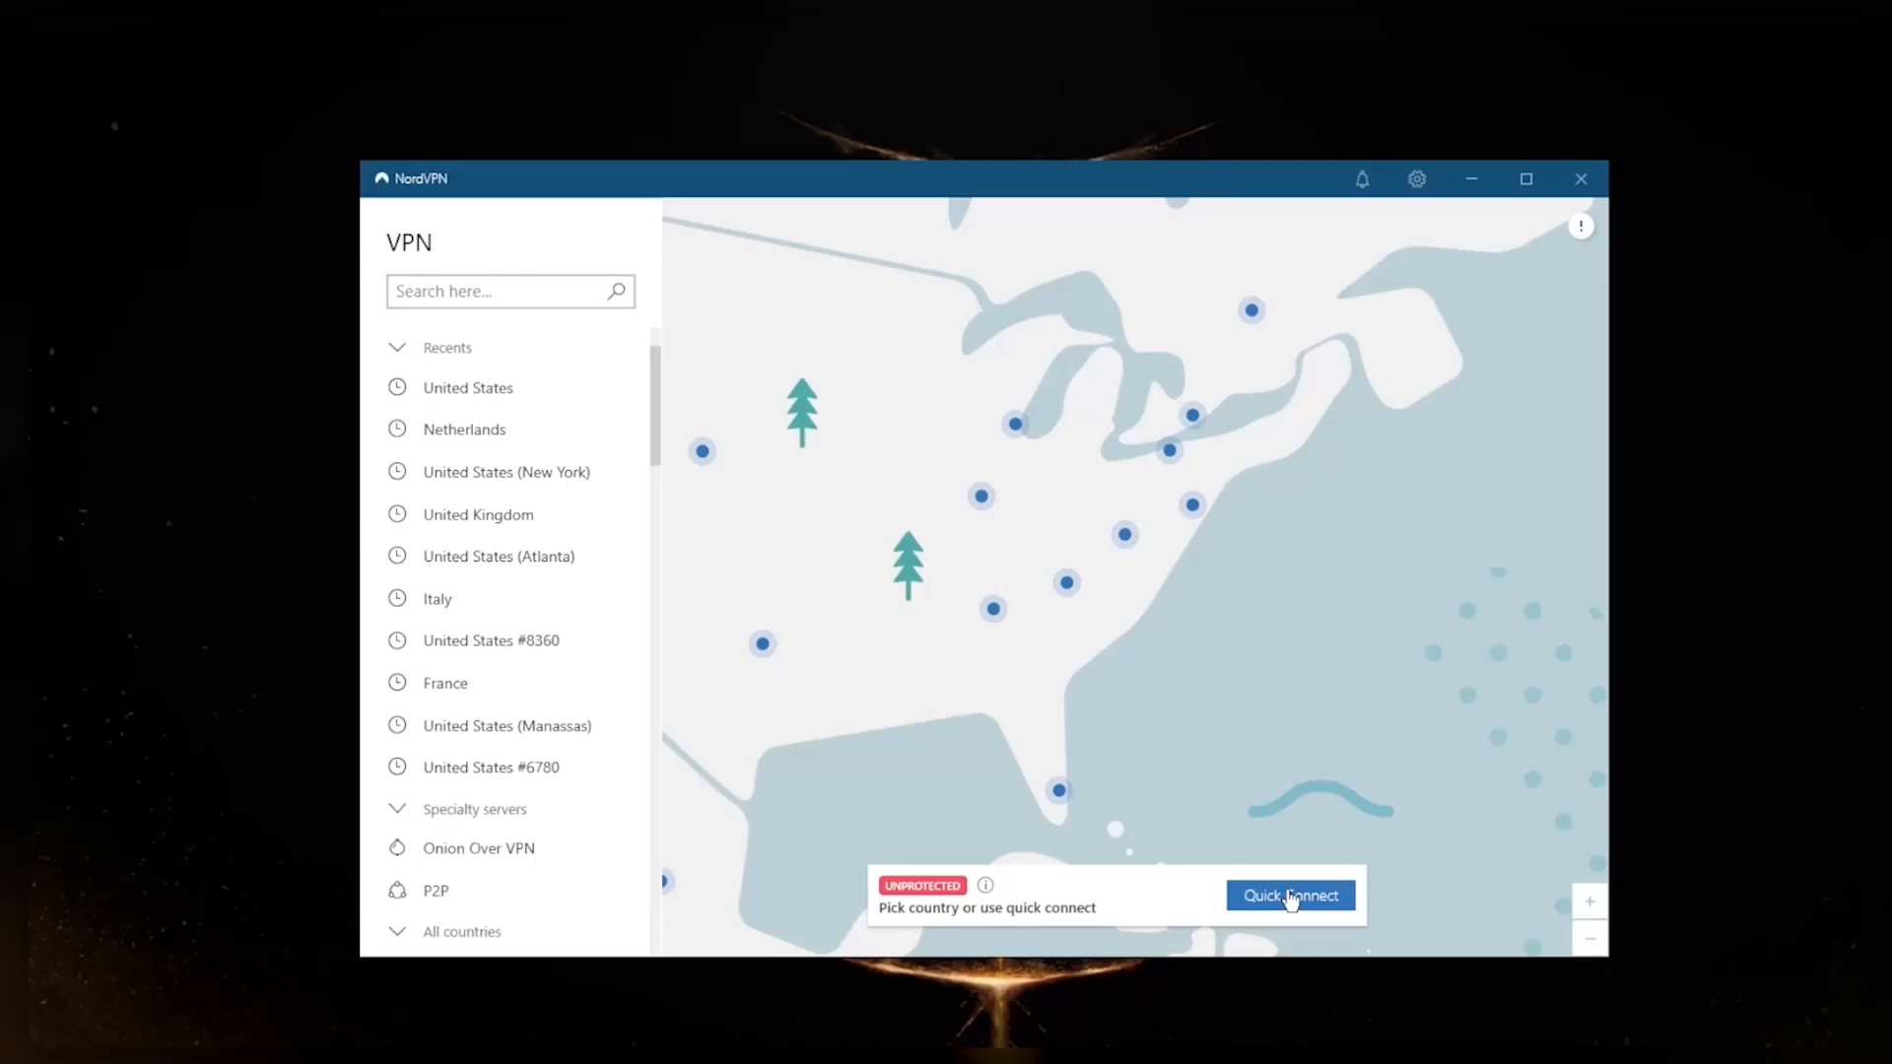
pyautogui.moveTo(1154, 497)
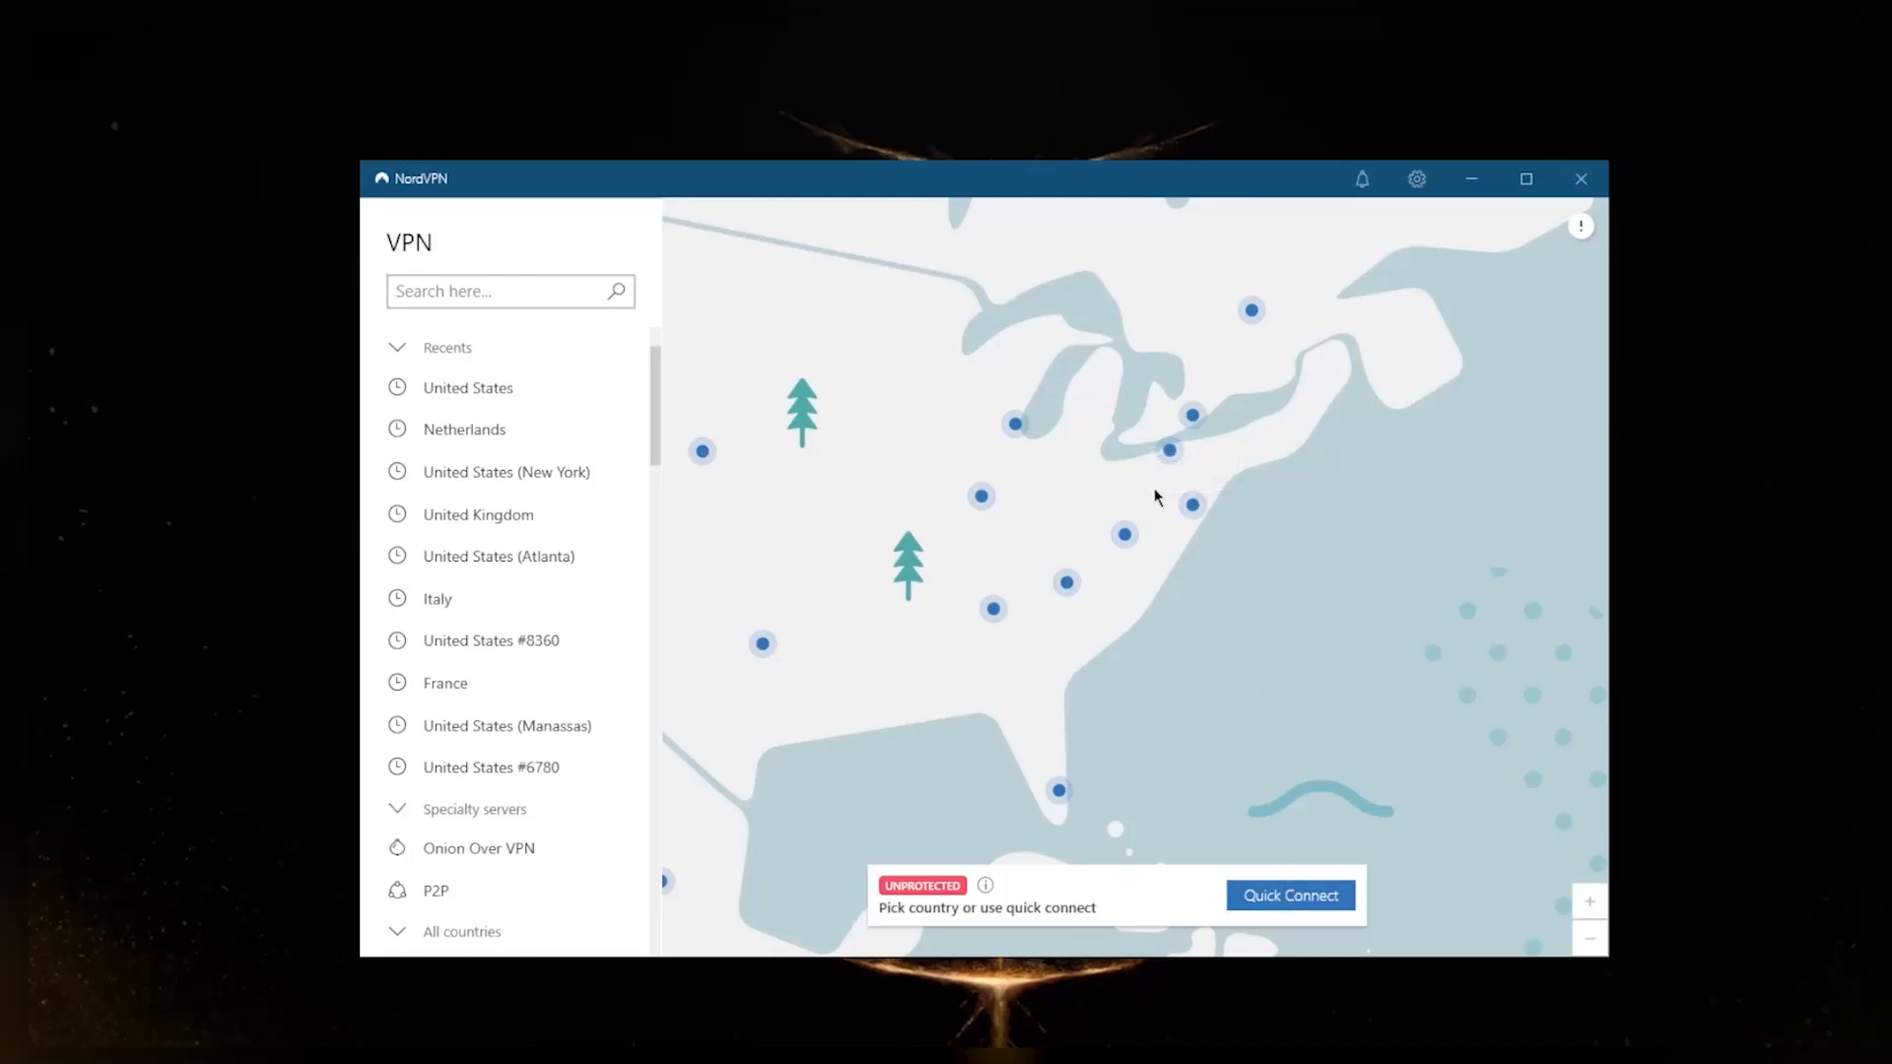
pyautogui.moveTo(1193, 506)
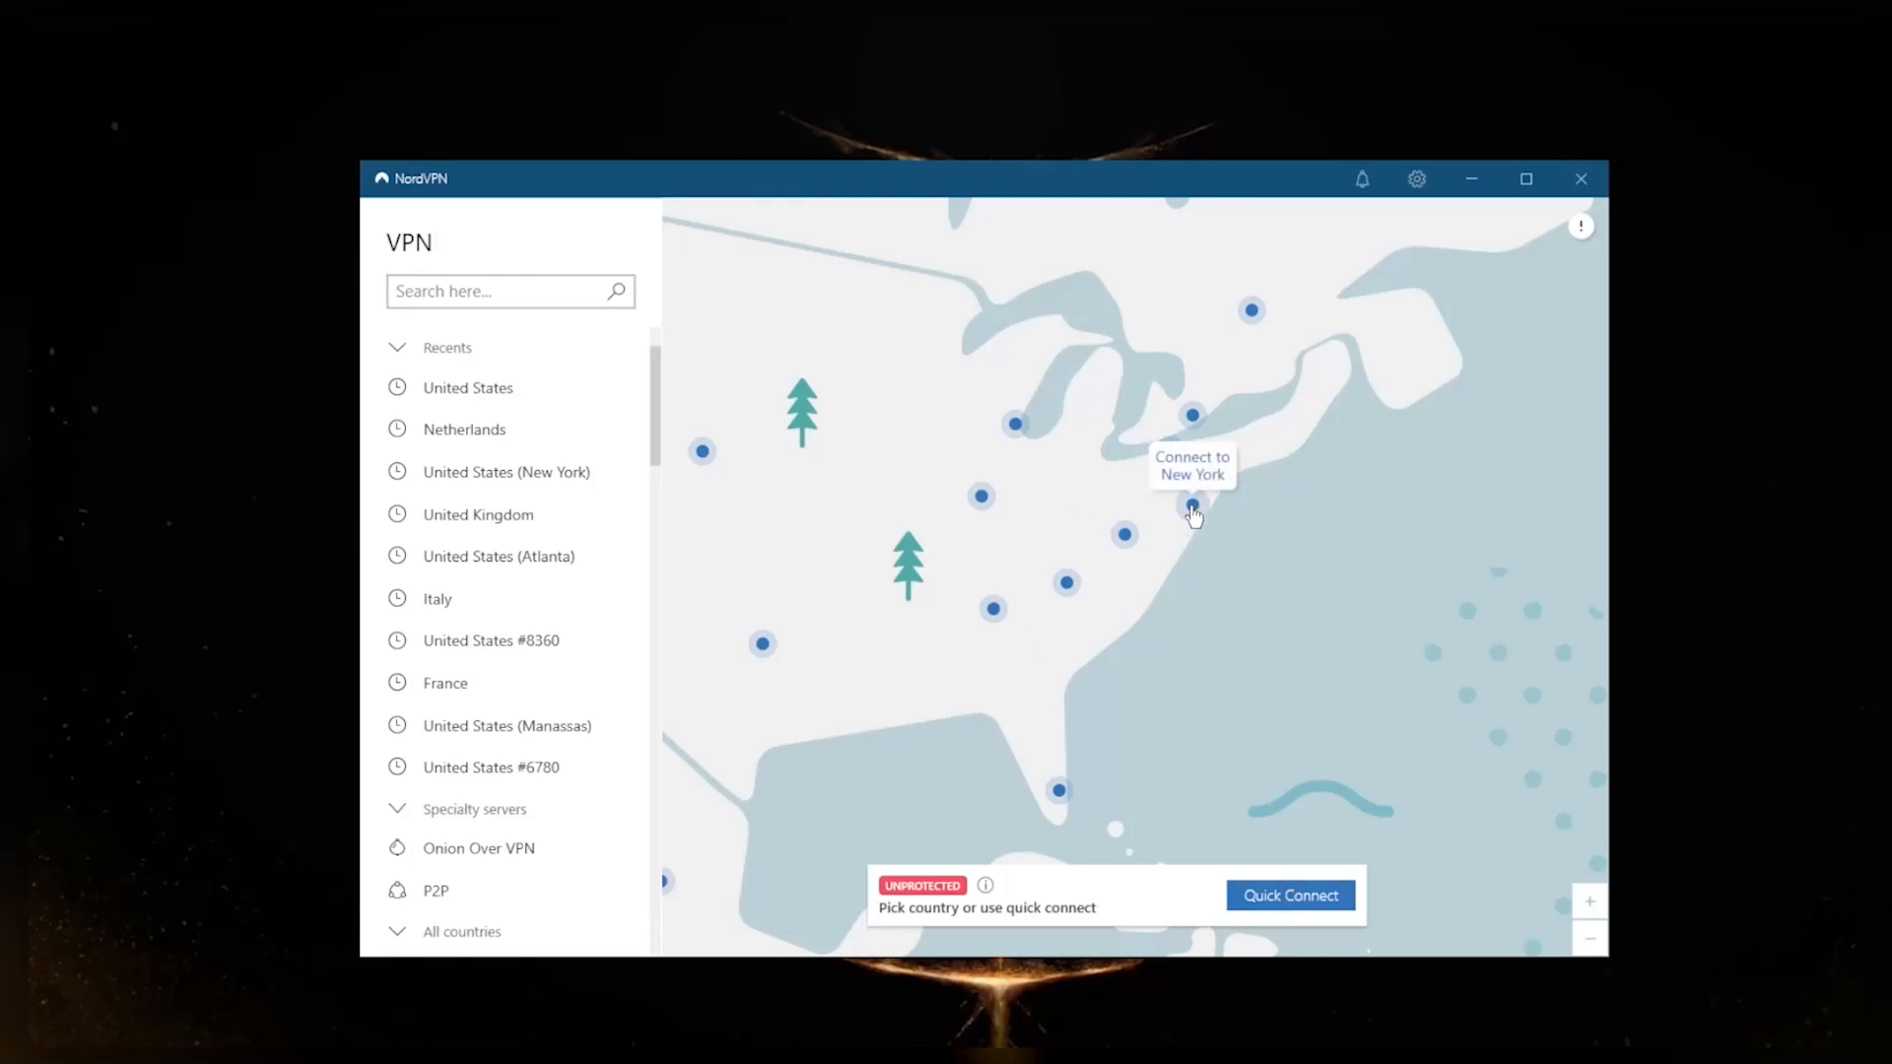
pyautogui.moveTo(1047, 606)
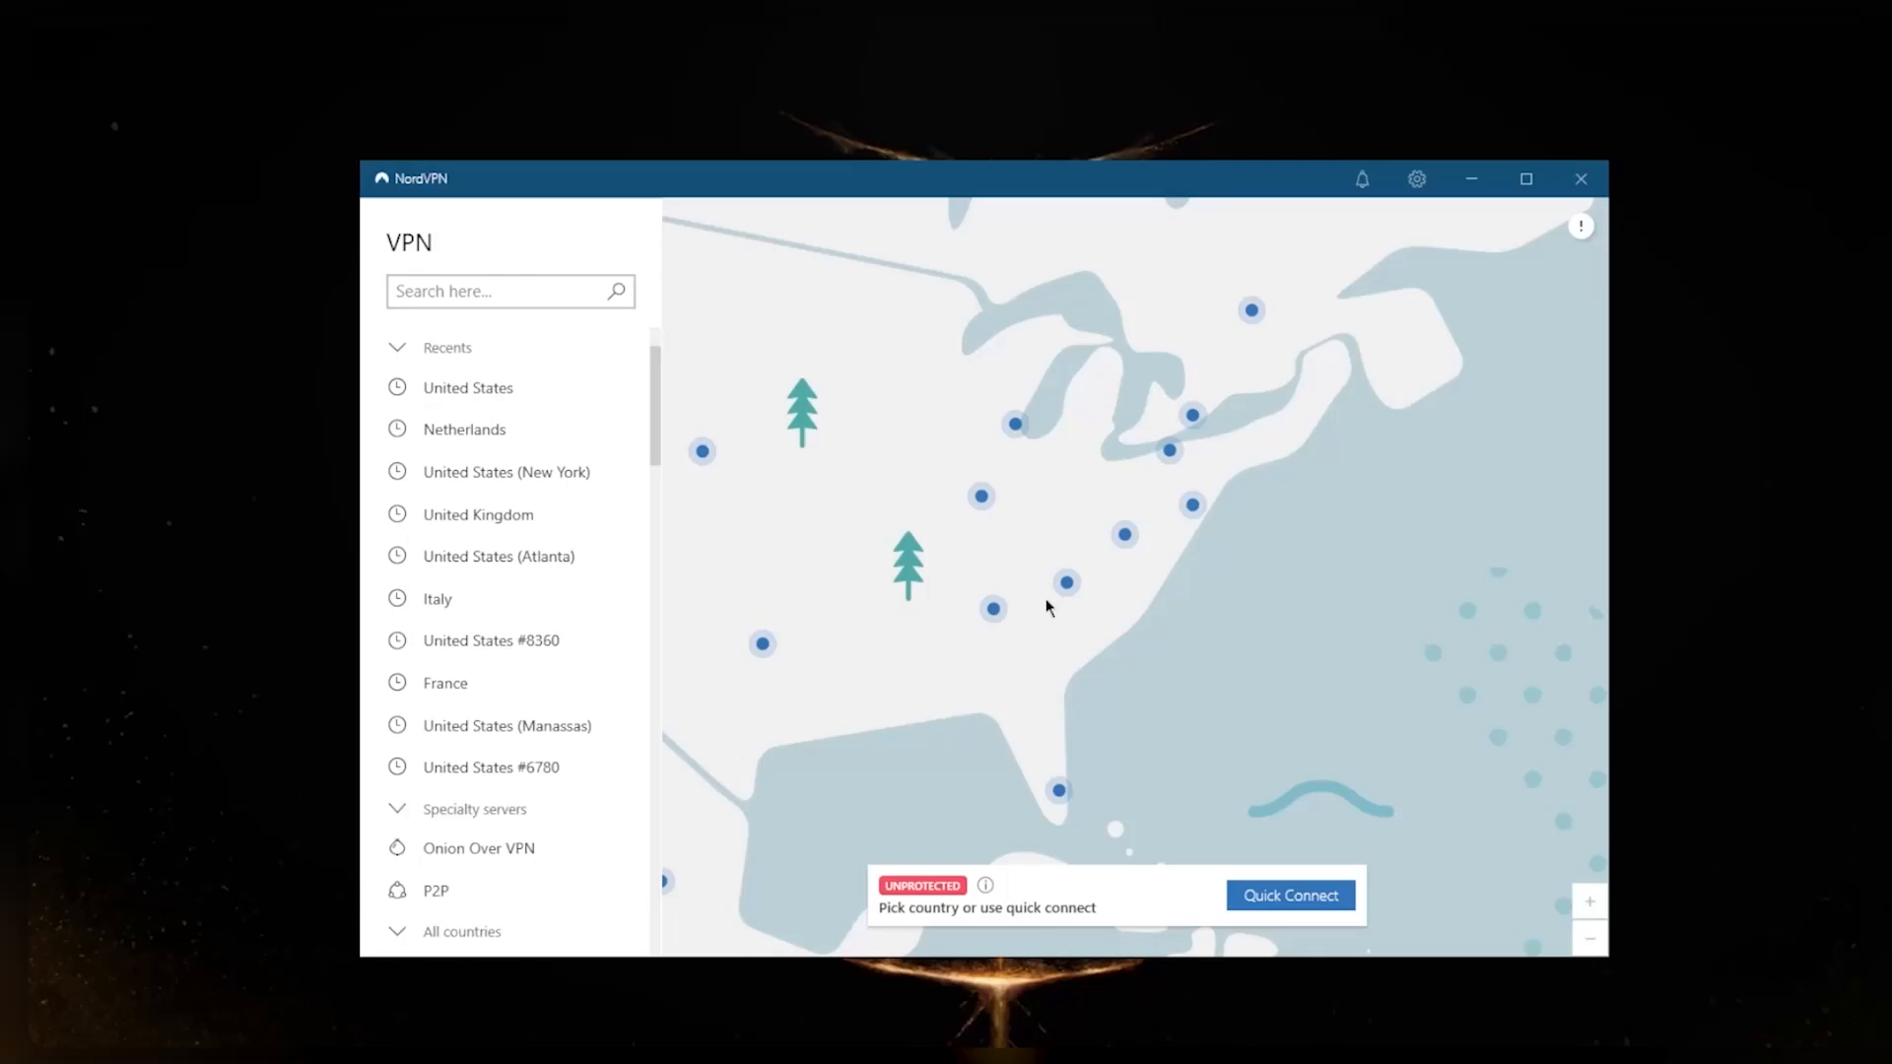
pyautogui.moveTo(1142, 630)
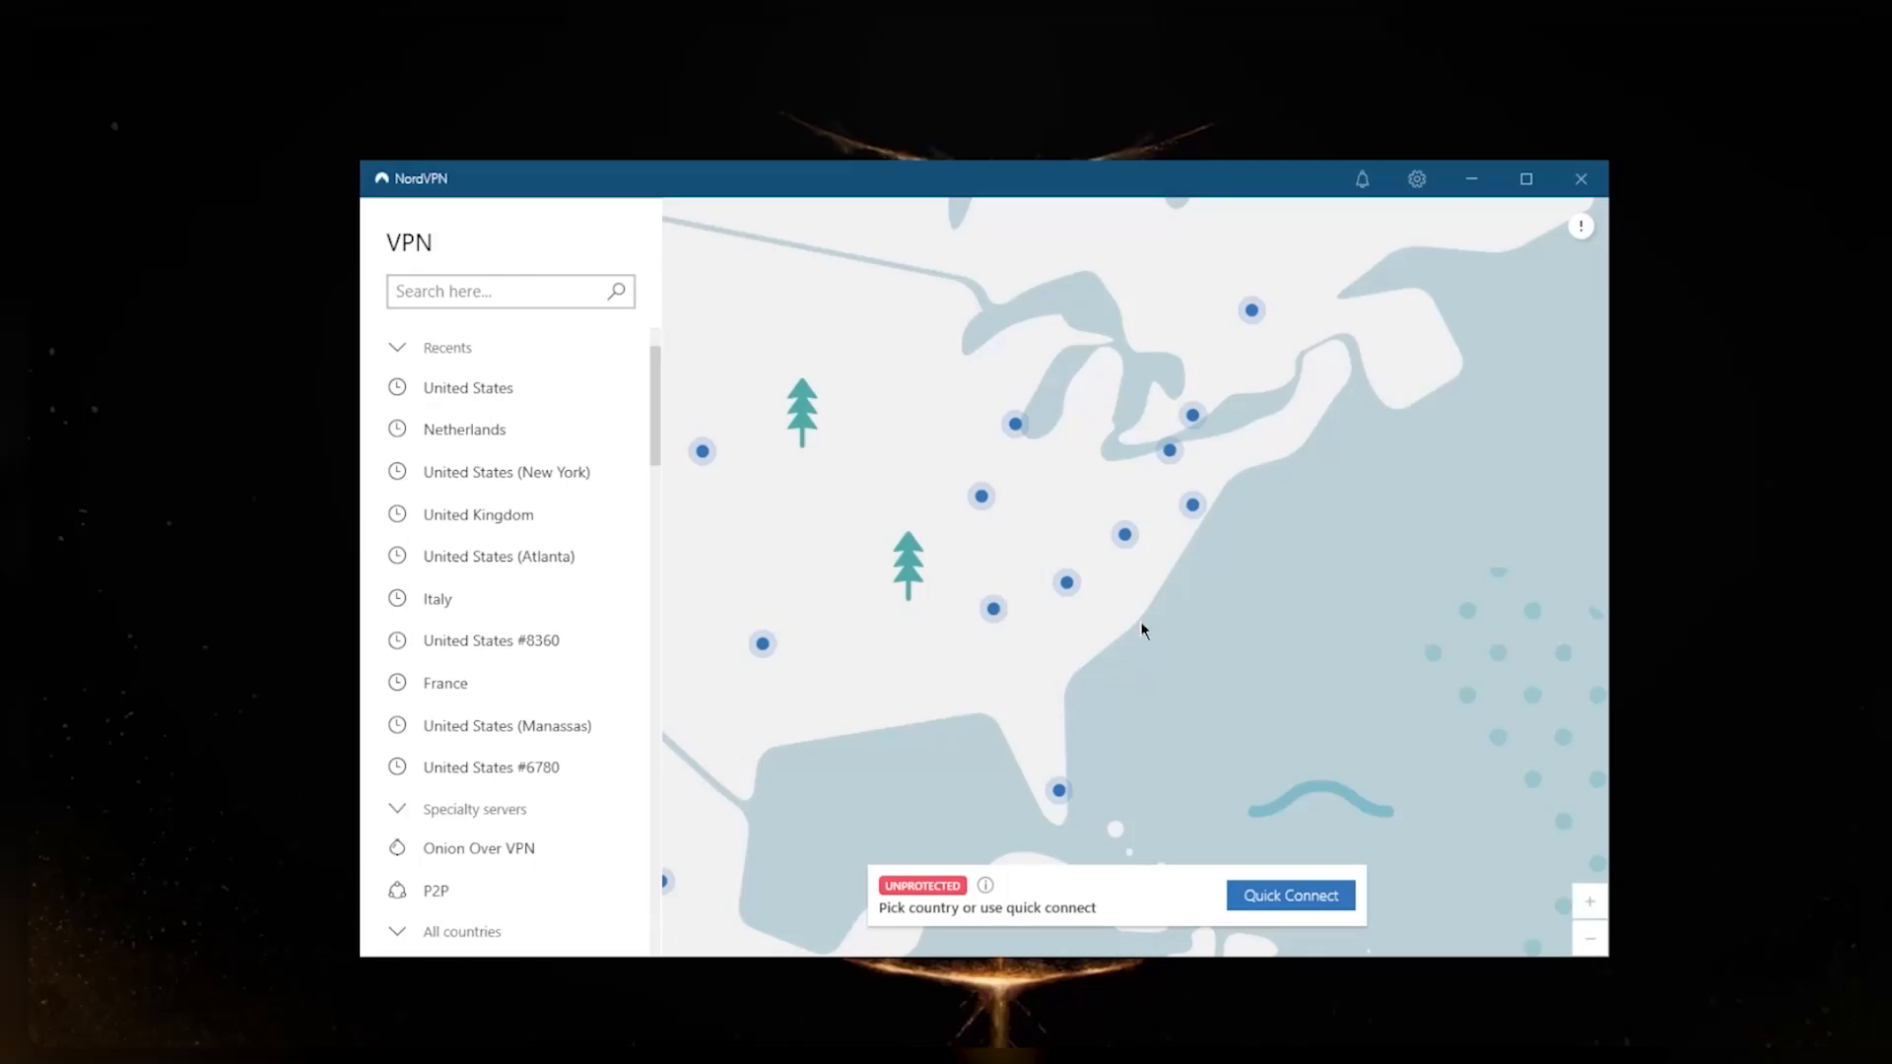
pyautogui.click(1289, 895)
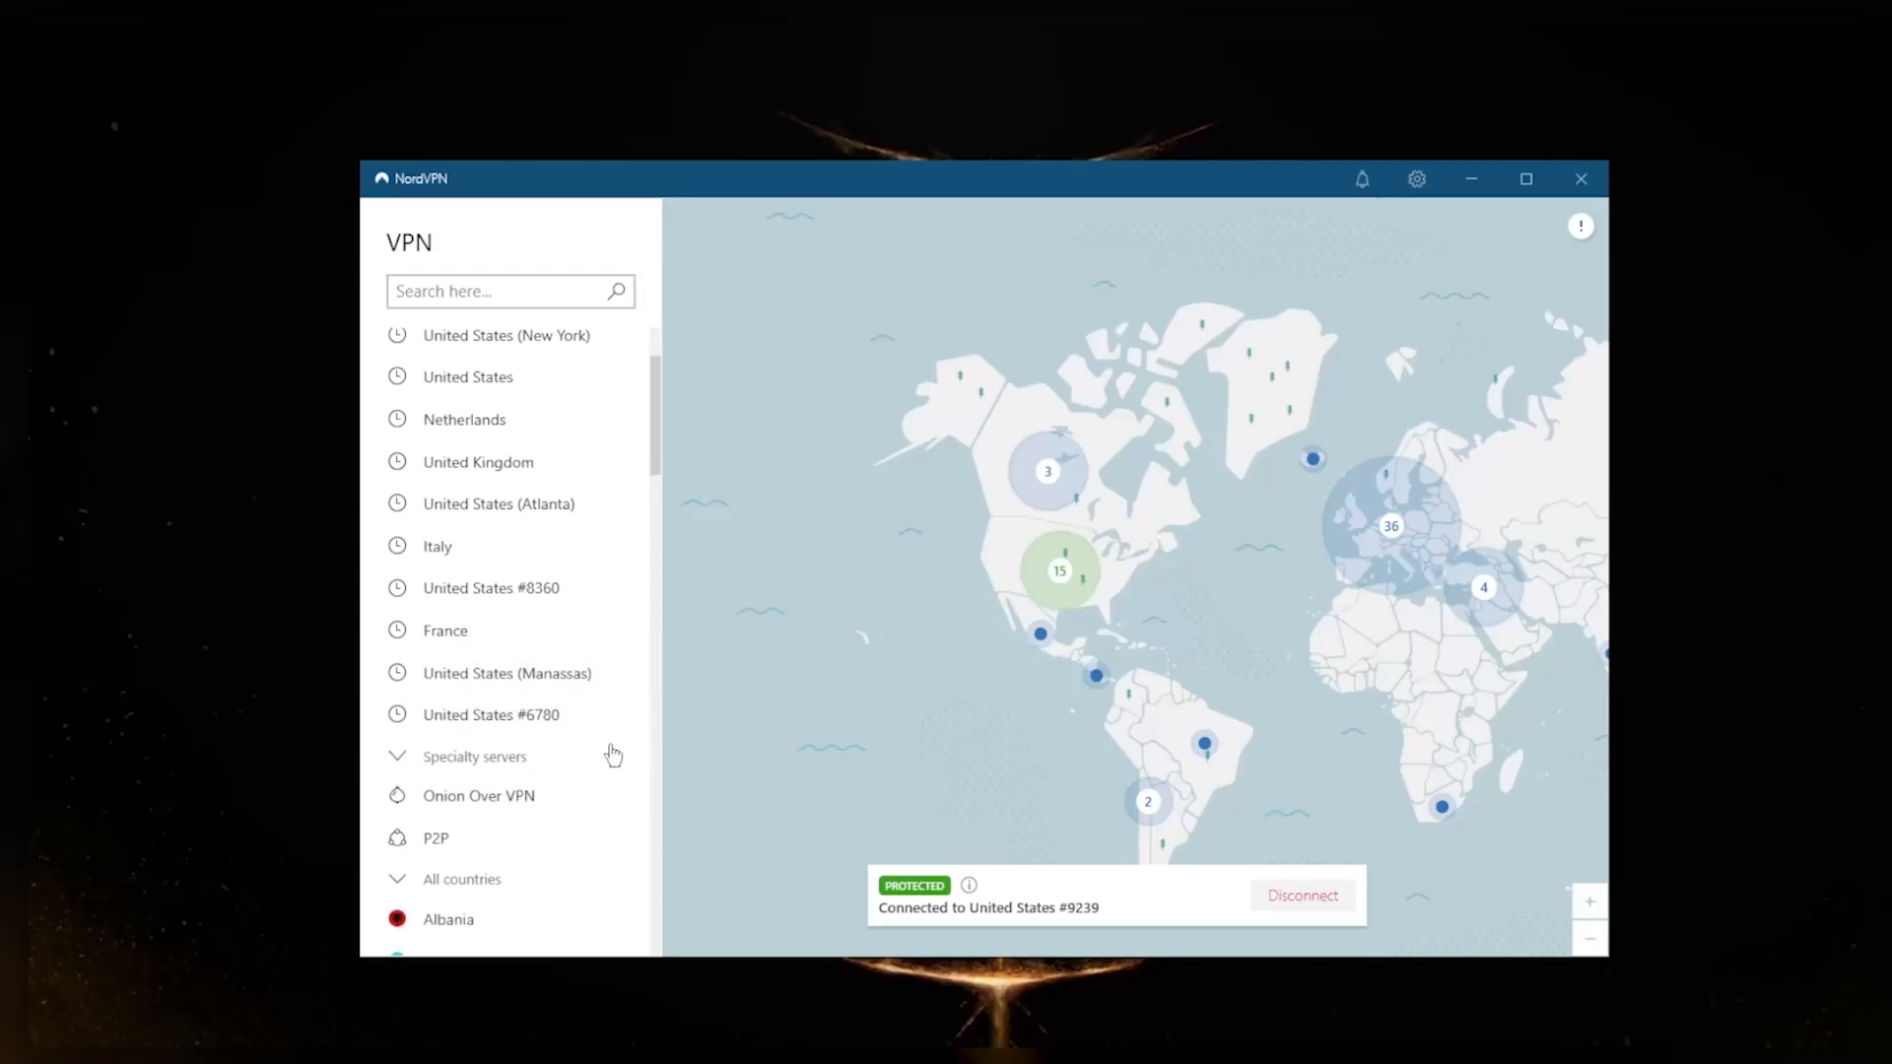
pyautogui.moveTo(1168, 565)
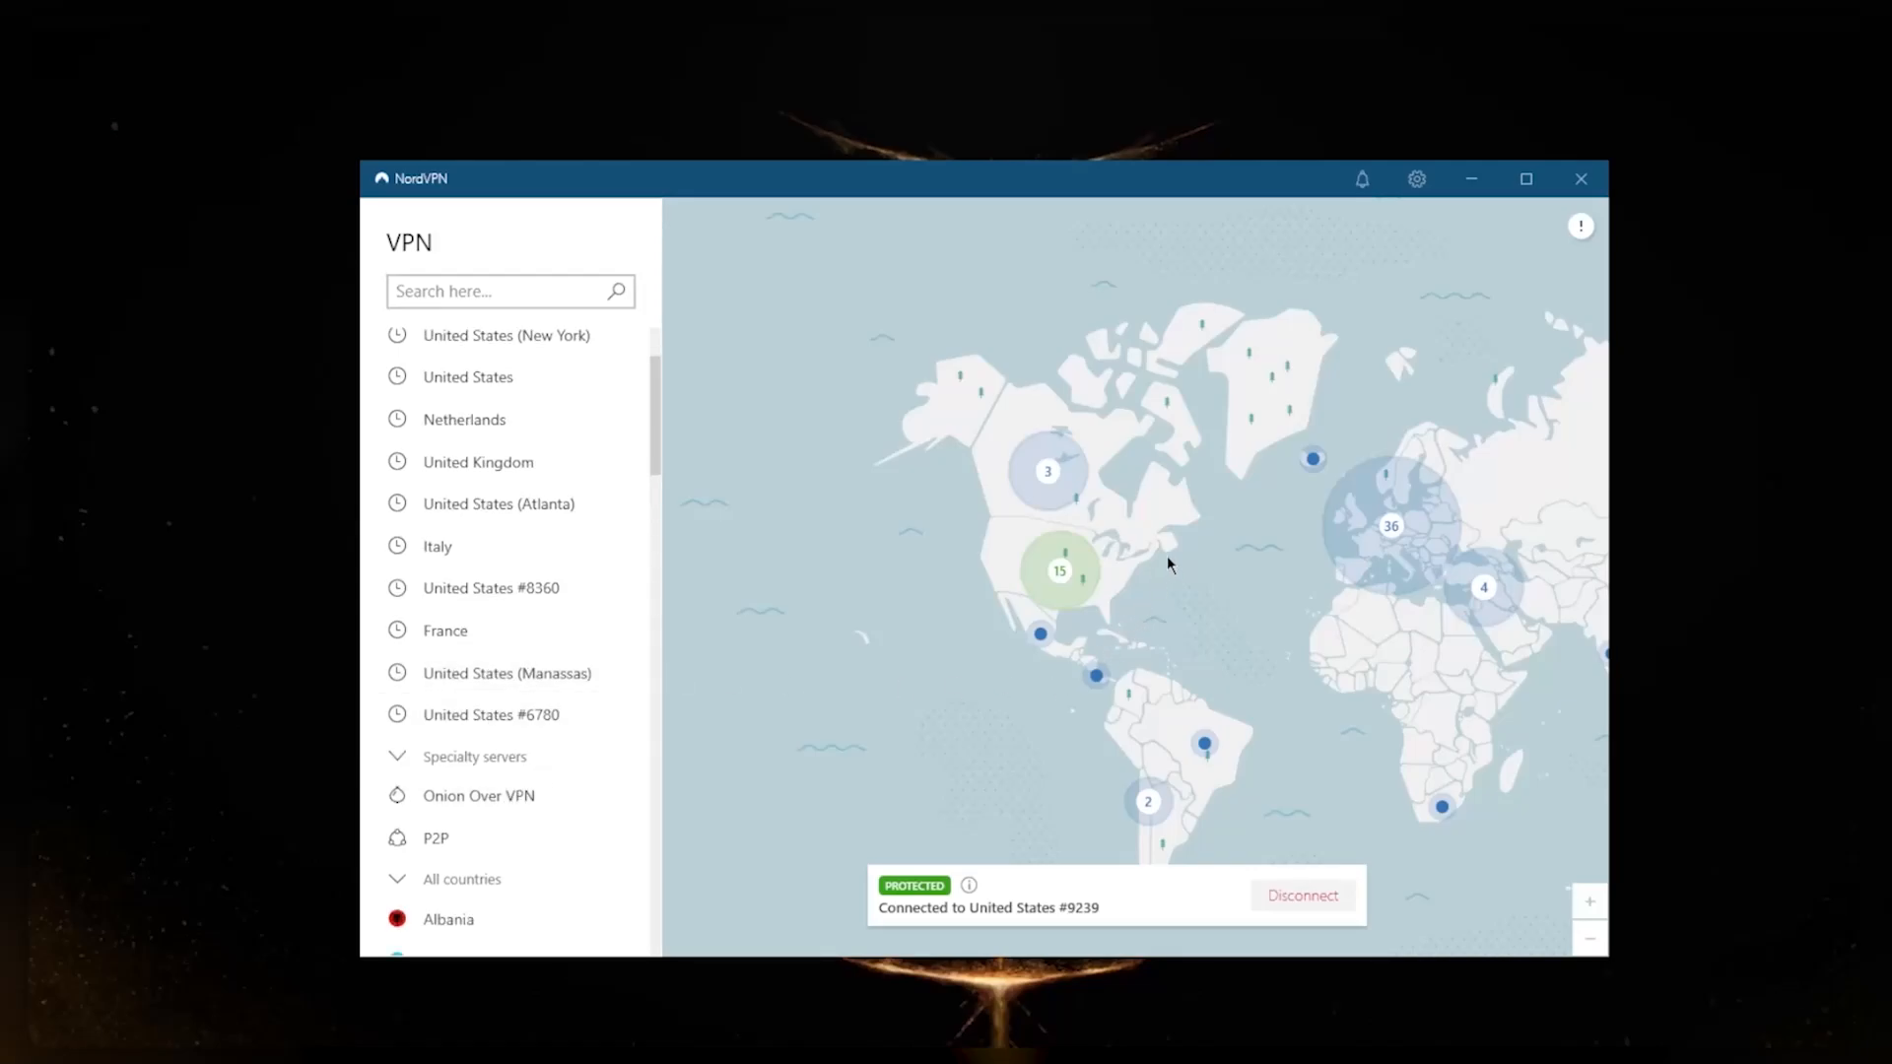
# Open Settings to the Auto-connect page showing NordLynx and auto-connect off
pyautogui.click(1417, 178)
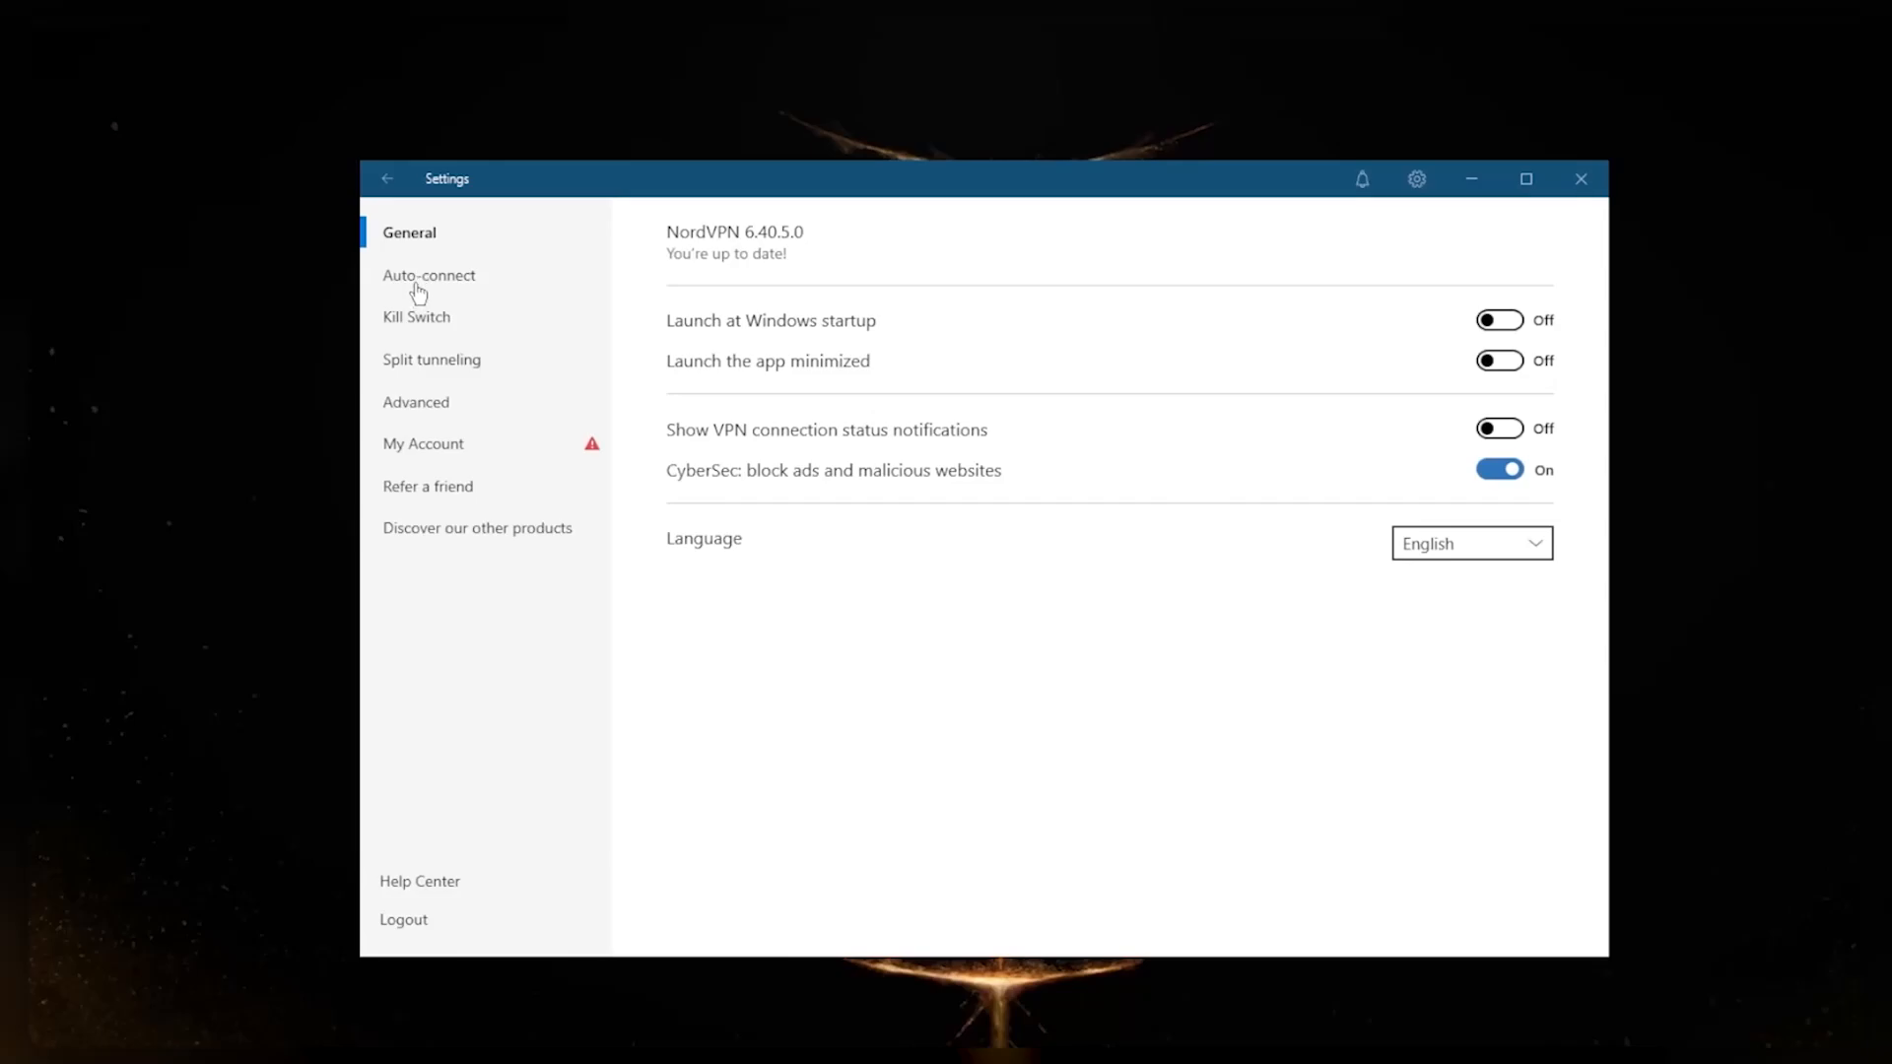
pyautogui.click(428, 275)
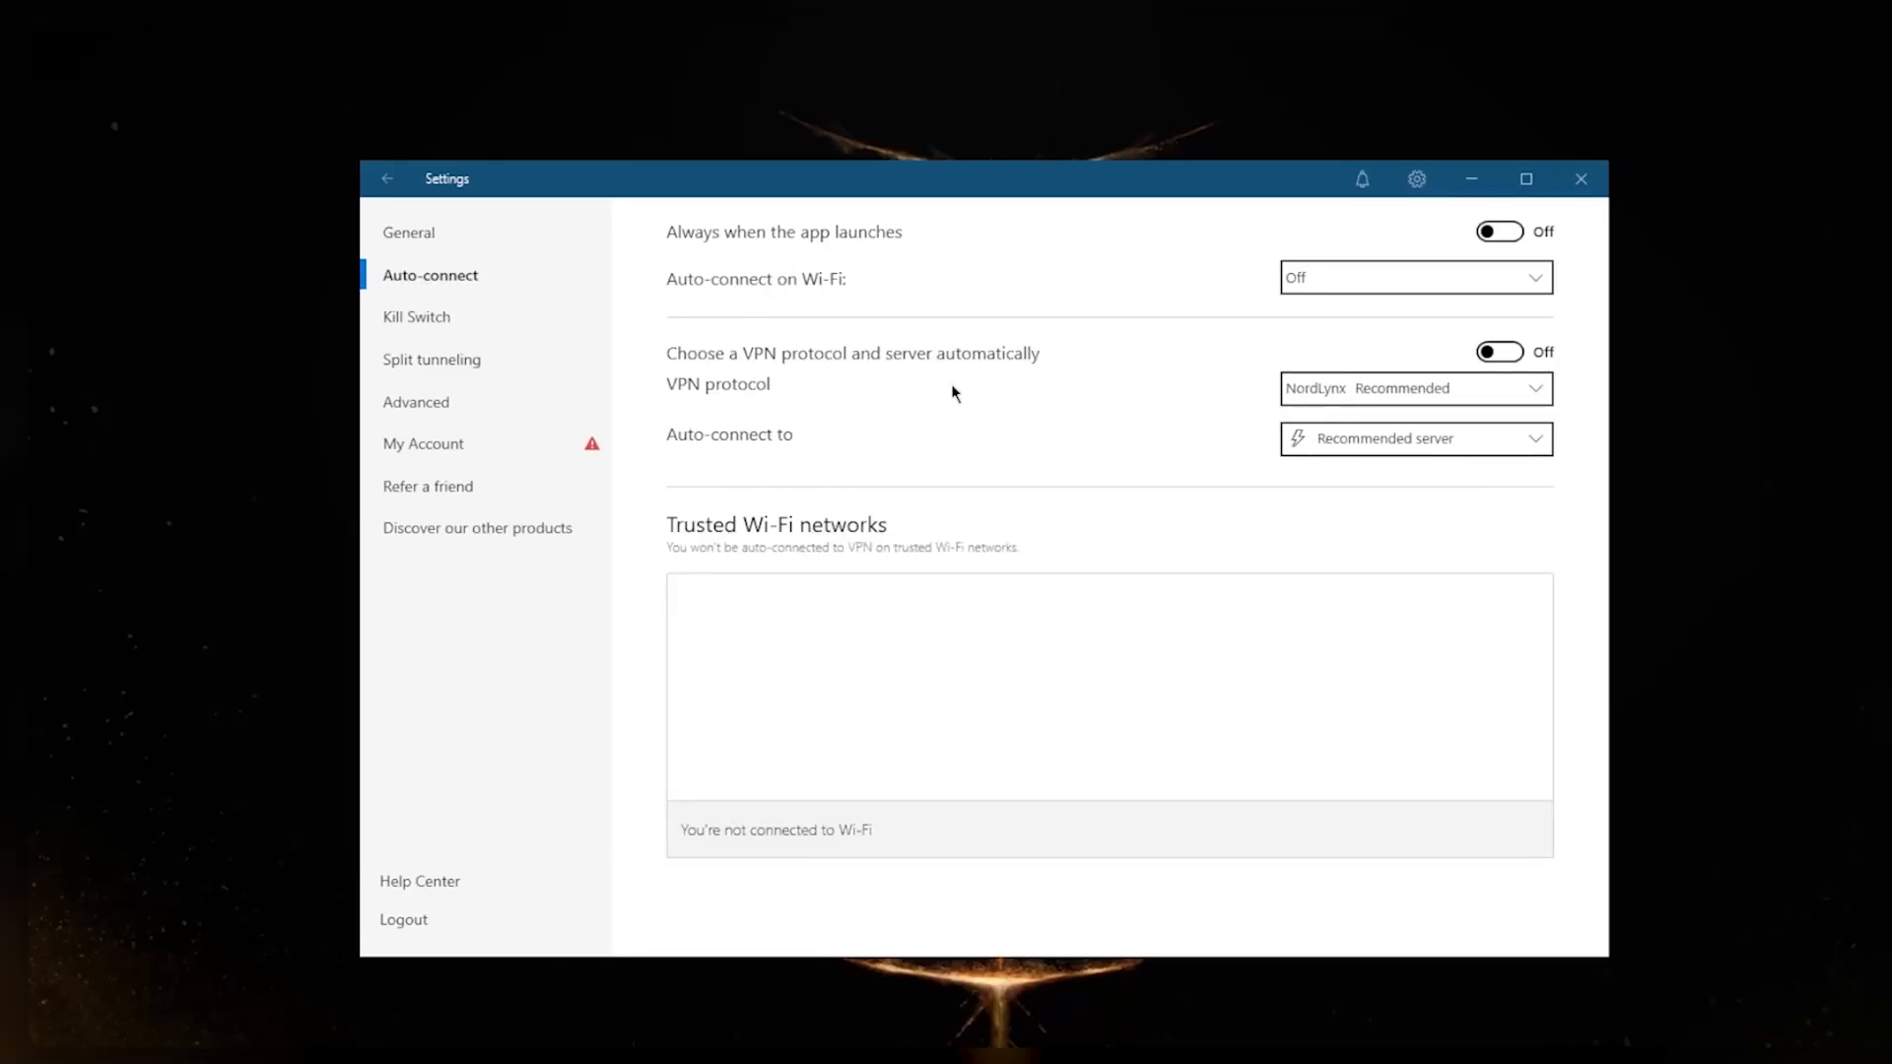
pyautogui.moveTo(1403, 412)
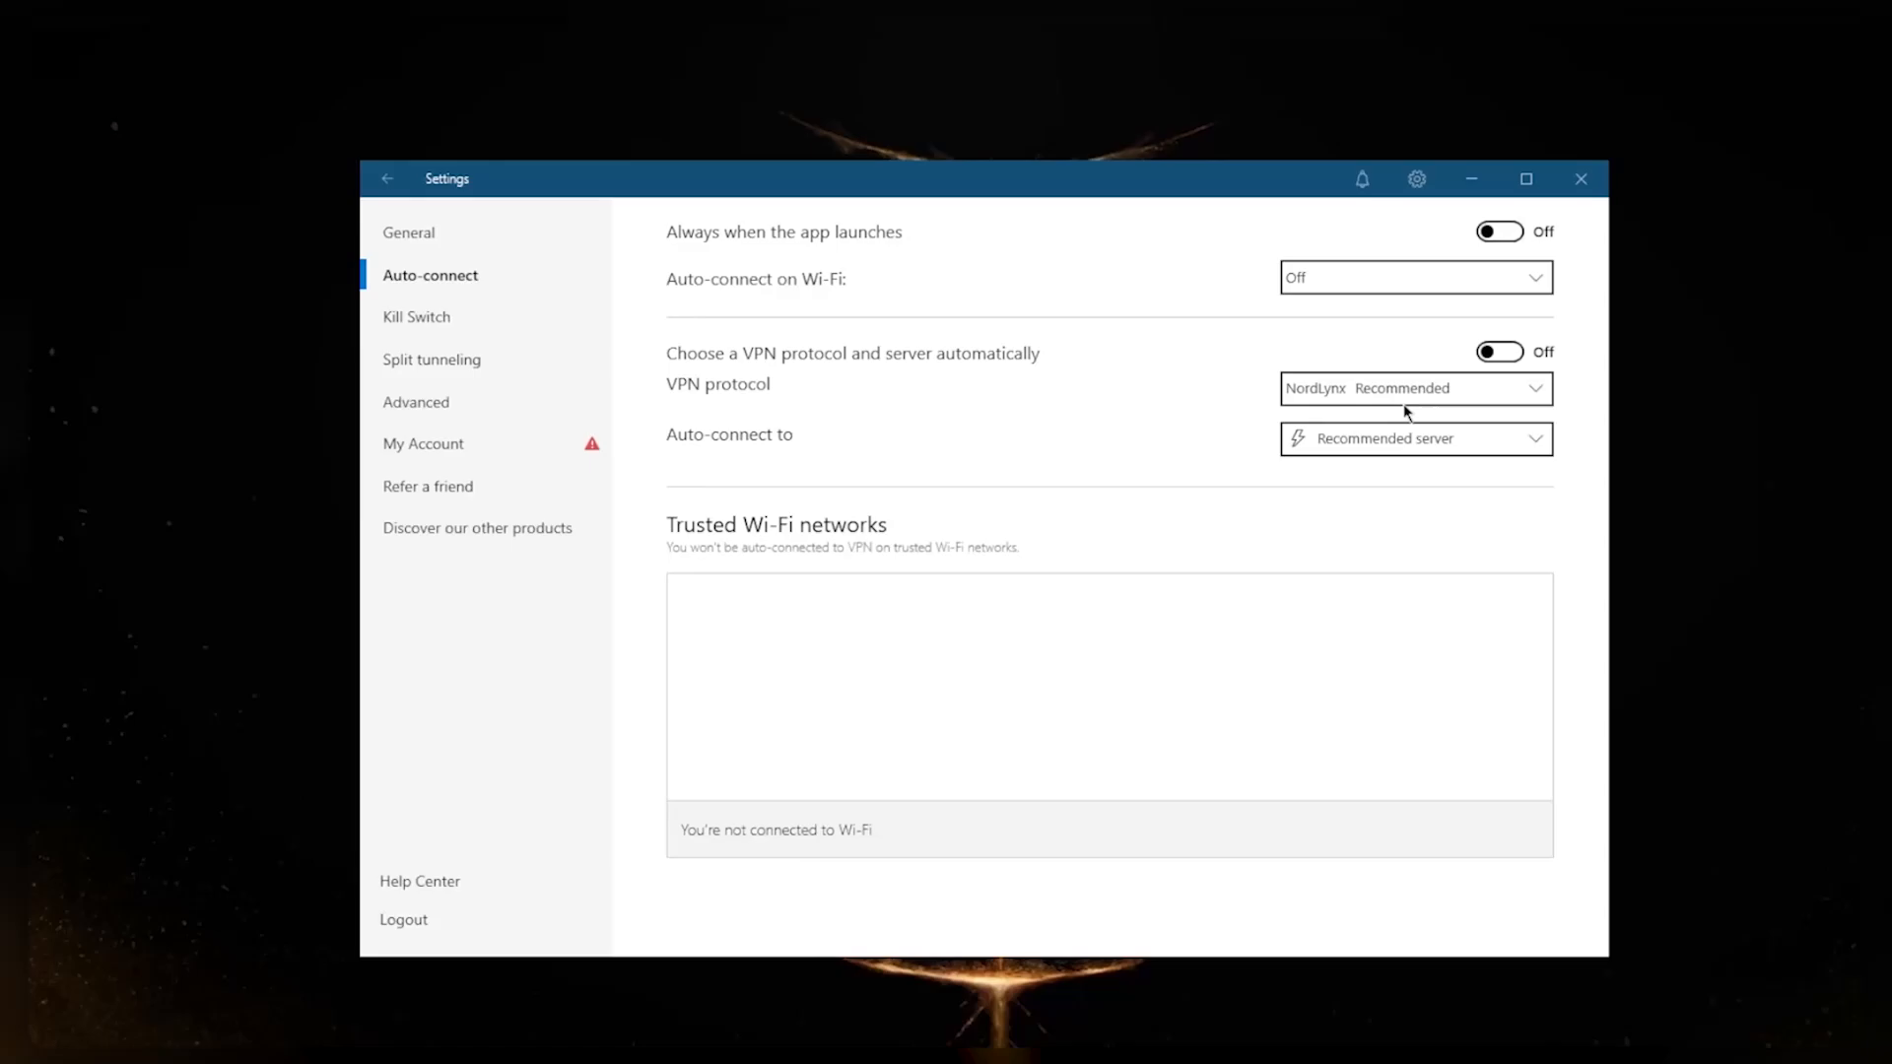
pyautogui.click(1415, 387)
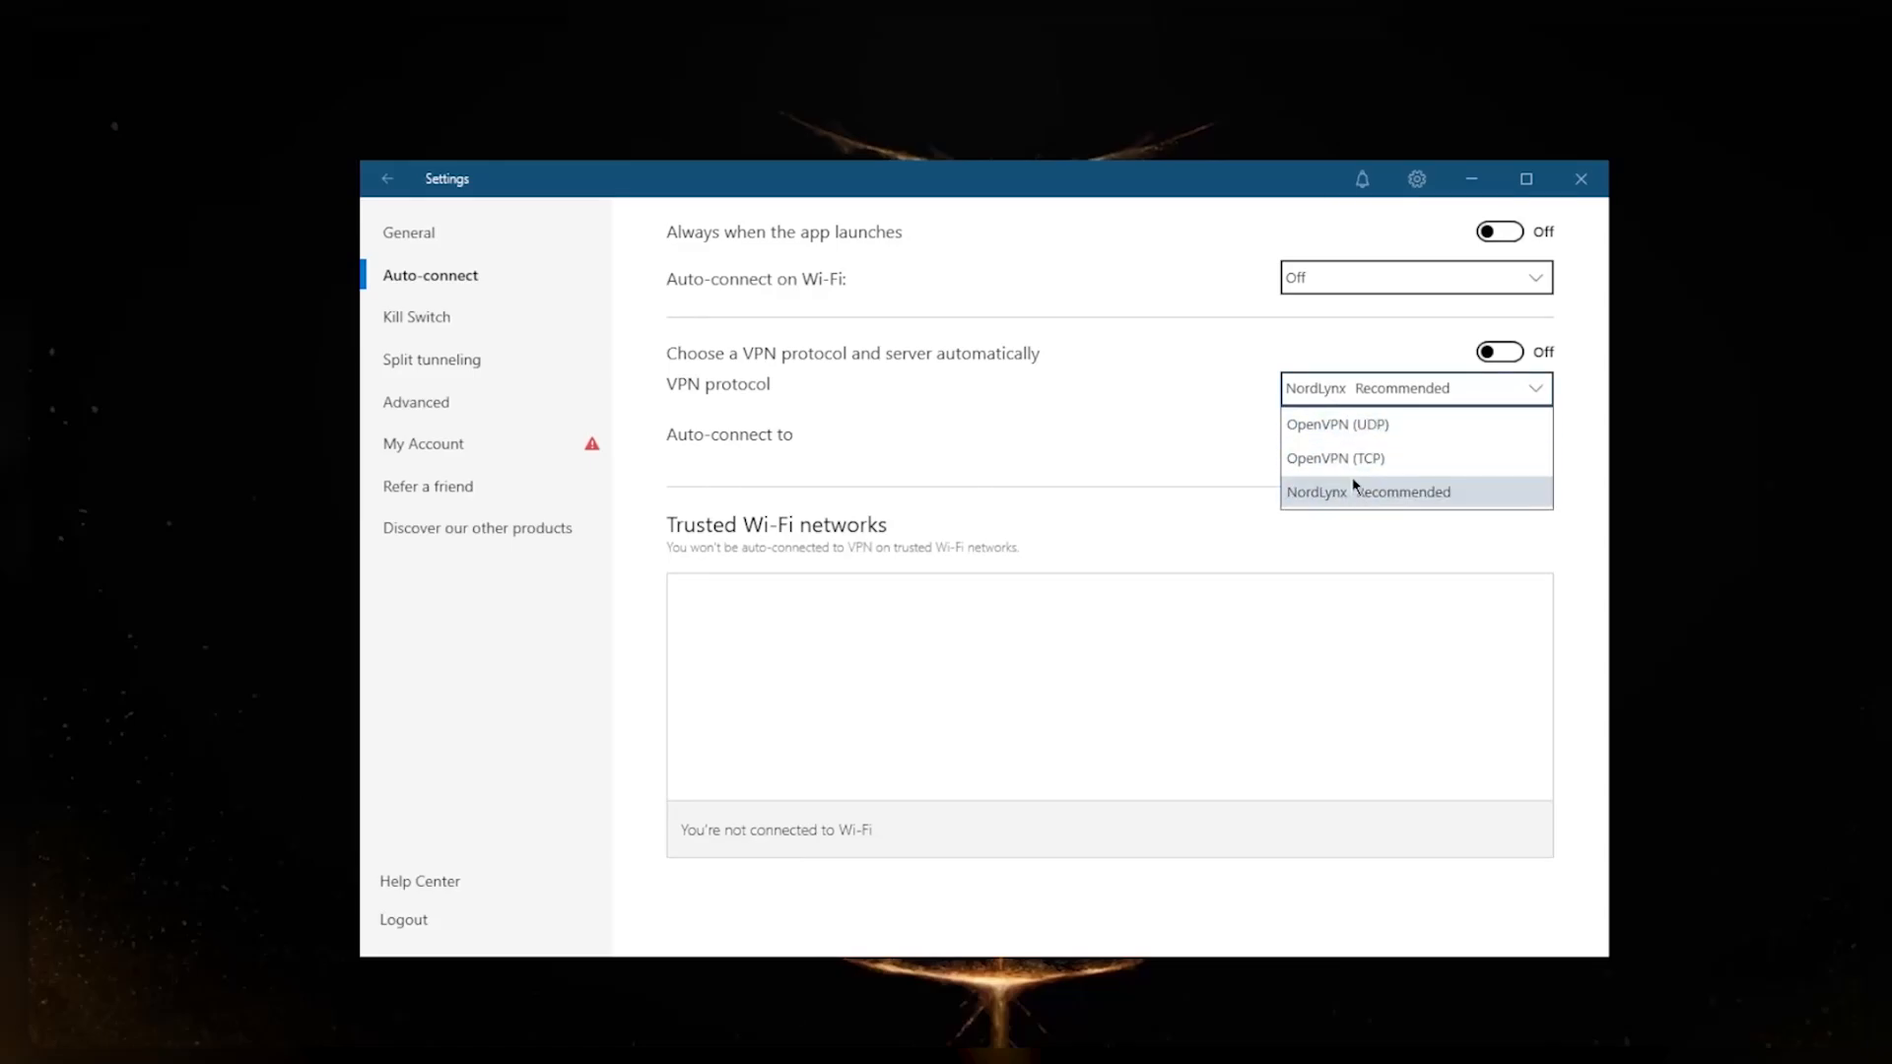
pyautogui.moveTo(1367, 424)
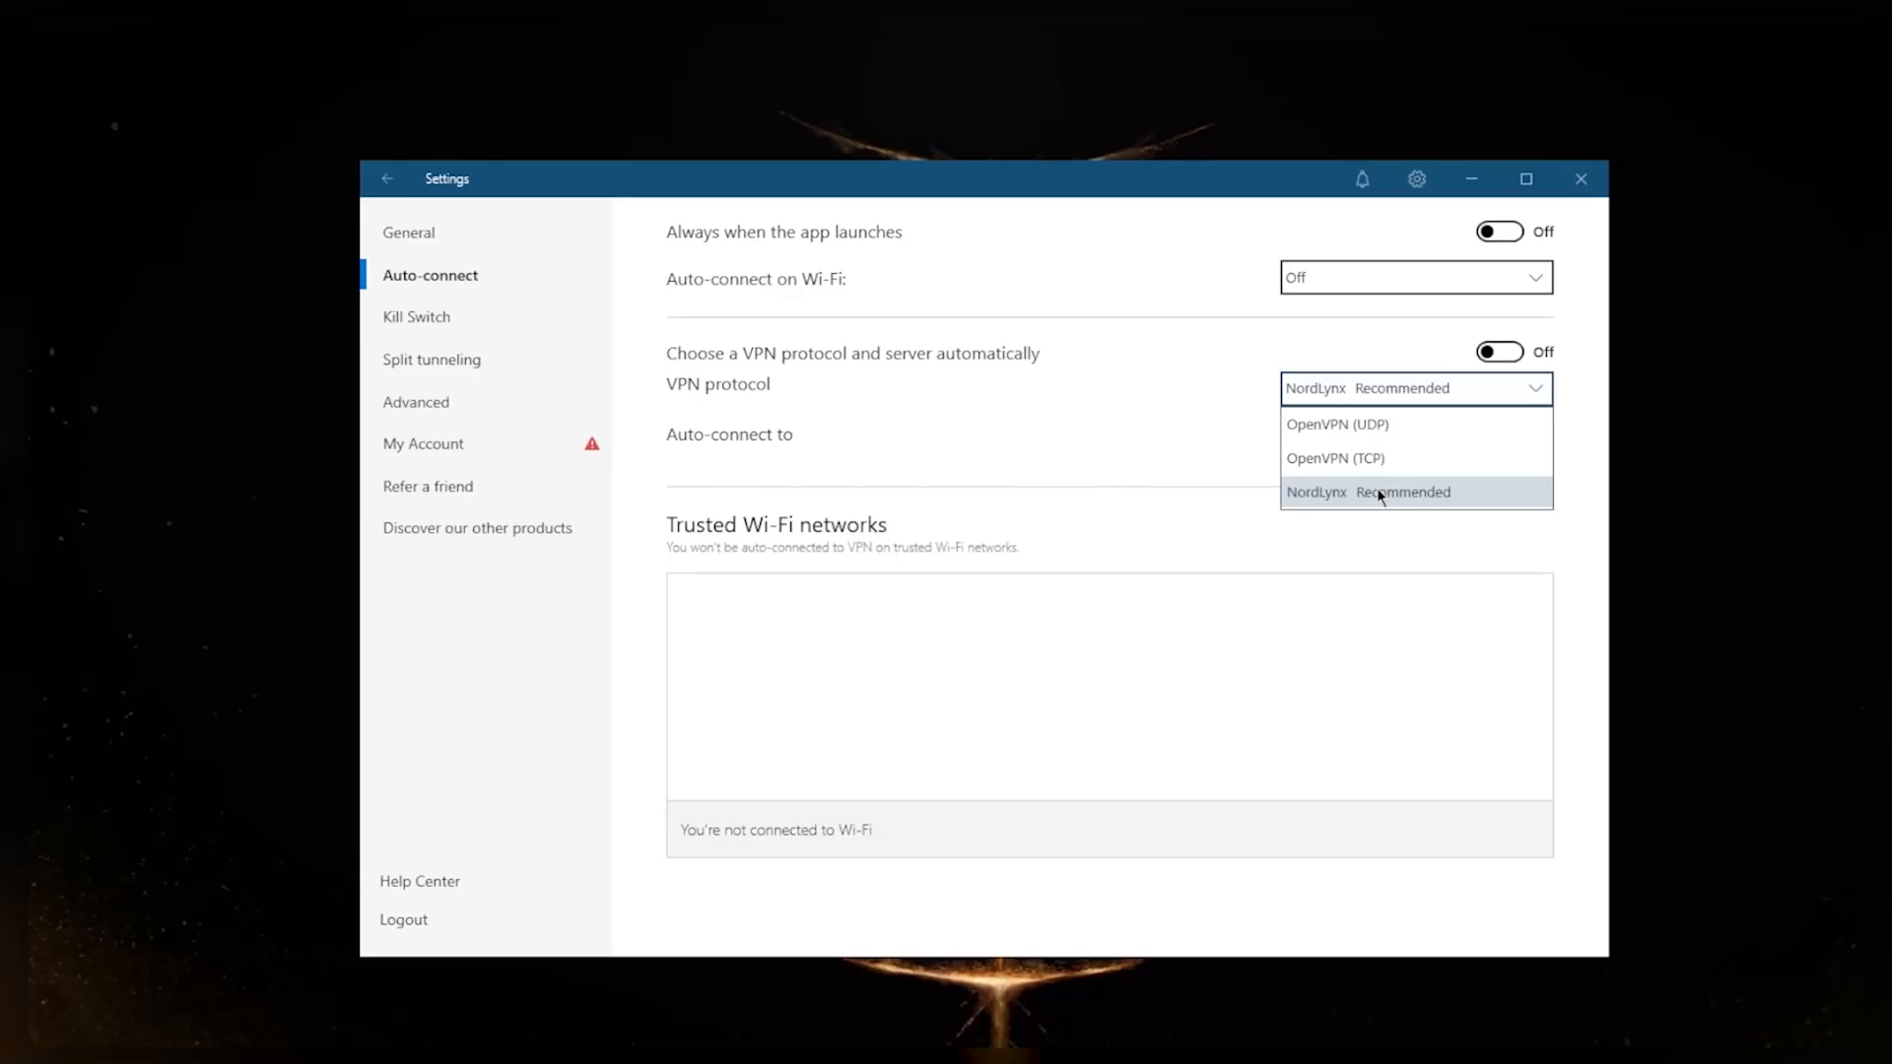
pyautogui.moveTo(1343, 461)
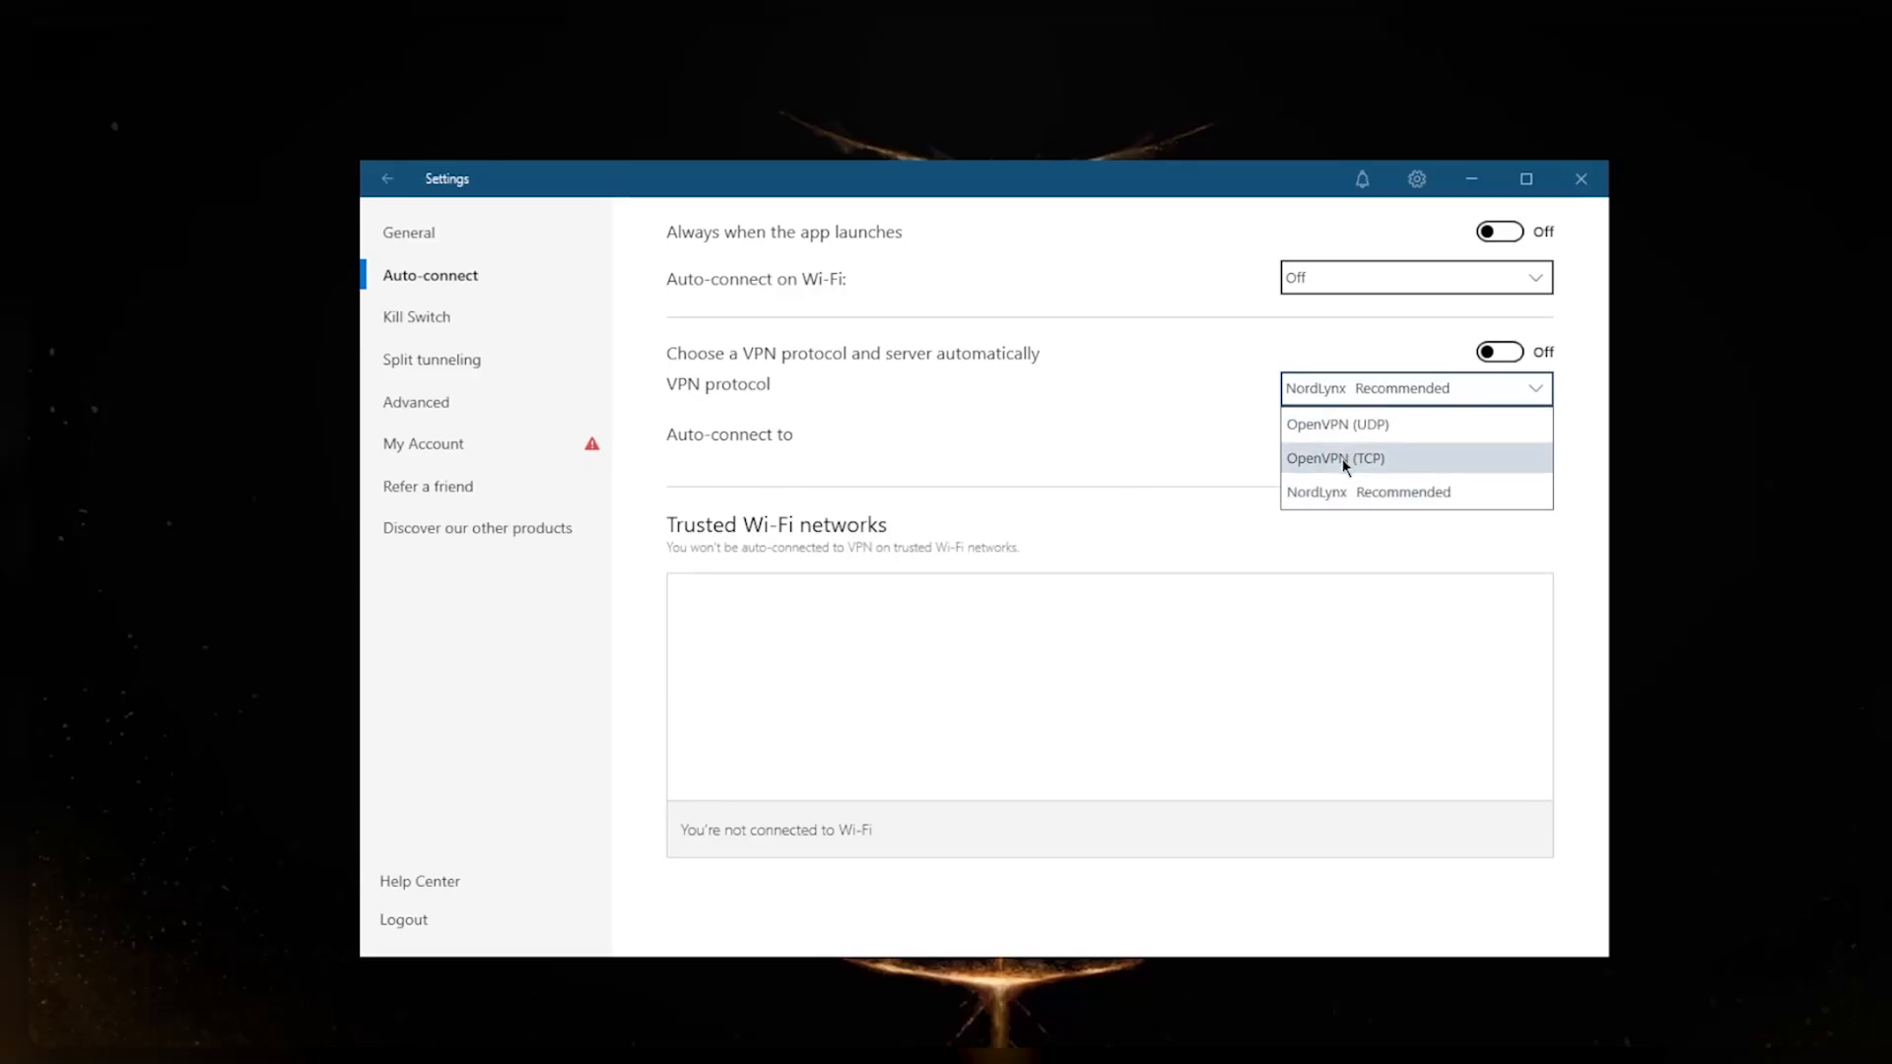
pyautogui.moveTo(1331, 493)
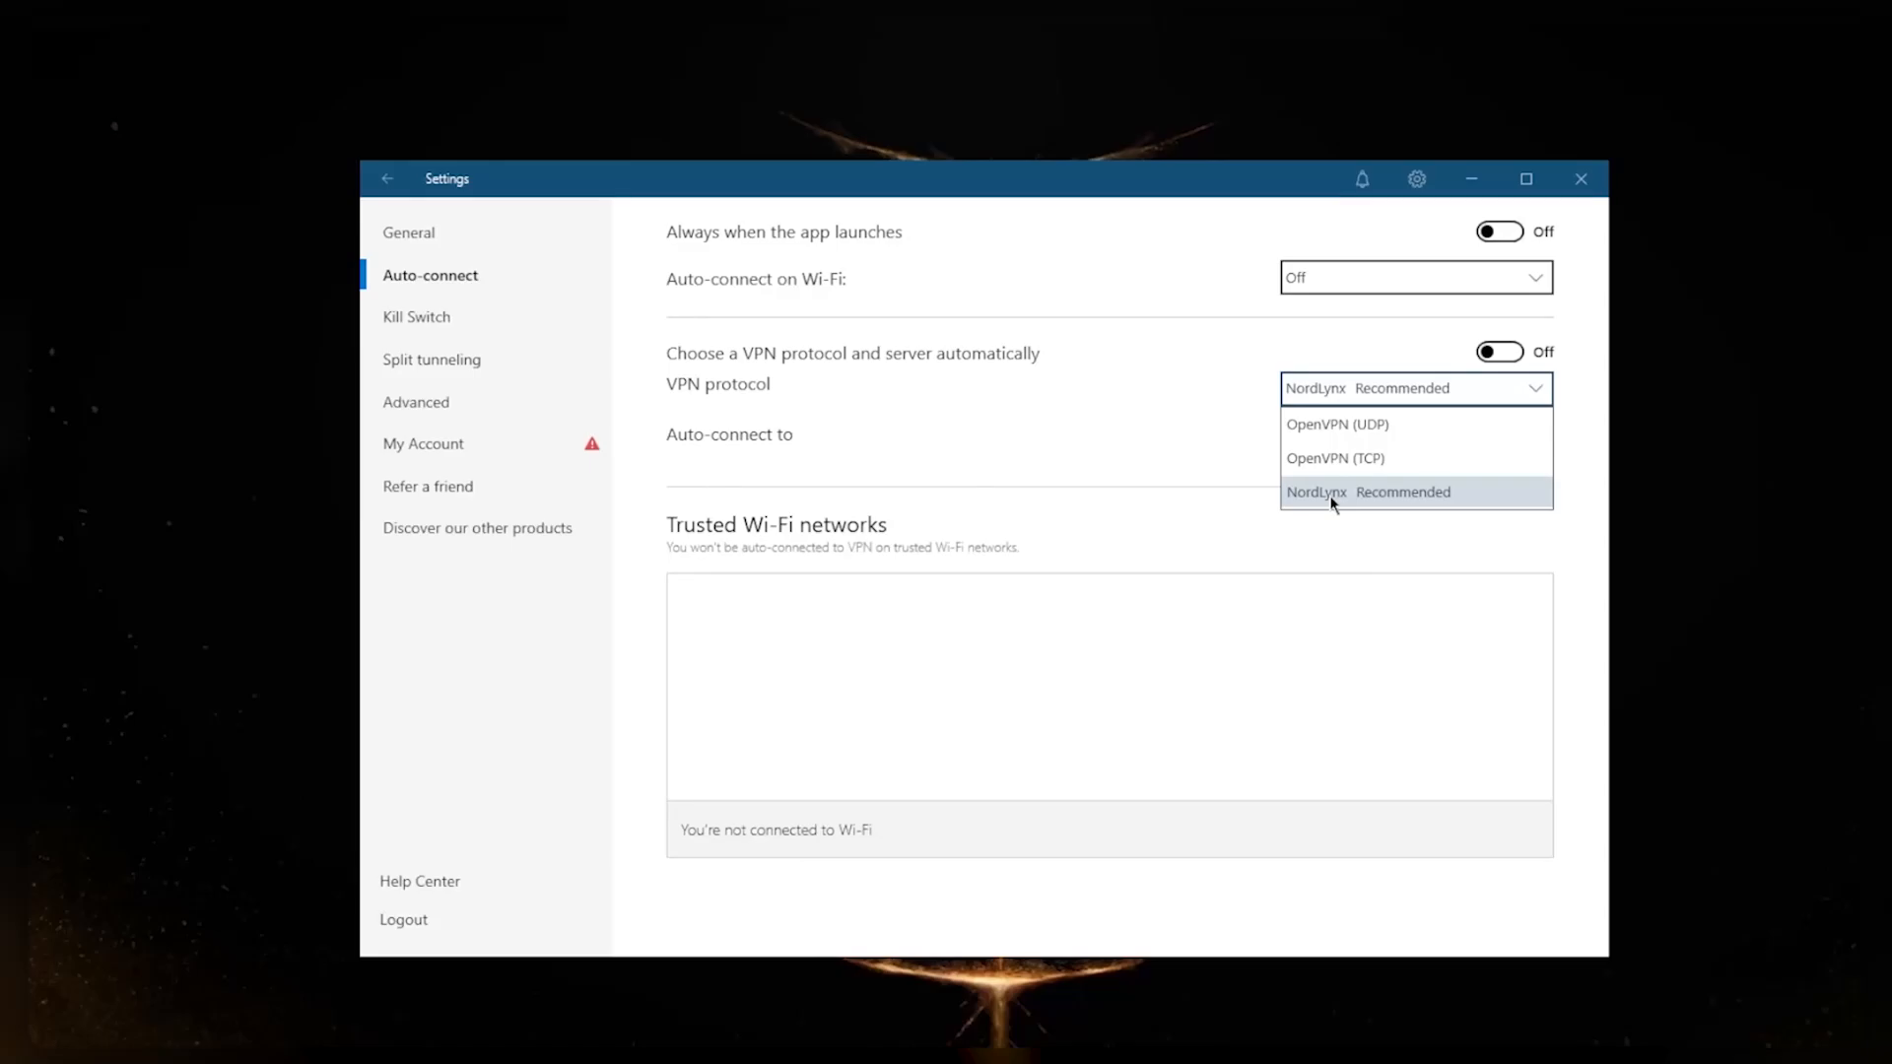
pyautogui.moveTo(1457, 489)
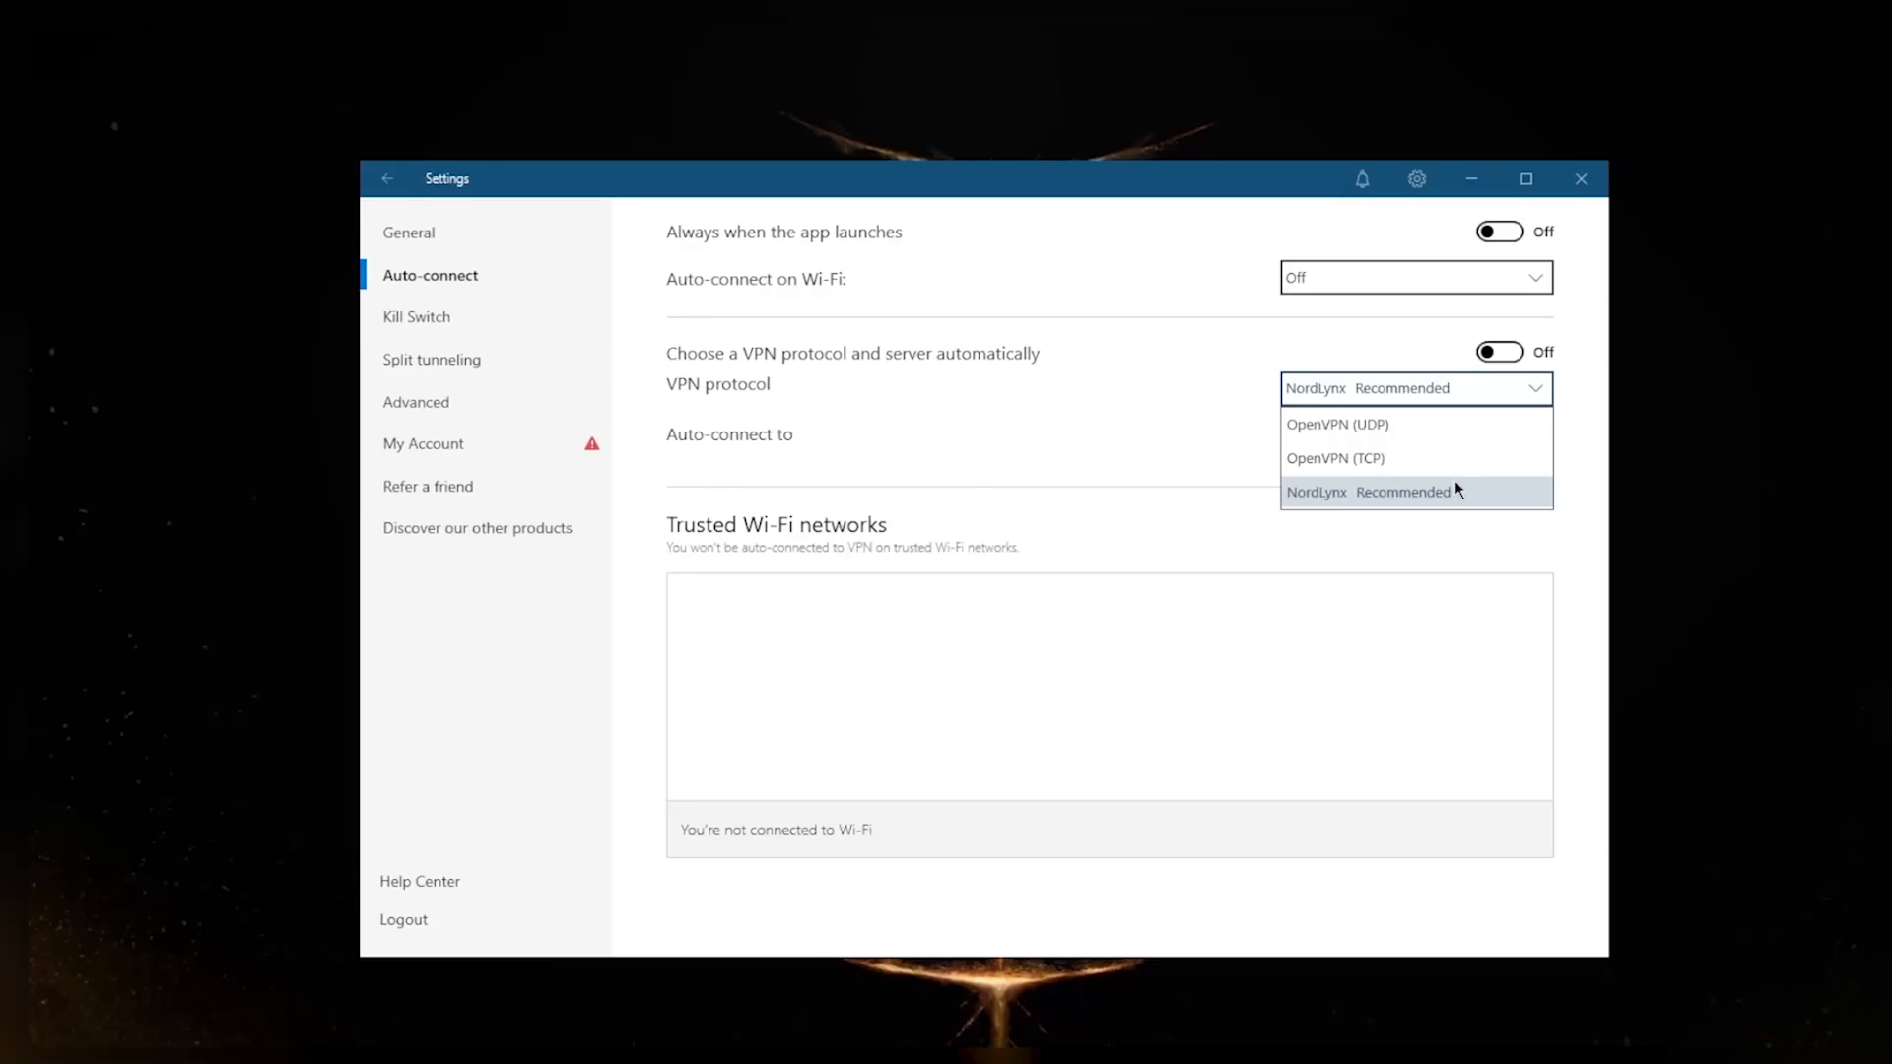
pyautogui.click(1371, 491)
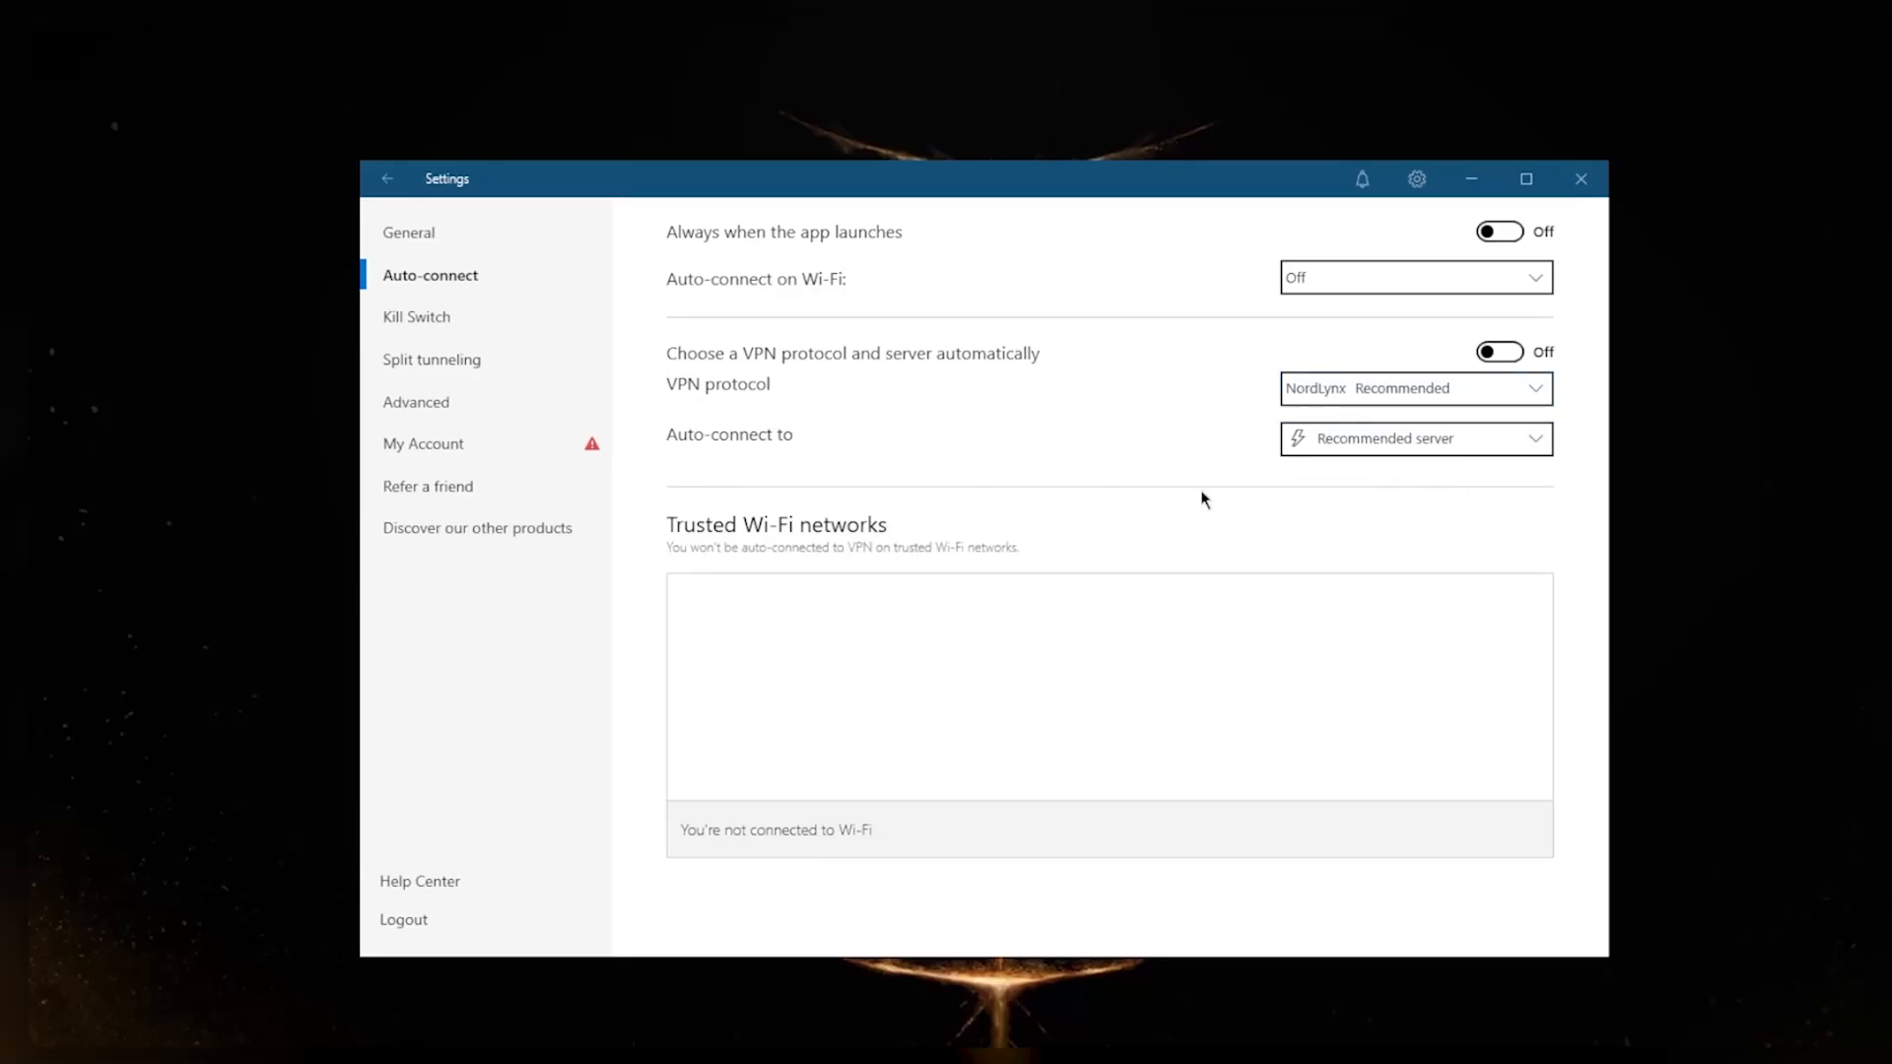
pyautogui.moveTo(1485, 405)
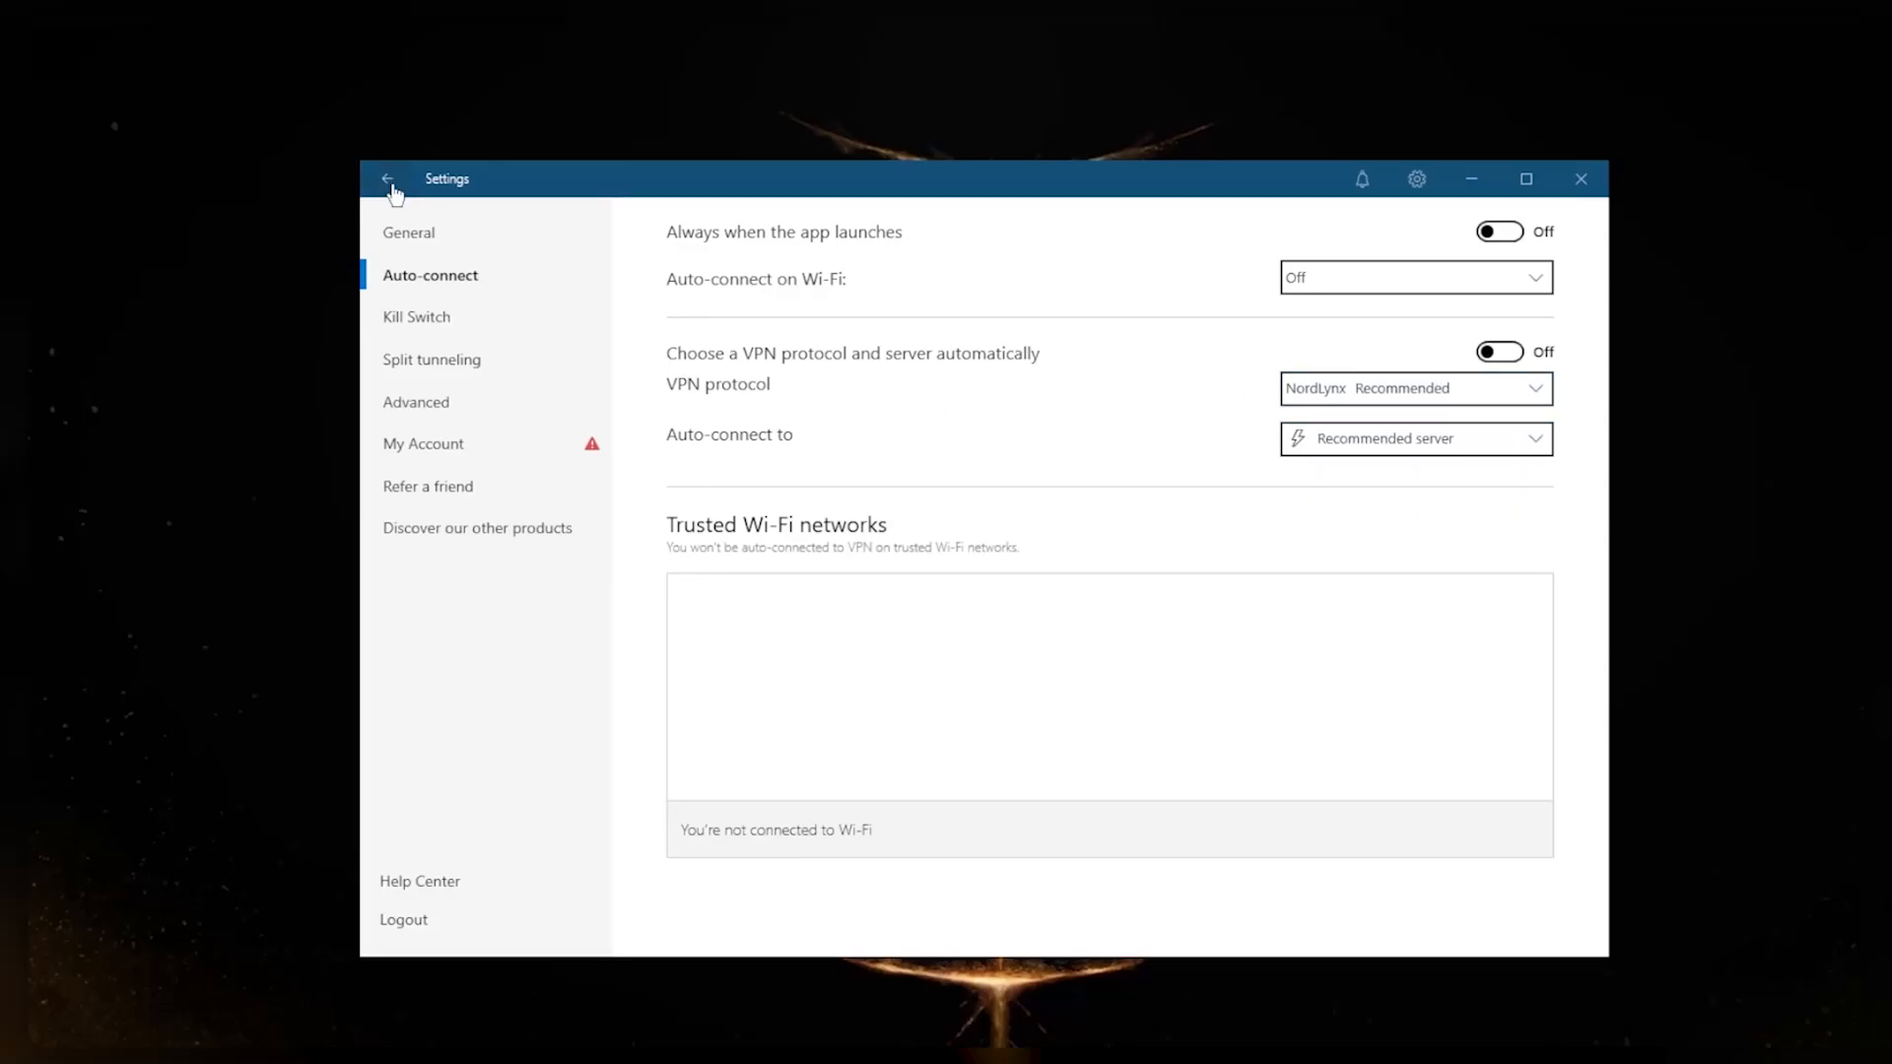
# Leave Settings and return to the main server map, still connected to #9239
pyautogui.click(388, 178)
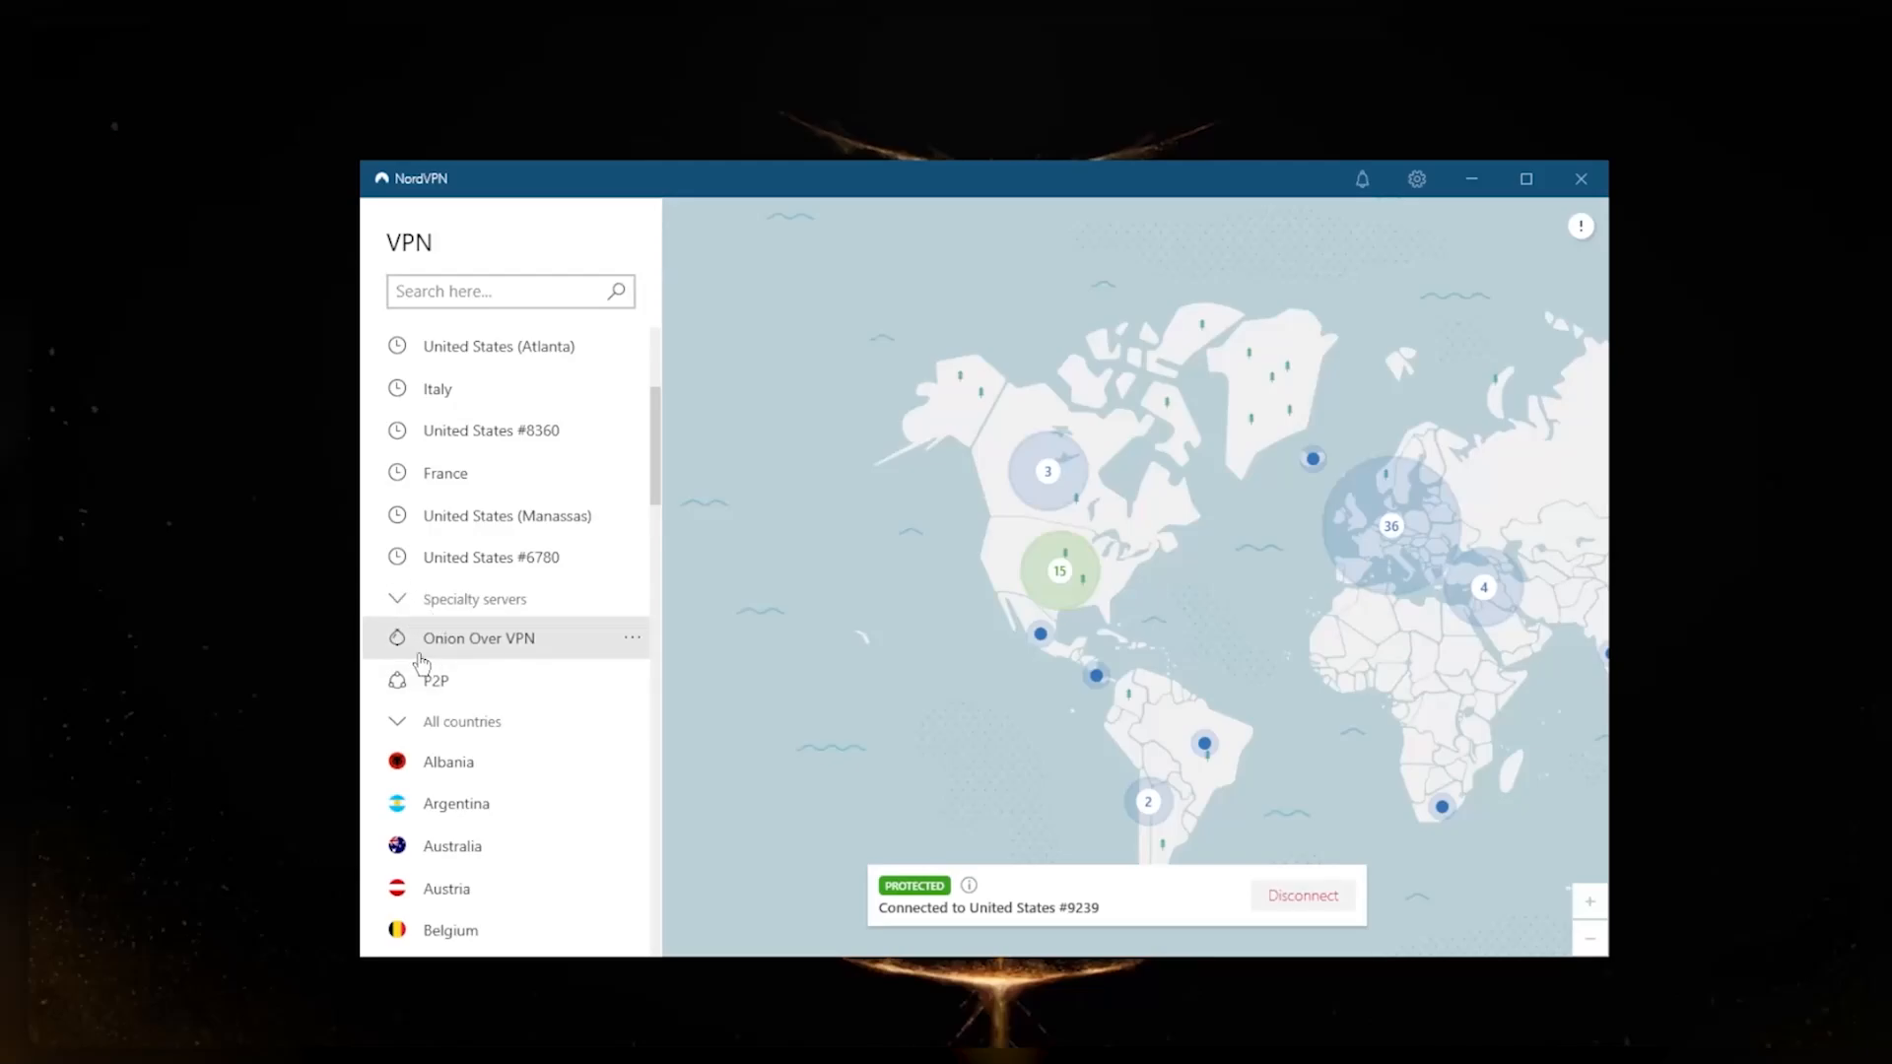
pyautogui.moveTo(472, 680)
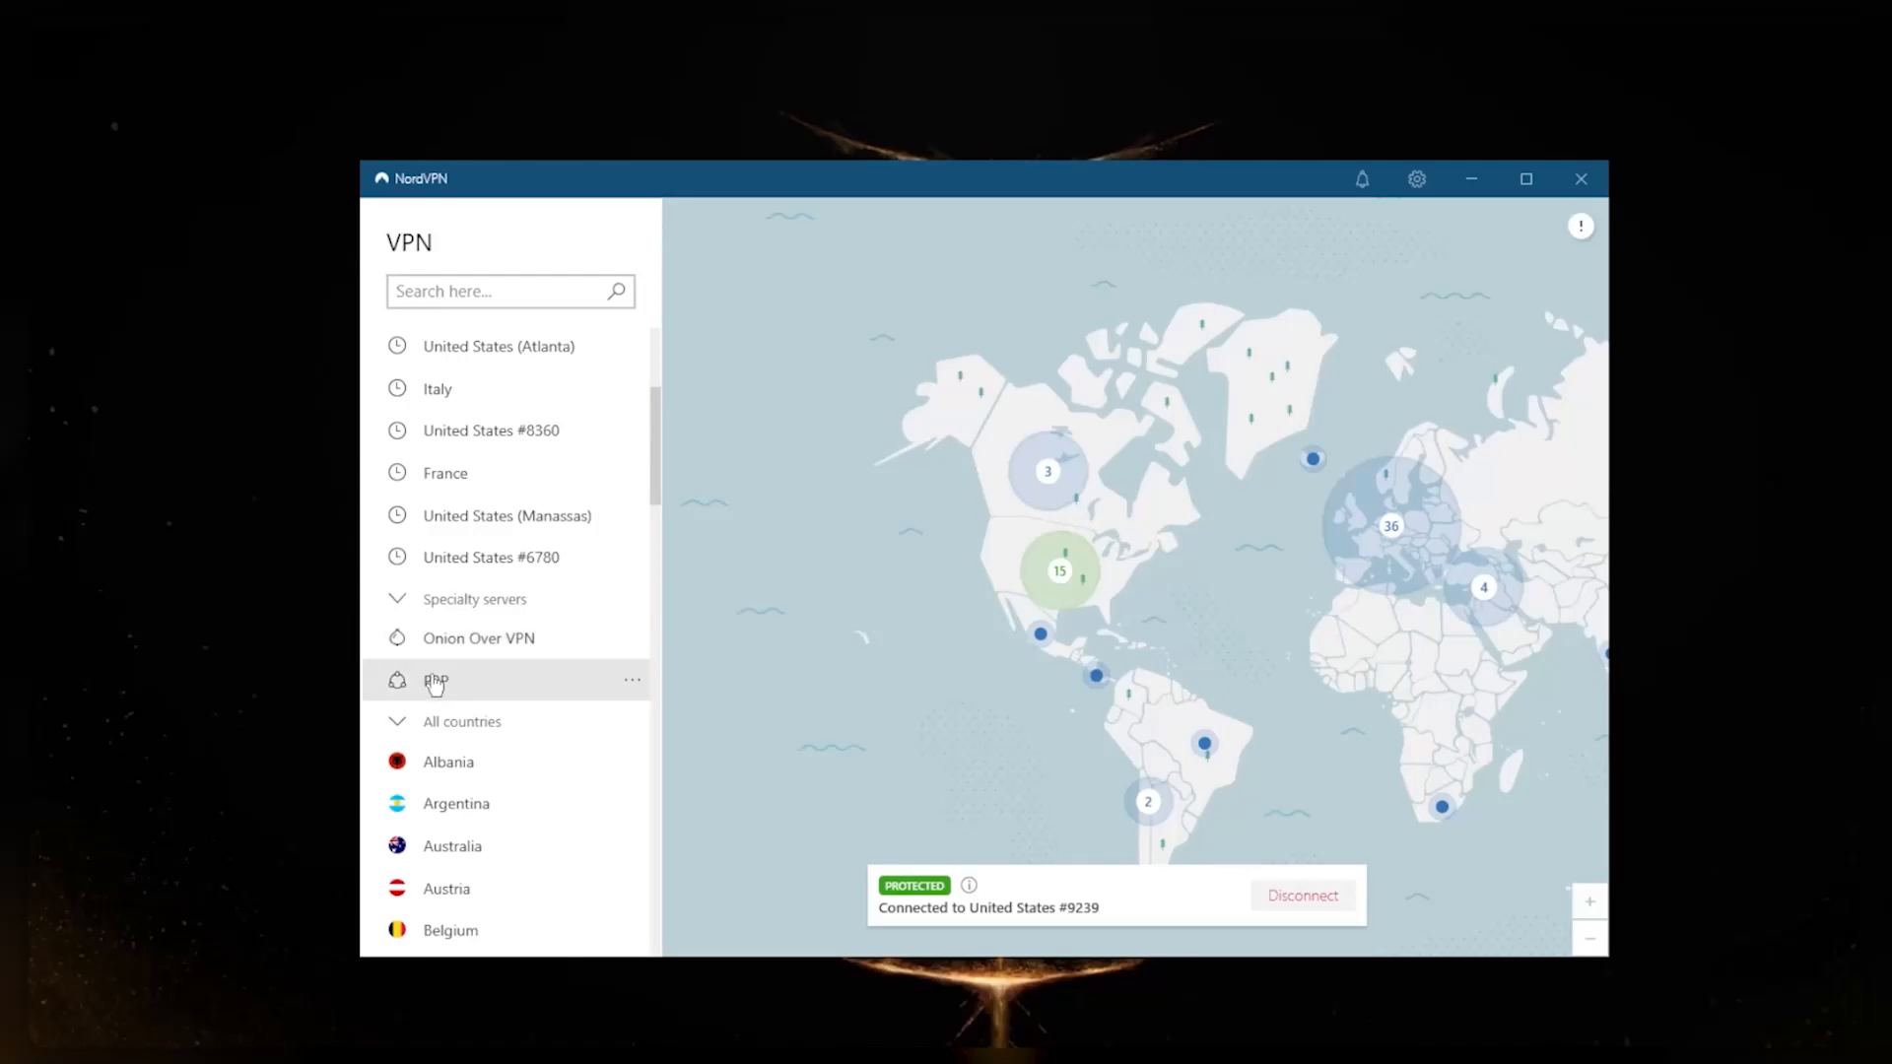
pyautogui.moveTo(489, 689)
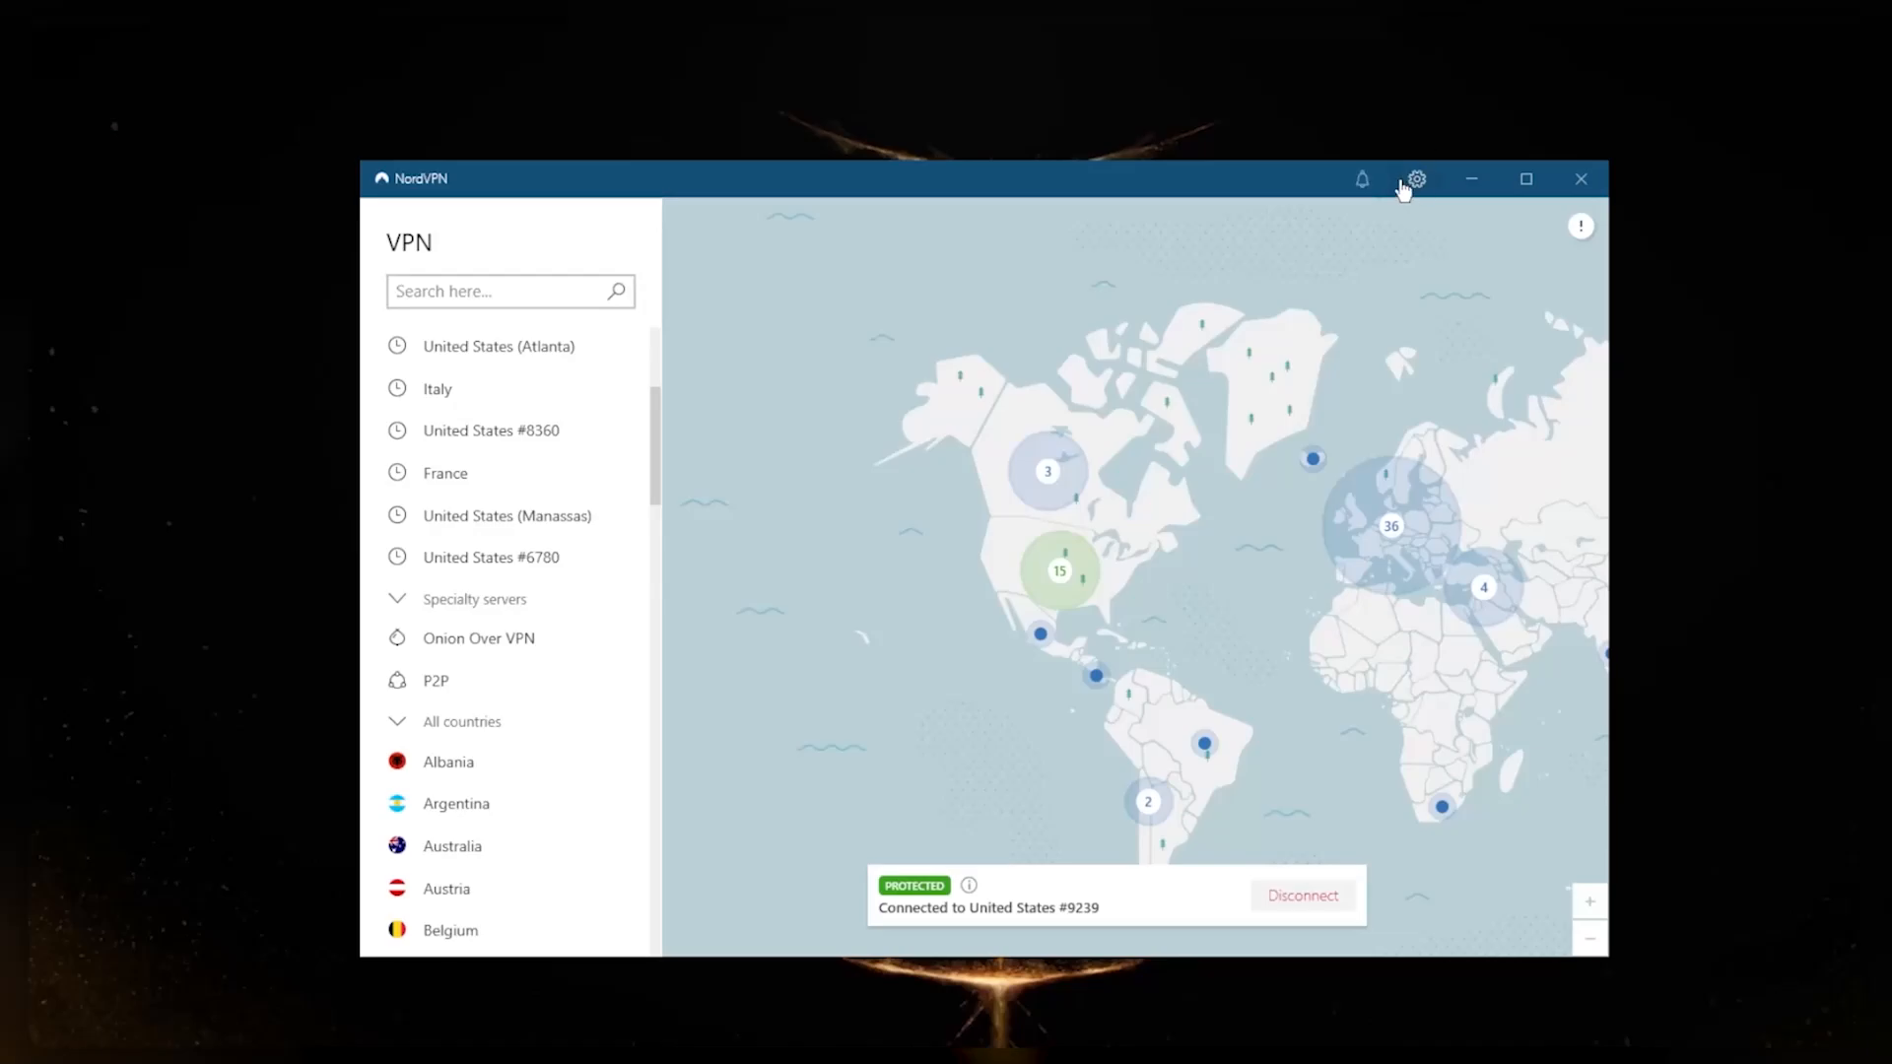
# Change the VPN protocol to OpenVPN (UDP) in Settings and confirm reconnecting
pyautogui.click(1415, 178)
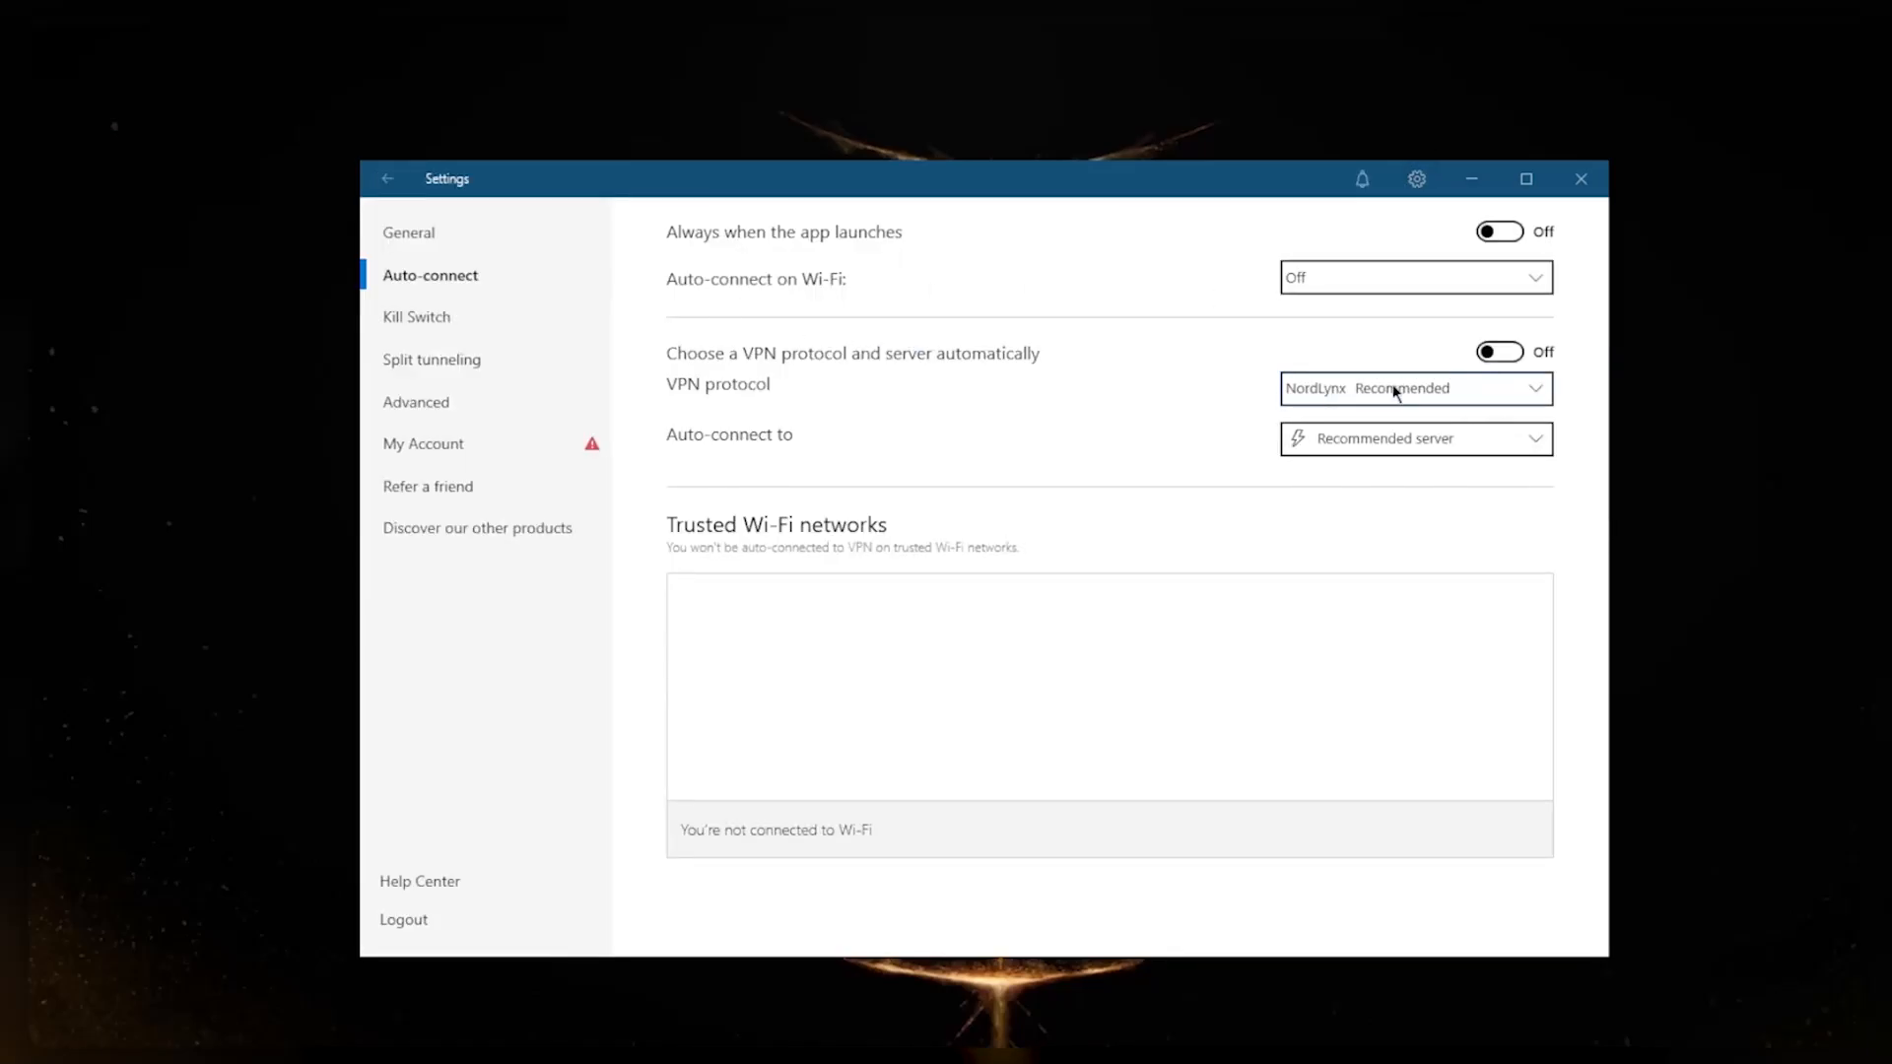
pyautogui.click(1414, 387)
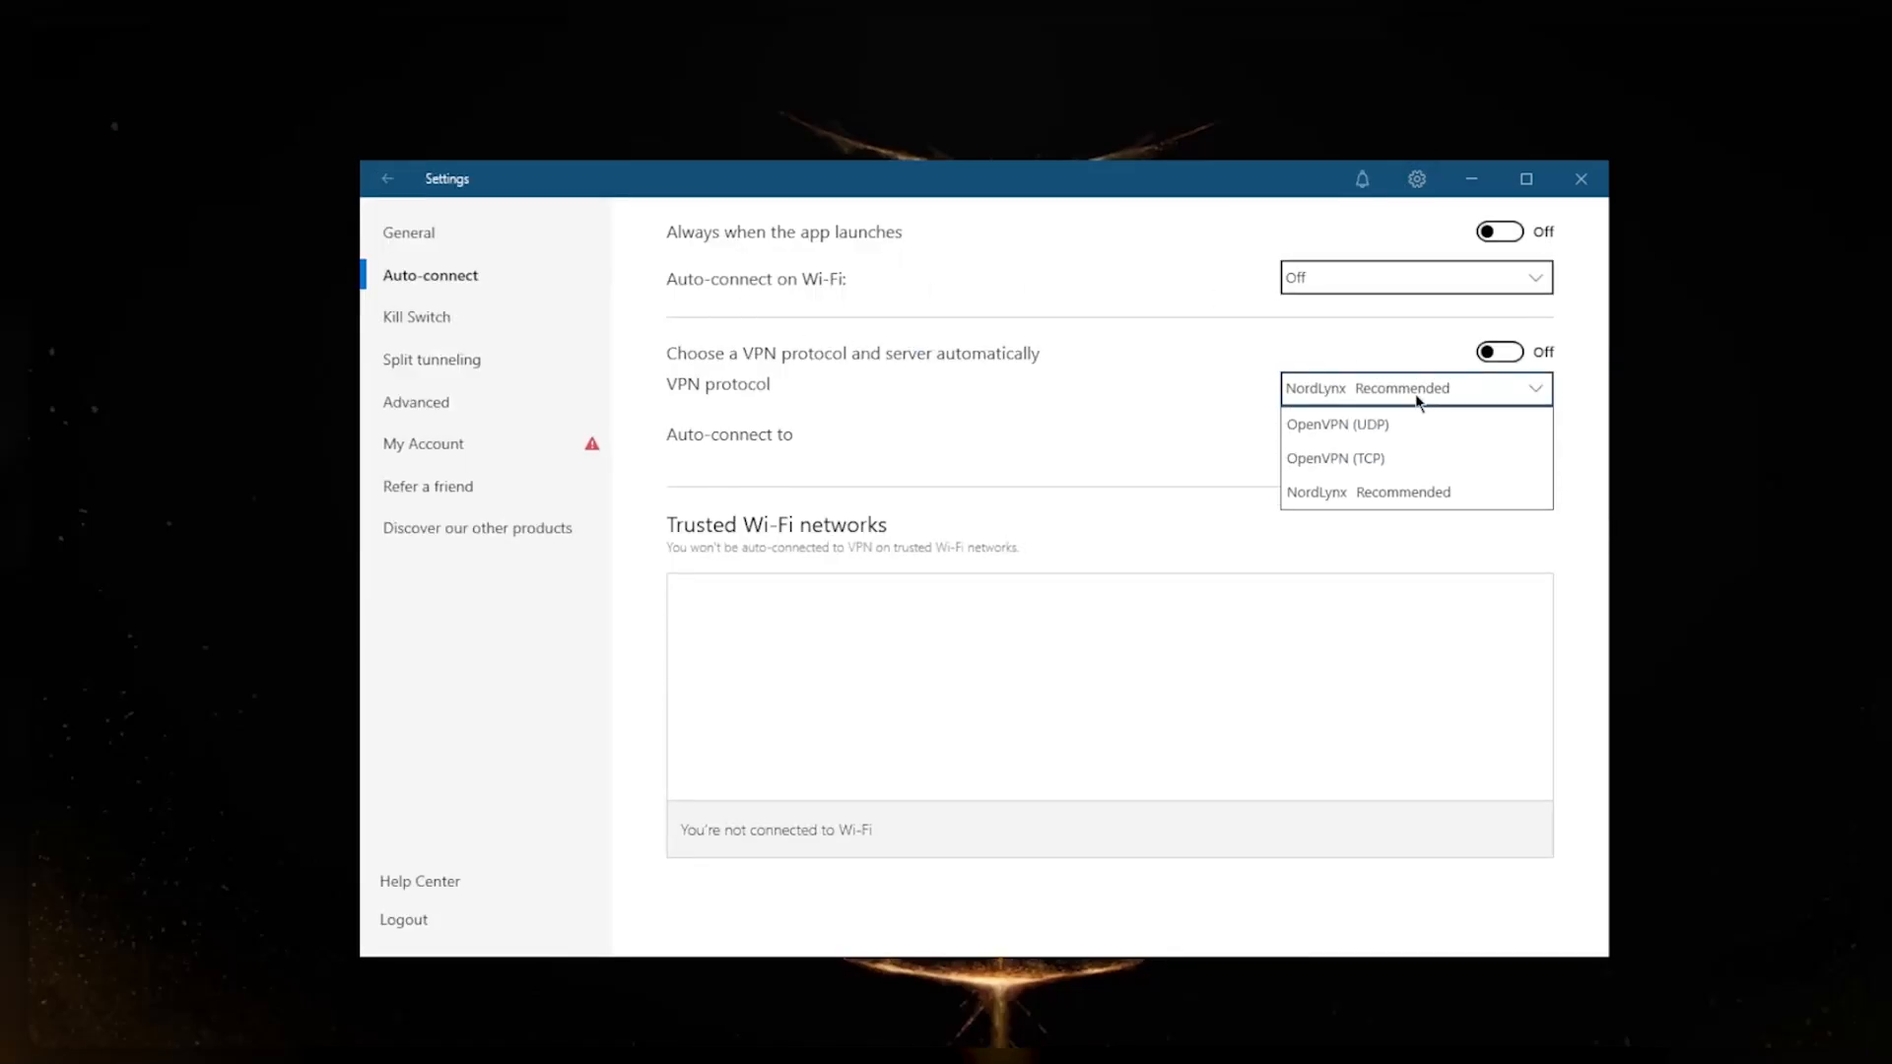
pyautogui.click(1337, 424)
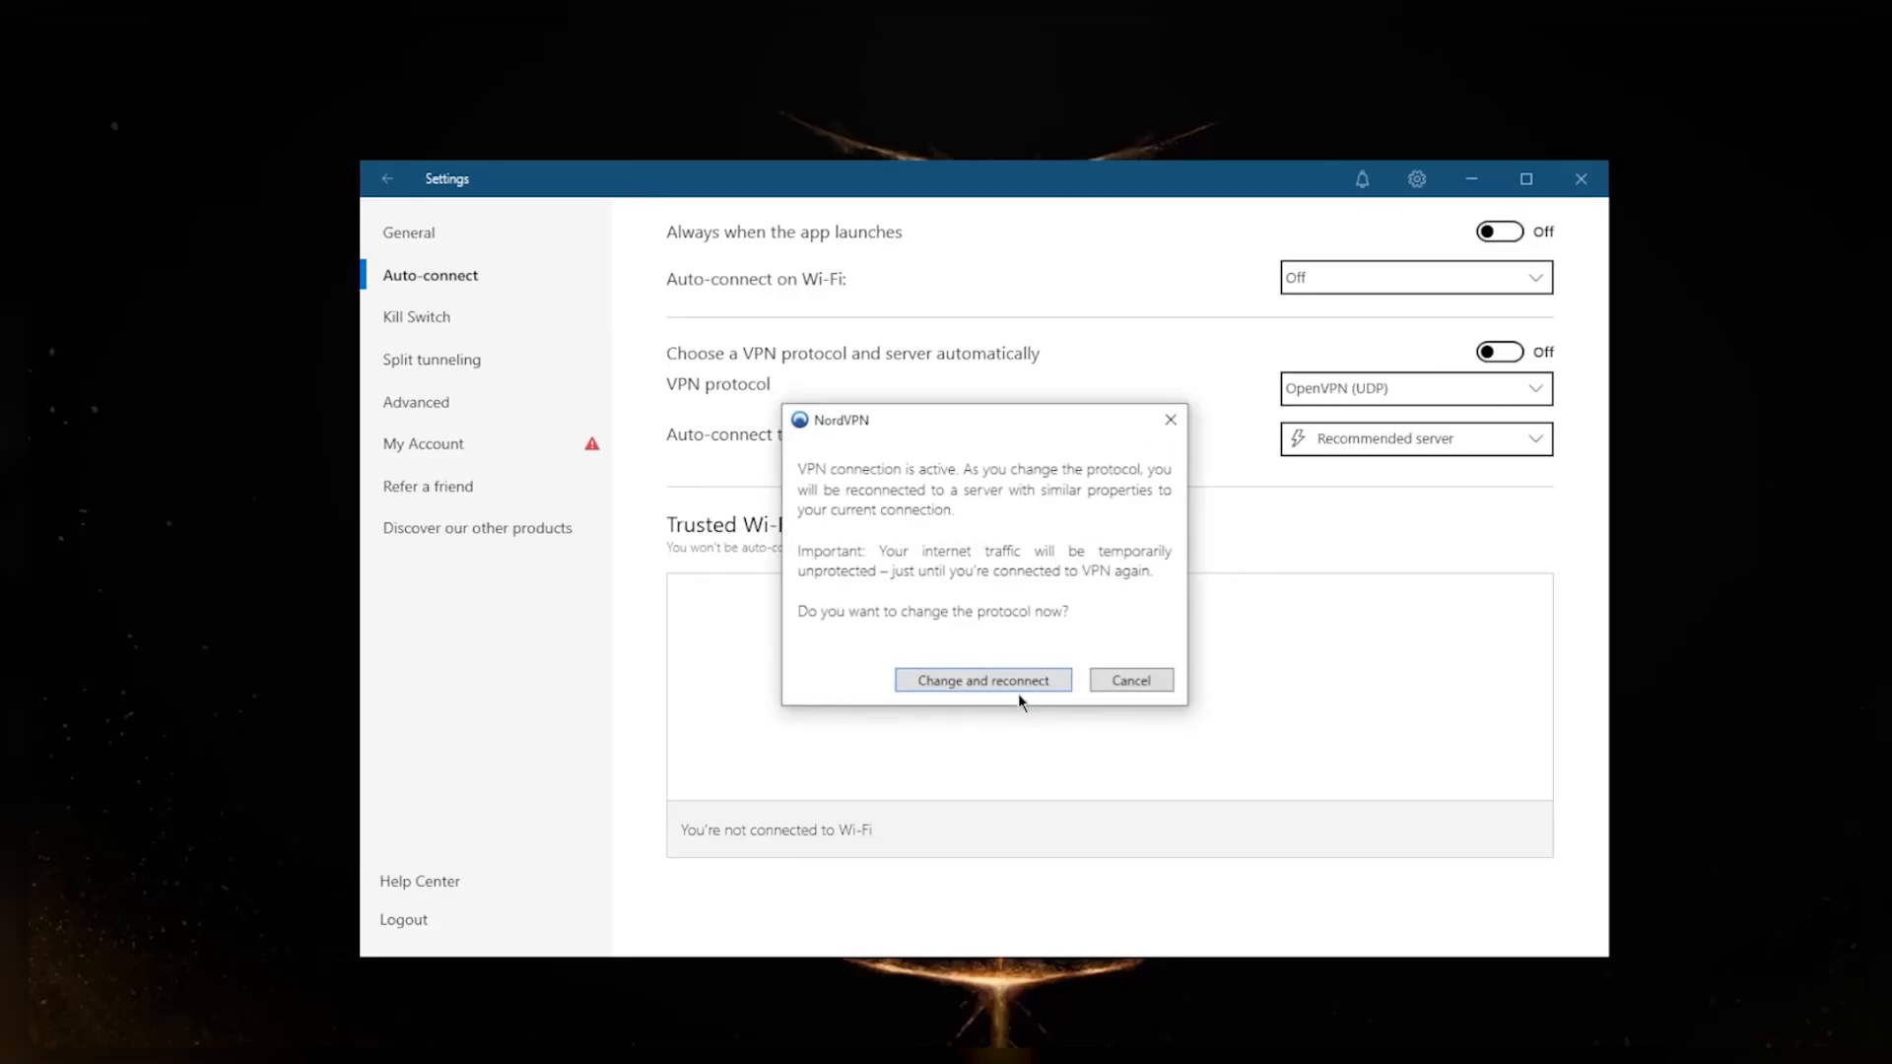
pyautogui.click(982, 679)
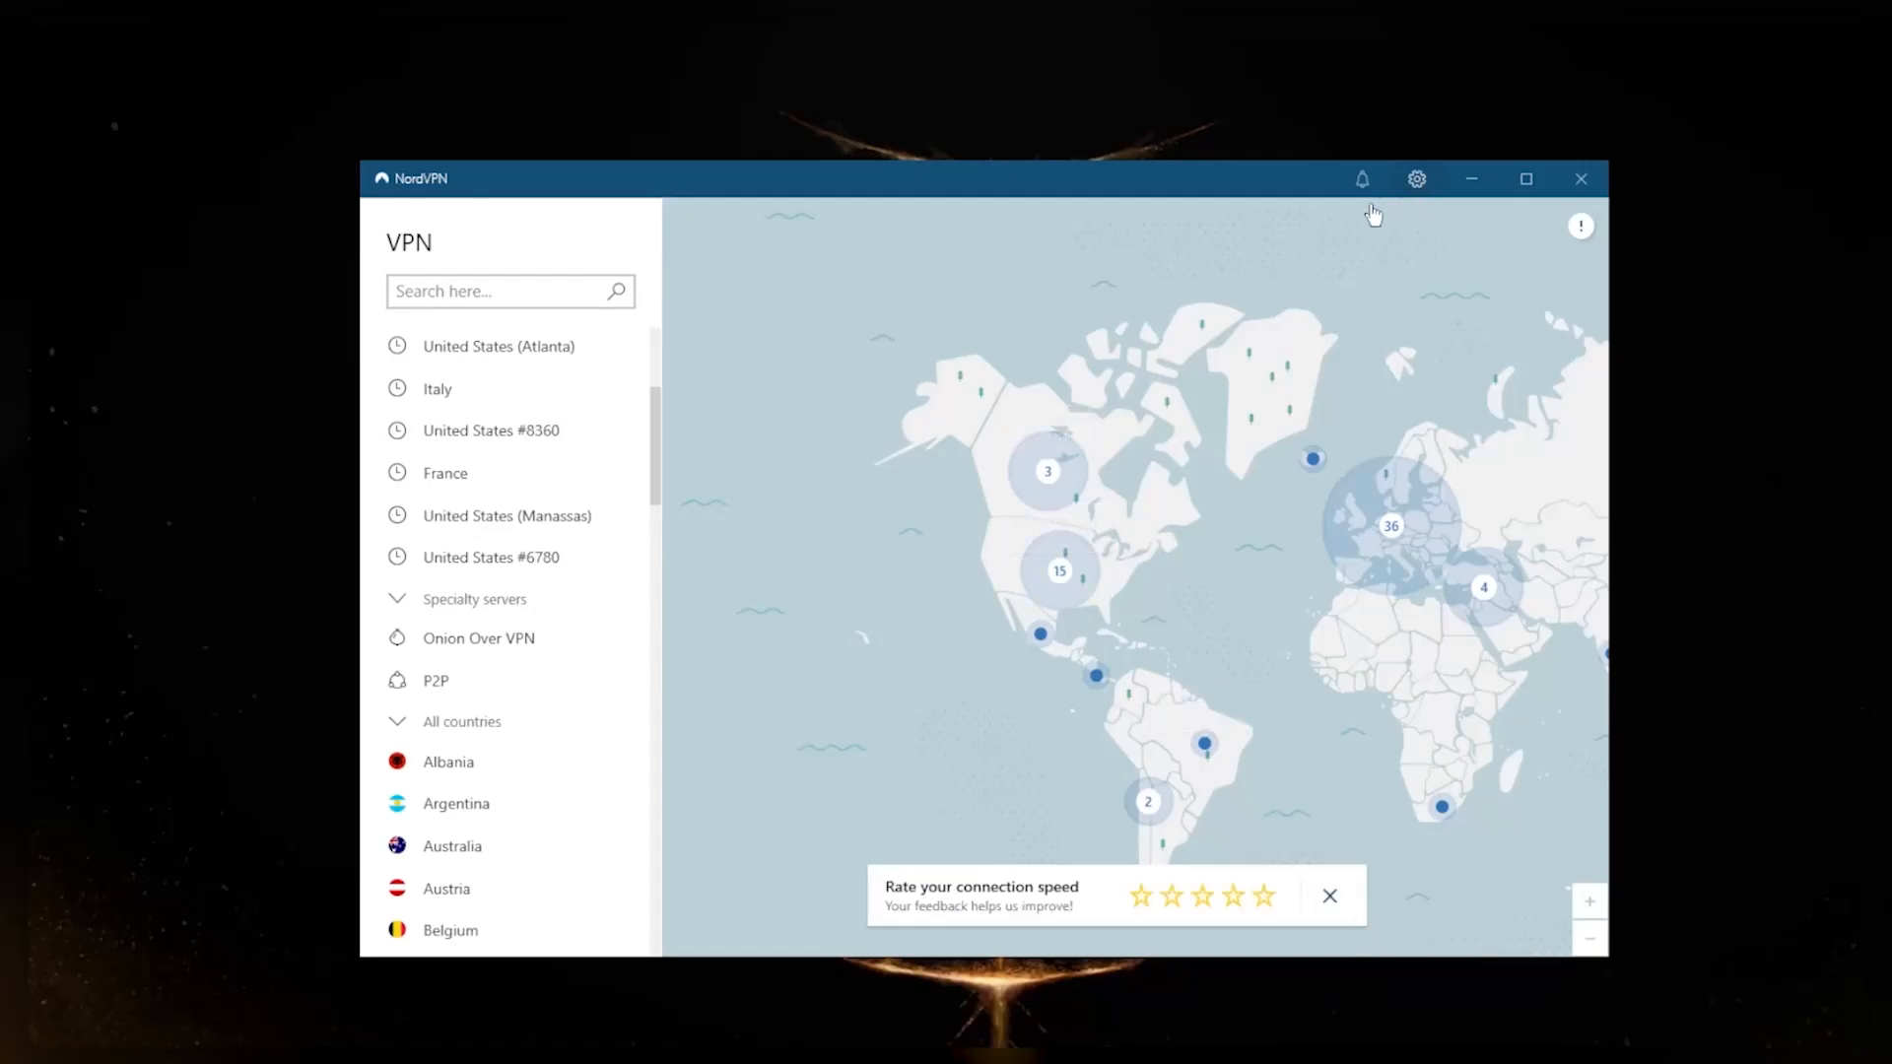
# Open the Double VPN options, choose United Kingdom, and scroll through its server pairs
pyautogui.click(1415, 178)
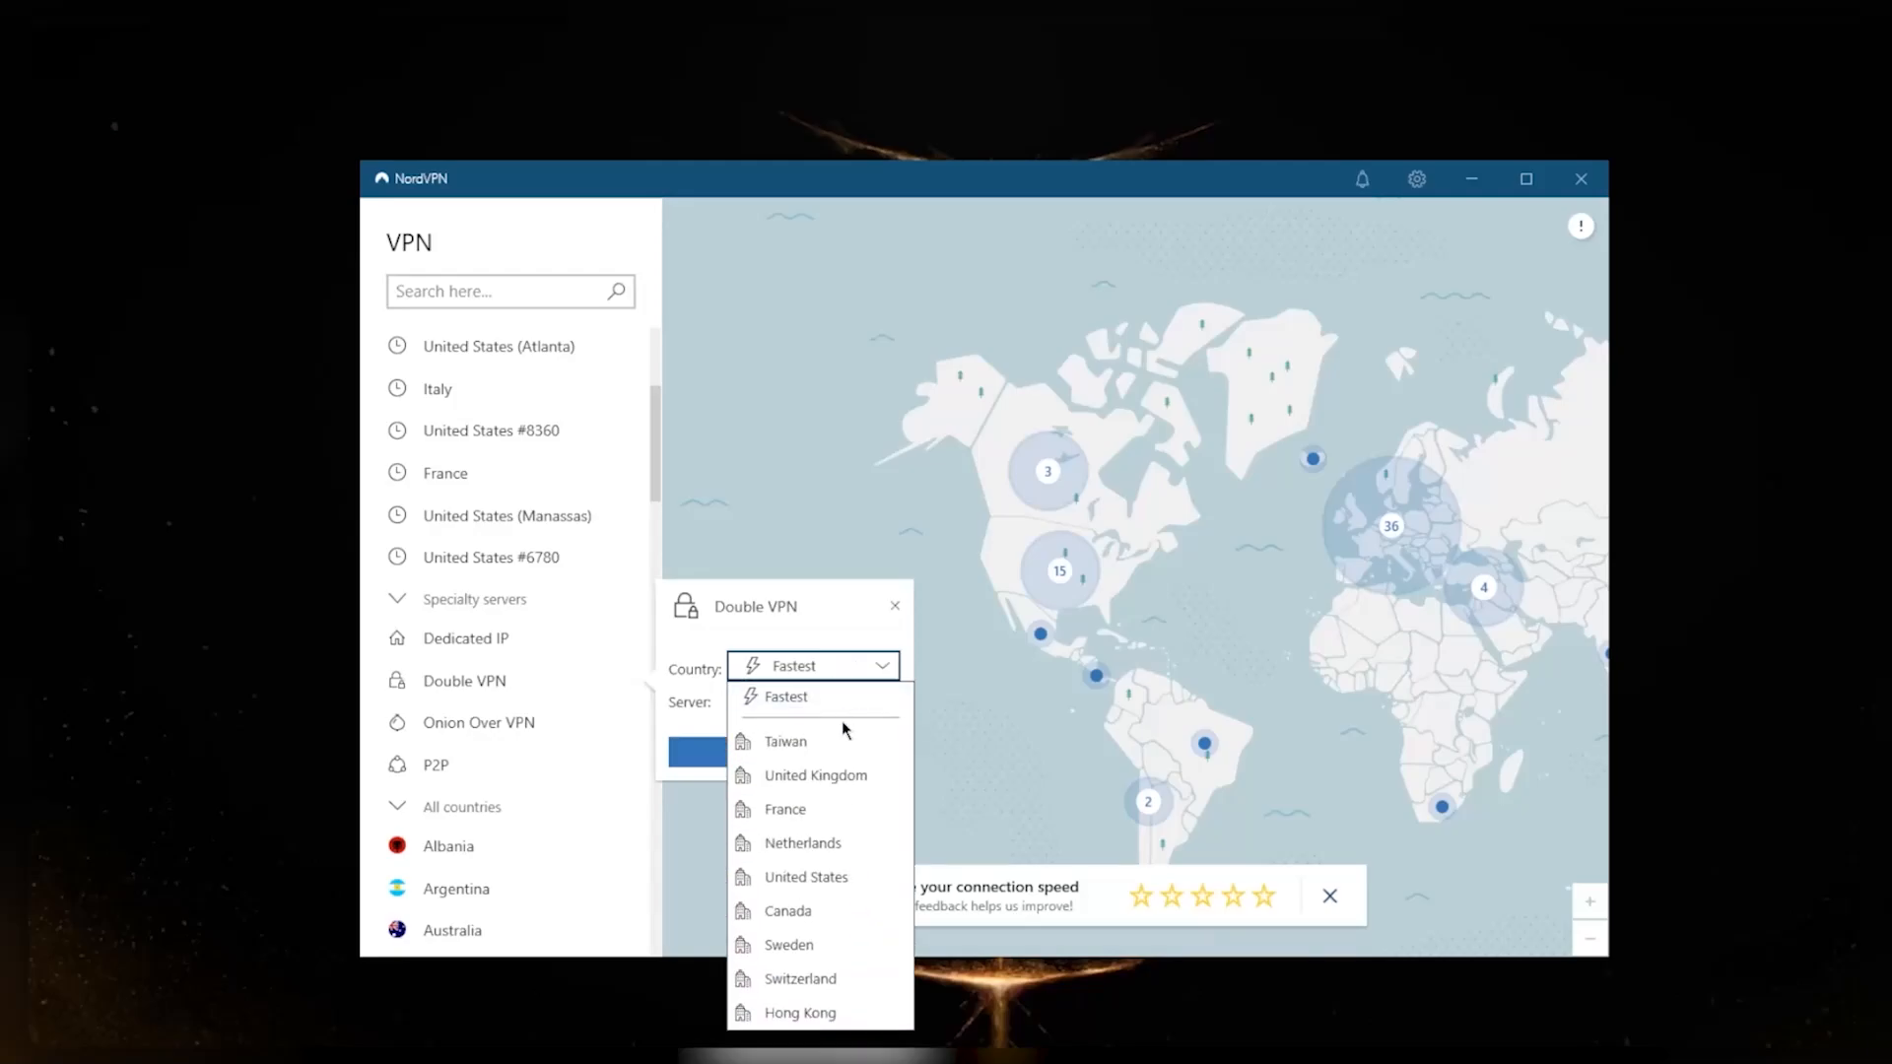
pyautogui.click(816, 775)
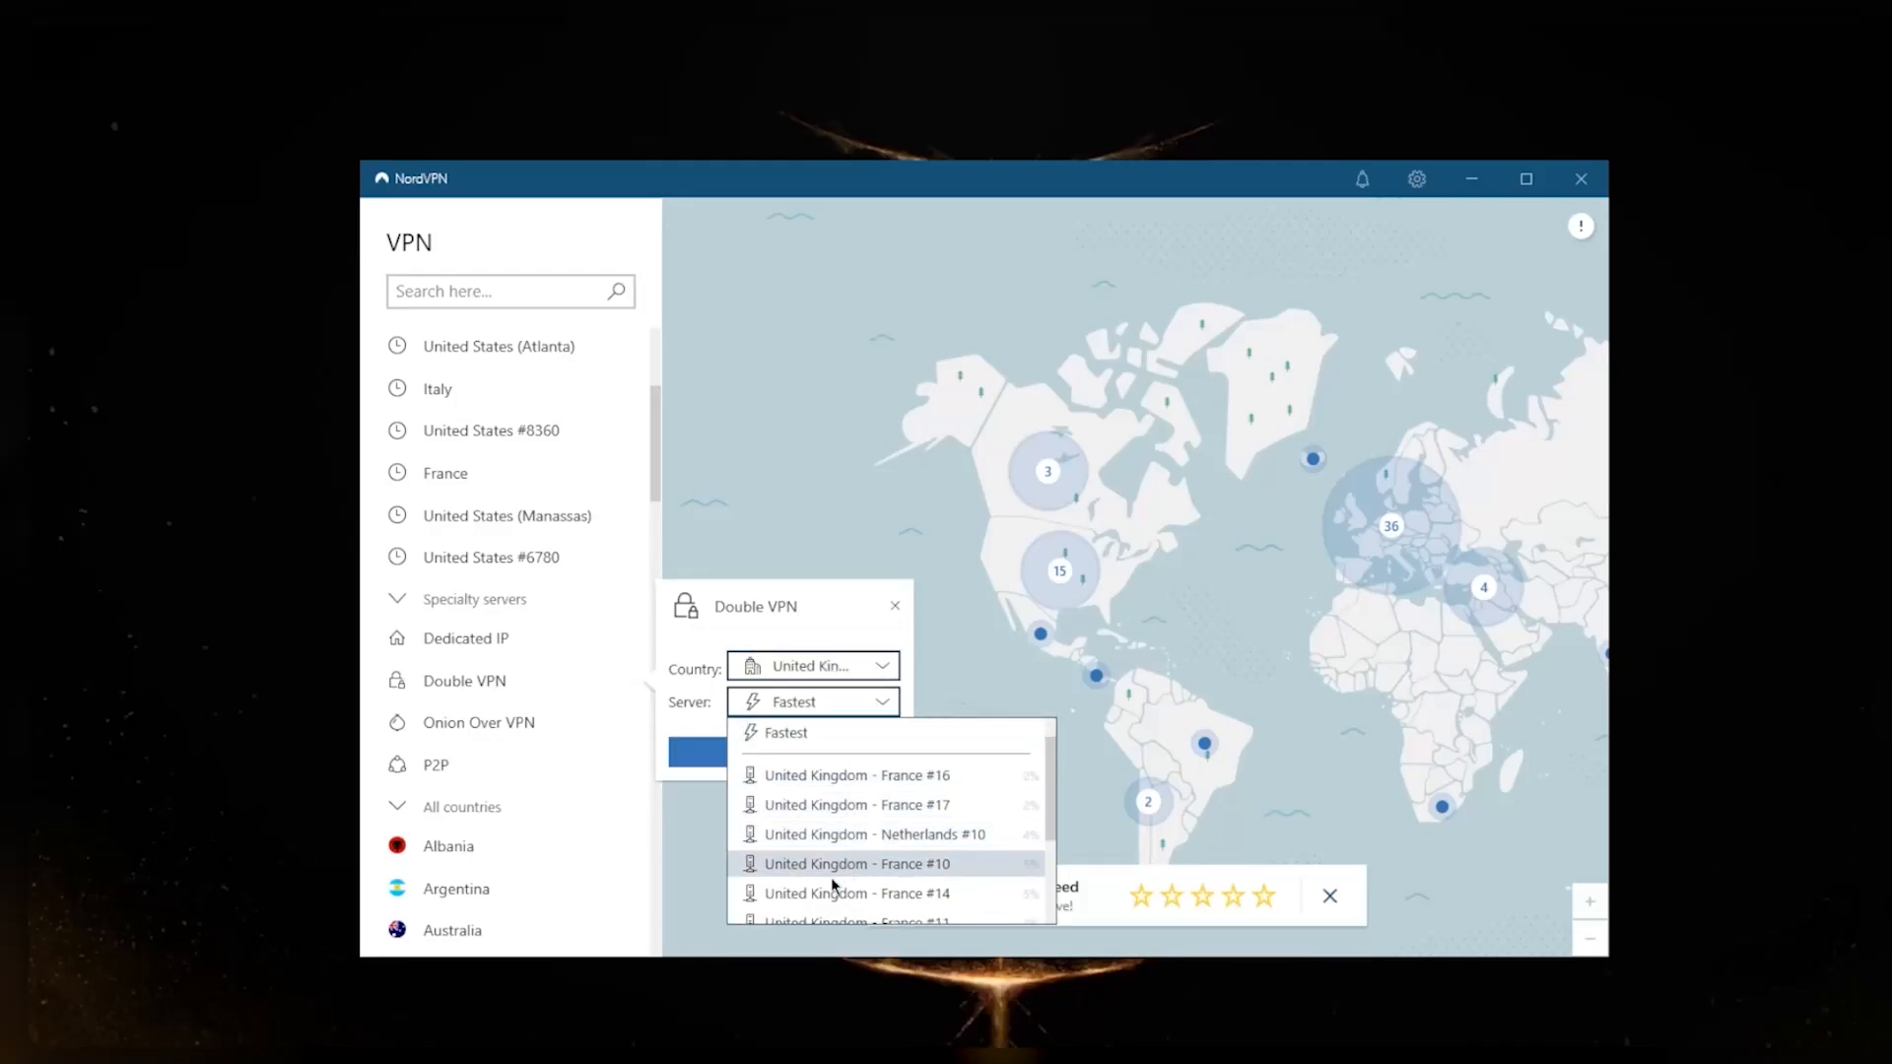
pyautogui.scroll(-3)
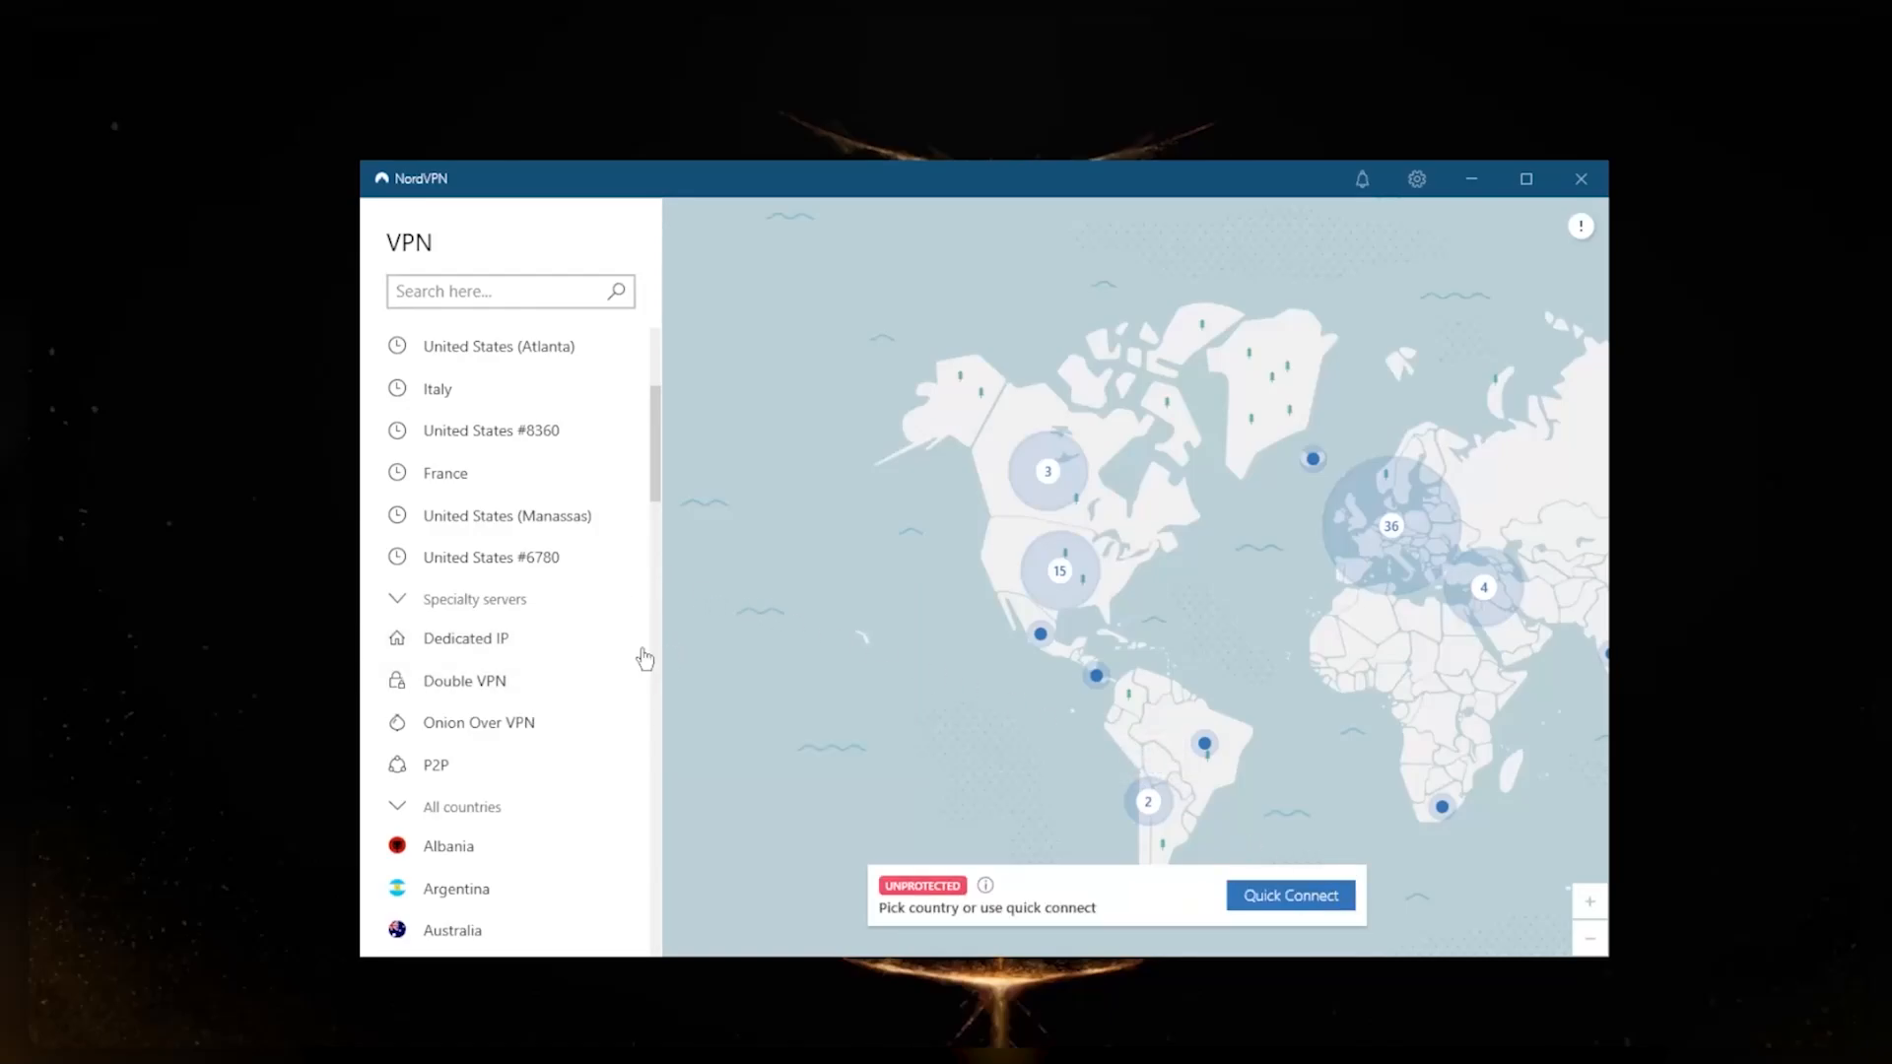
# Set Dedicated IP country to Netherlands, view its servers, then close the panel
pyautogui.click(466, 639)
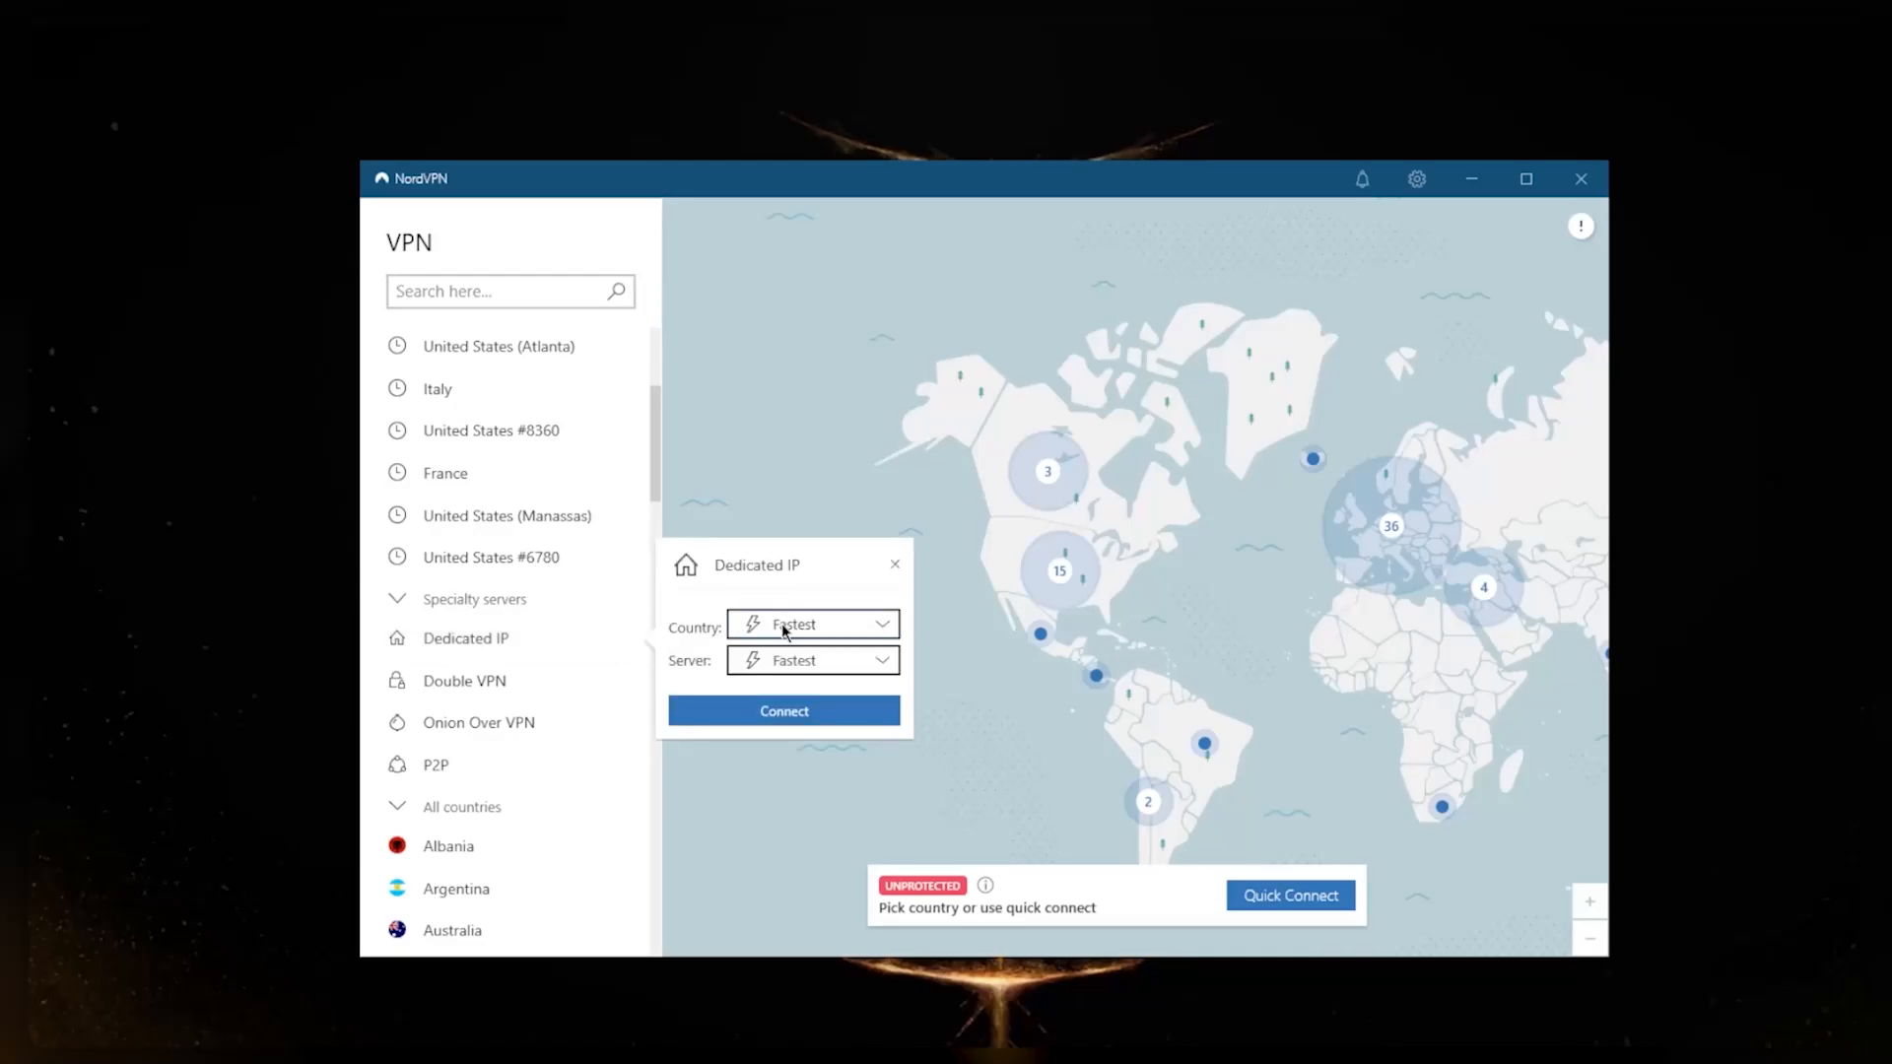
pyautogui.click(813, 623)
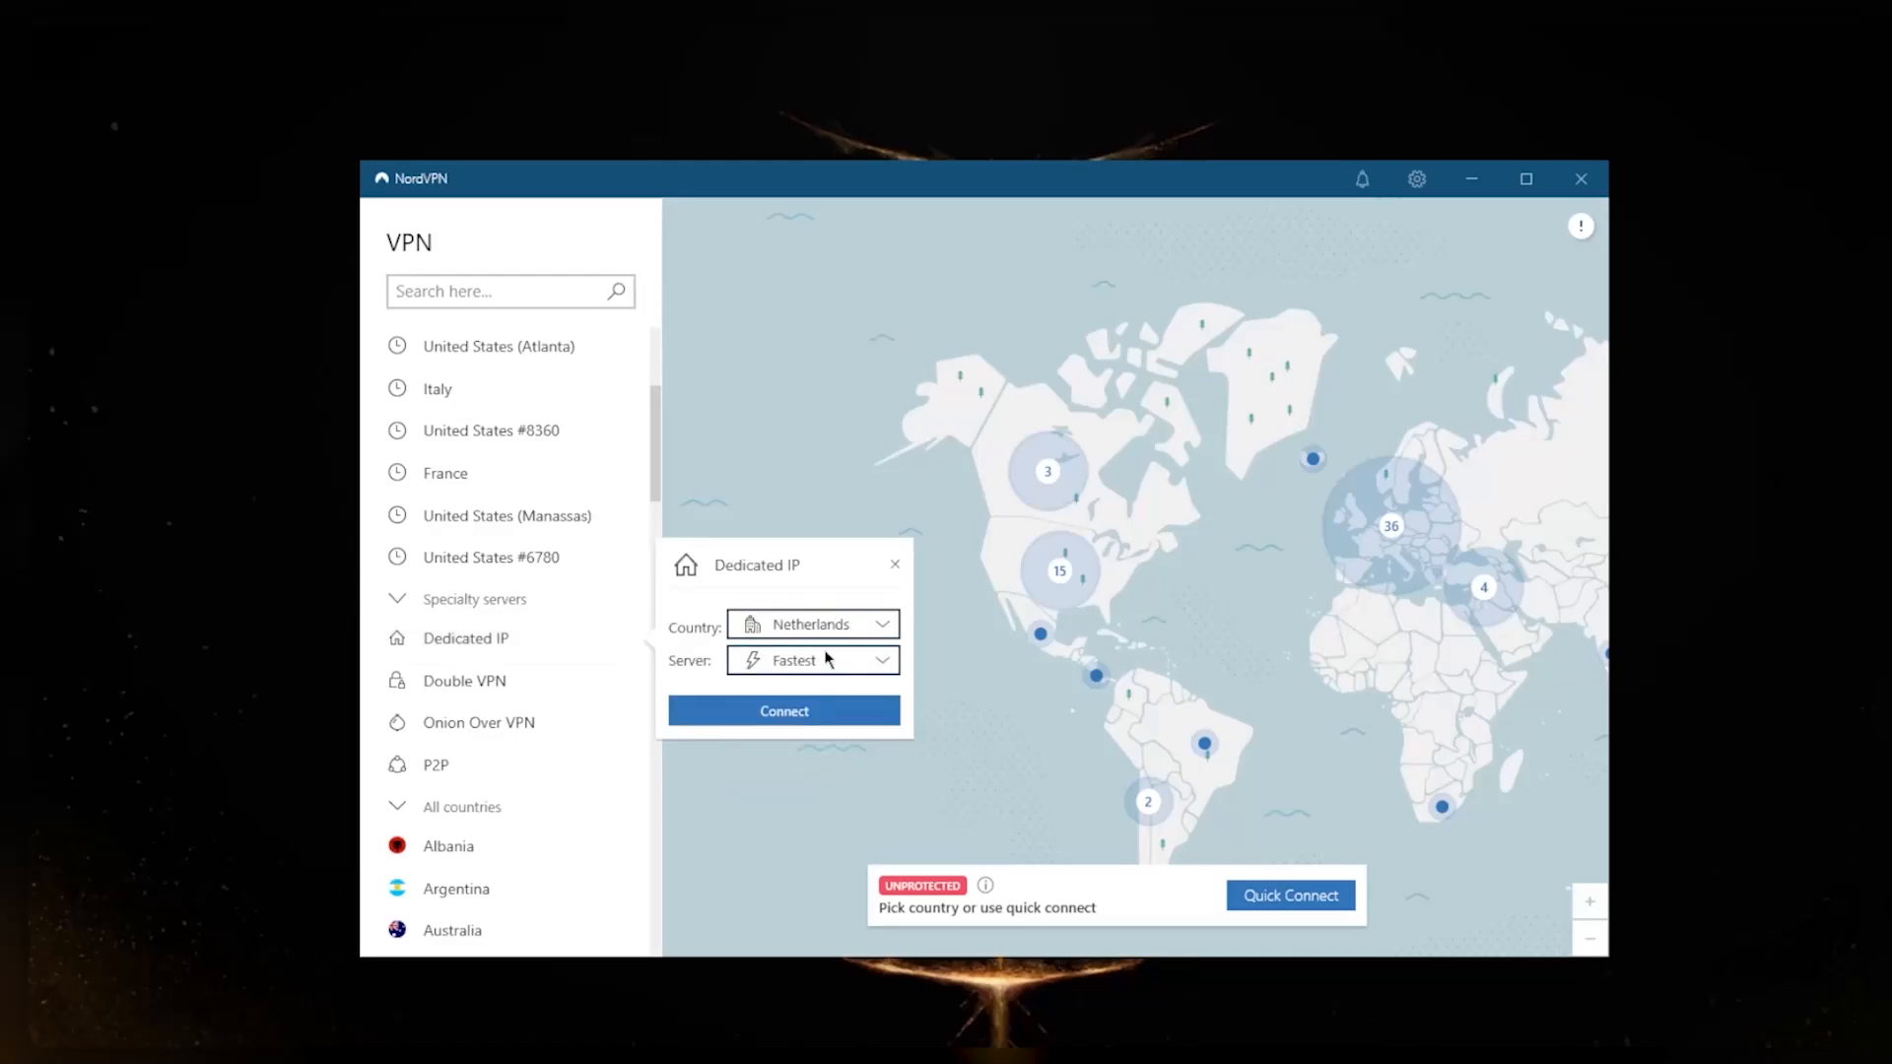
pyautogui.click(811, 660)
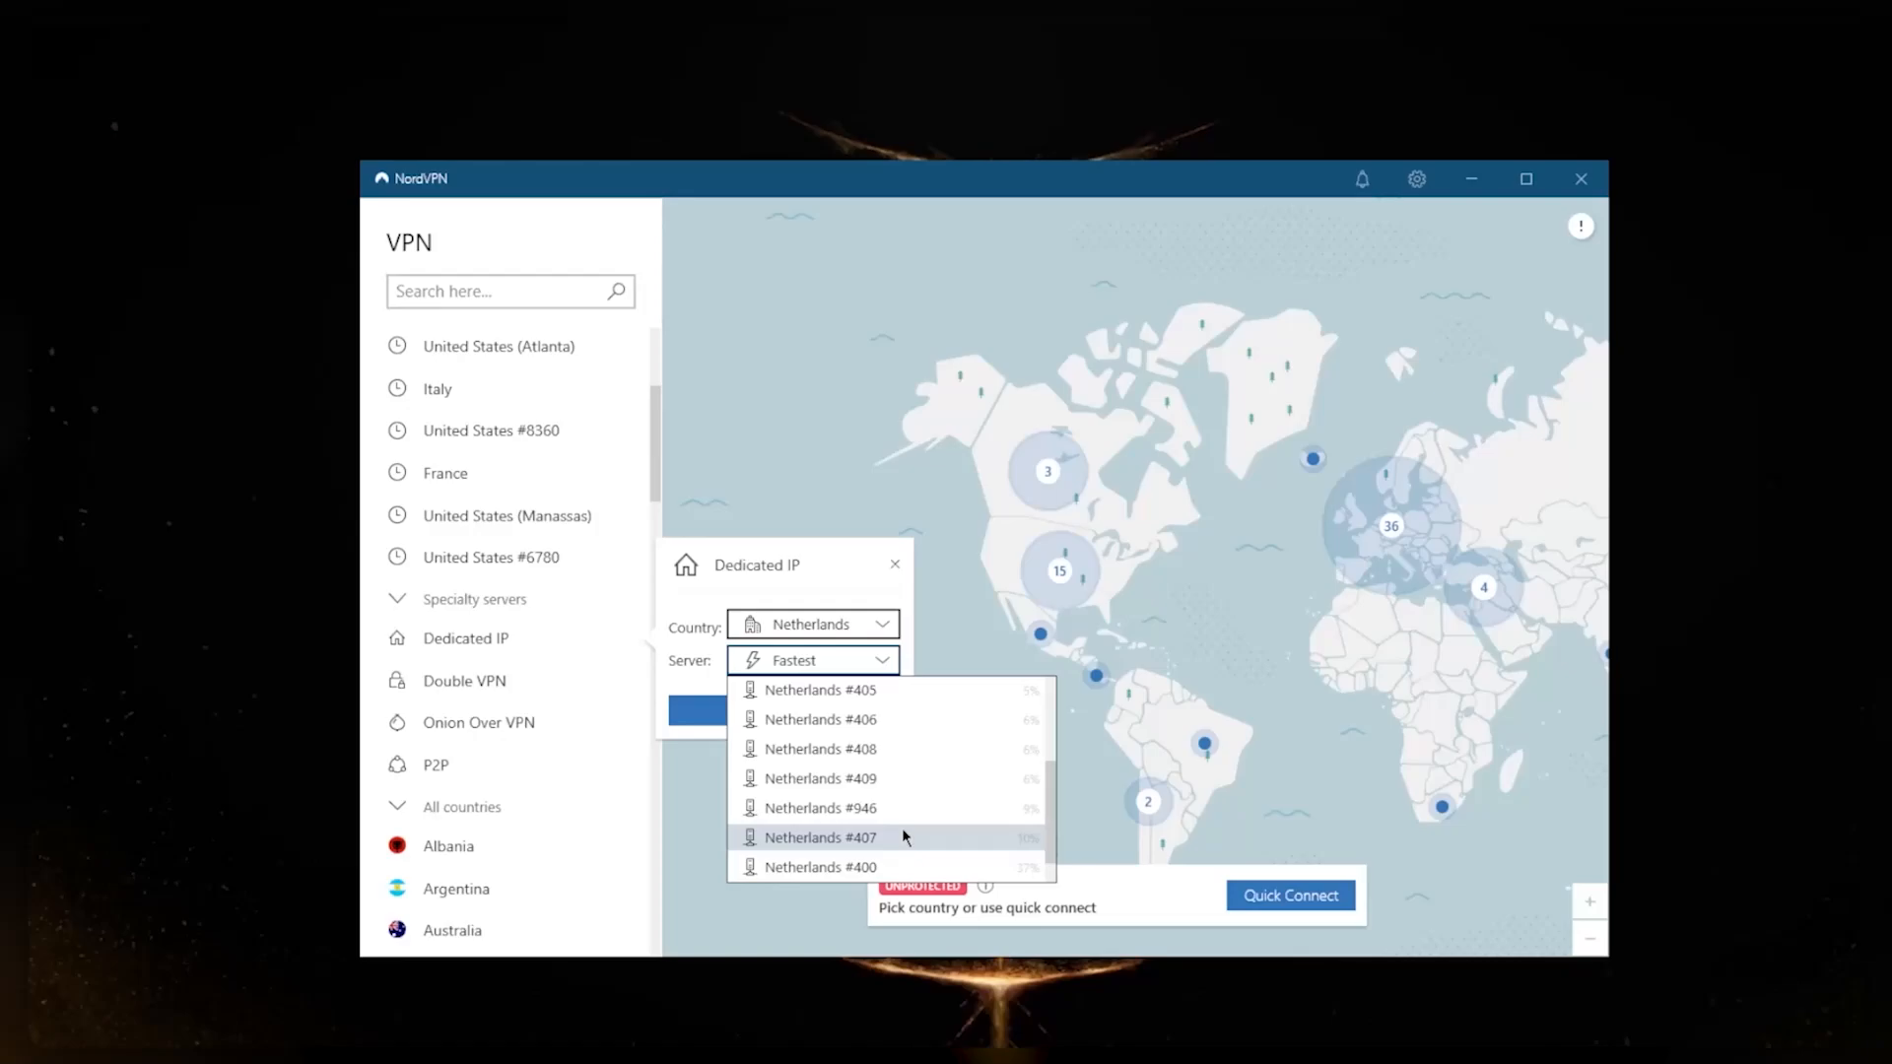
pyautogui.moveTo(898, 762)
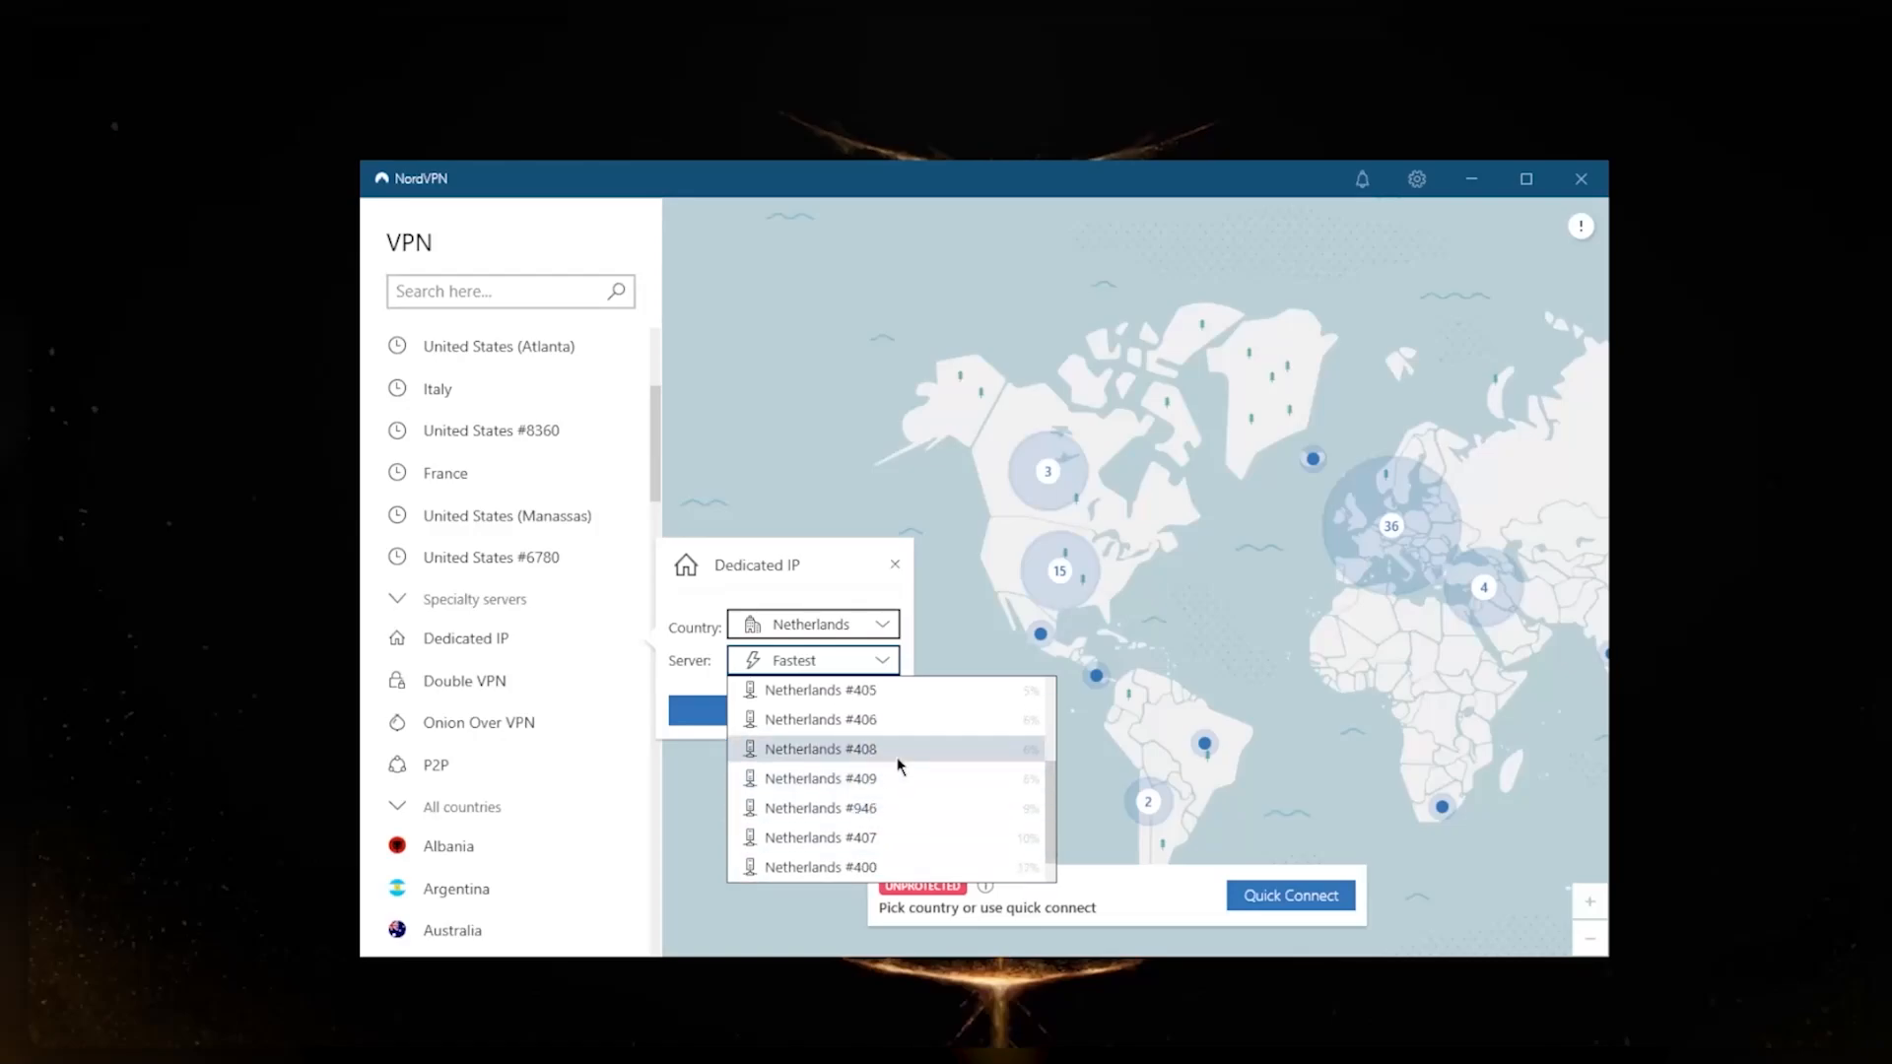
pyautogui.moveTo(935, 777)
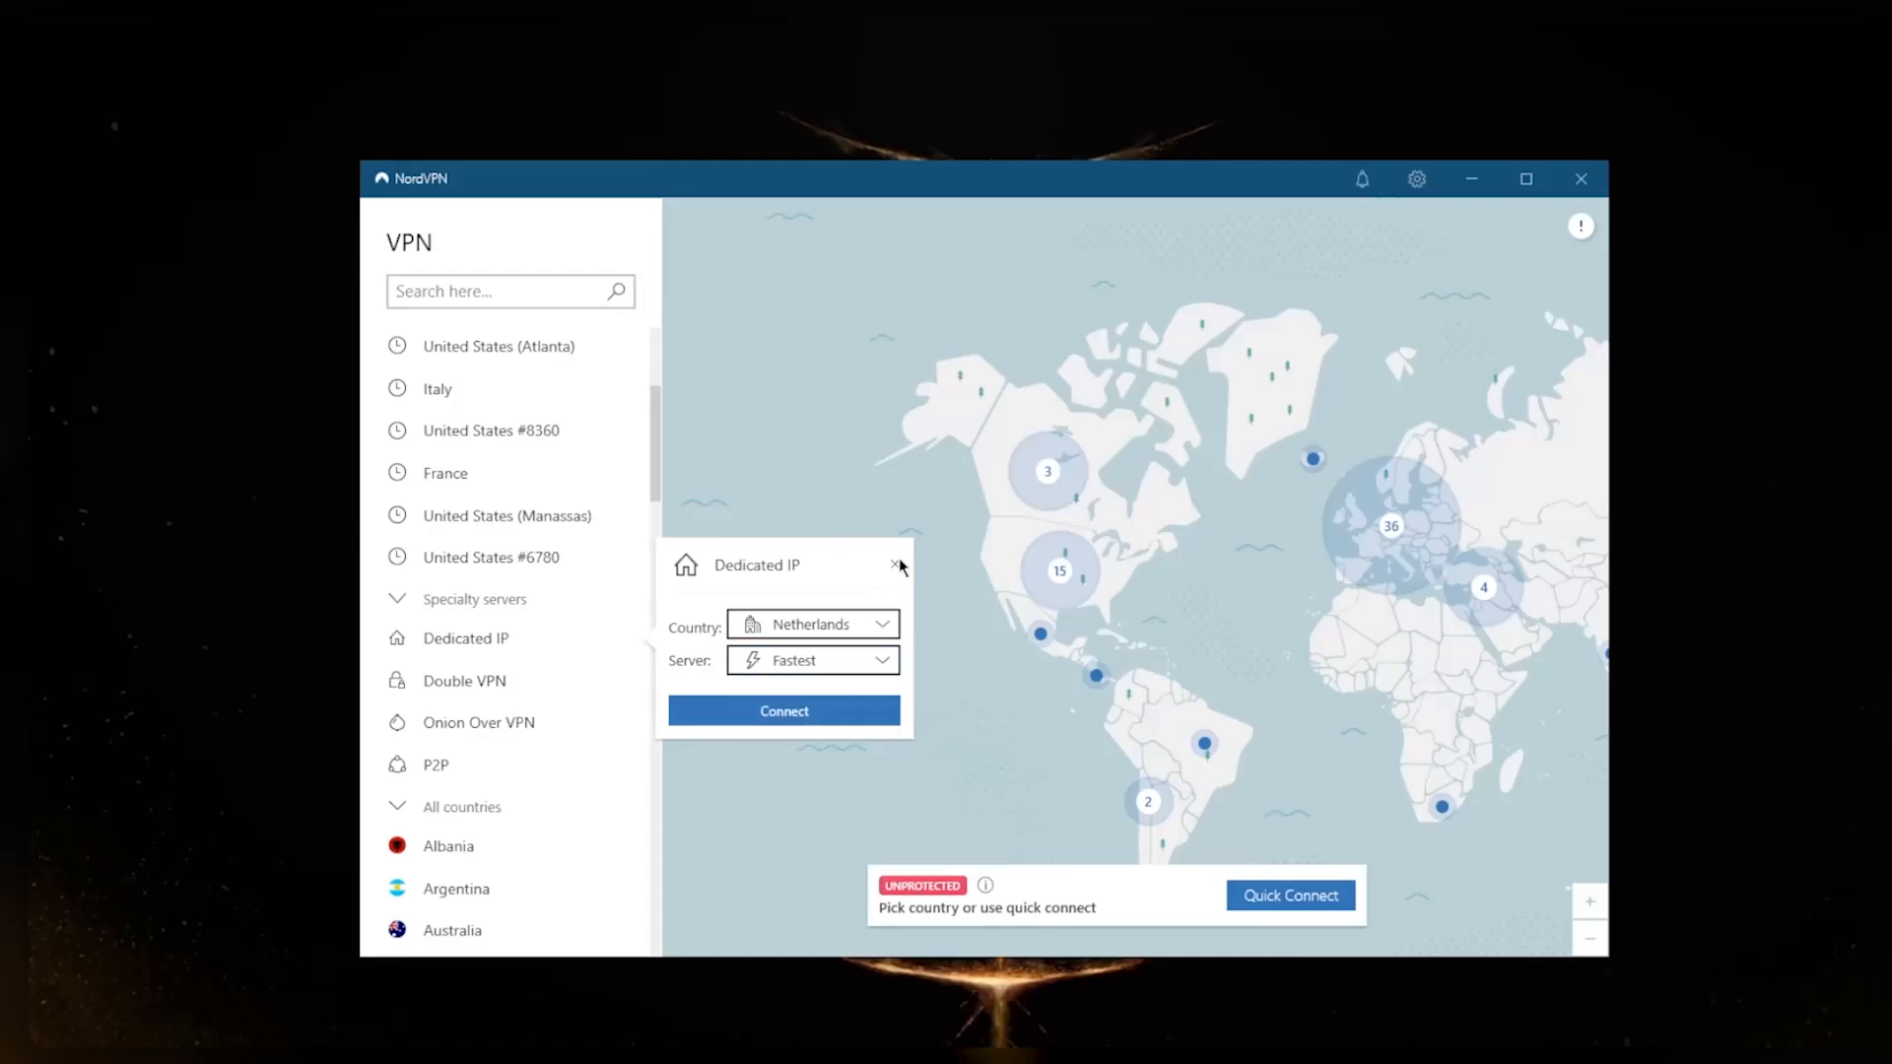
pyautogui.click(896, 565)
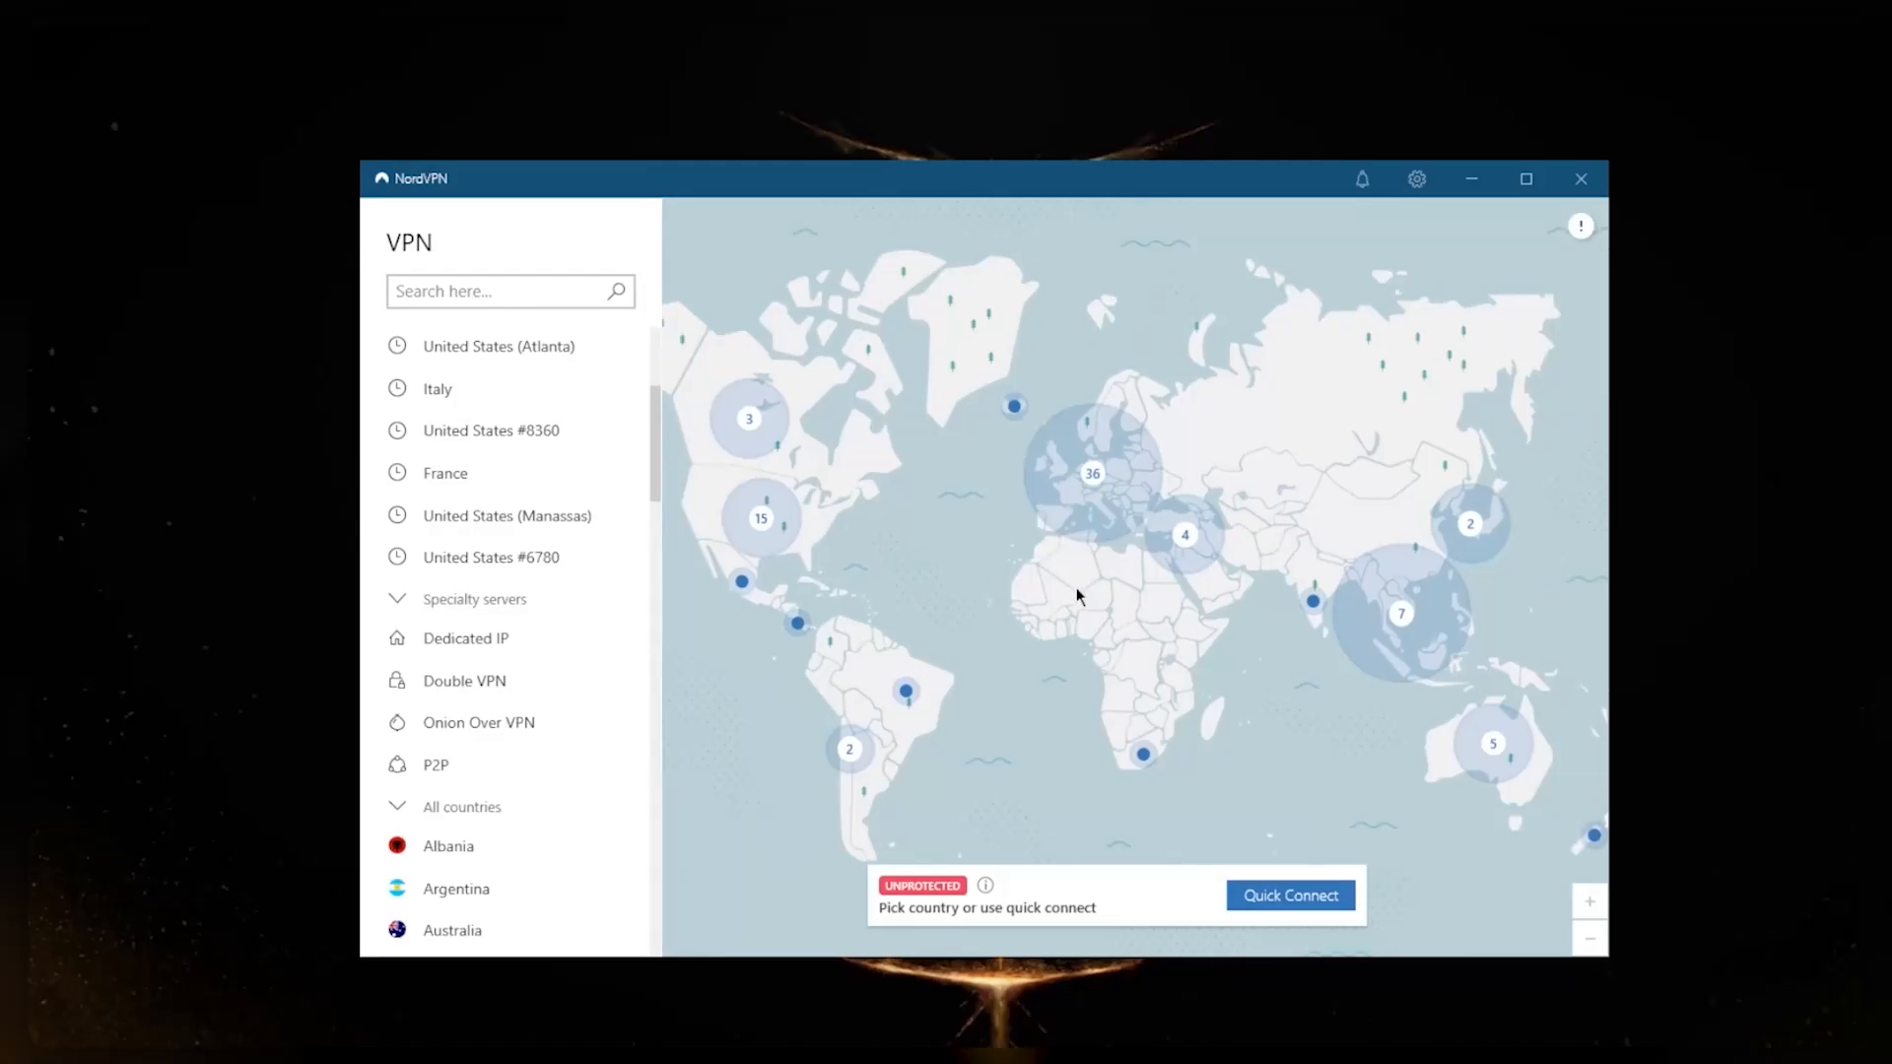
pyautogui.moveTo(1081, 611)
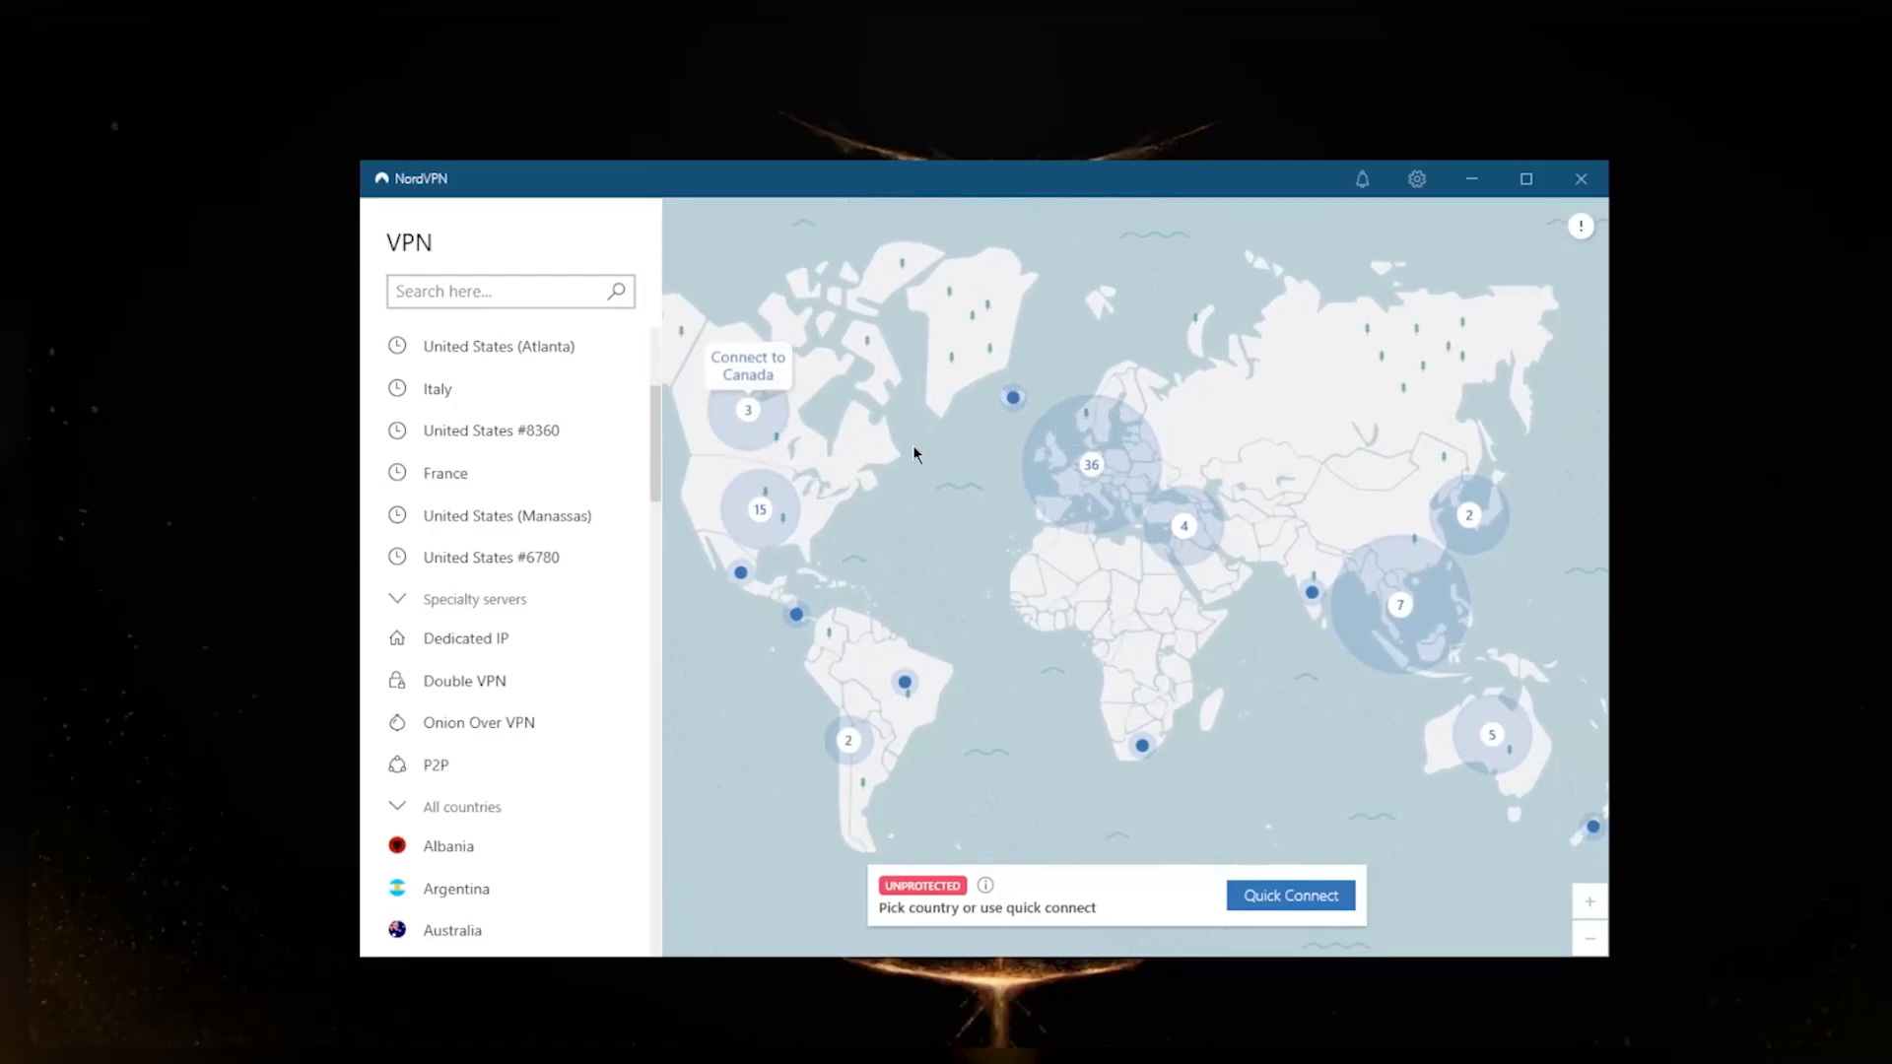
# Open the Auto-connect settings, now showing OpenVPN (UDP) as the protocol
pyautogui.click(1417, 178)
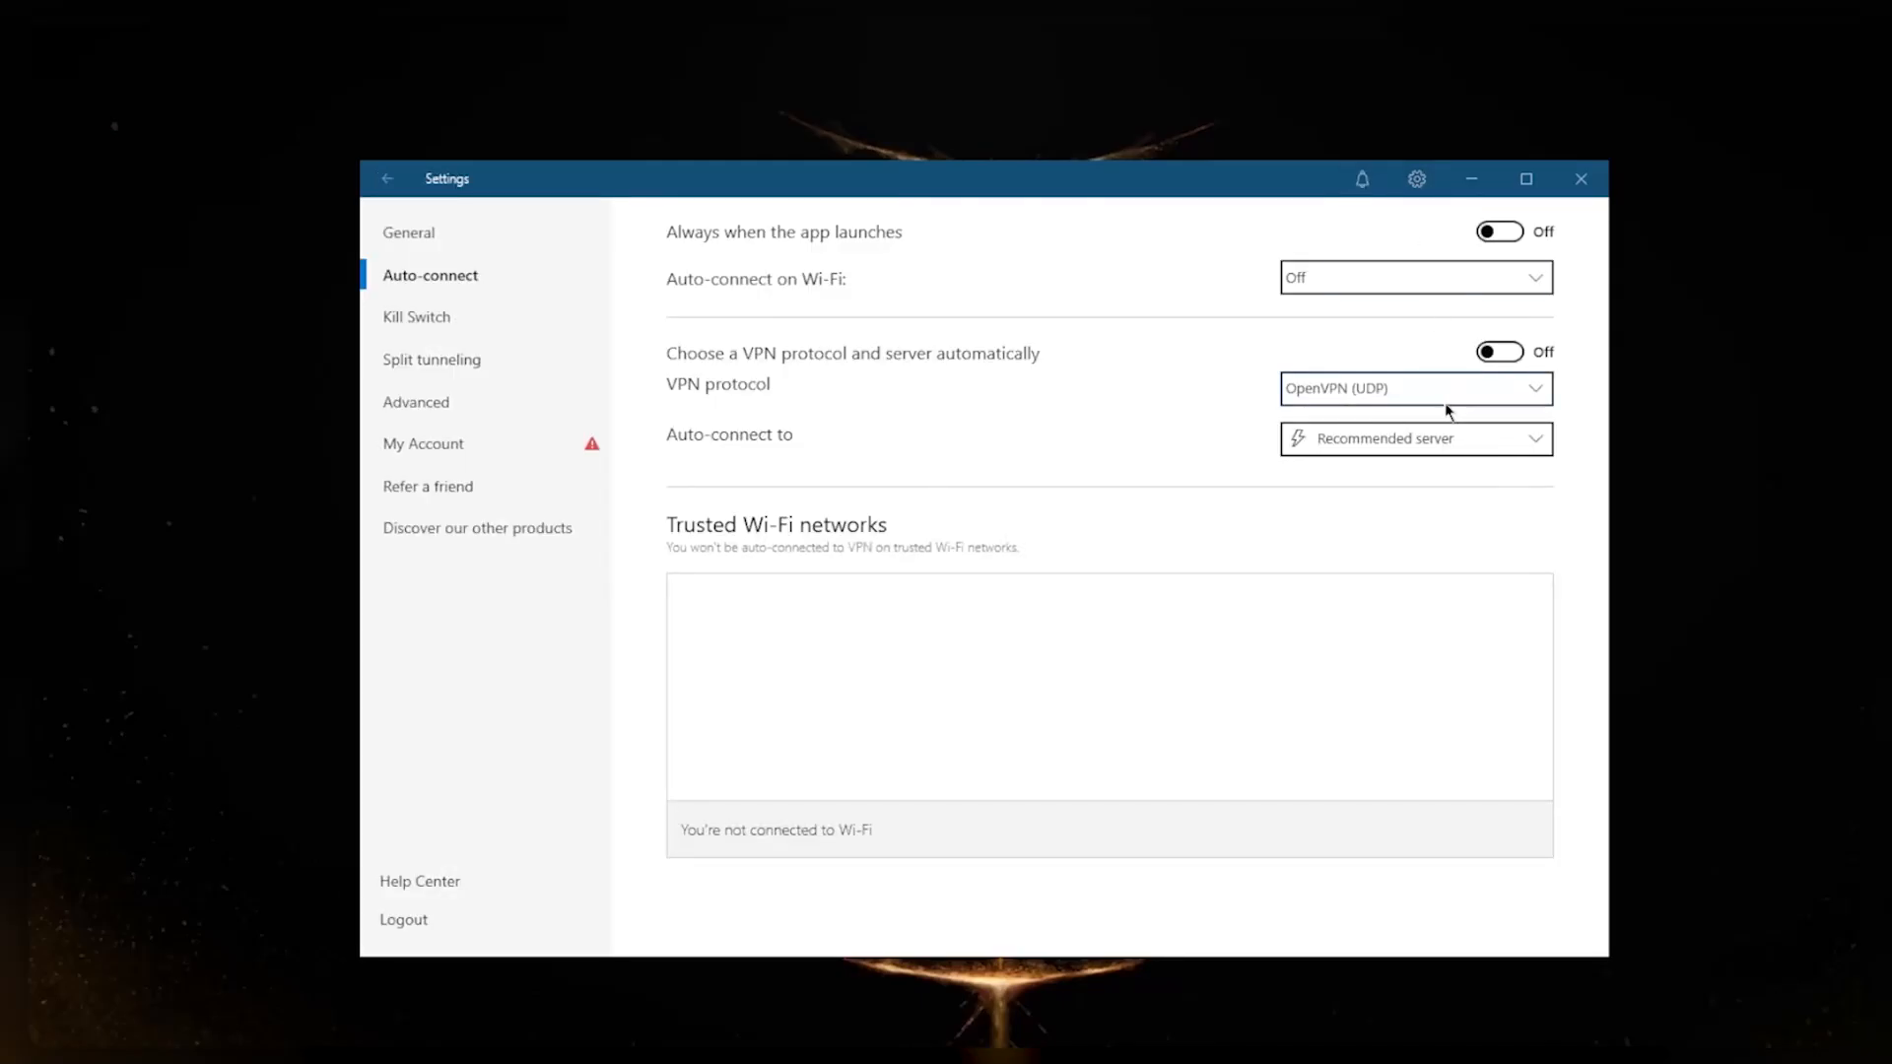
# Switch the protocol back to NordLynx (Recommended) and view the General settings
pyautogui.click(1414, 388)
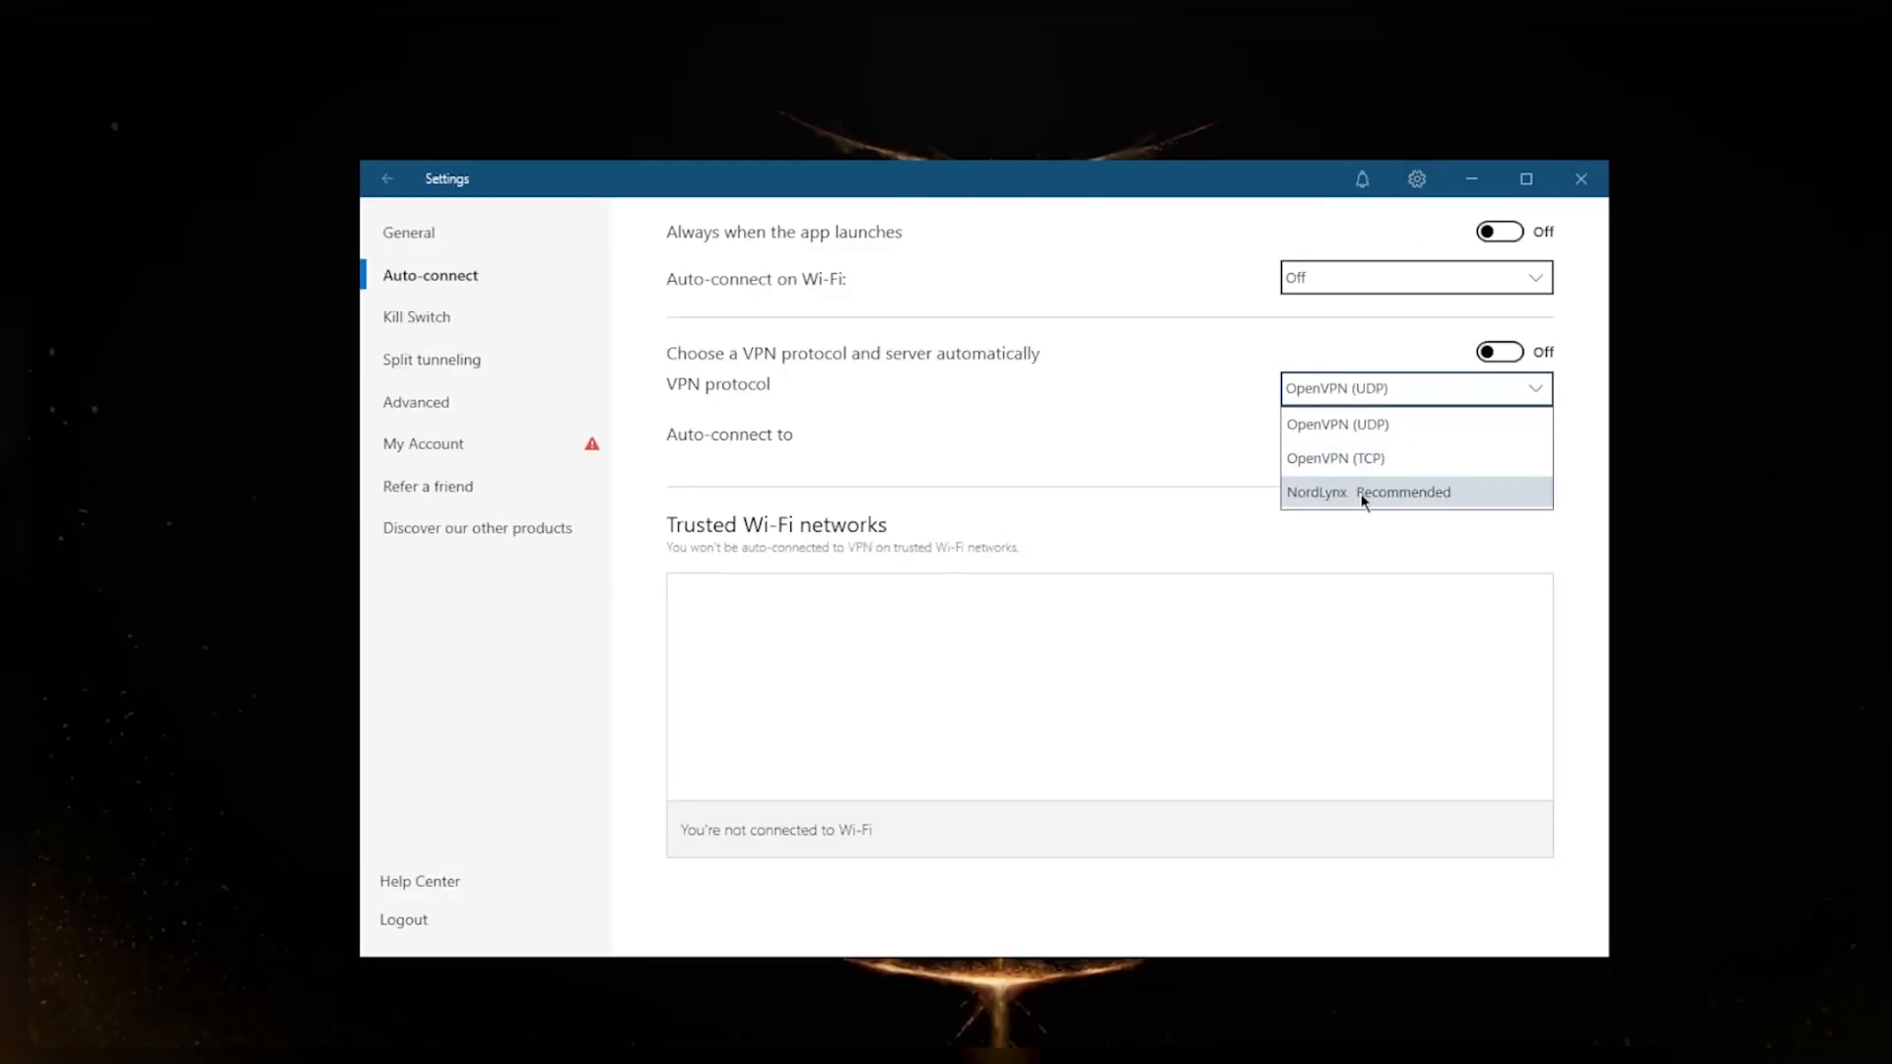
pyautogui.click(1366, 490)
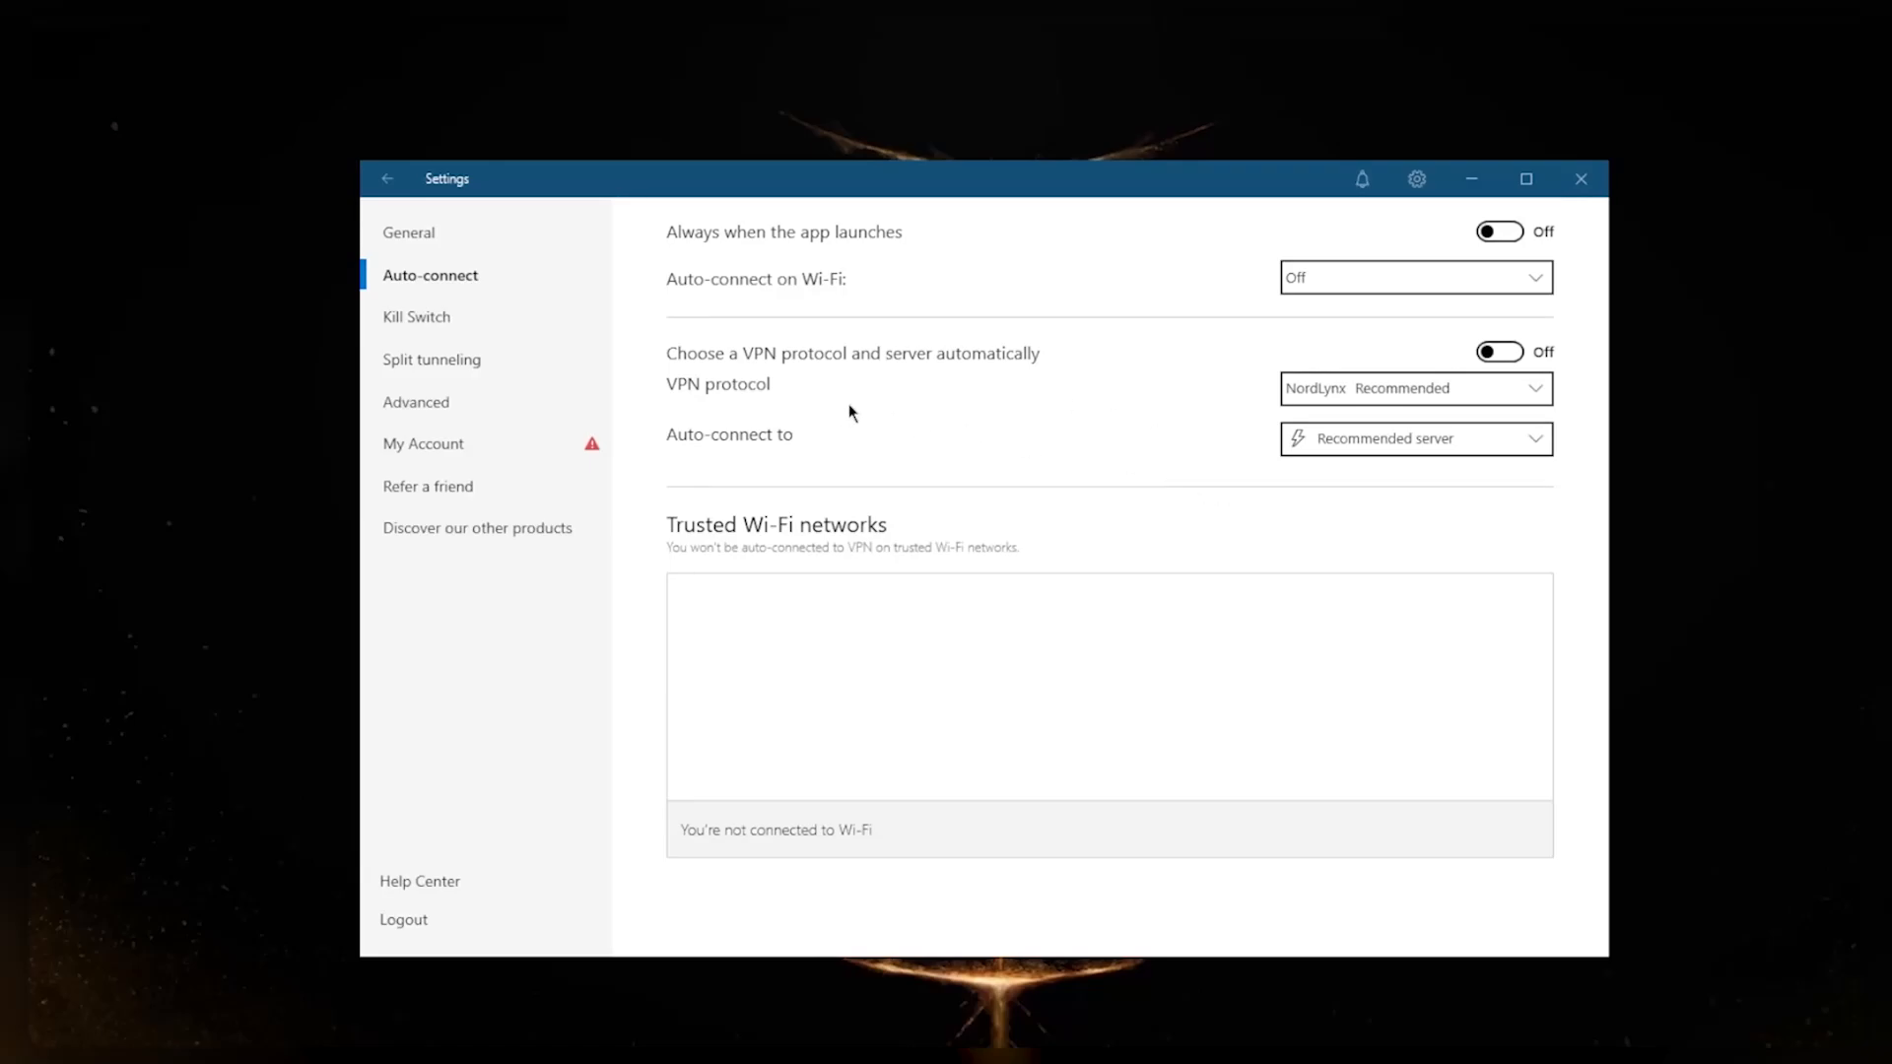
pyautogui.click(407, 232)
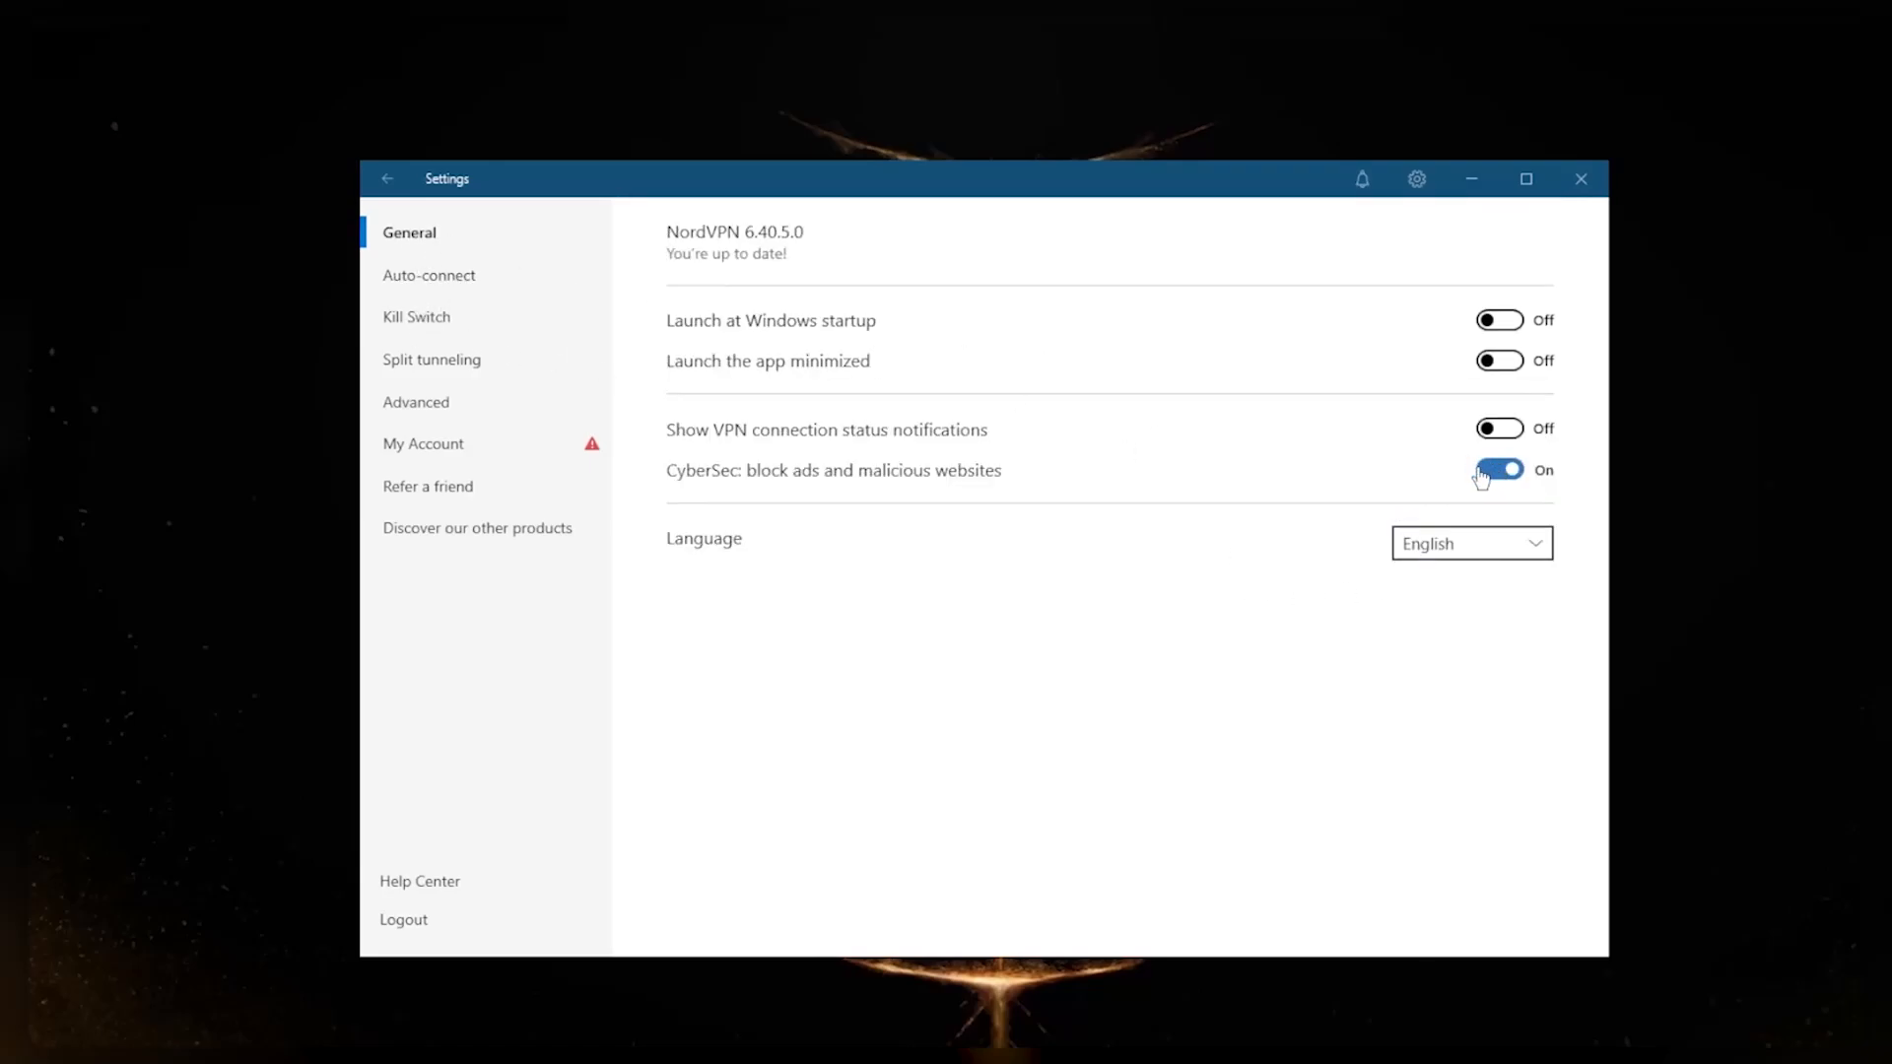
# Open the Kill Switch page, with Internet and App Kill Switch both off
pyautogui.click(416, 316)
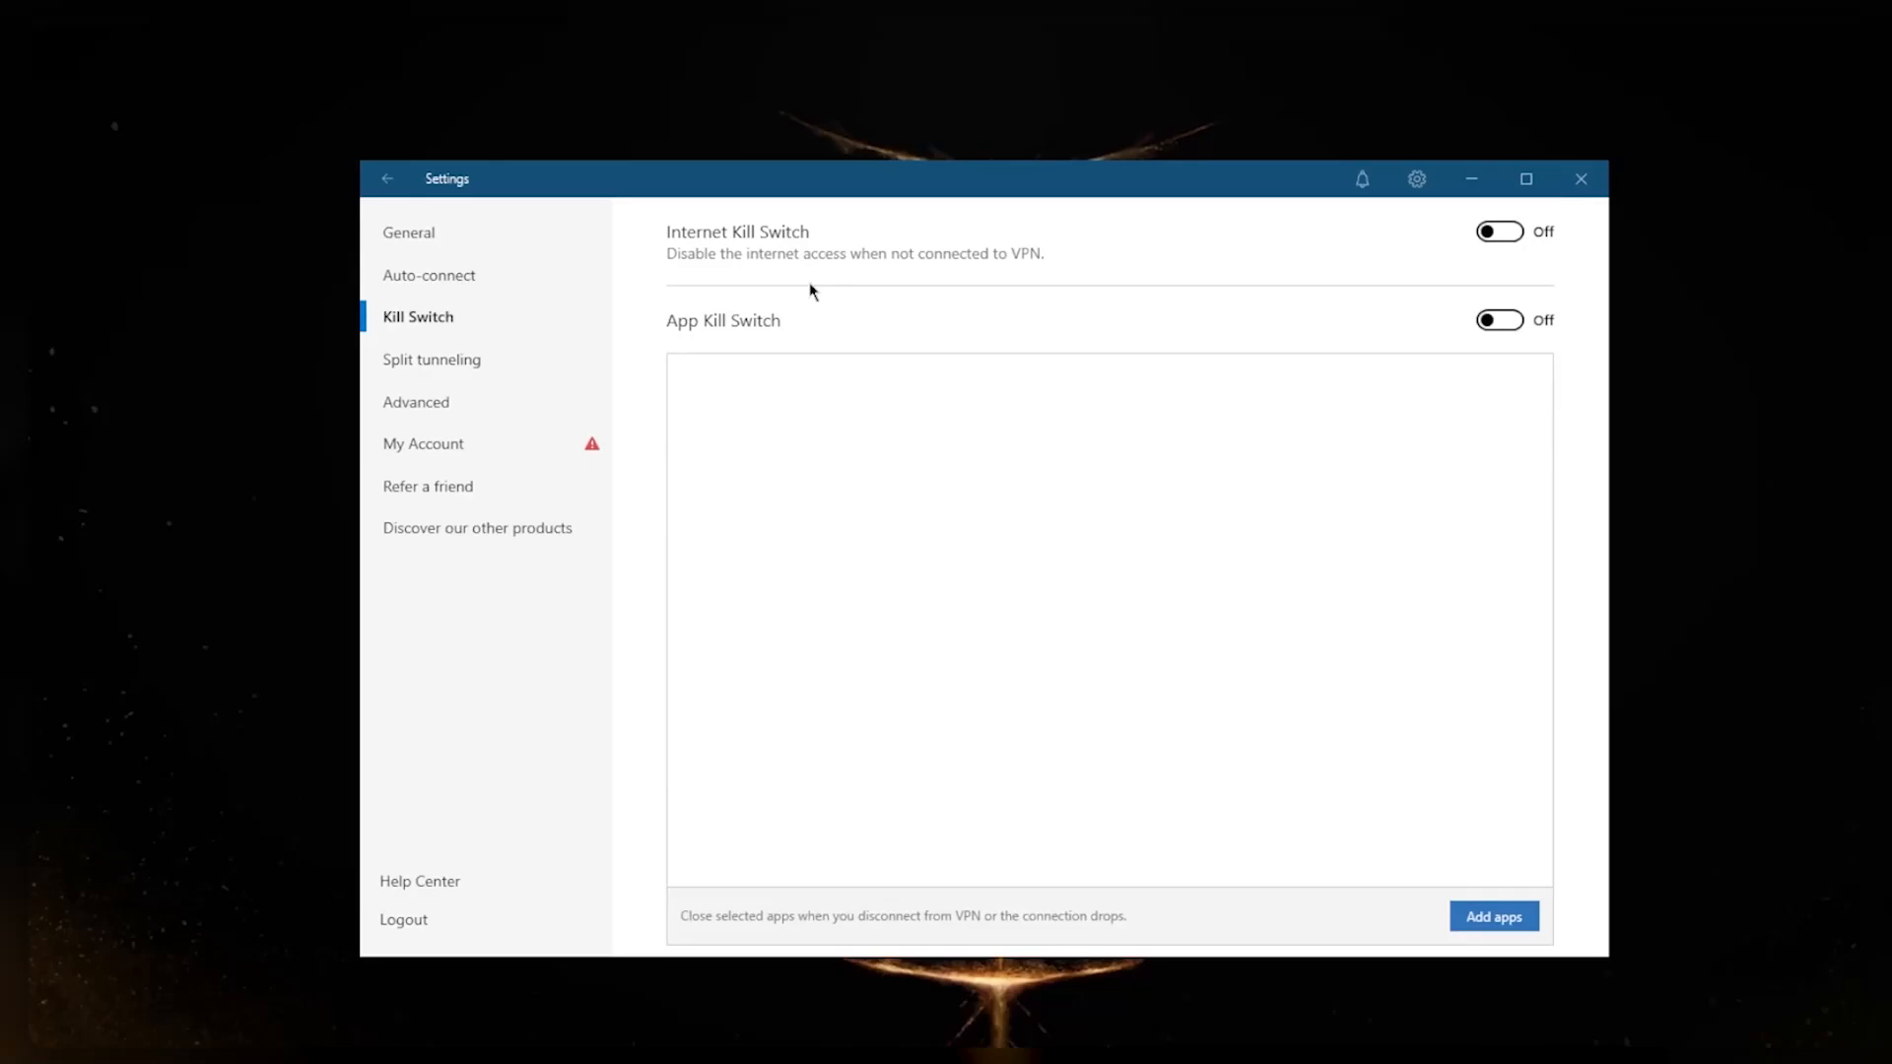
pyautogui.moveTo(821, 430)
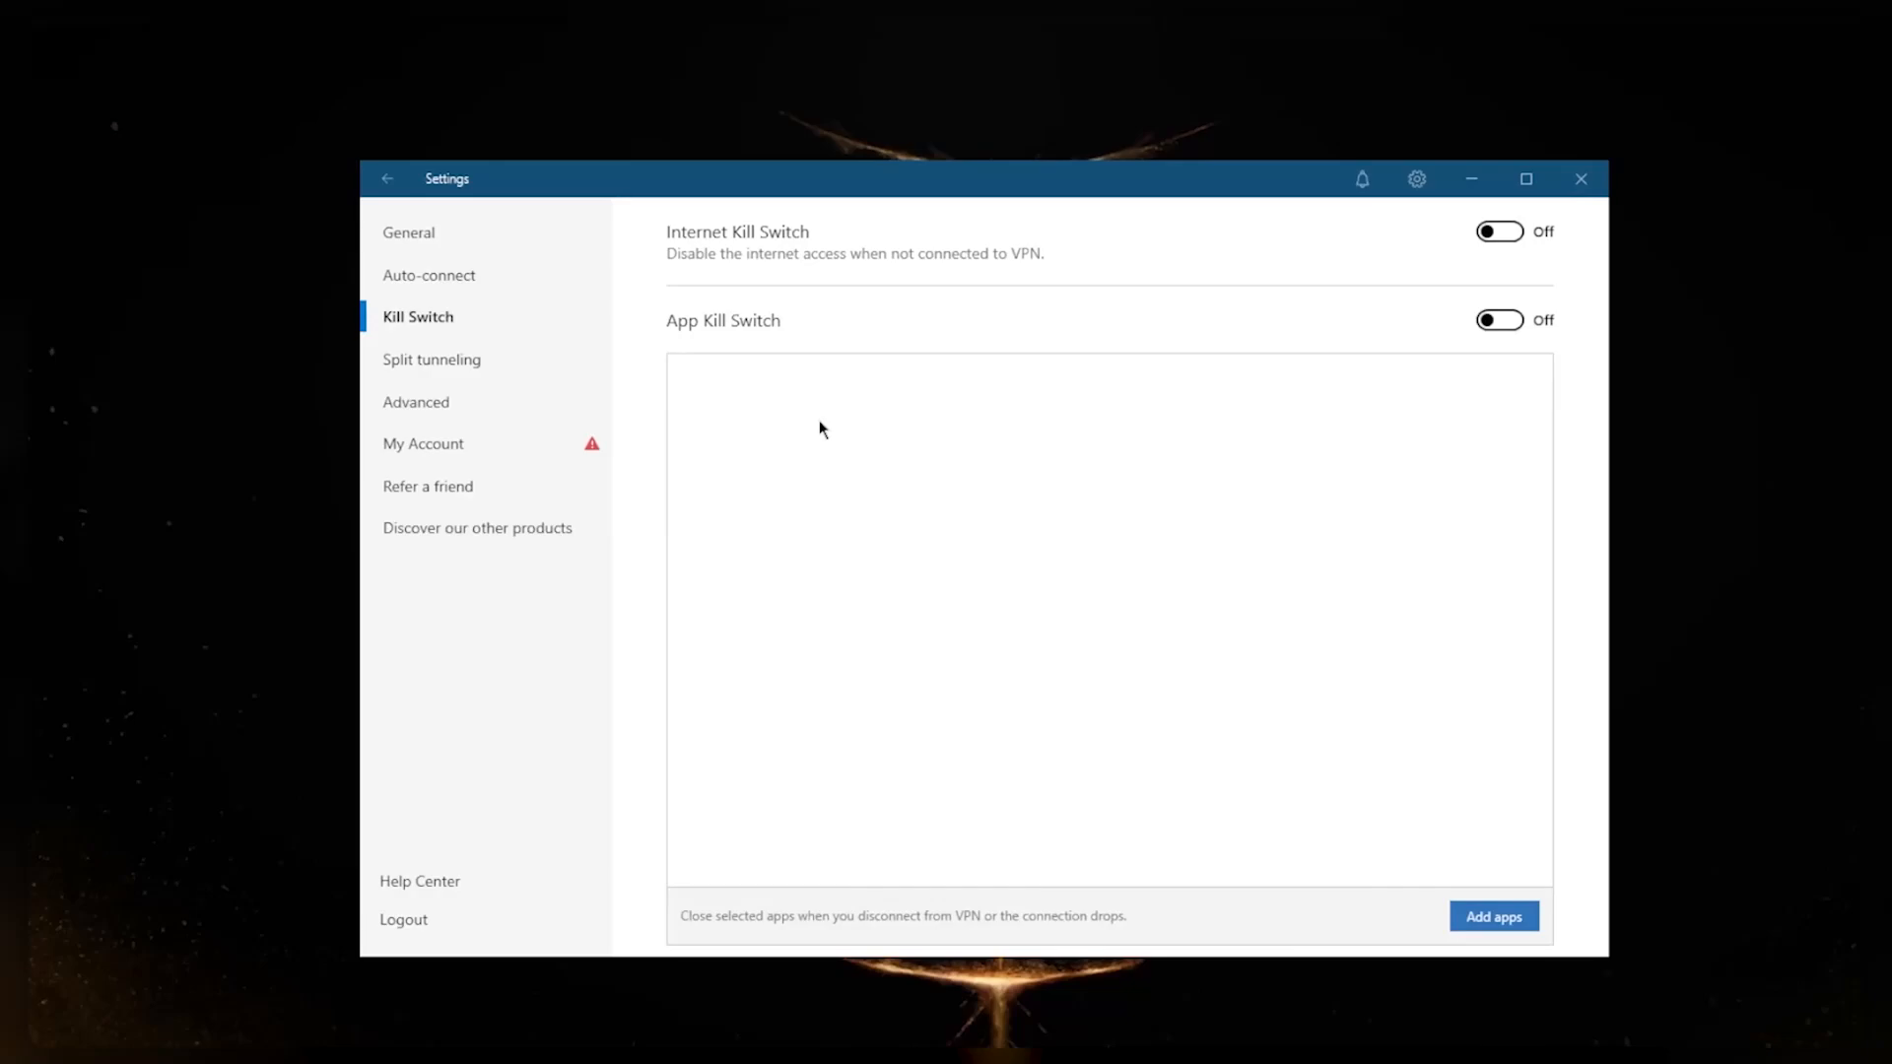
pyautogui.moveTo(930, 649)
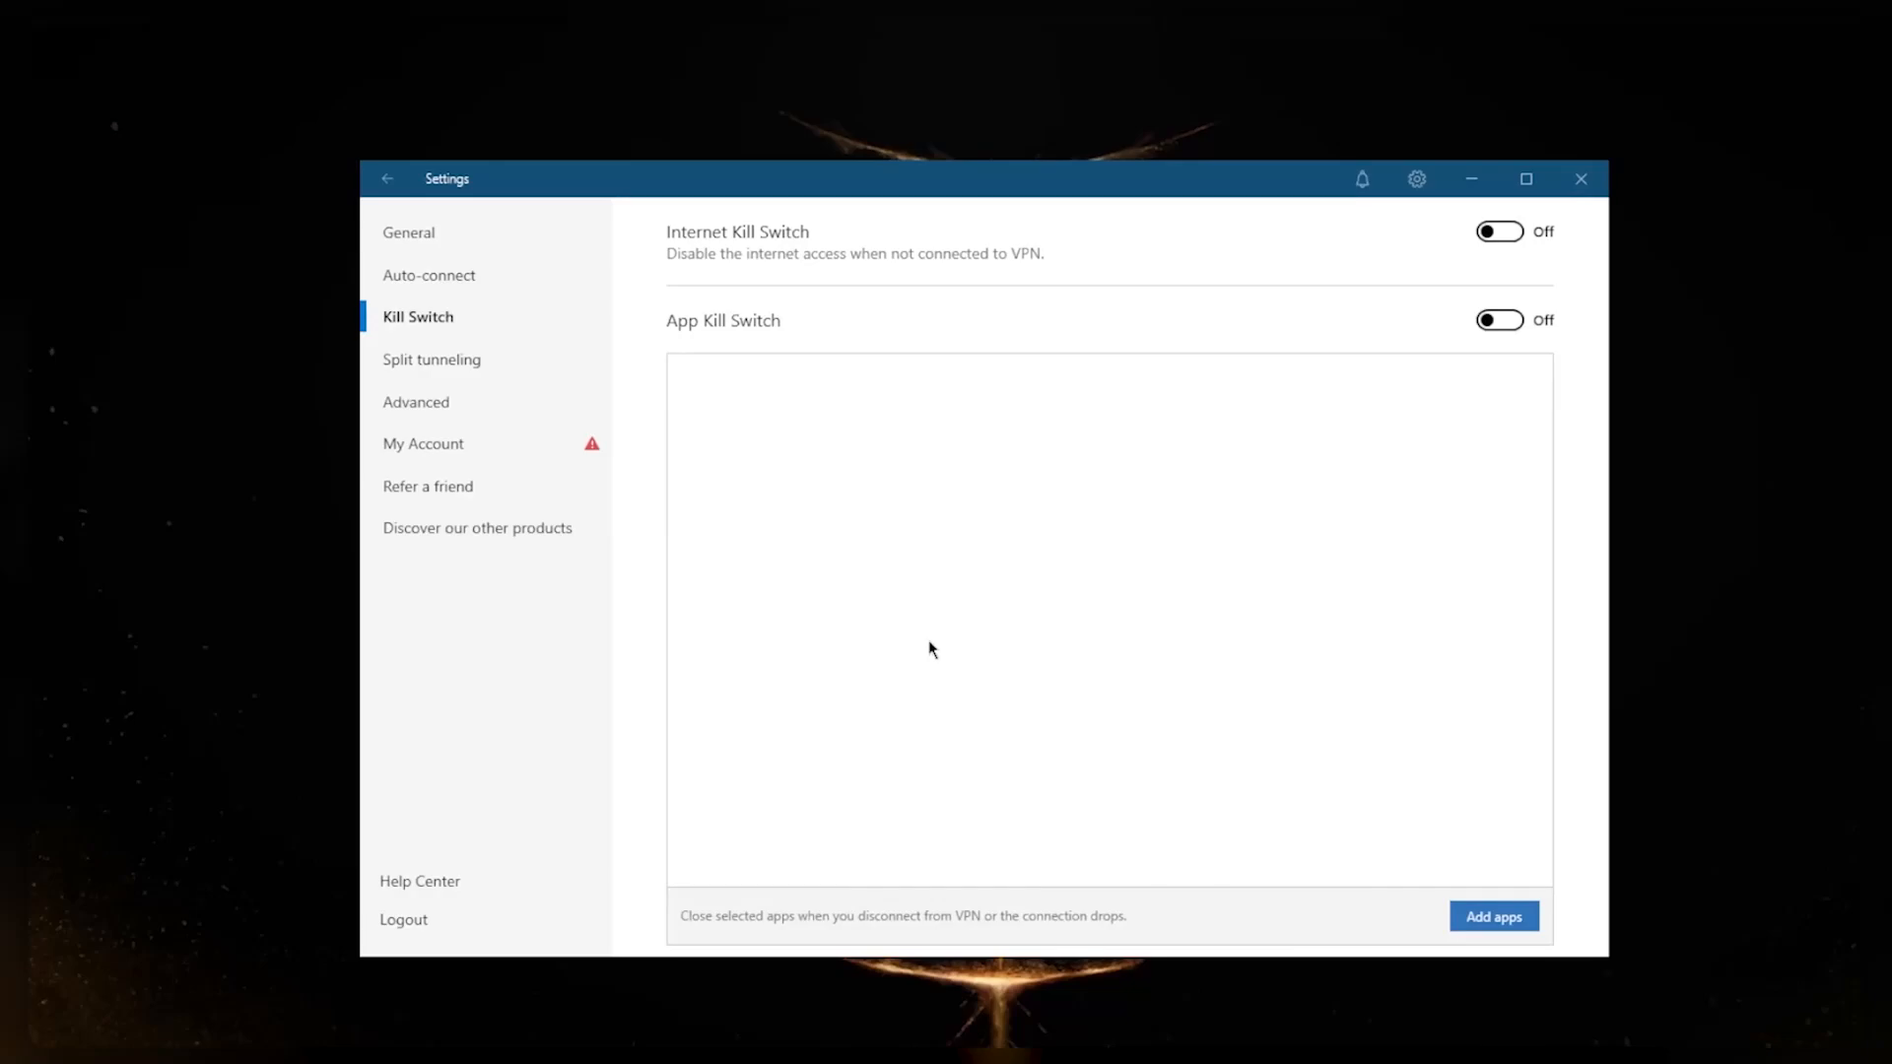
pyautogui.moveTo(923, 652)
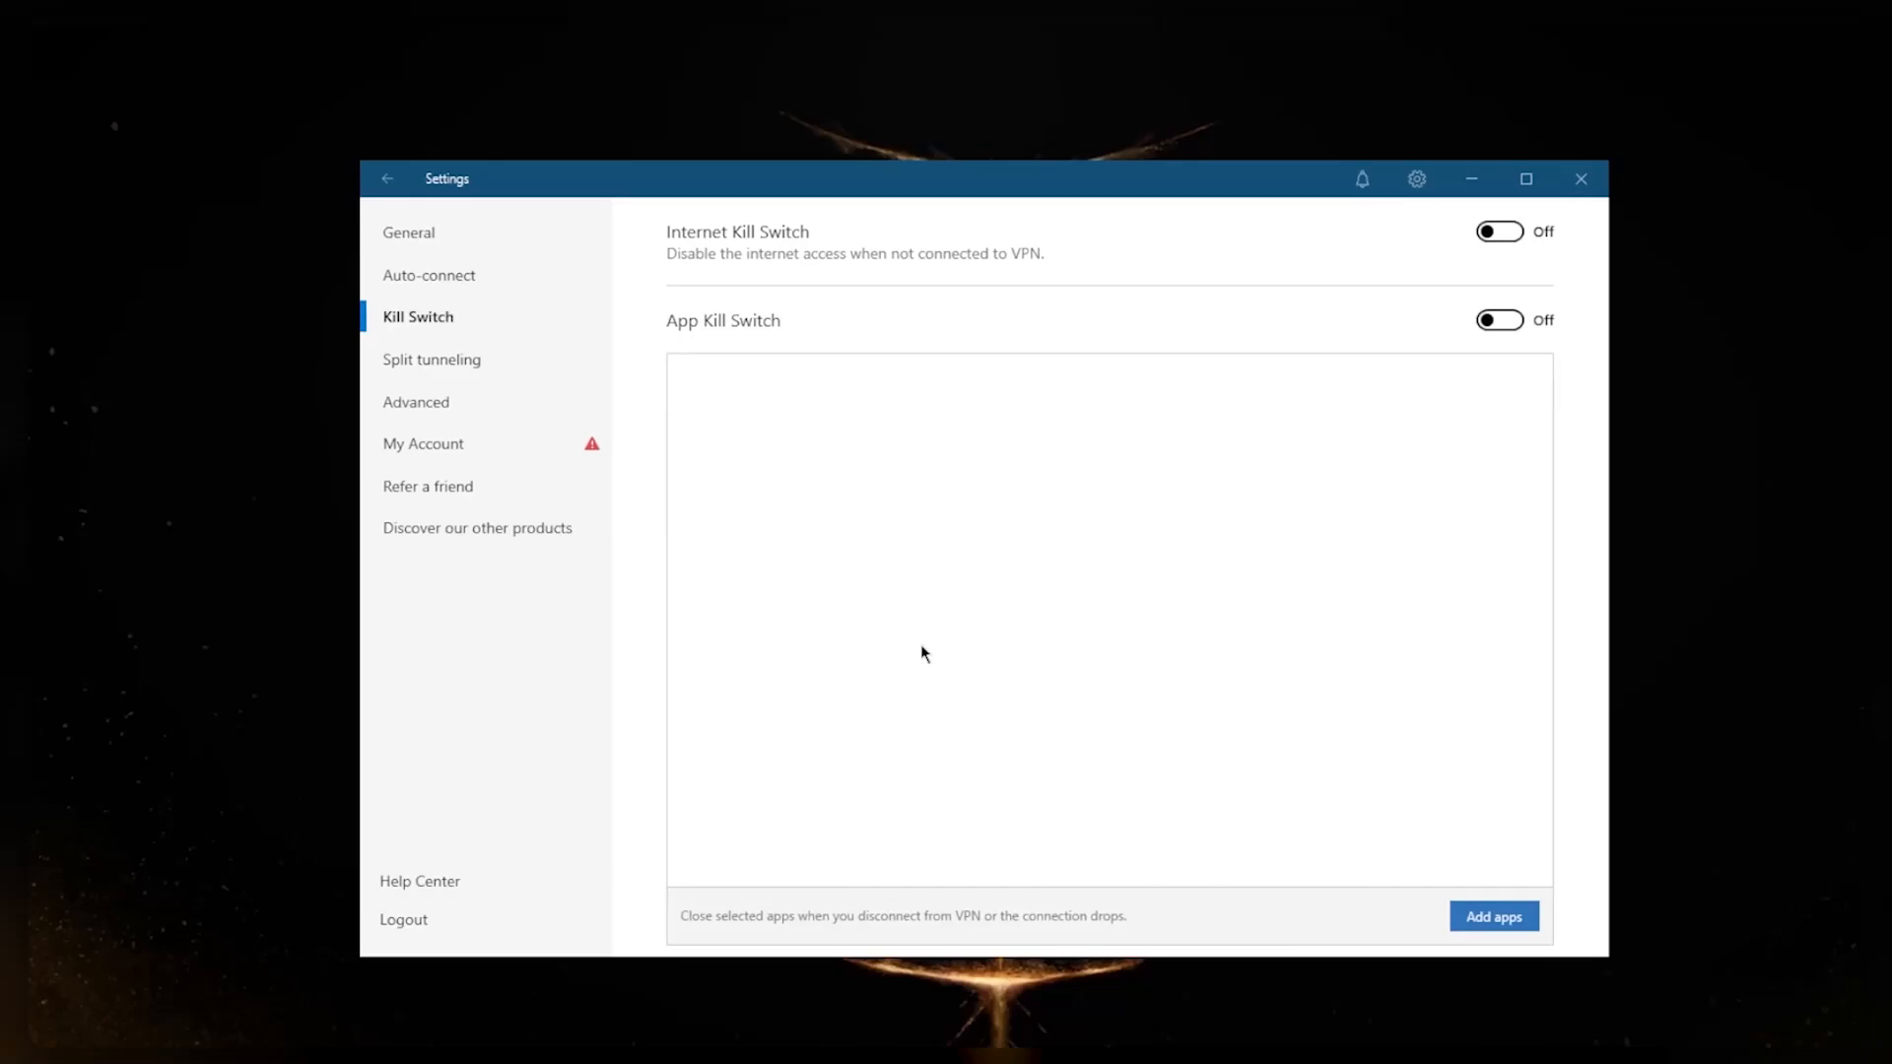
pyautogui.moveTo(910, 480)
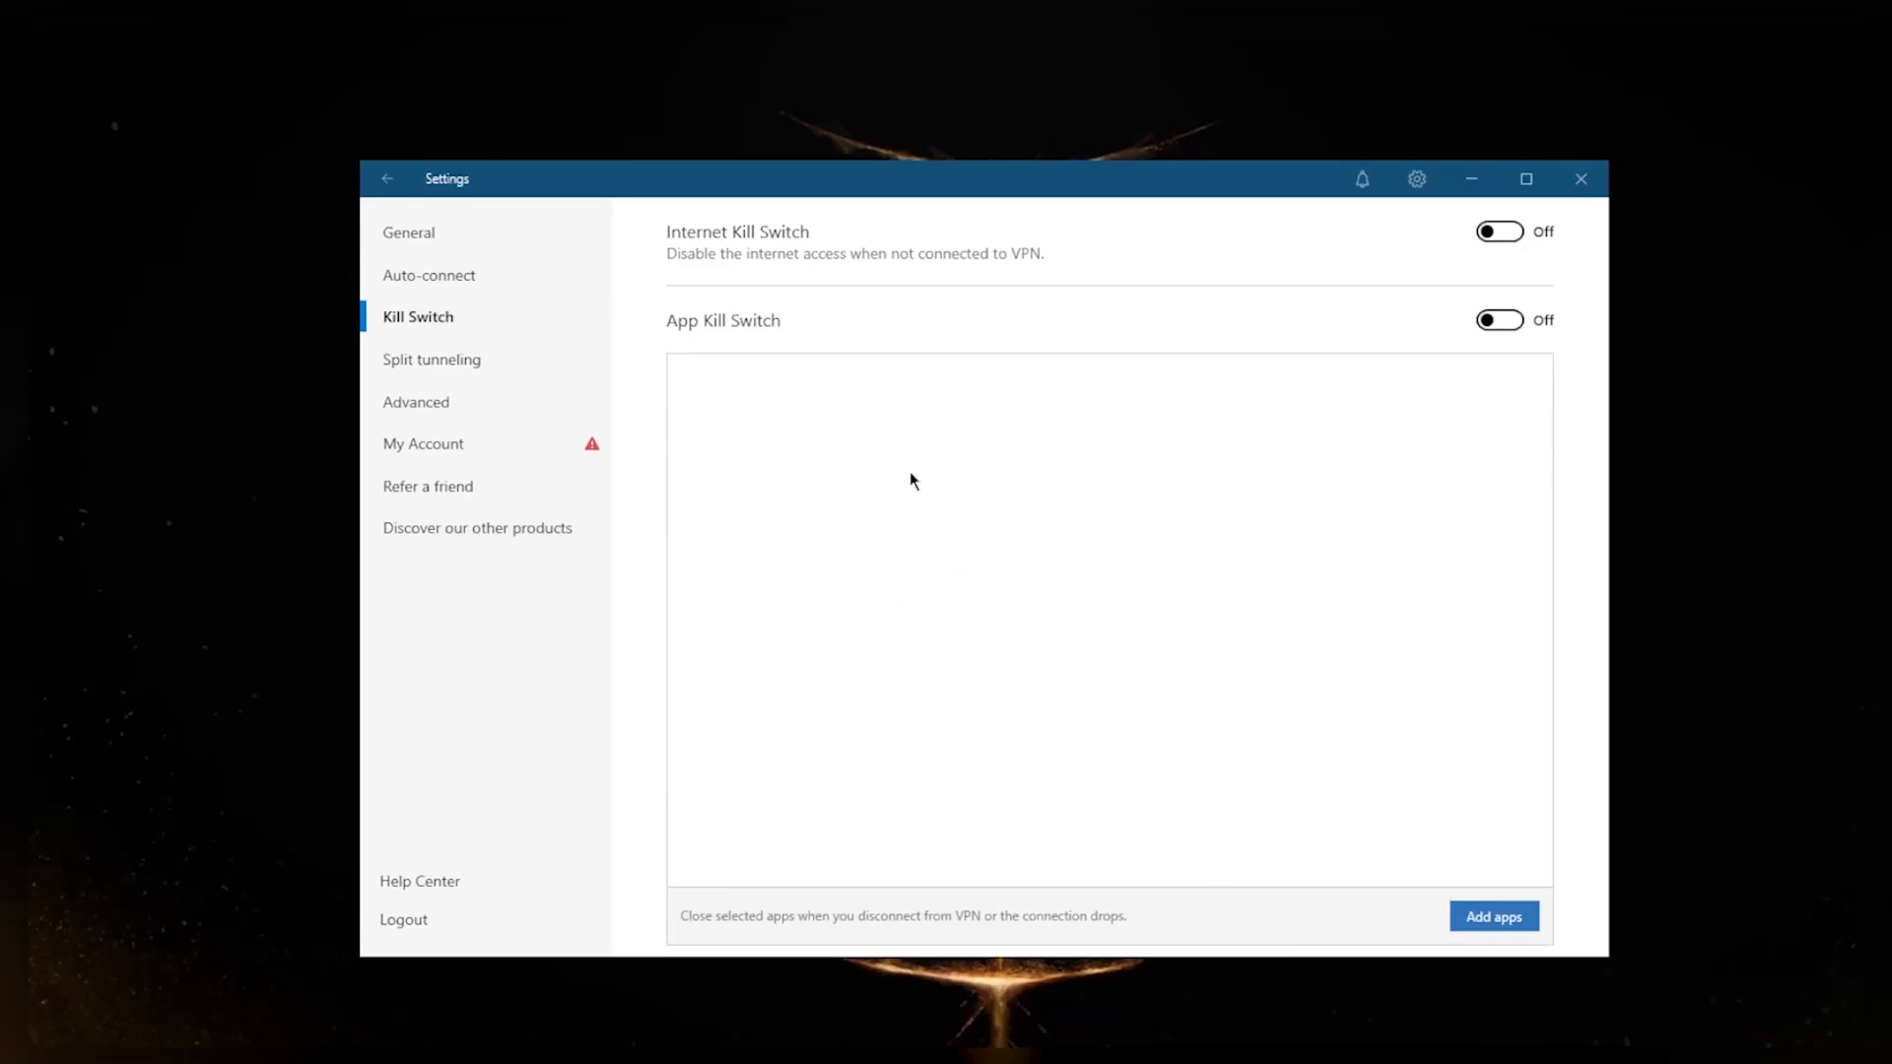
pyautogui.moveTo(730, 247)
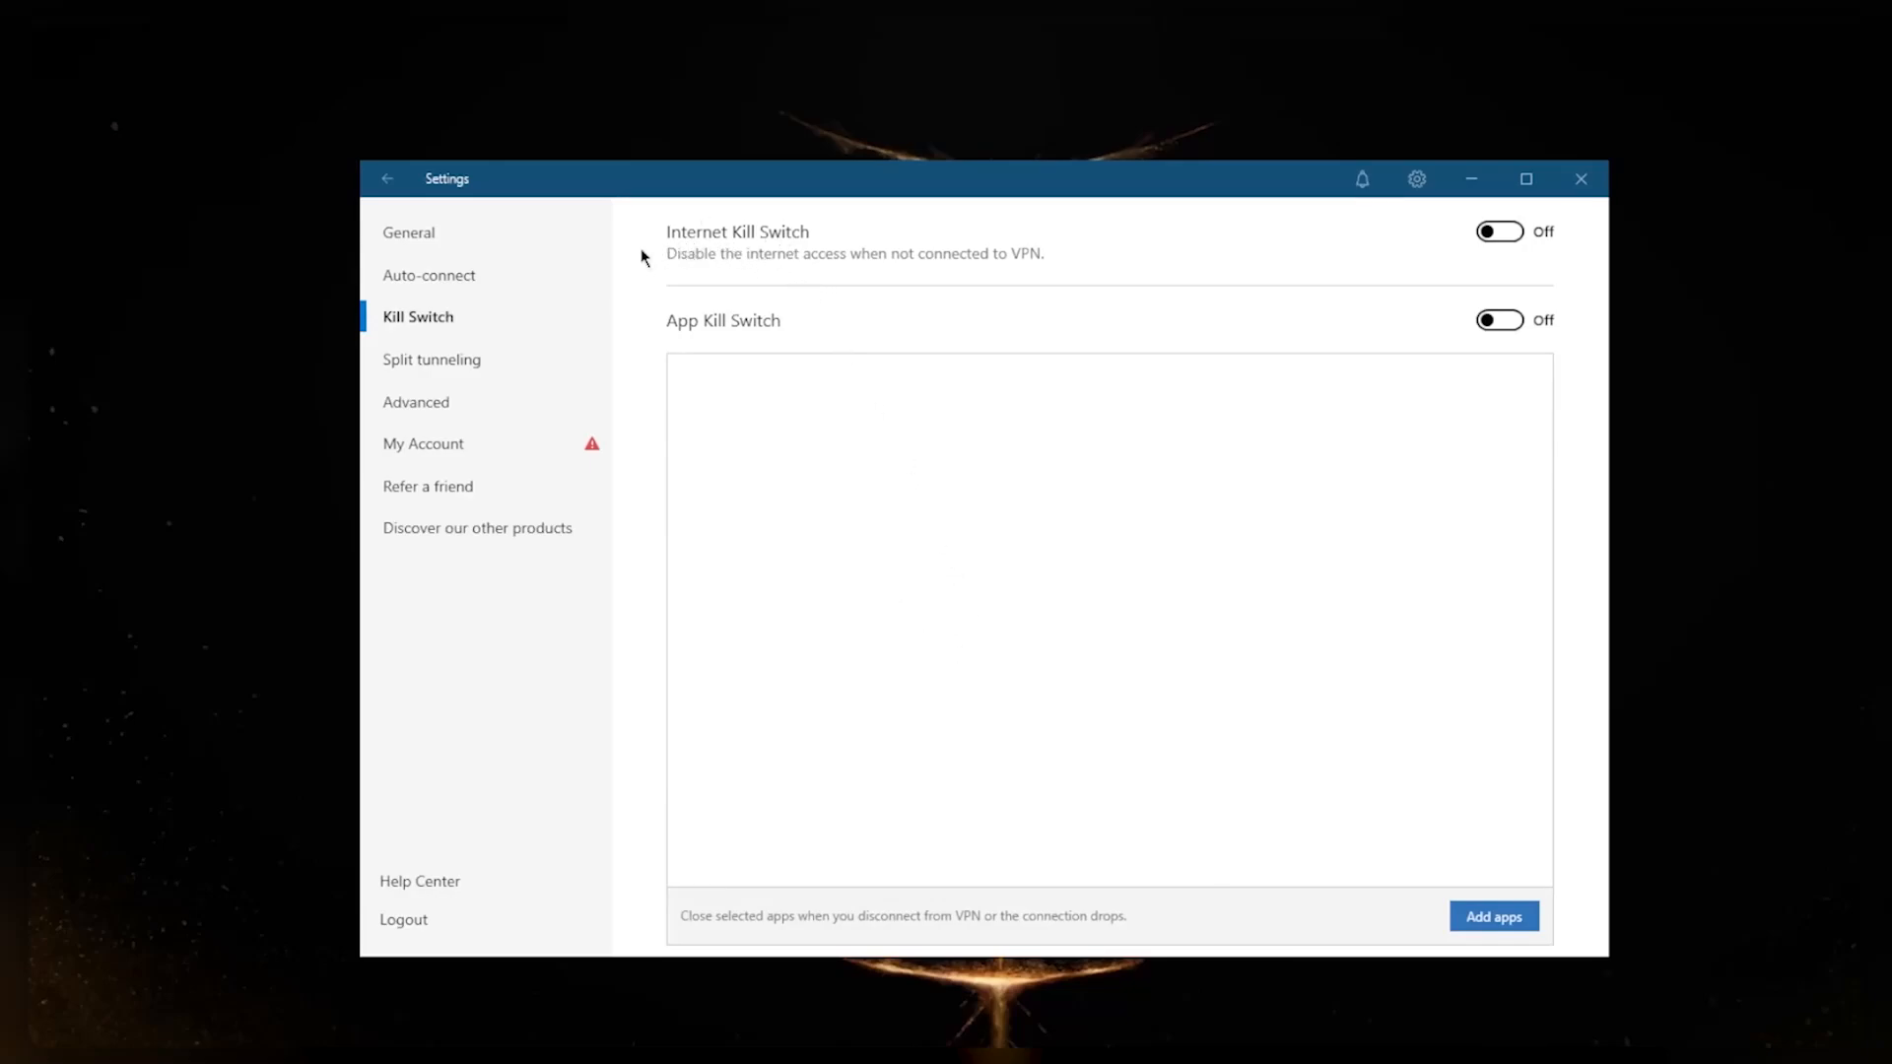
# Turn split tunneling On in 'Disable VPN for selected apps' mode, then view Advanced settings
pyautogui.click(432, 360)
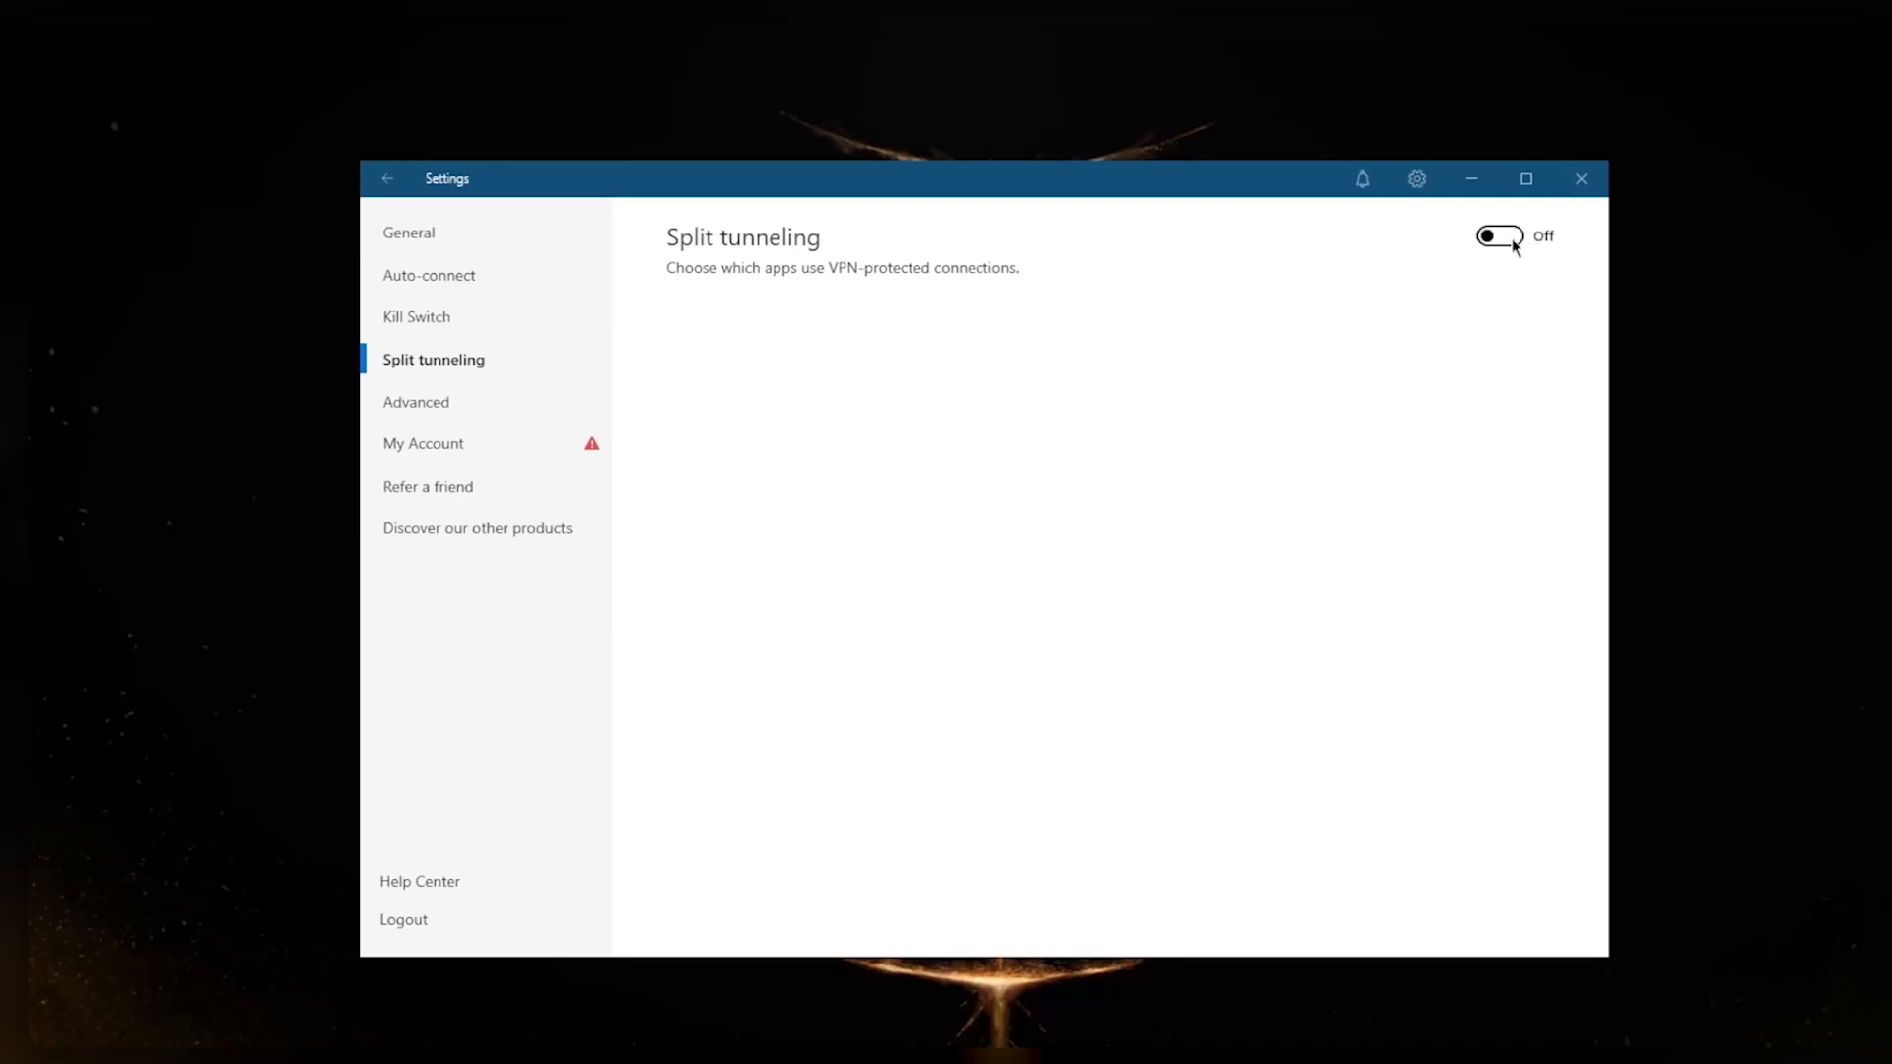
pyautogui.click(1498, 235)
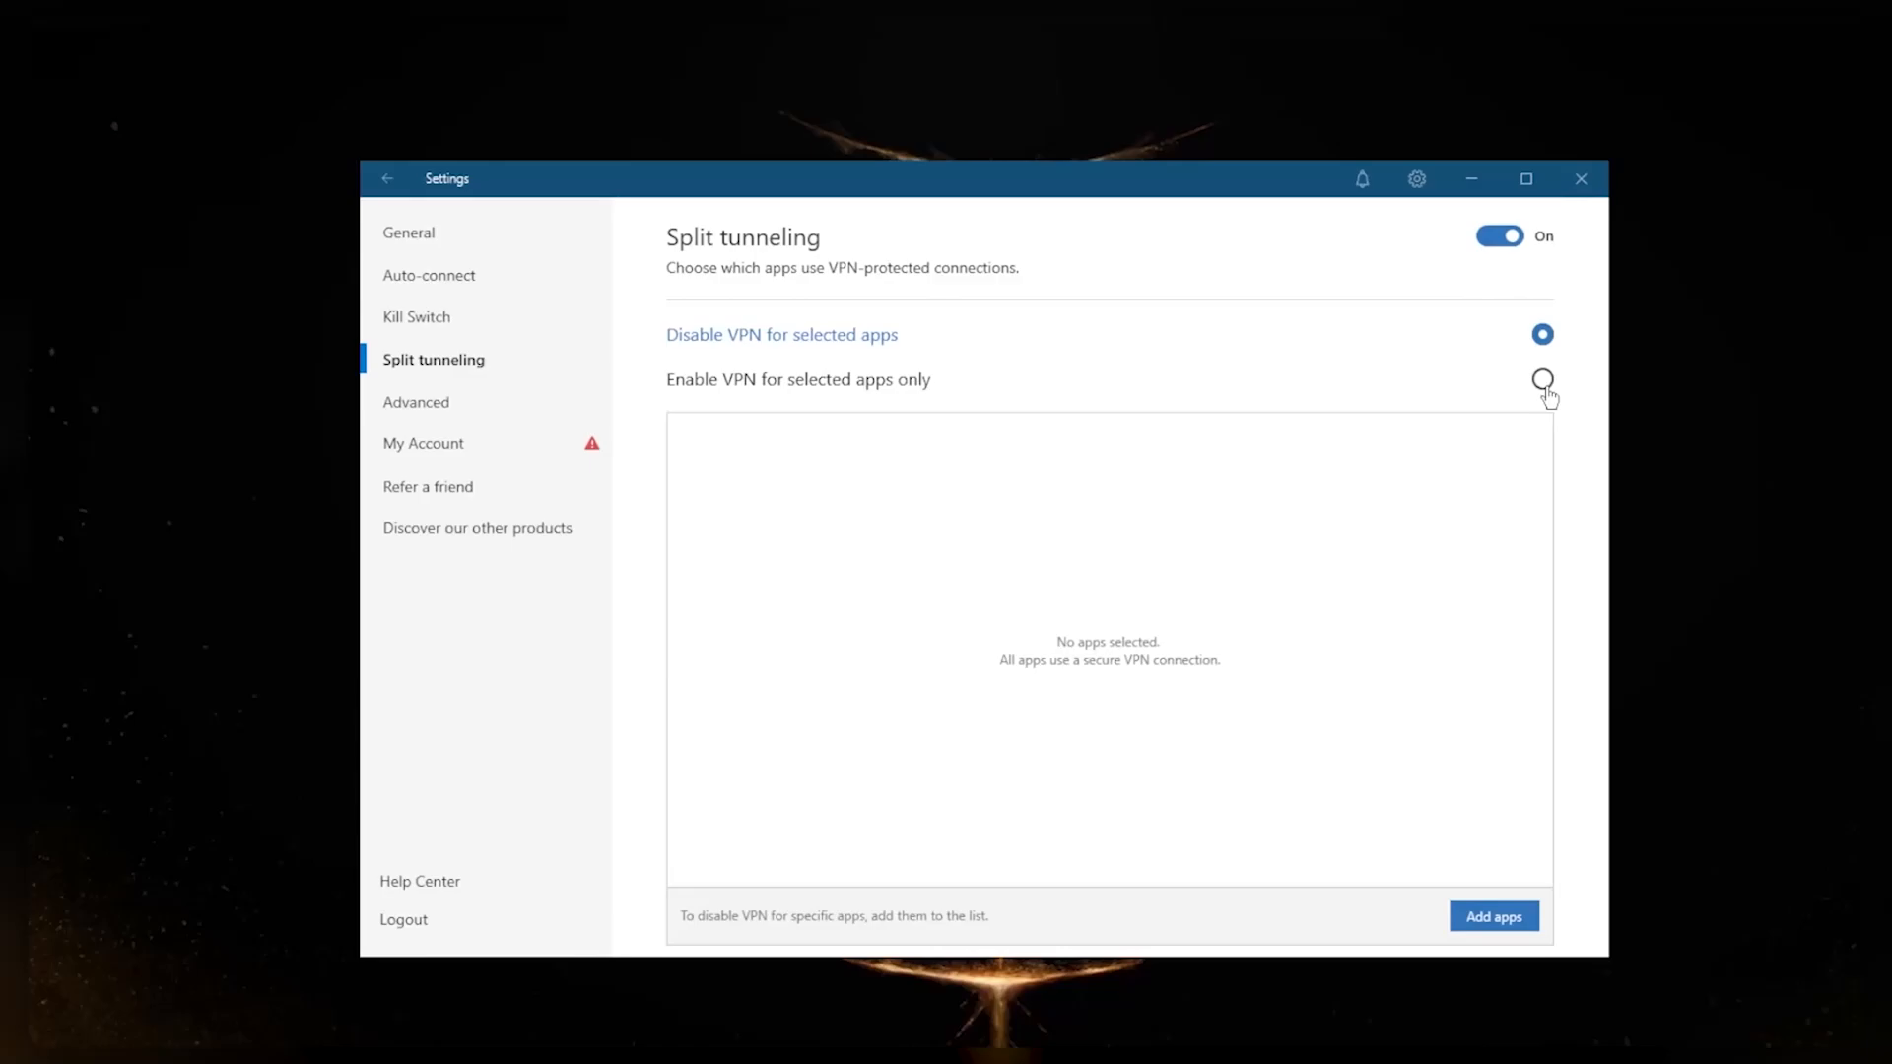
pyautogui.click(1542, 378)
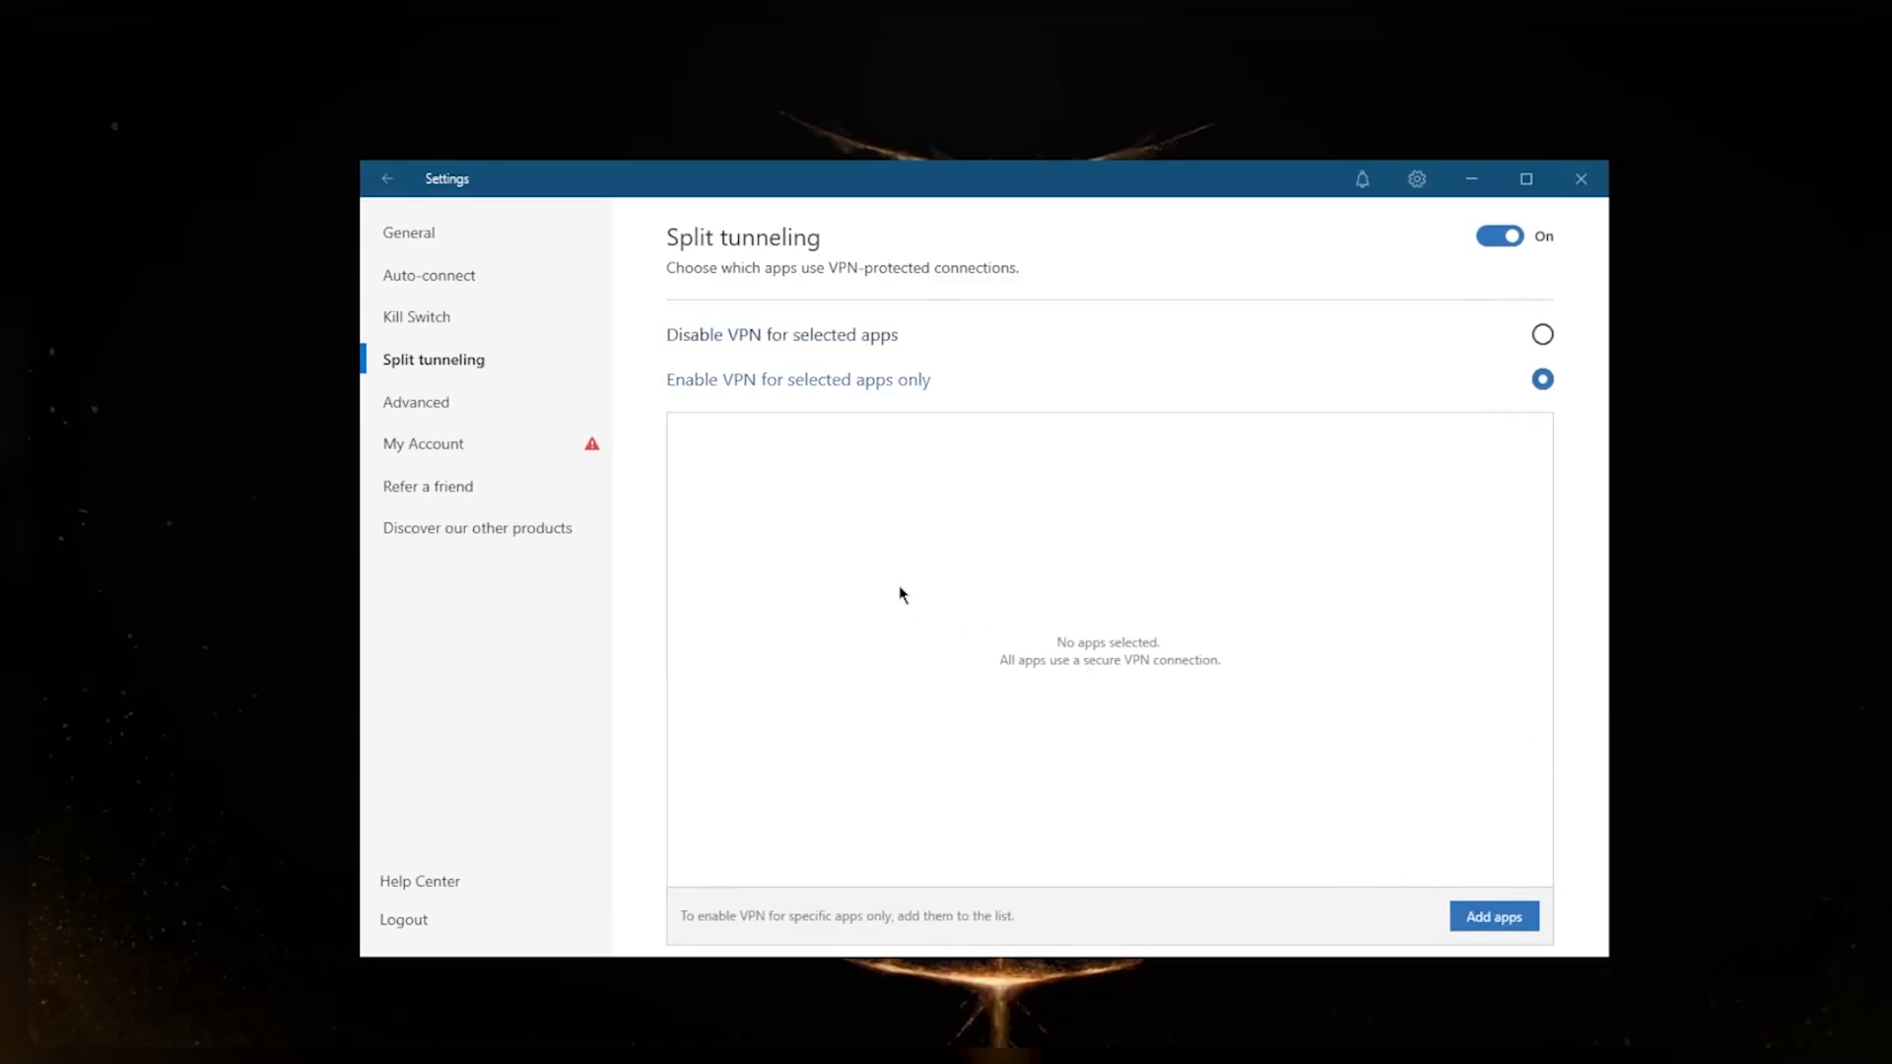
pyautogui.click(1493, 915)
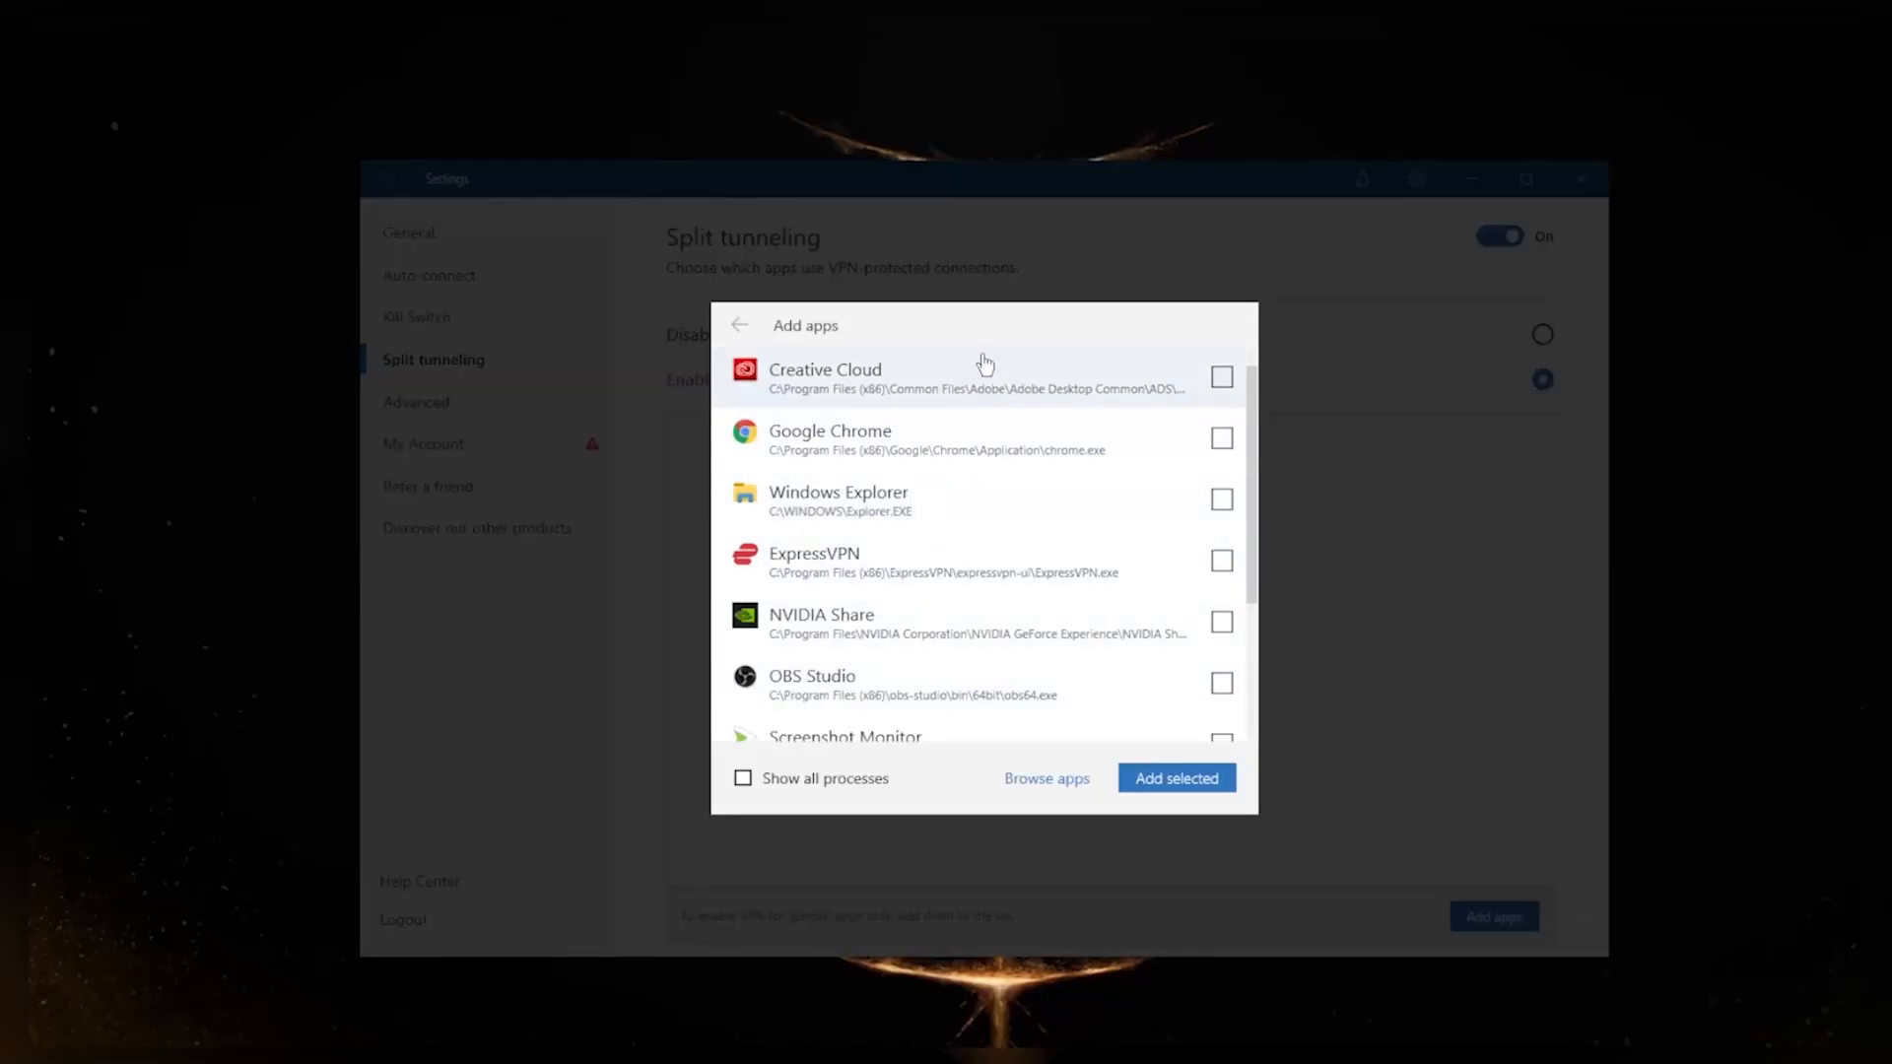
pyautogui.moveTo(1001, 570)
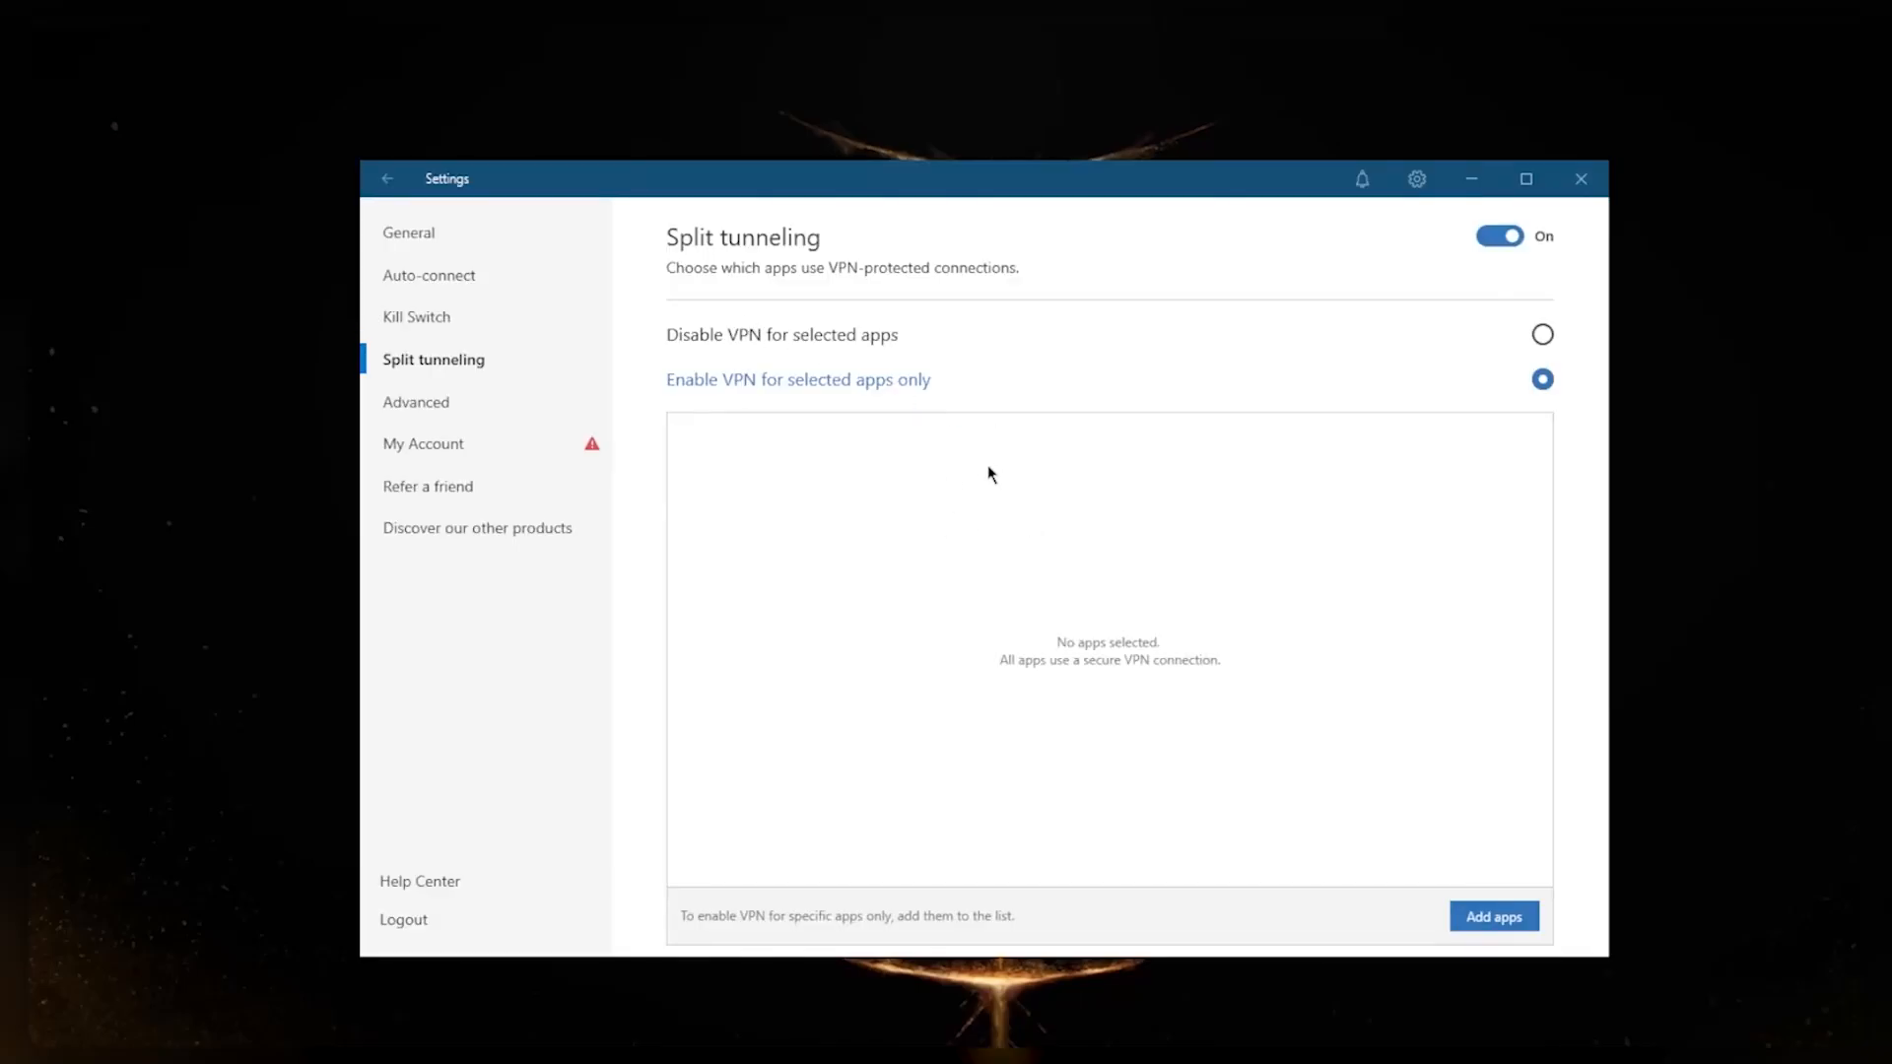
pyautogui.moveTo(1134, 591)
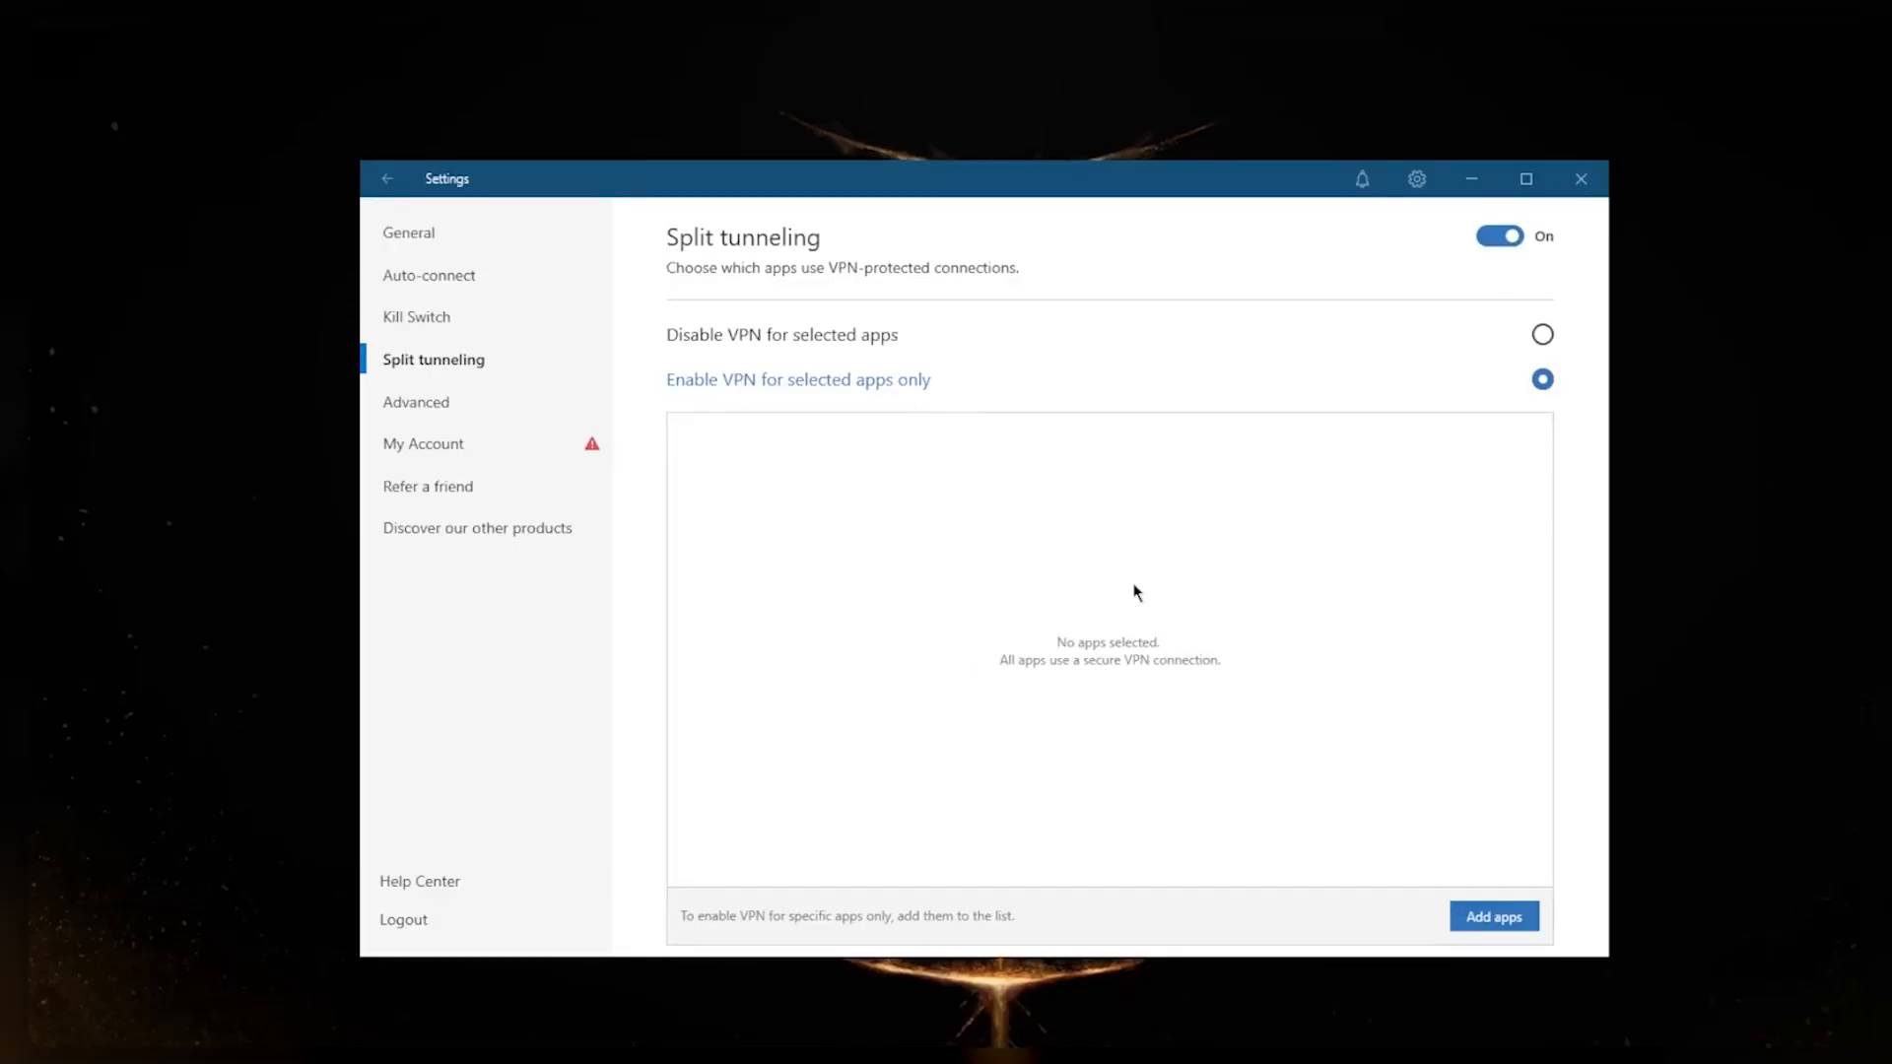
pyautogui.moveTo(1182, 600)
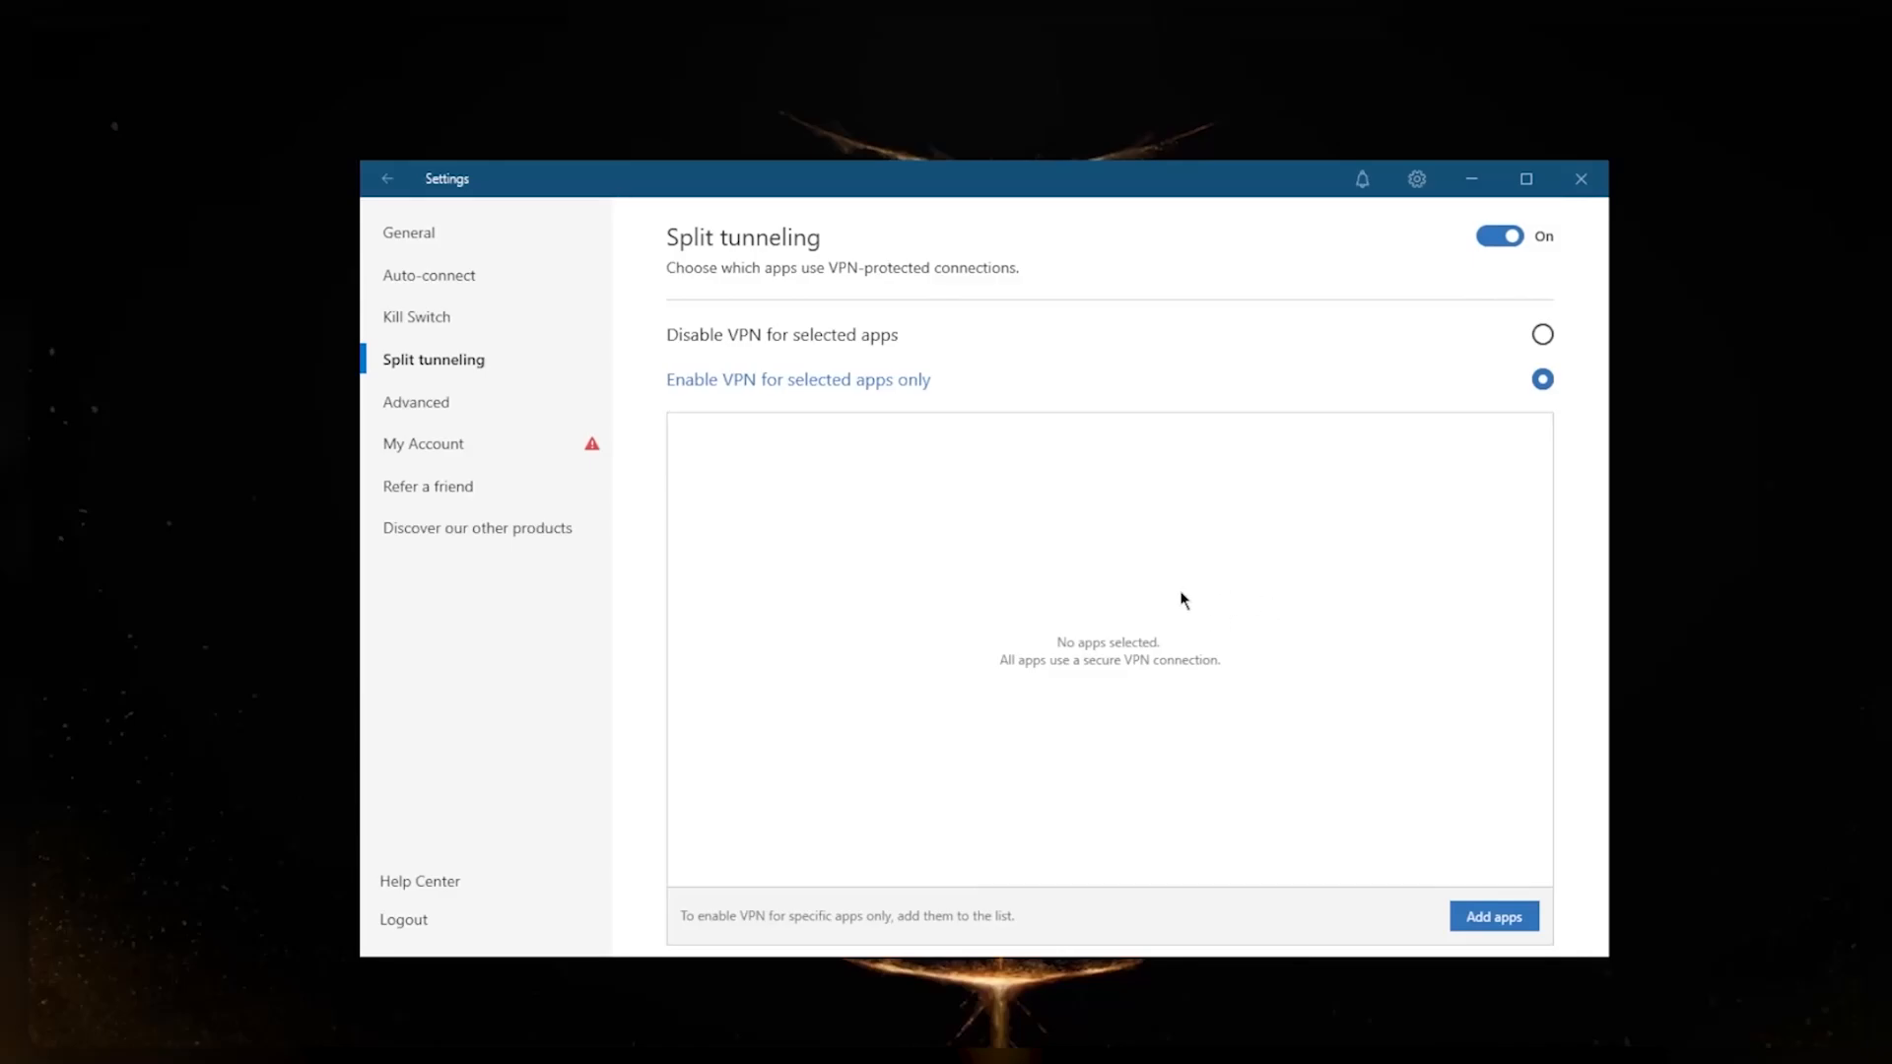
pyautogui.moveTo(1134, 576)
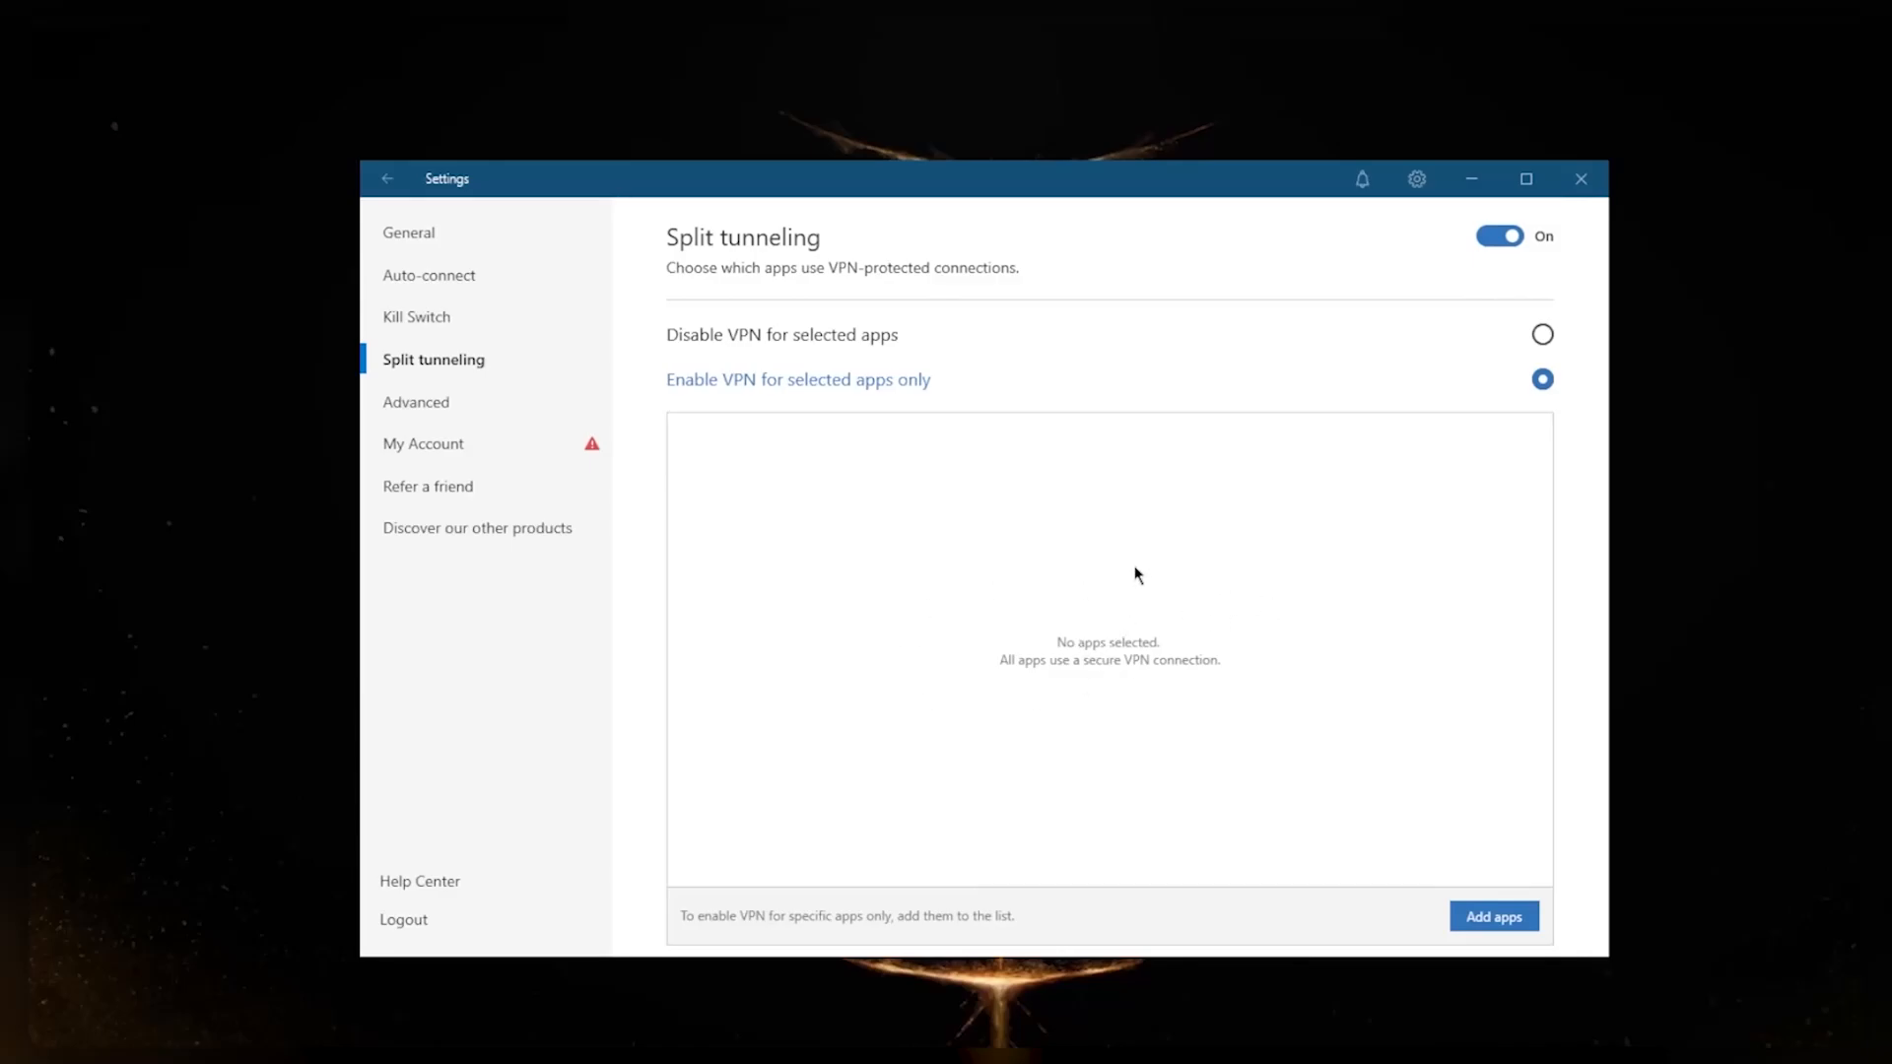
pyautogui.click(1542, 334)
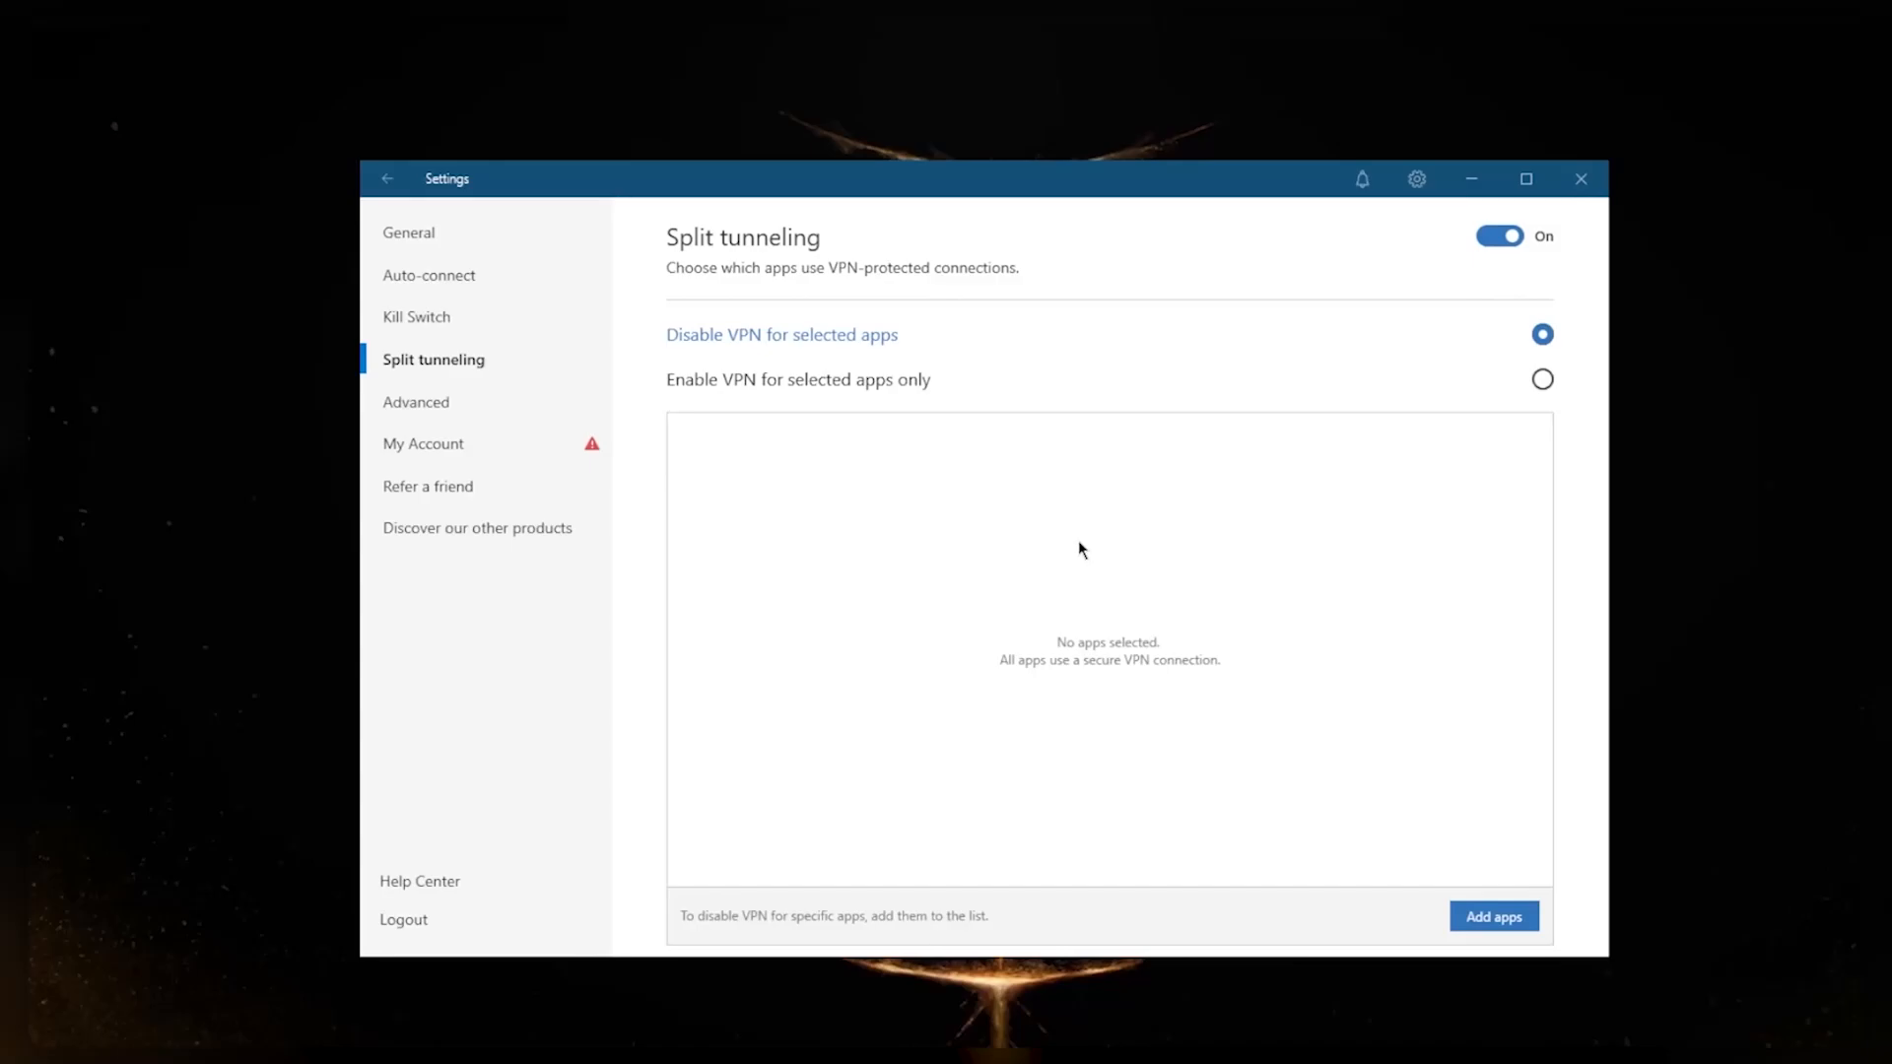
pyautogui.moveTo(1471, 257)
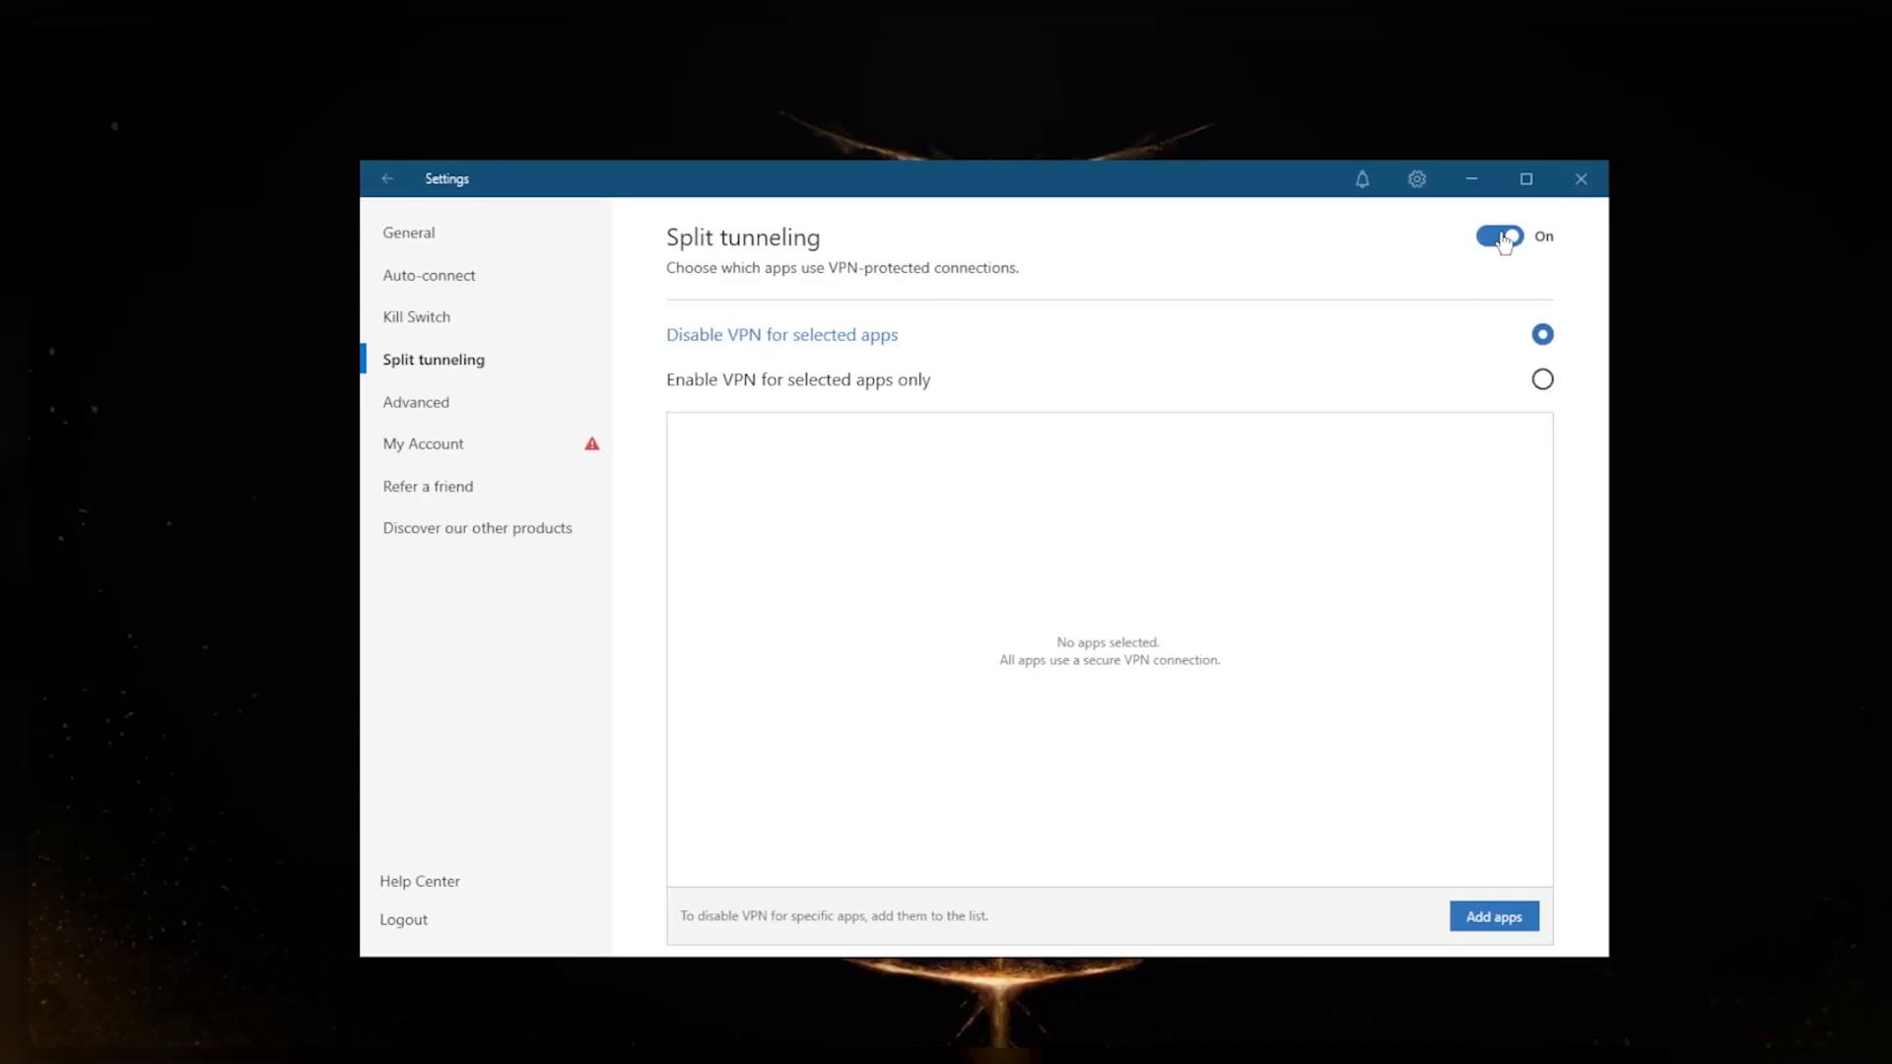
pyautogui.click(416, 402)
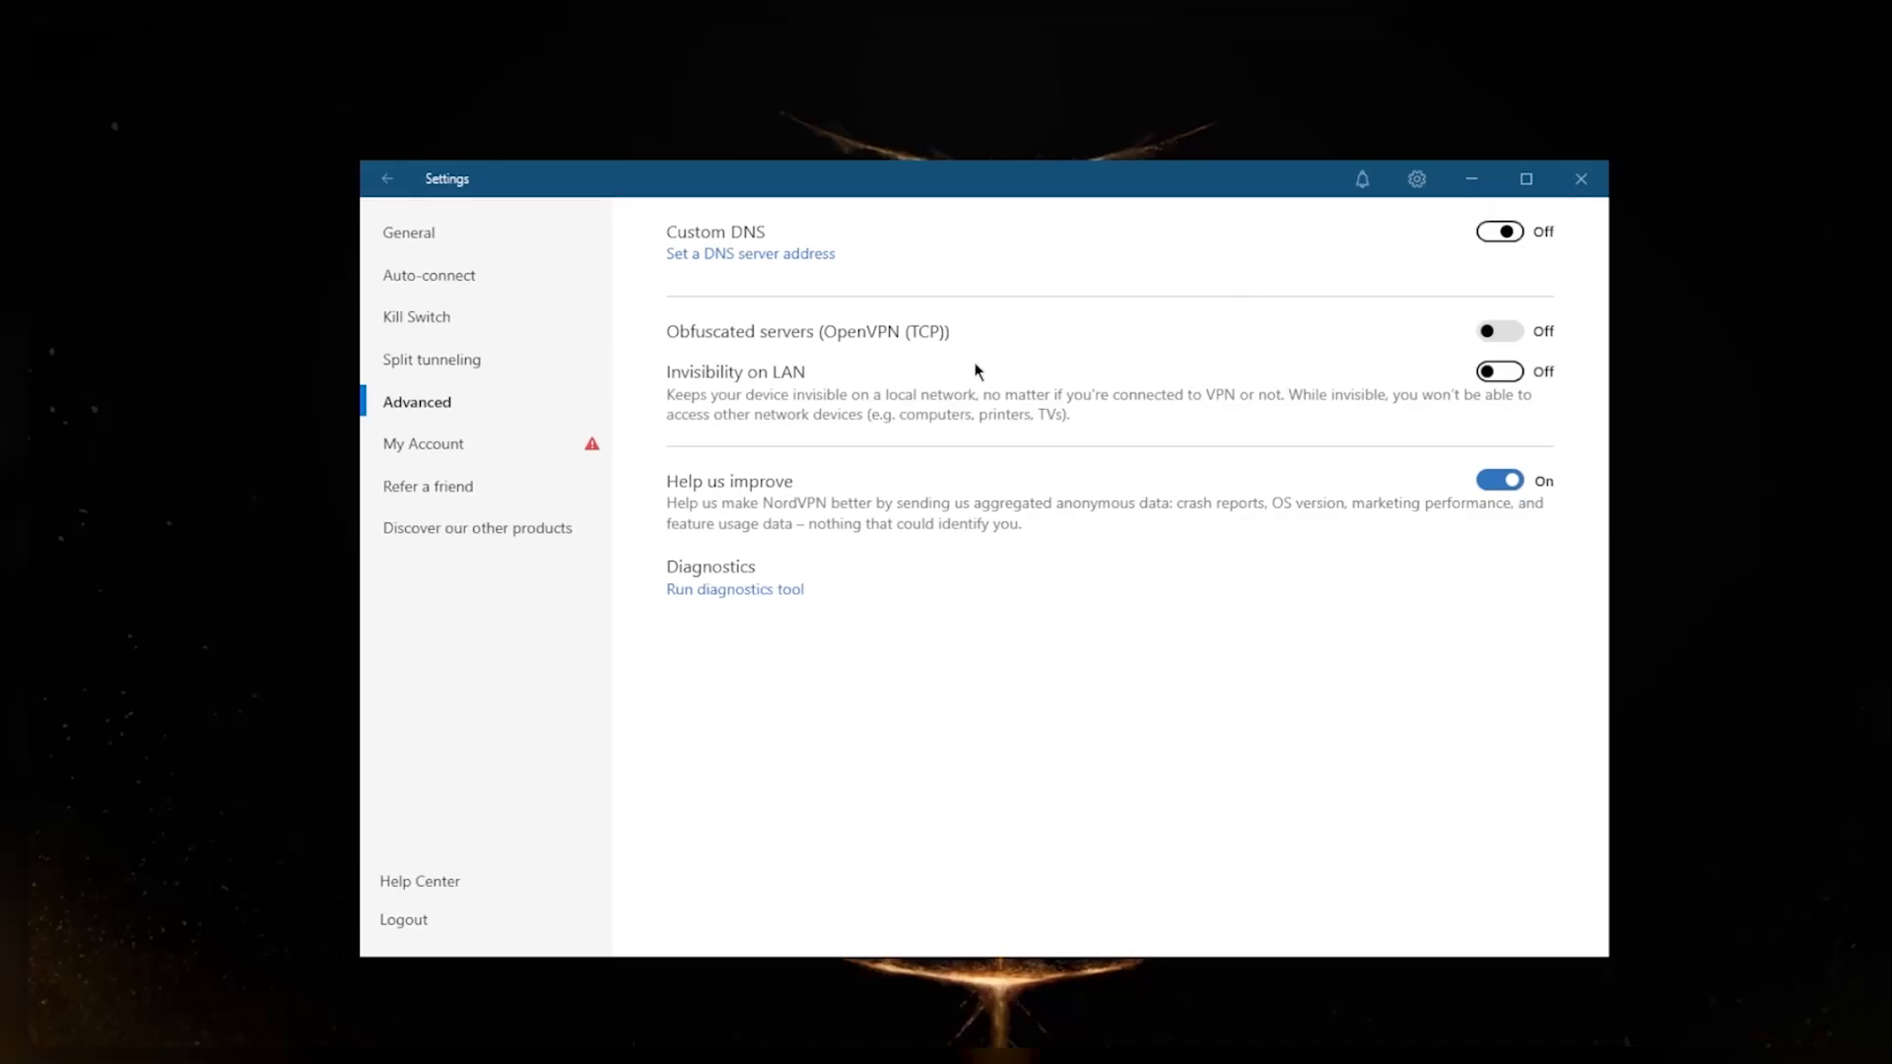
# Review Advanced settings (Custom DNS, Obfuscated servers, Invisibility on LAN) and return to the map
pyautogui.click(749, 253)
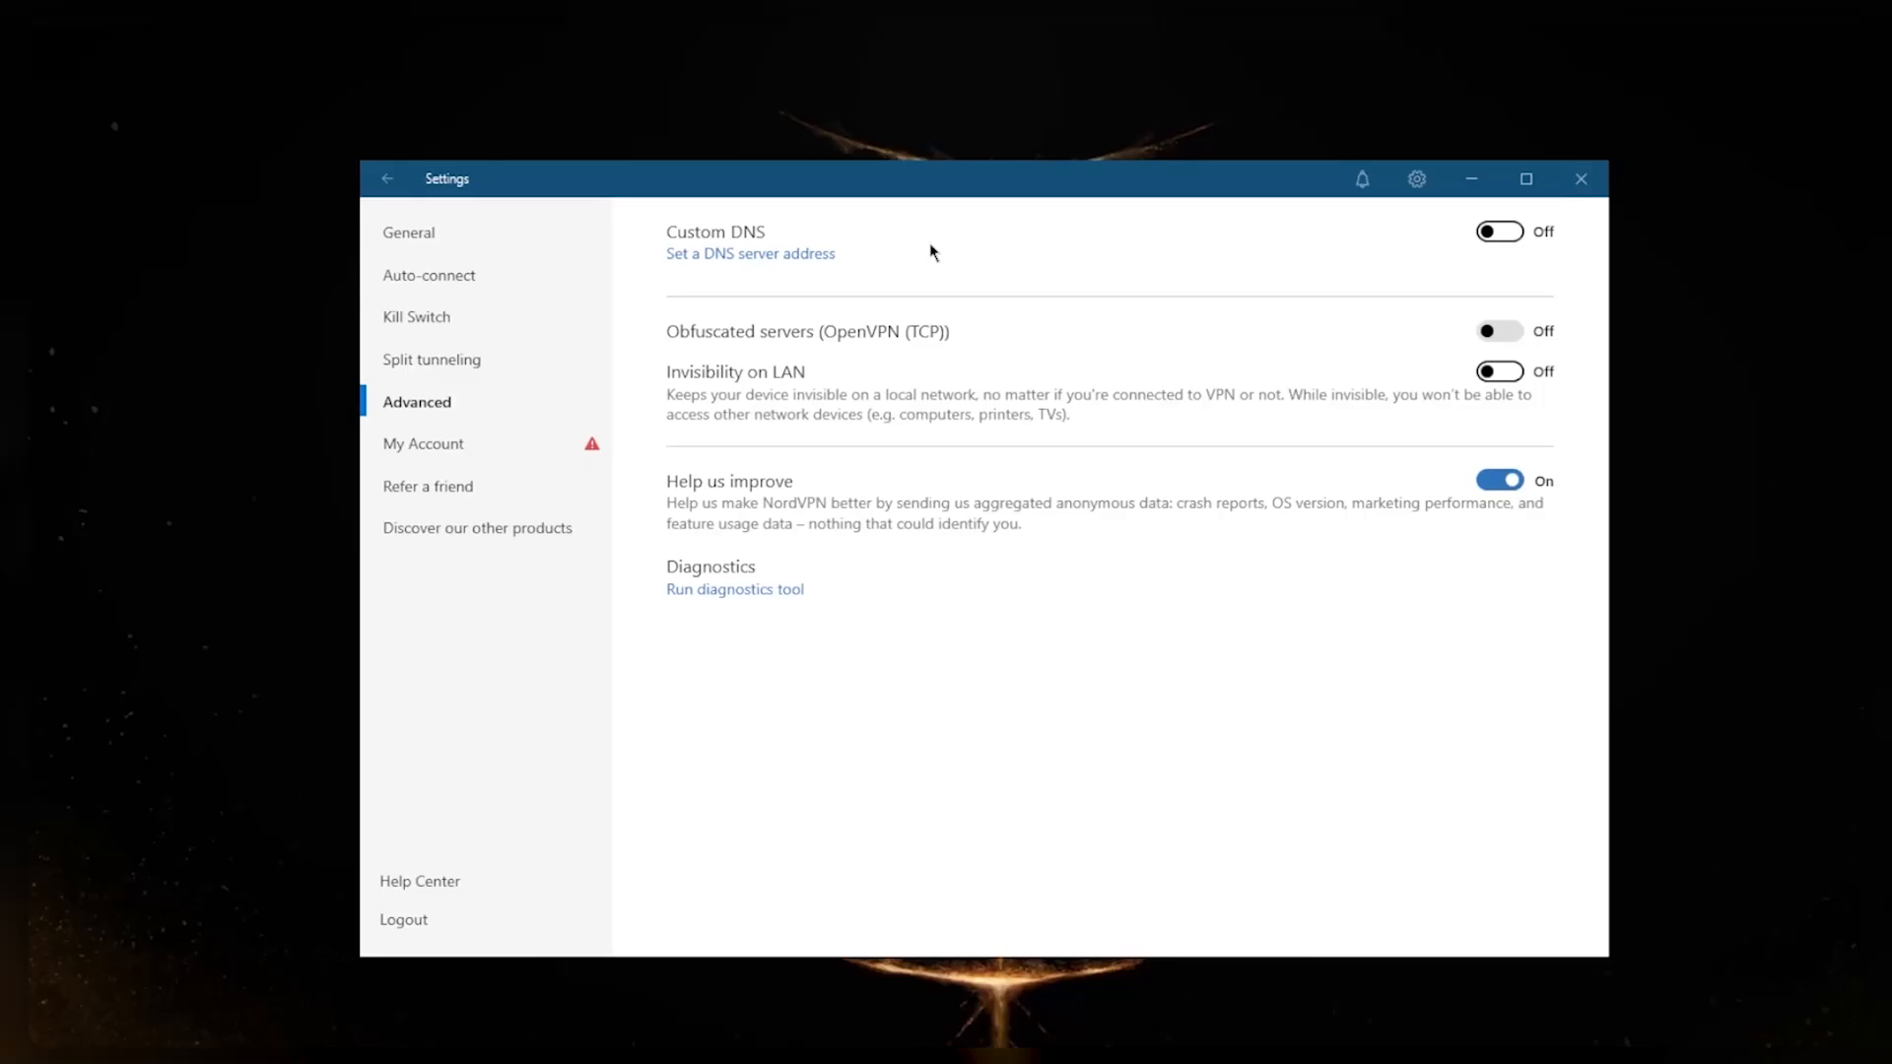
pyautogui.moveTo(1081, 349)
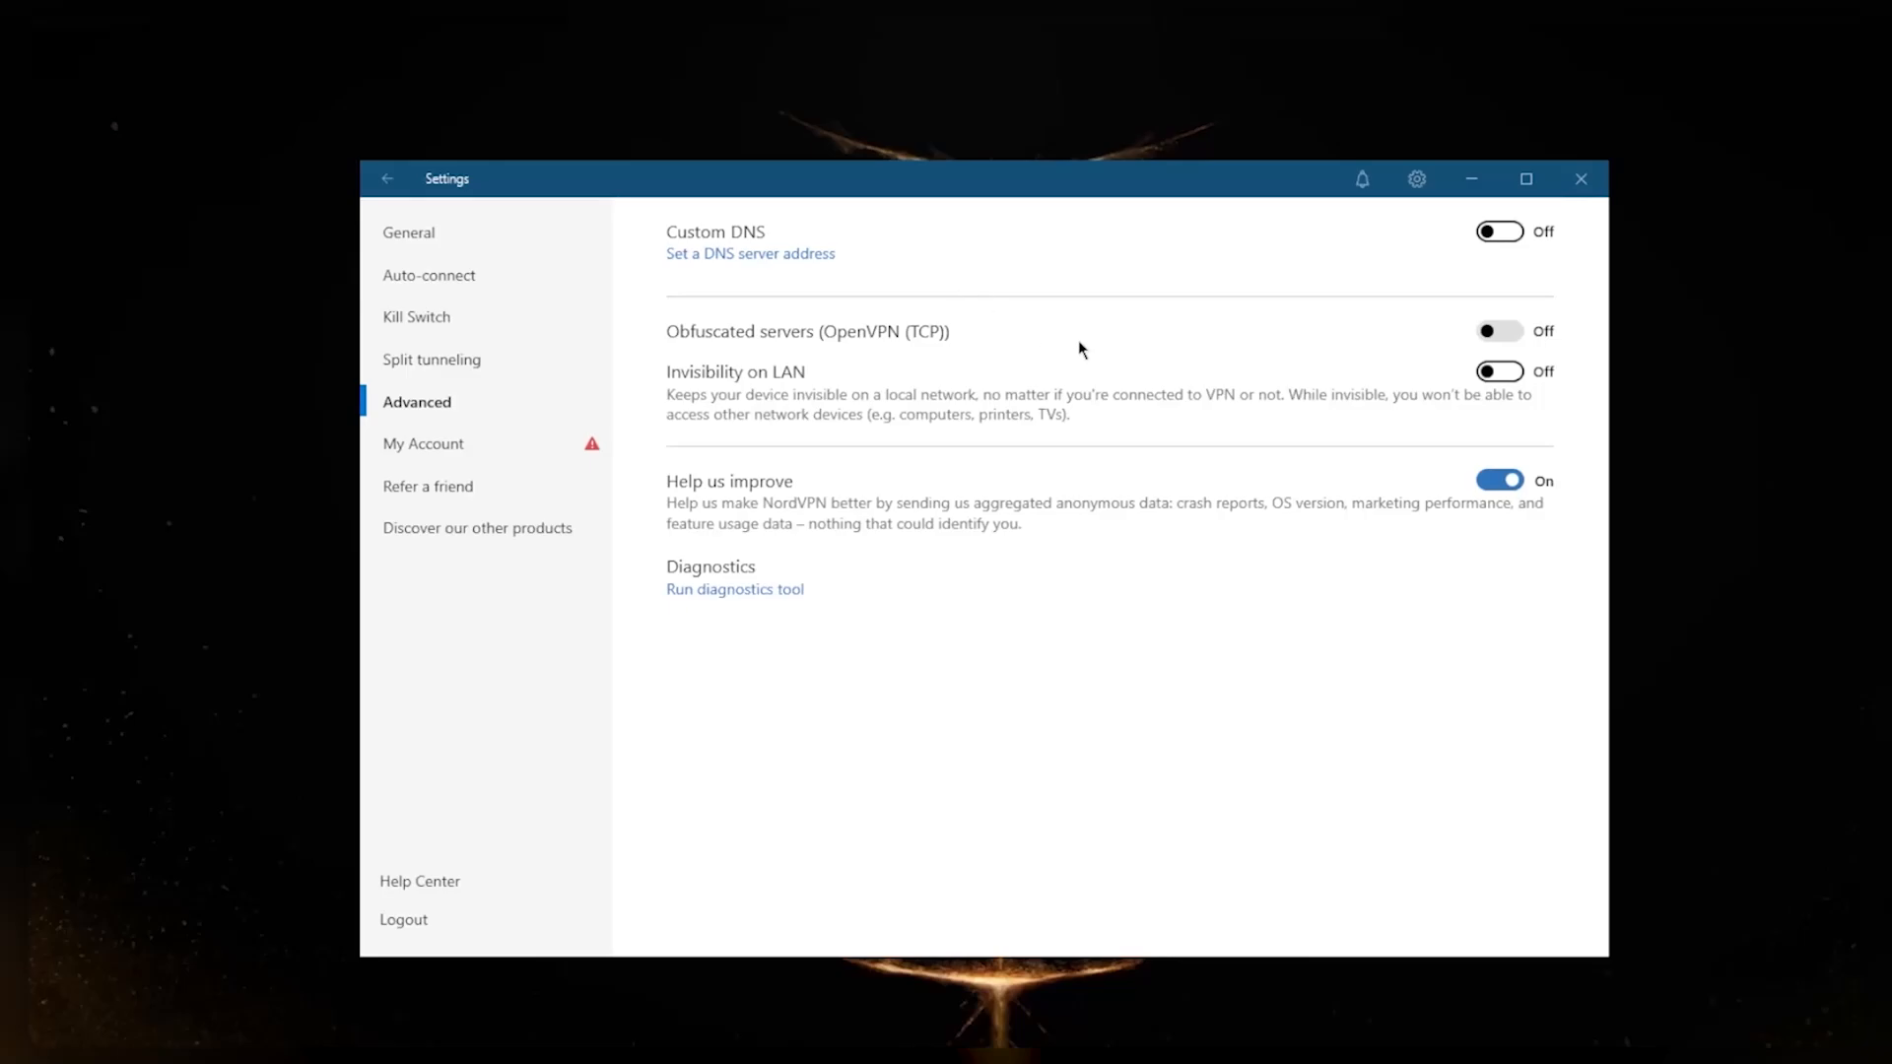
pyautogui.moveTo(1170, 384)
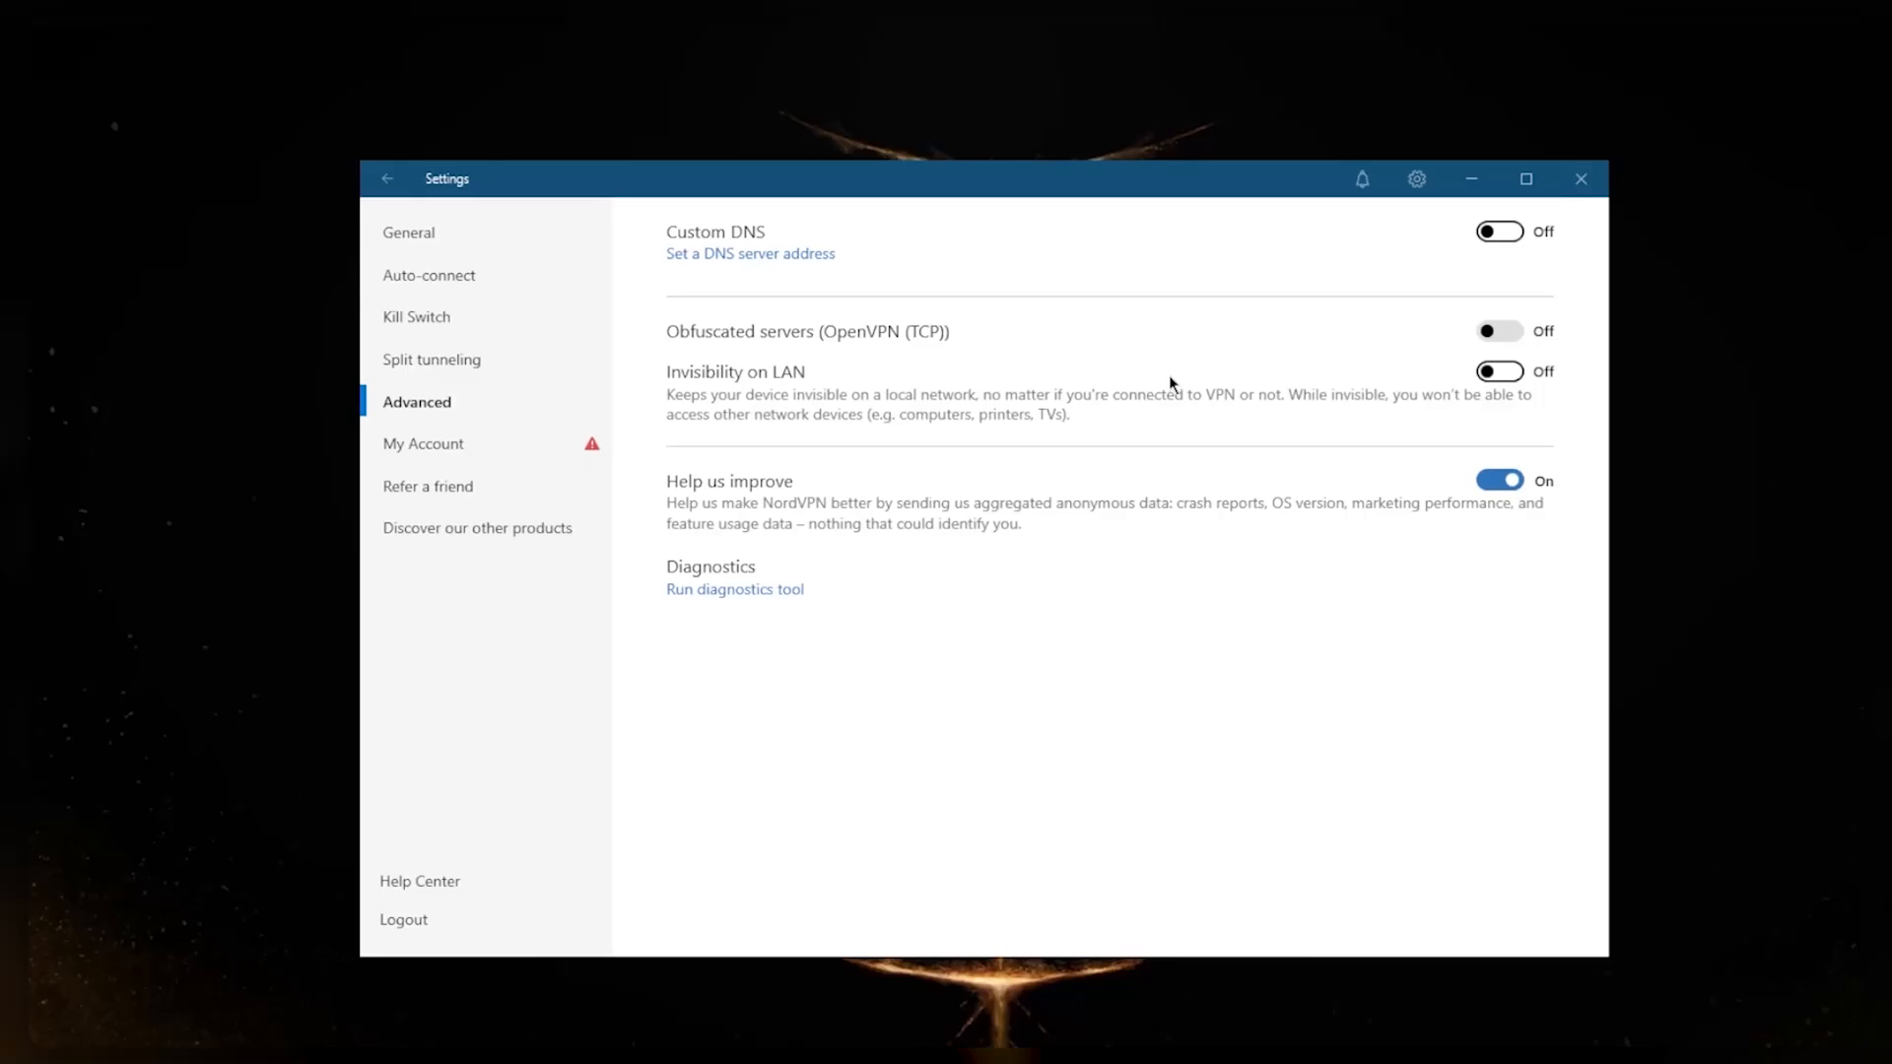
pyautogui.moveTo(1215, 393)
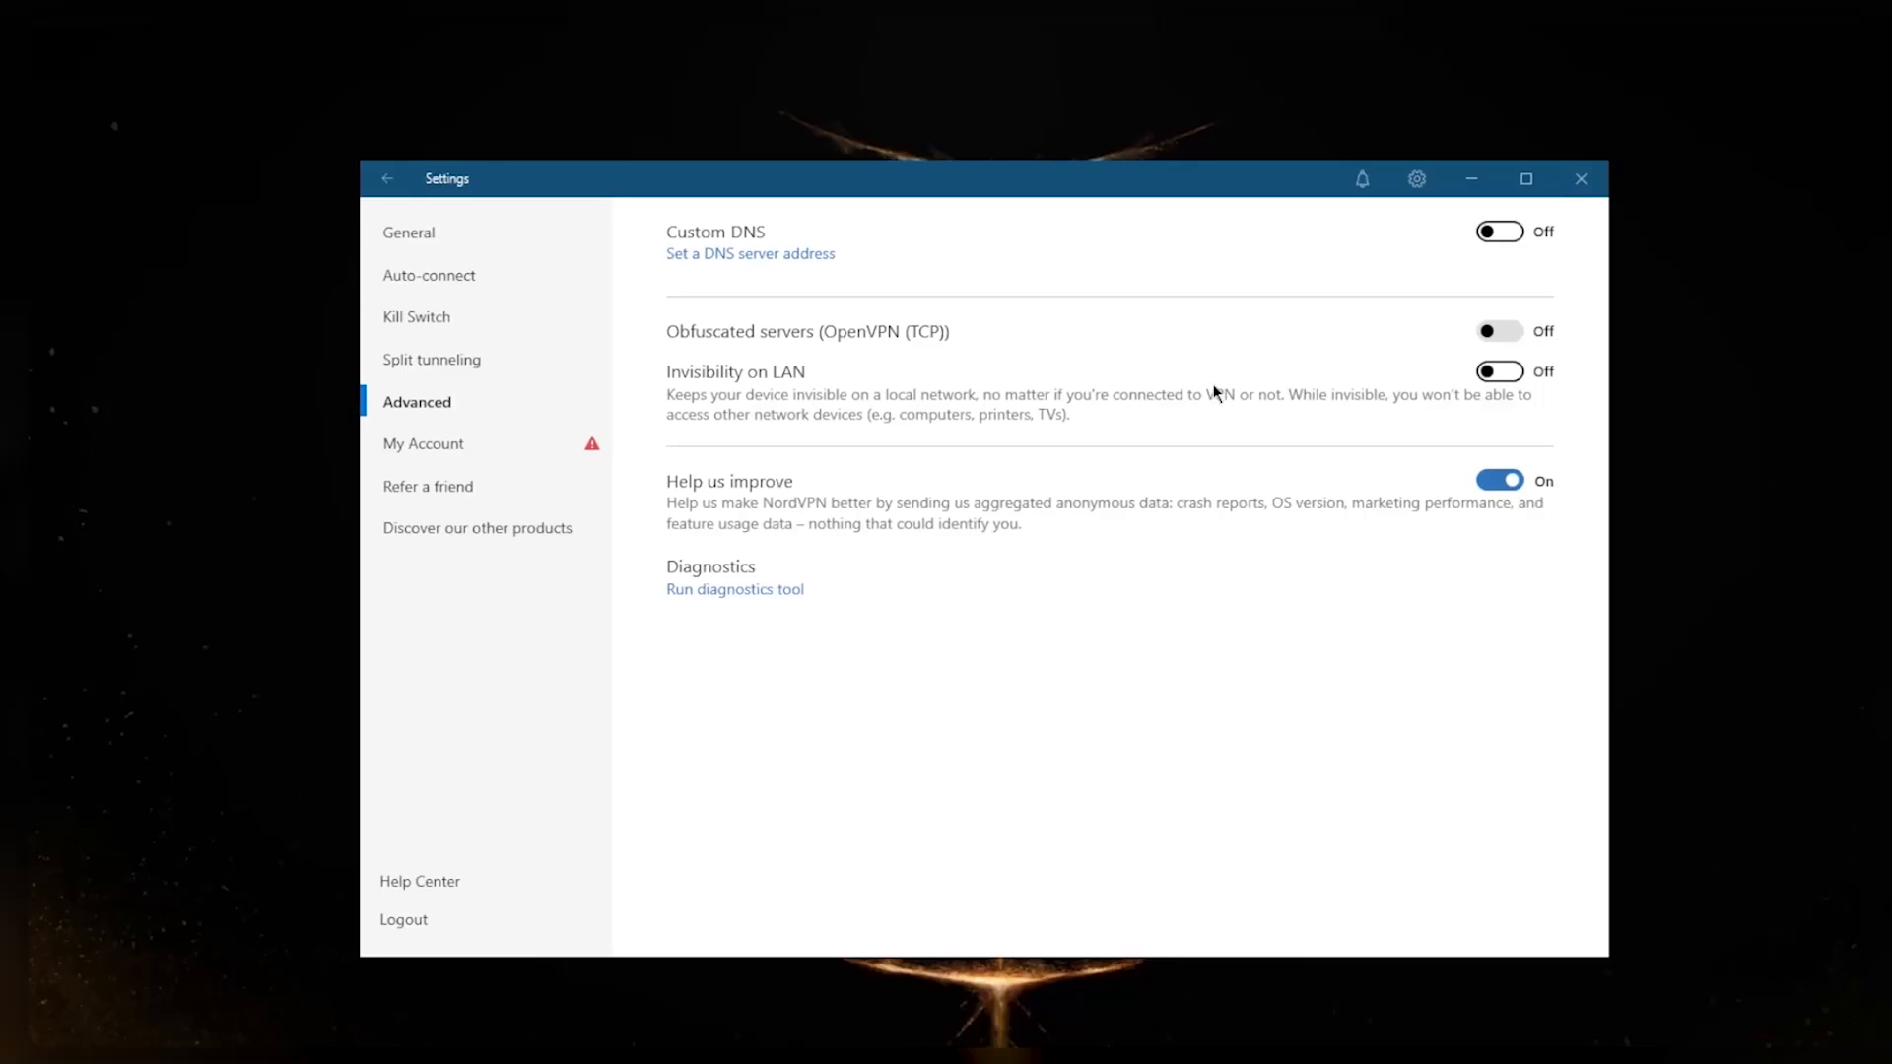
pyautogui.moveTo(781, 441)
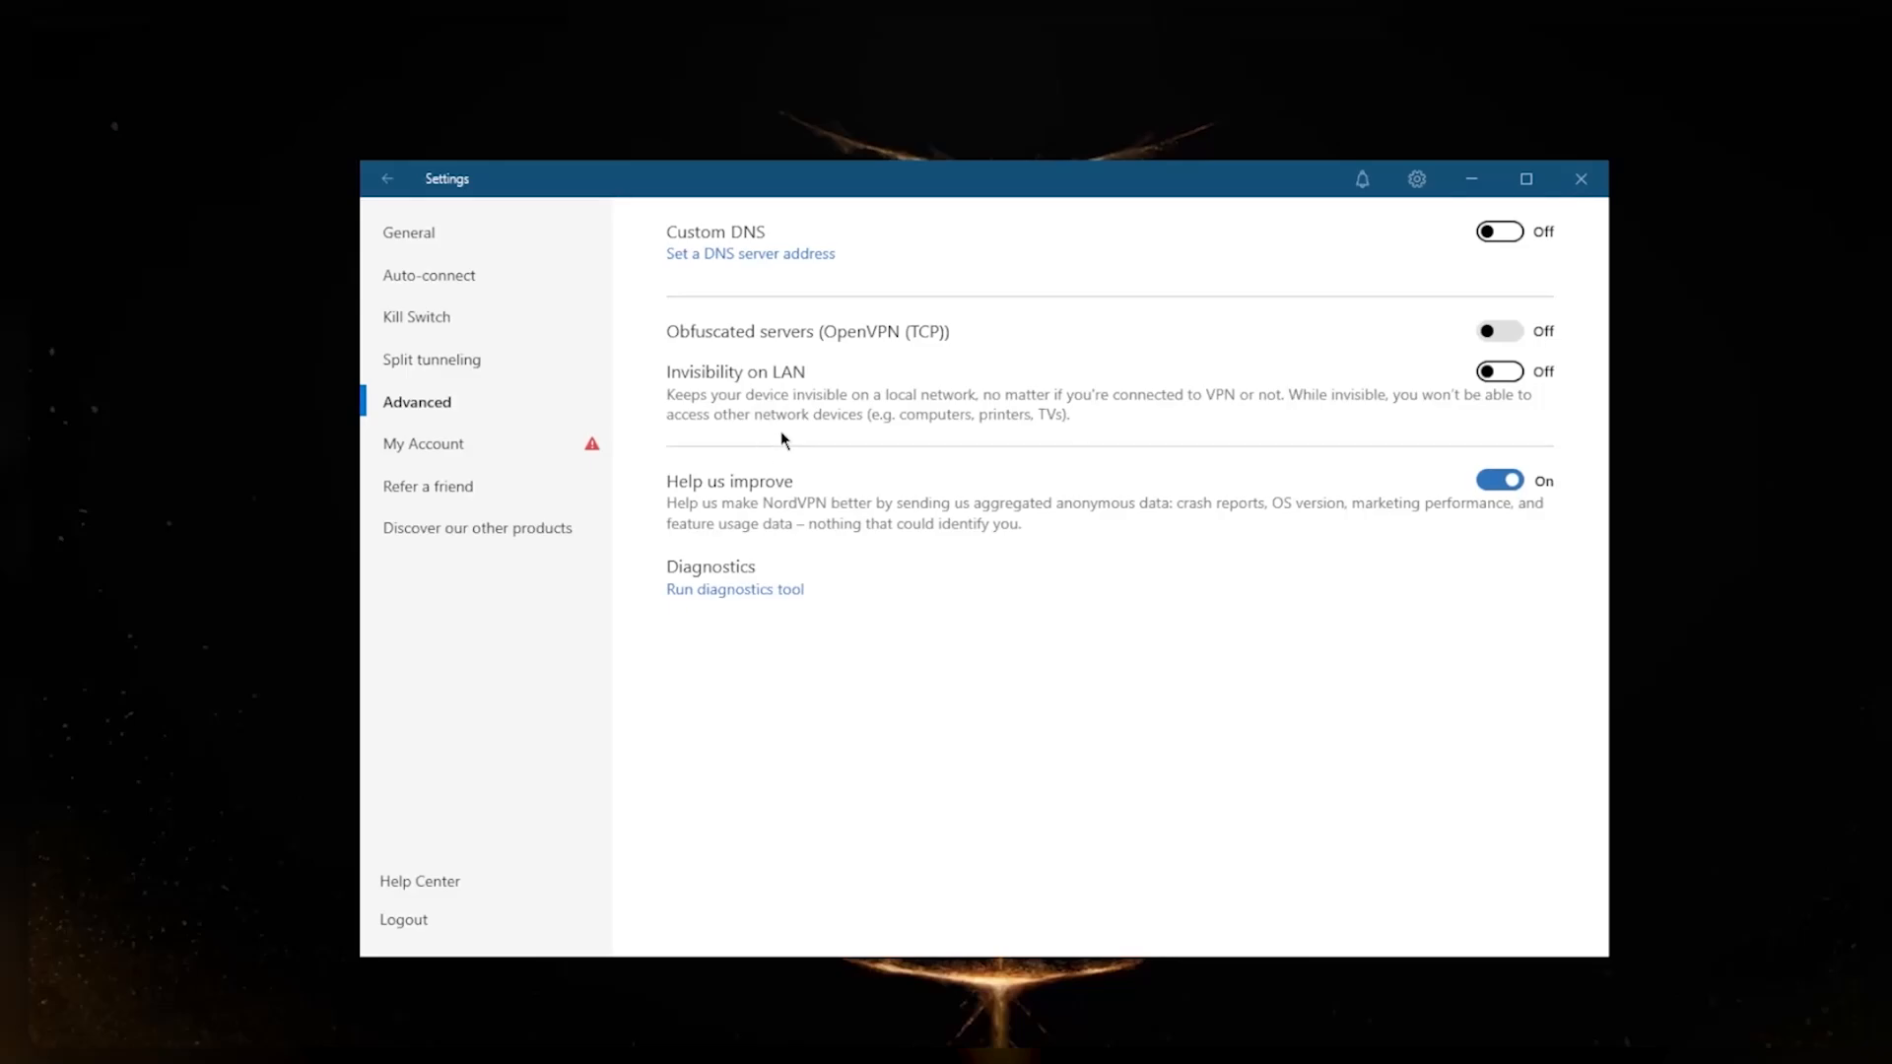
pyautogui.moveTo(866, 418)
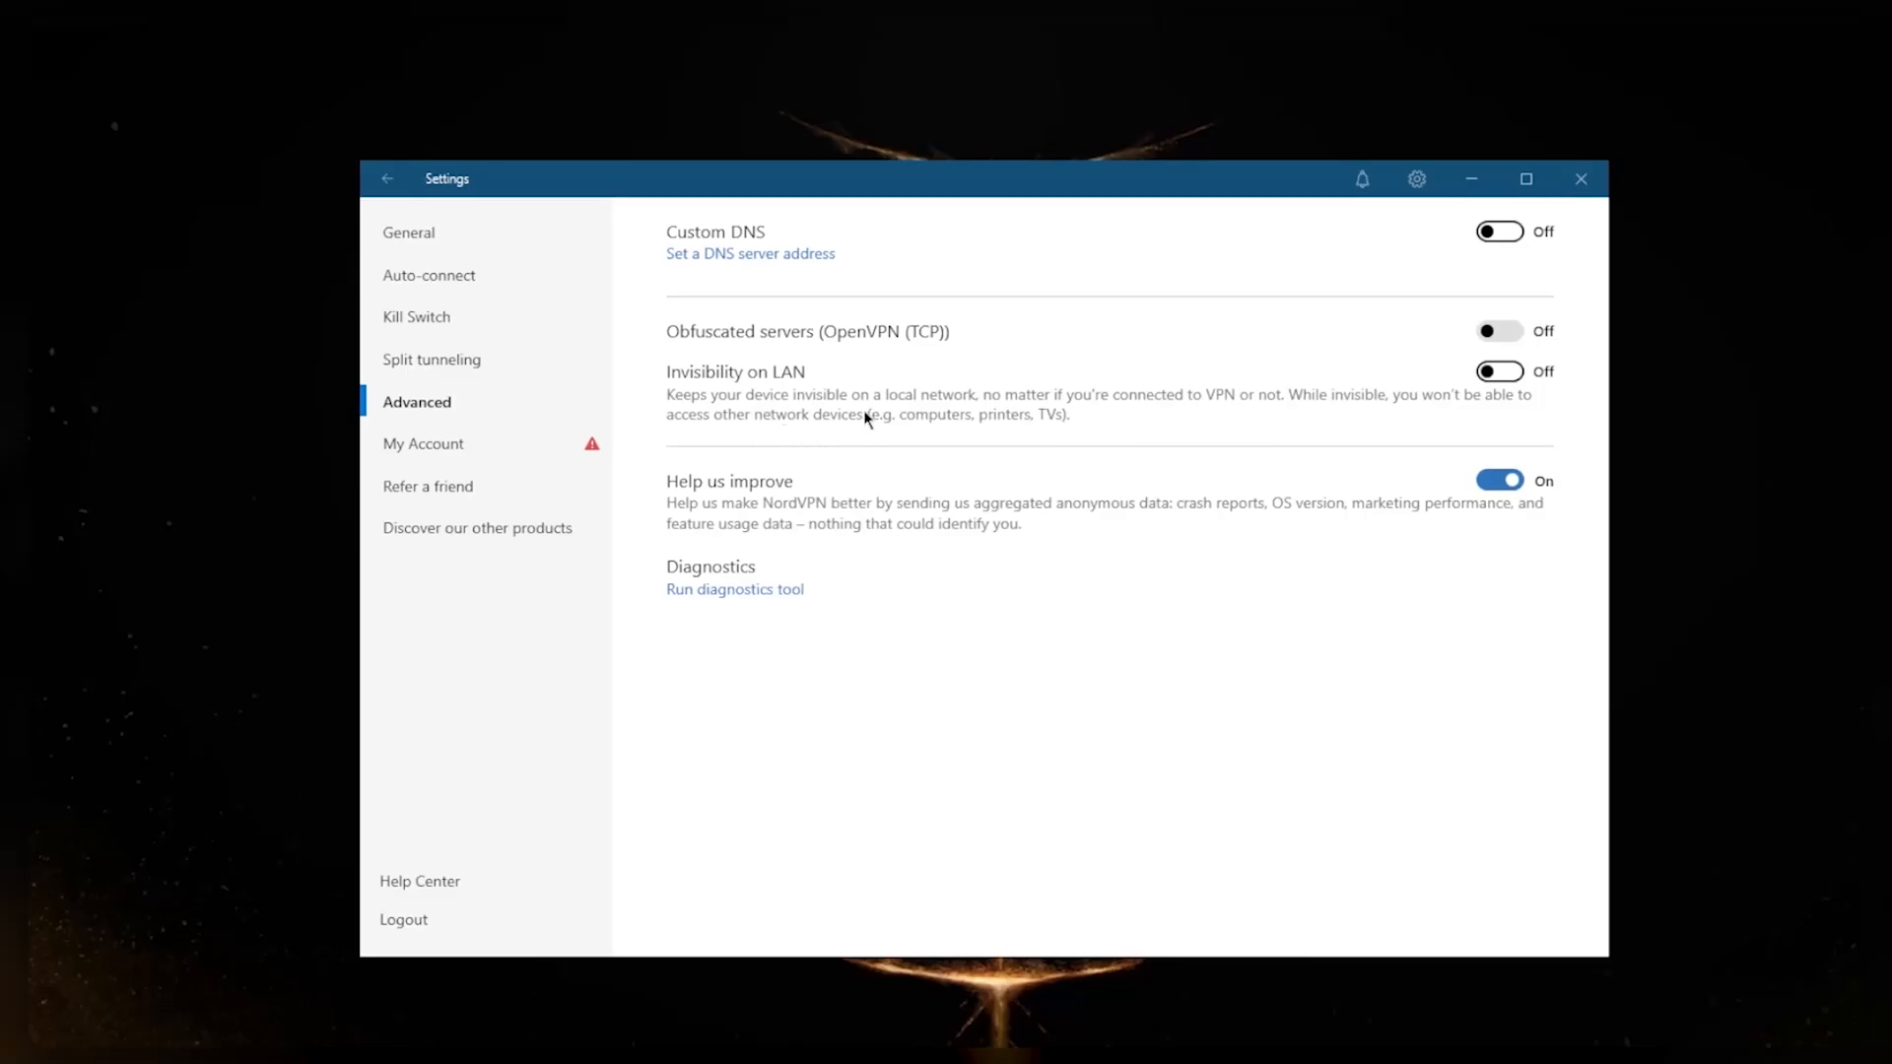
pyautogui.moveTo(875, 362)
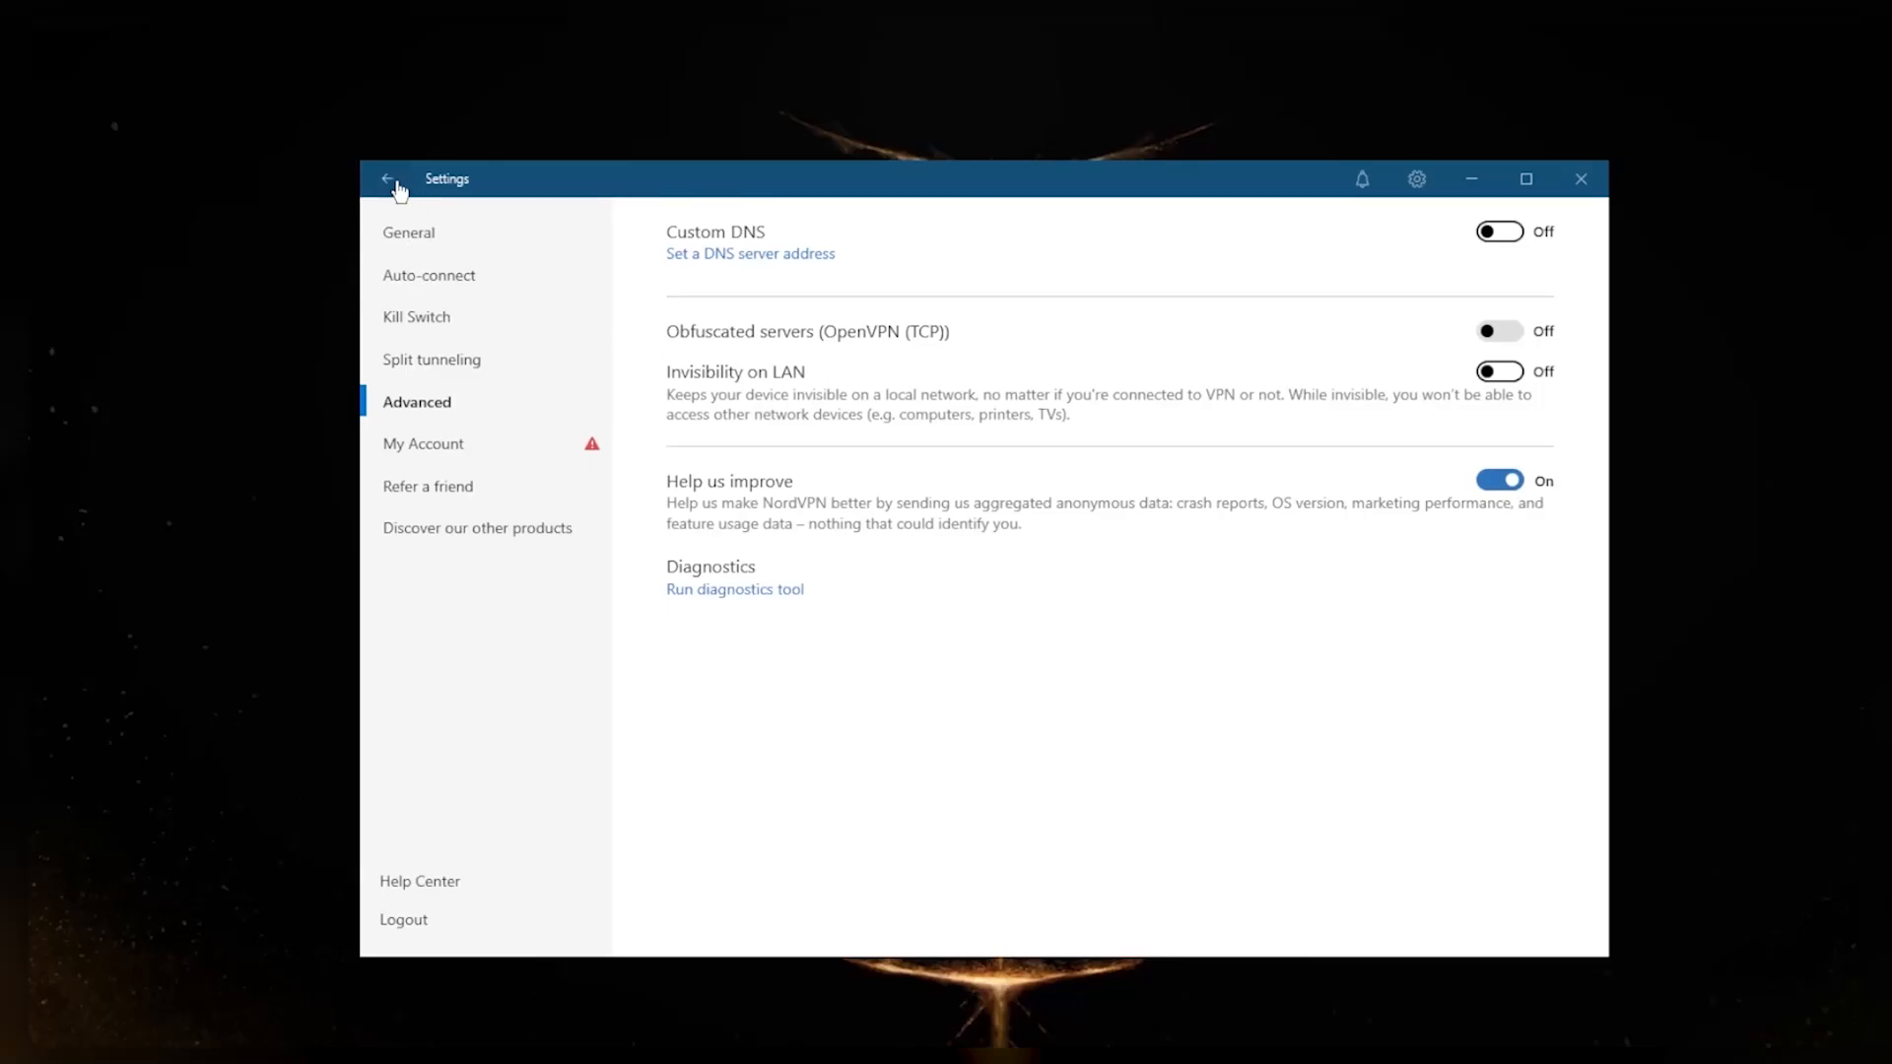
pyautogui.click(388, 178)
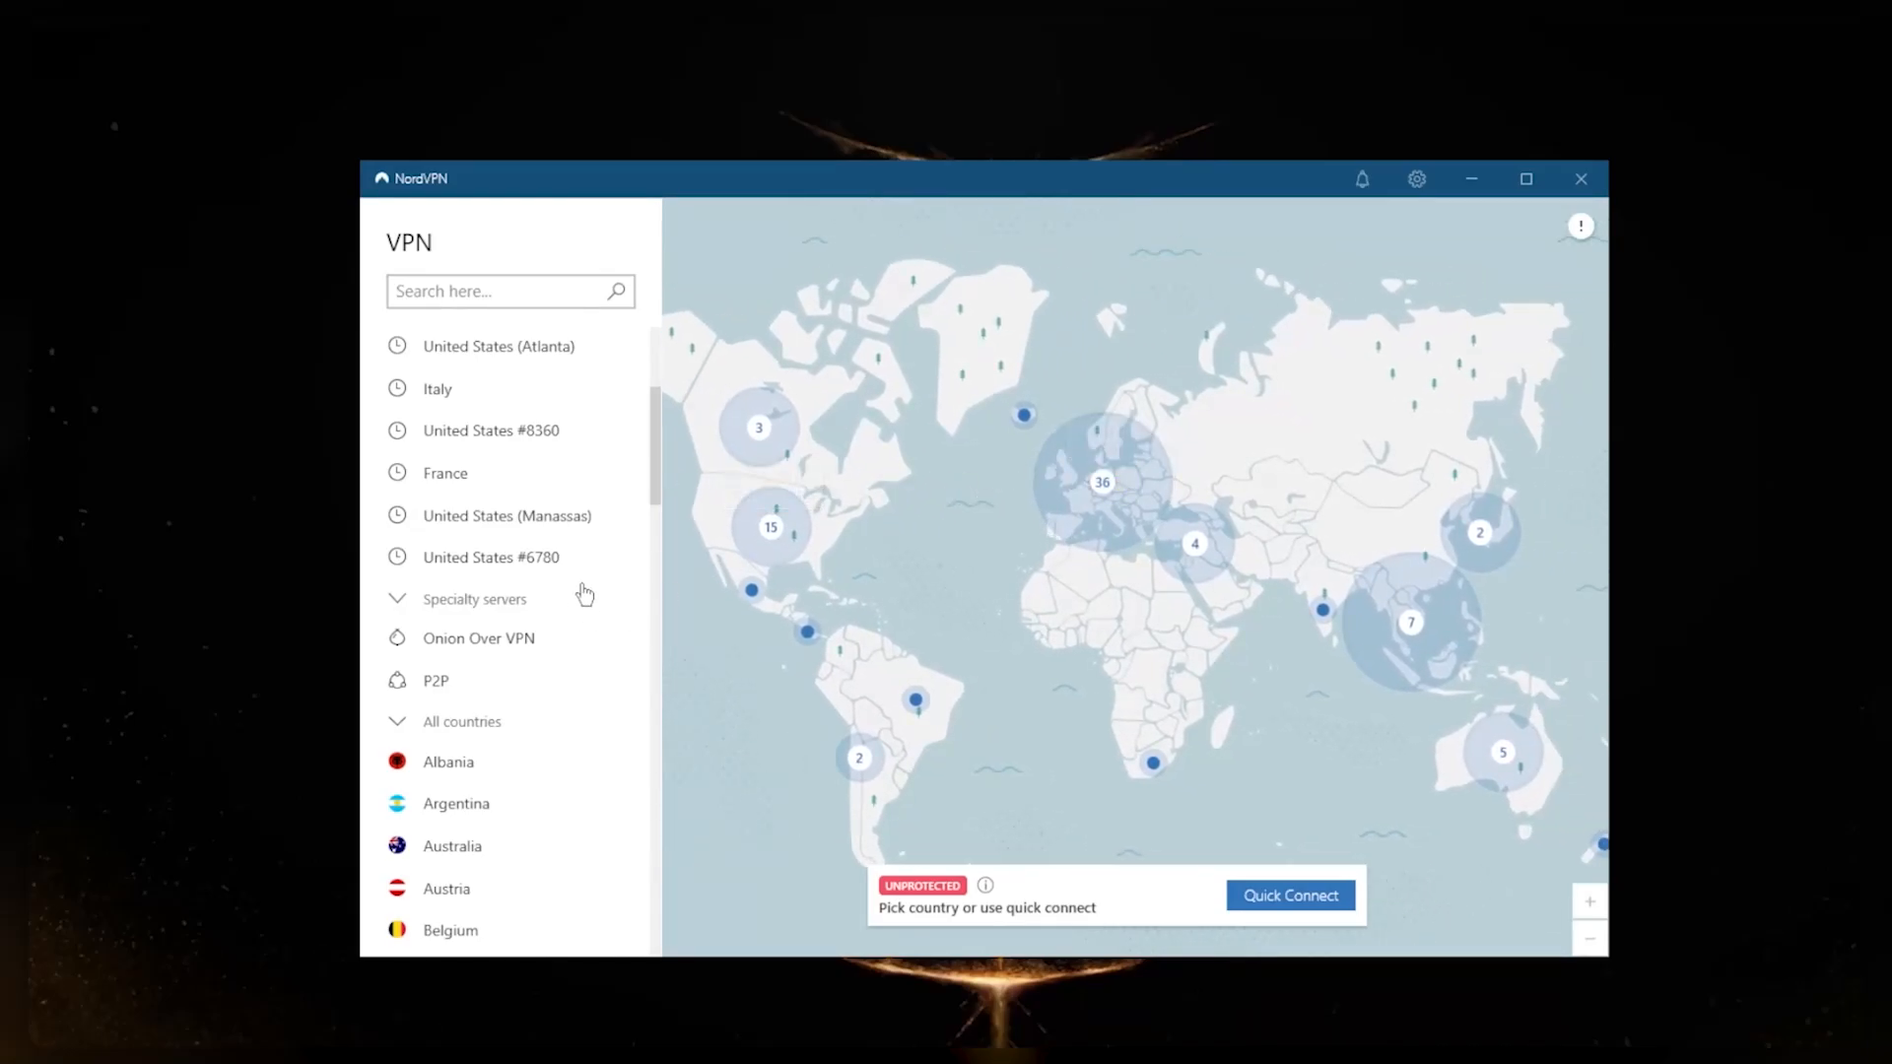
pyautogui.moveTo(751, 591)
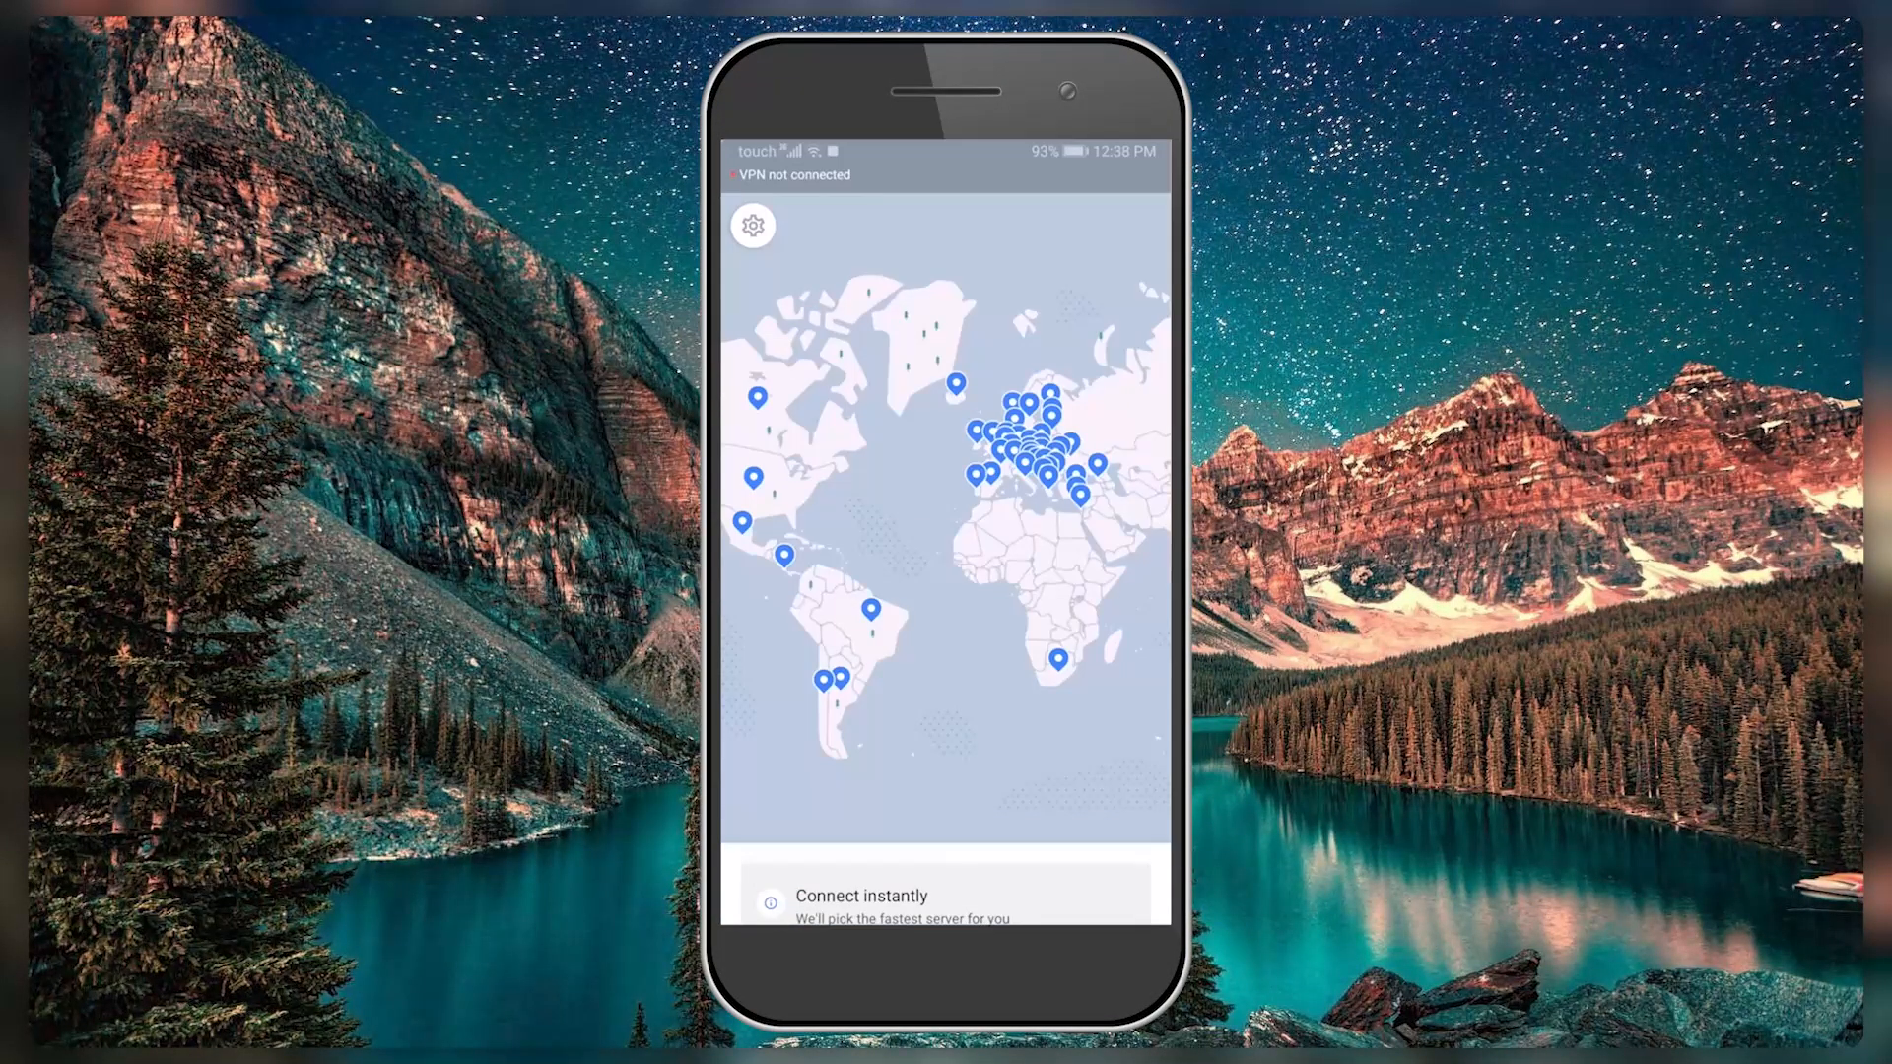
# Browse obfuscated server countries and Specialty servers, then reach My Account & Settings
pyautogui.click(752, 226)
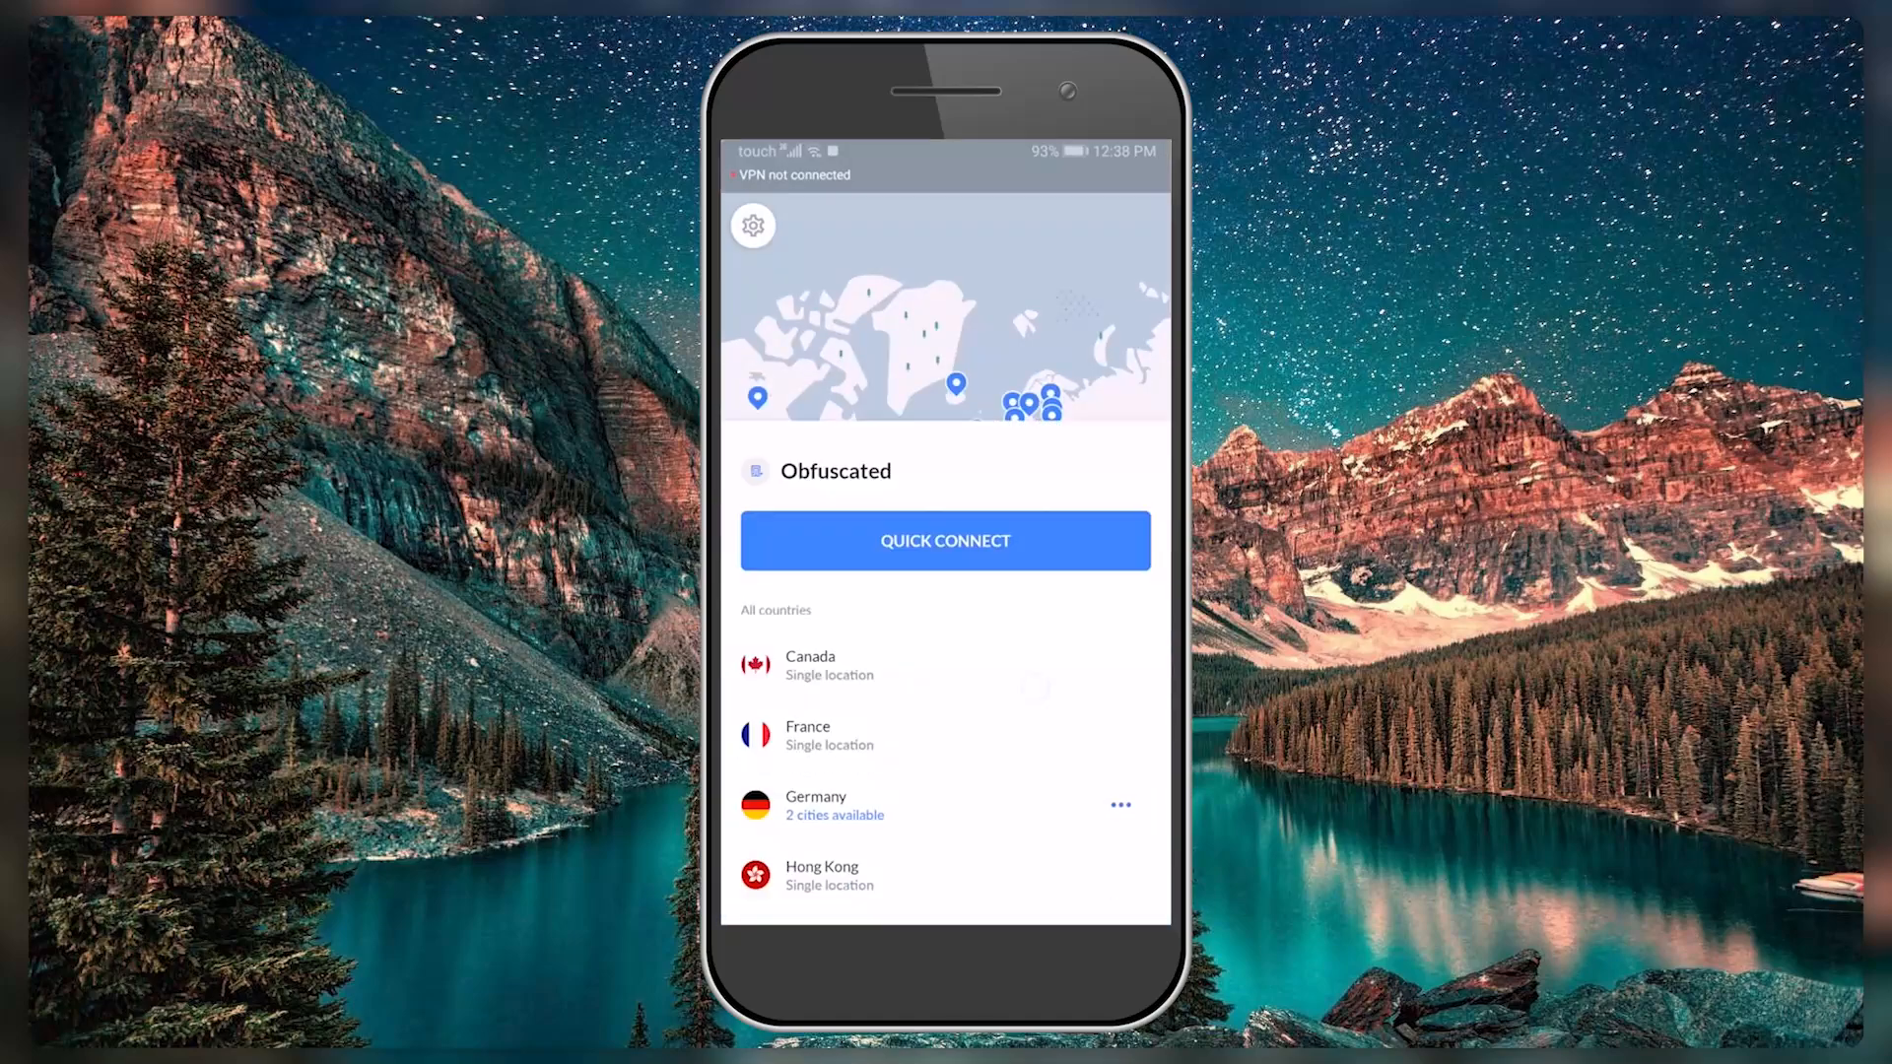
pyautogui.scroll(-3)
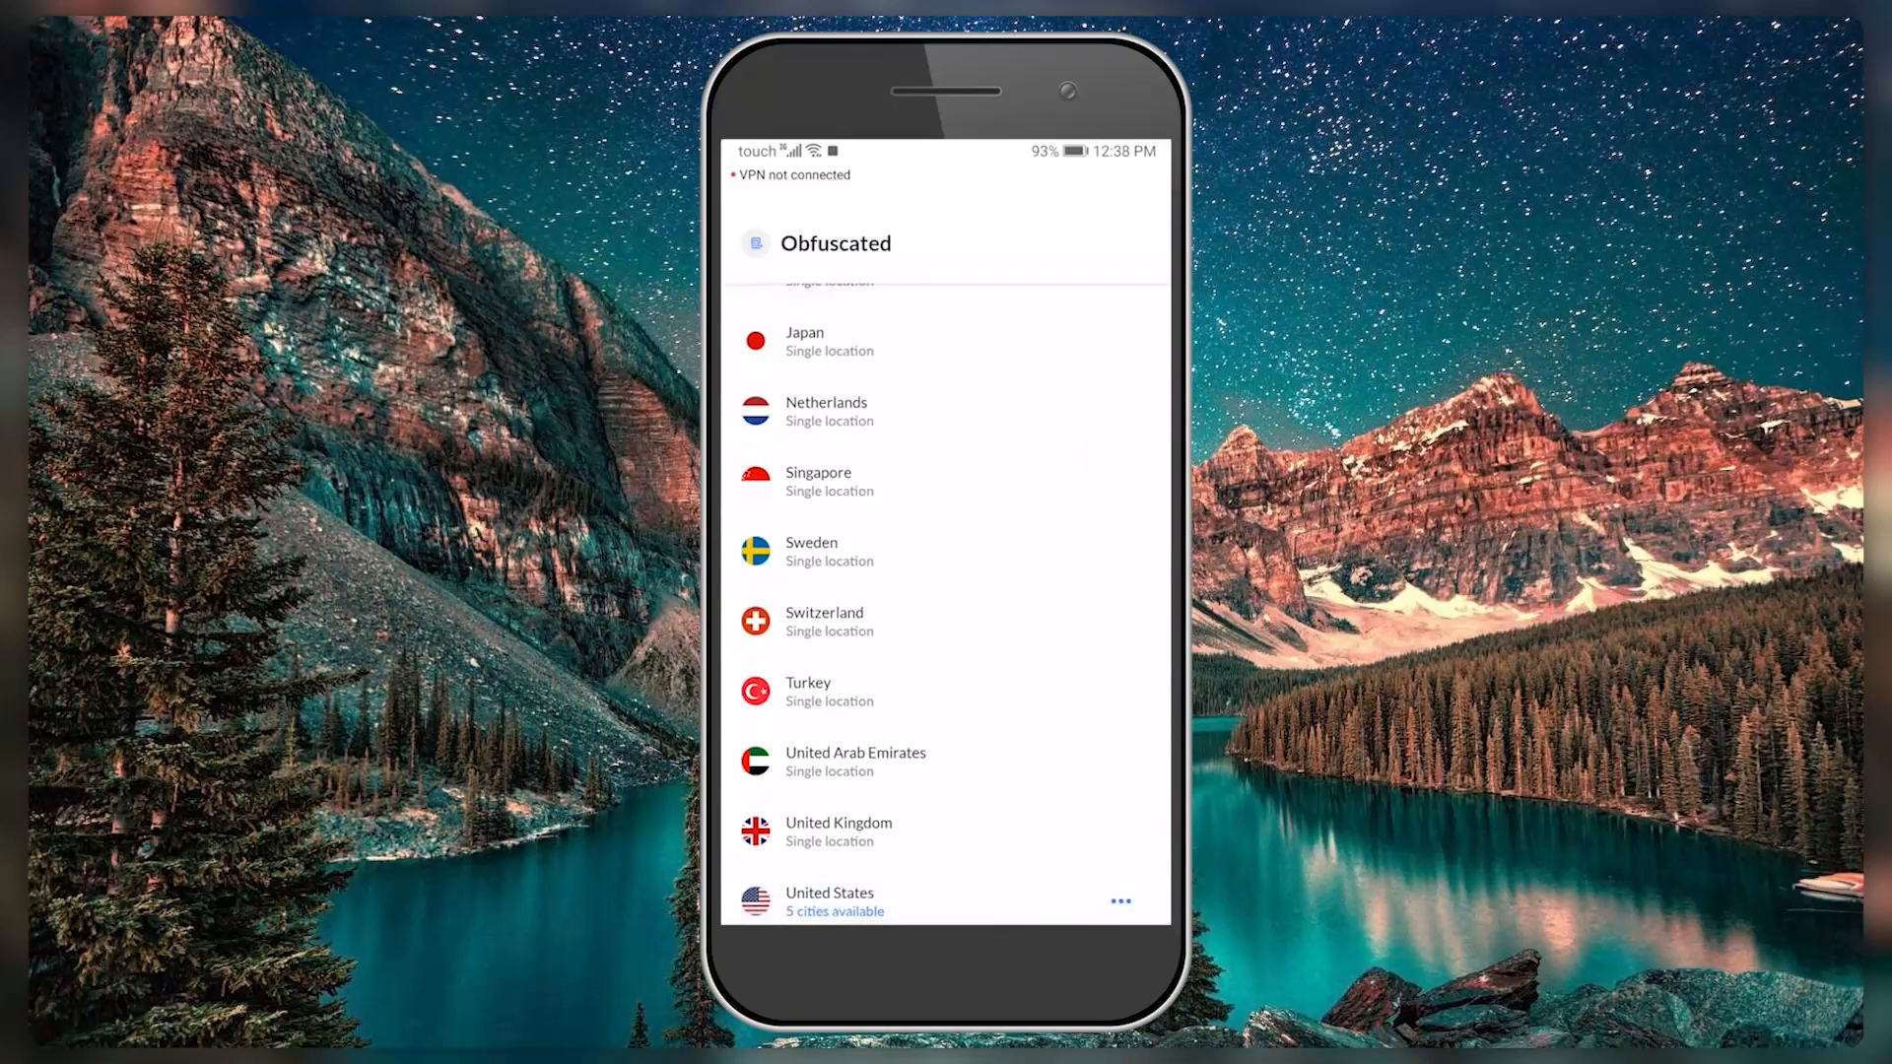
pyautogui.scroll(-3)
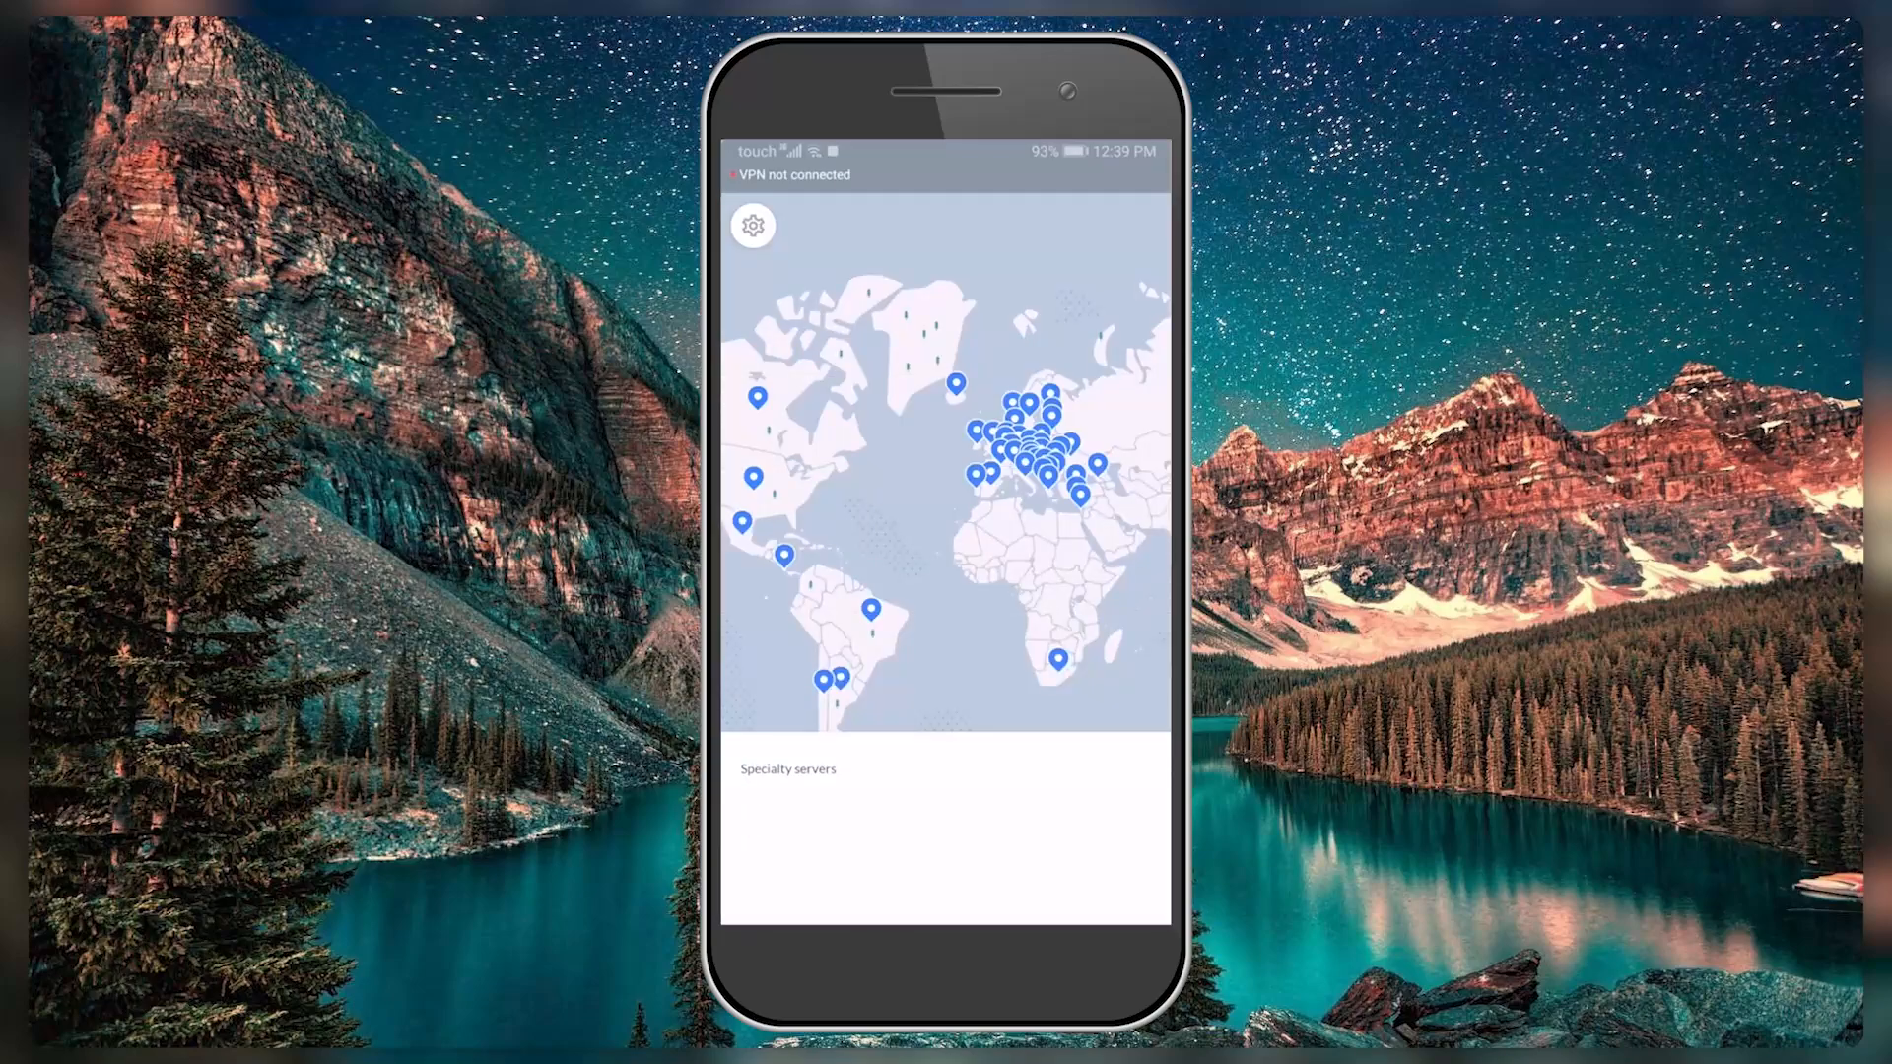
pyautogui.click(788, 769)
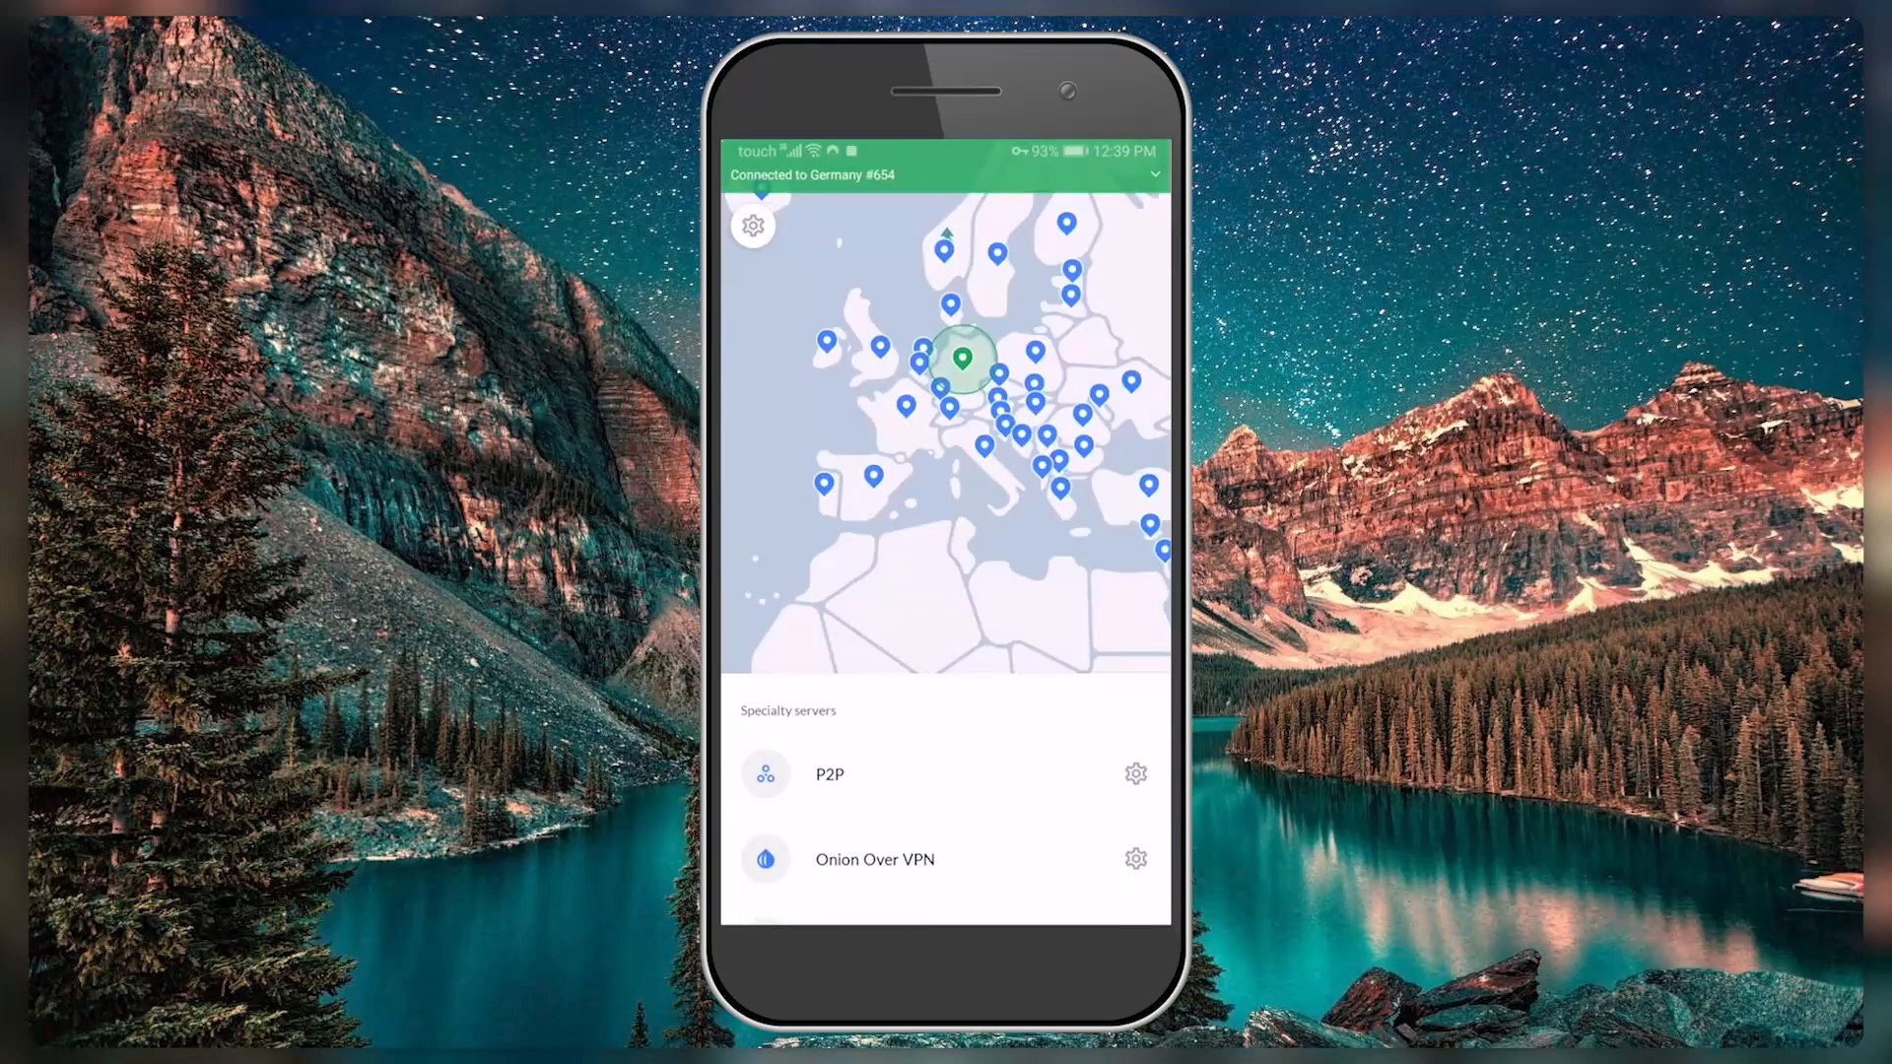
pyautogui.click(753, 225)
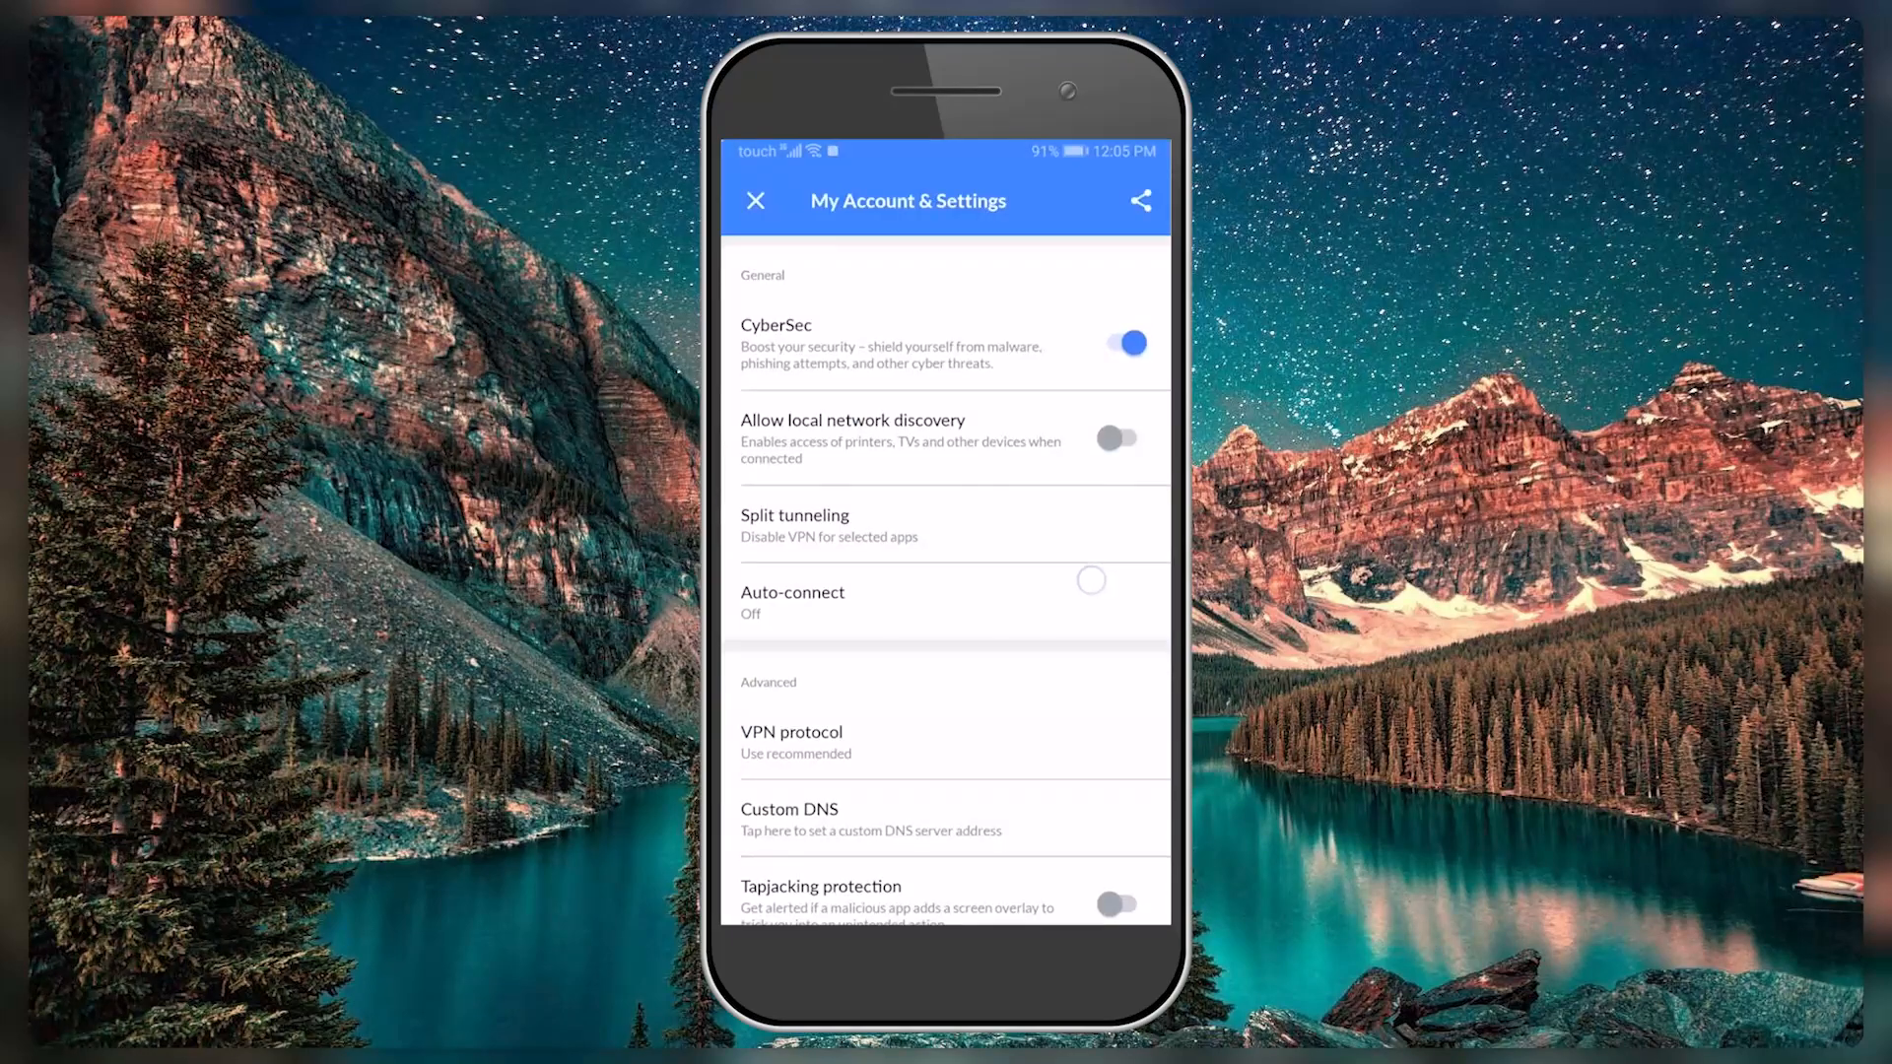
# View the split tunneling app list, return to settings, and start setting Custom DNS
pyautogui.click(829, 525)
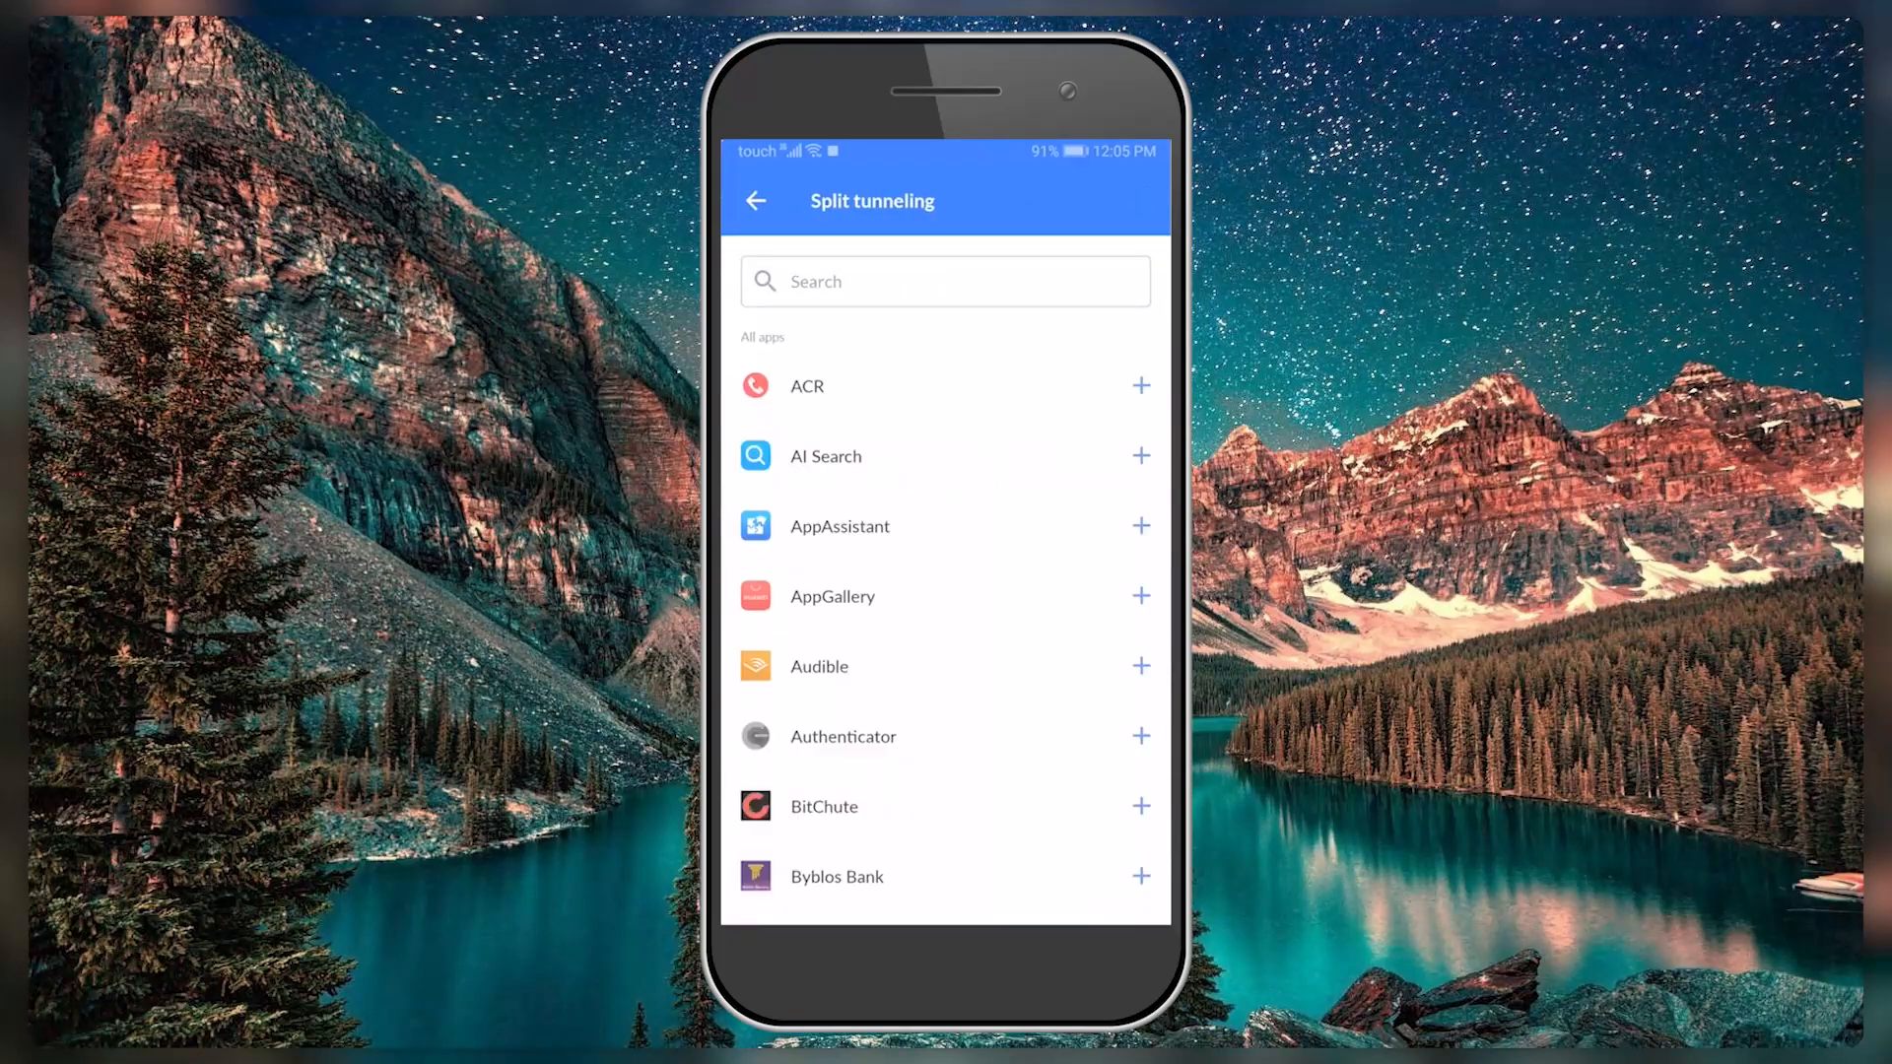
pyautogui.click(755, 200)
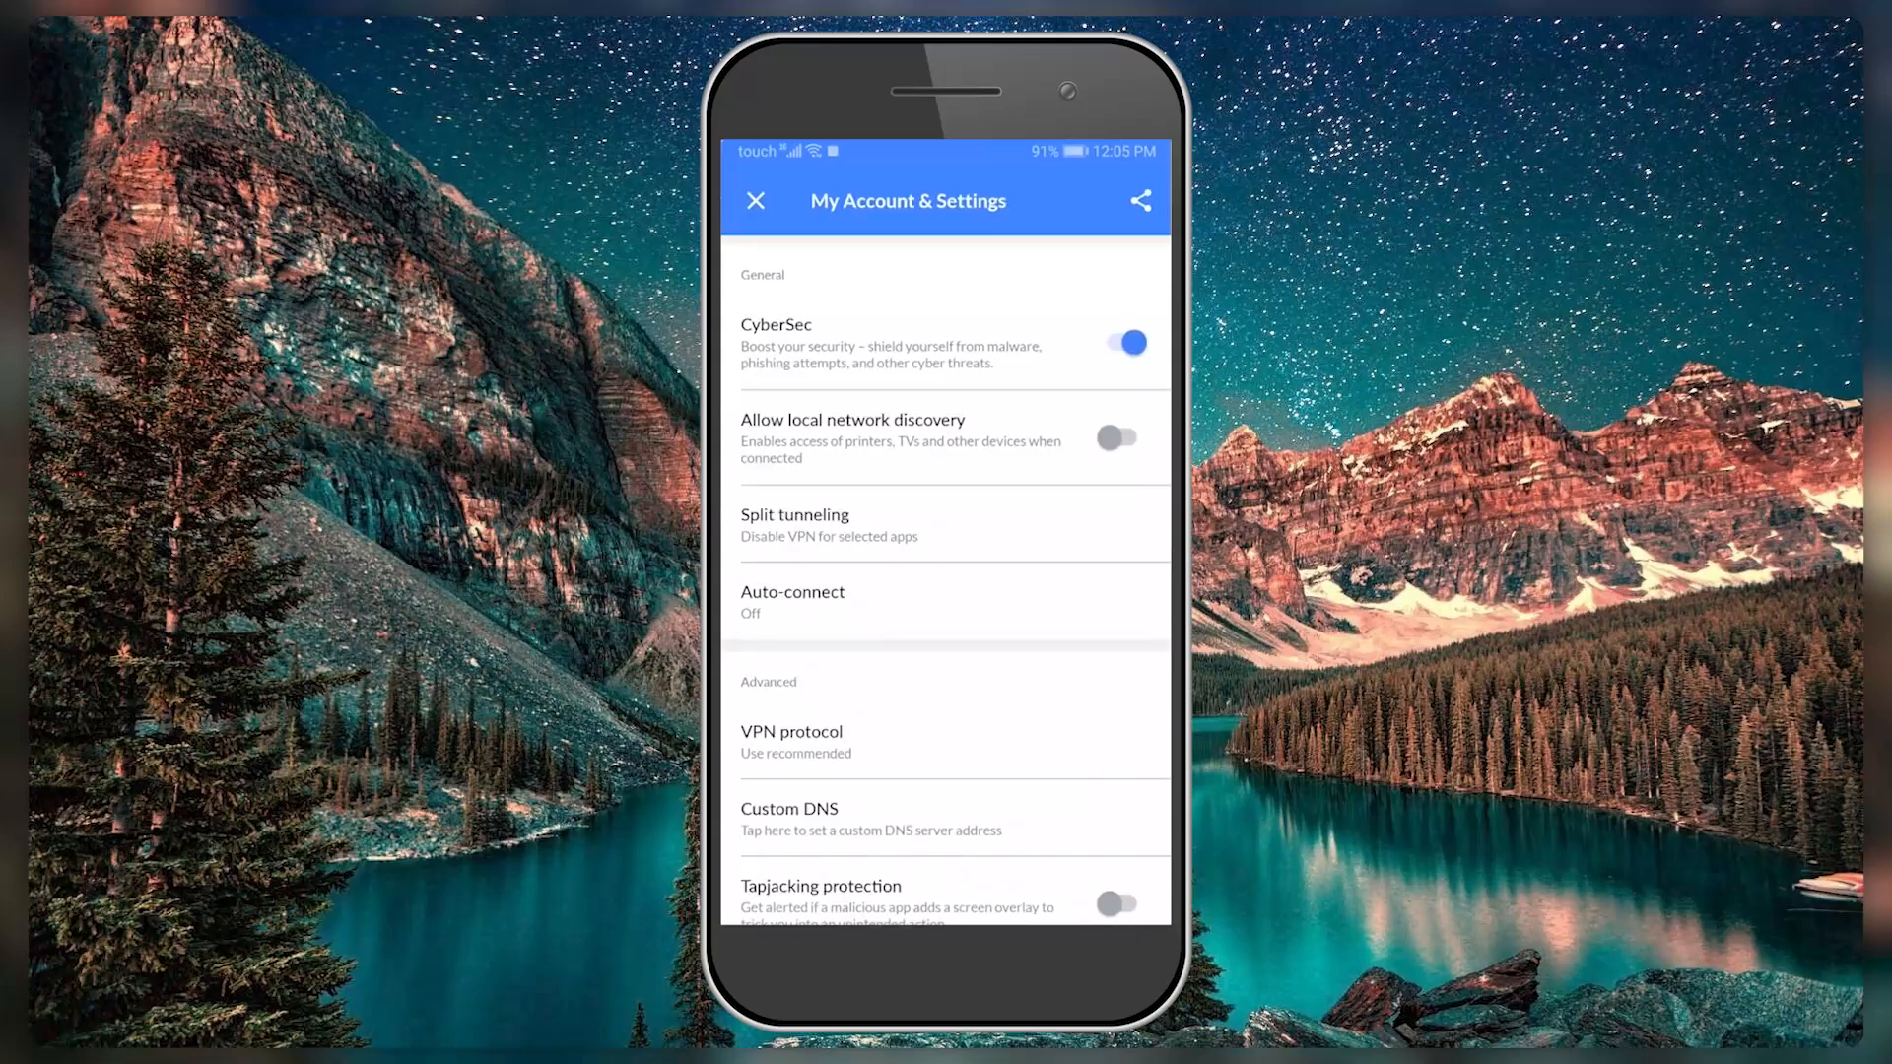
pyautogui.click(793, 601)
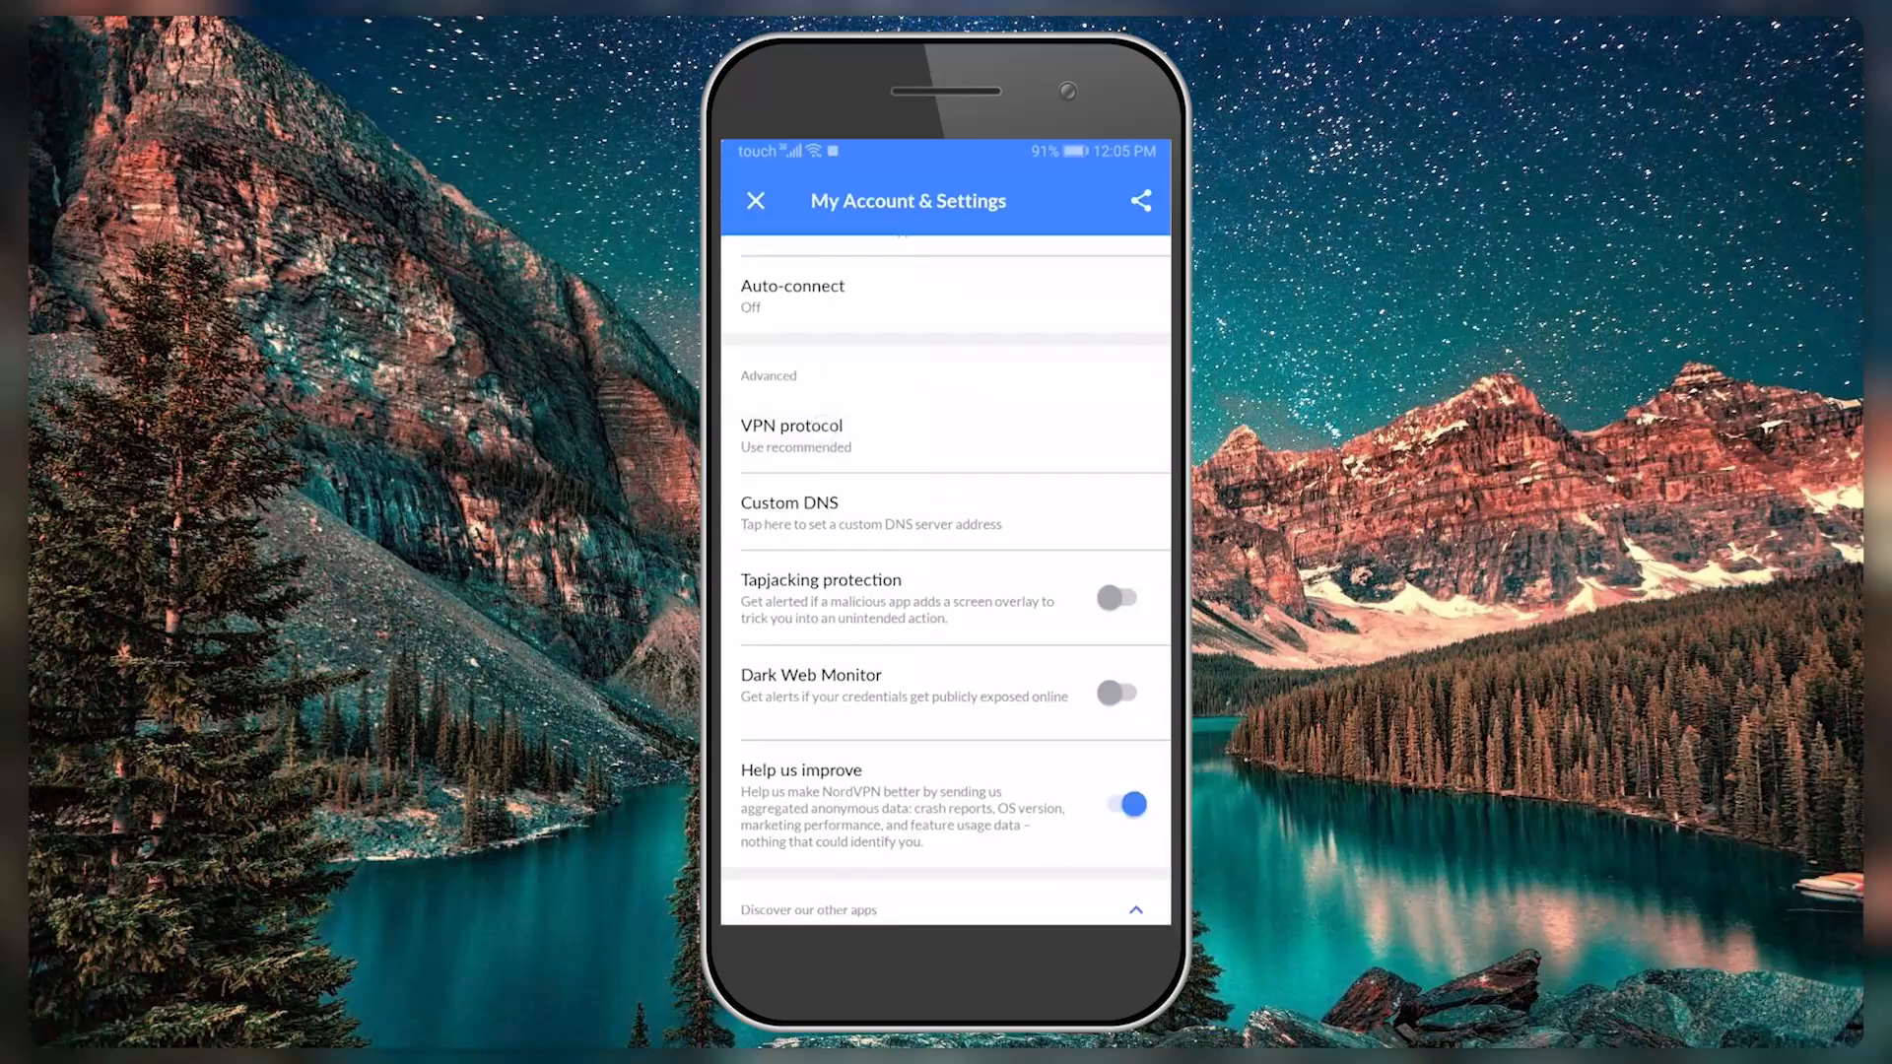
pyautogui.click(791, 434)
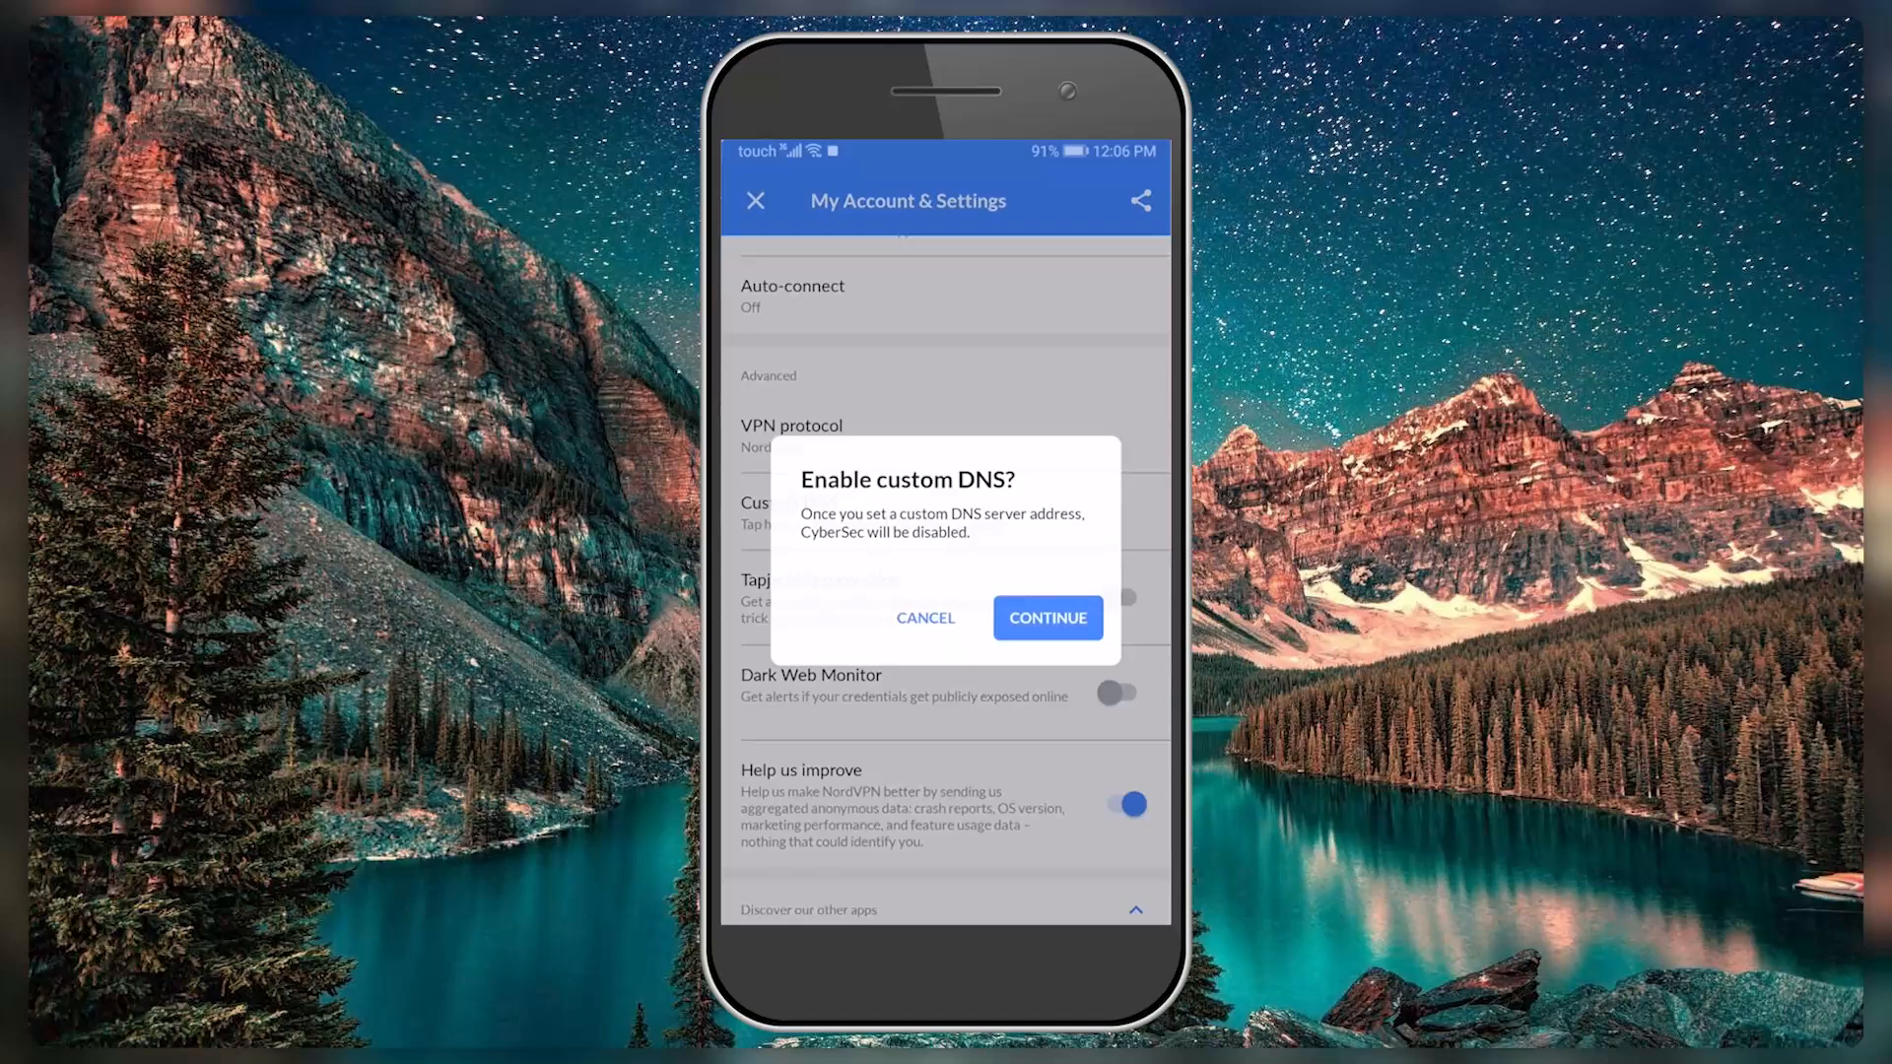
# Dismiss the custom DNS warning and enable Tapjacking protection and Dark Web Monitor
pyautogui.click(1047, 617)
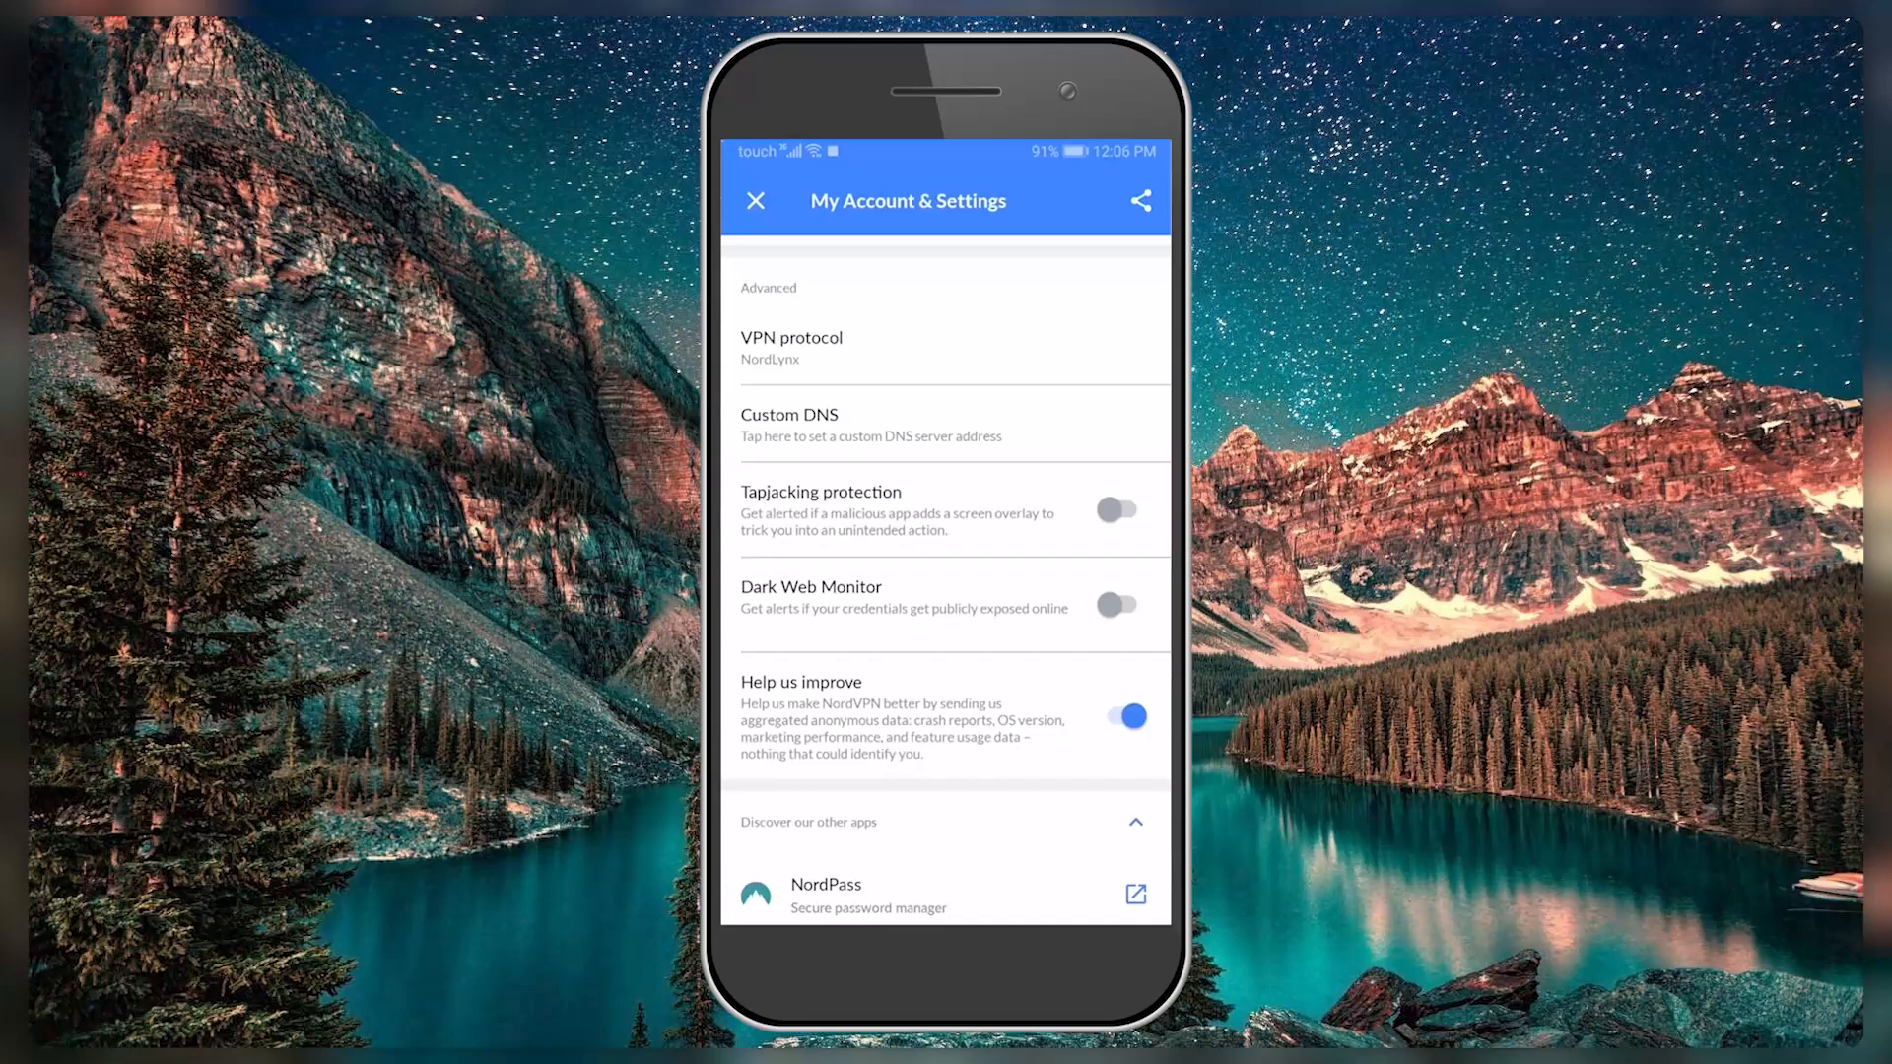
pyautogui.click(1115, 508)
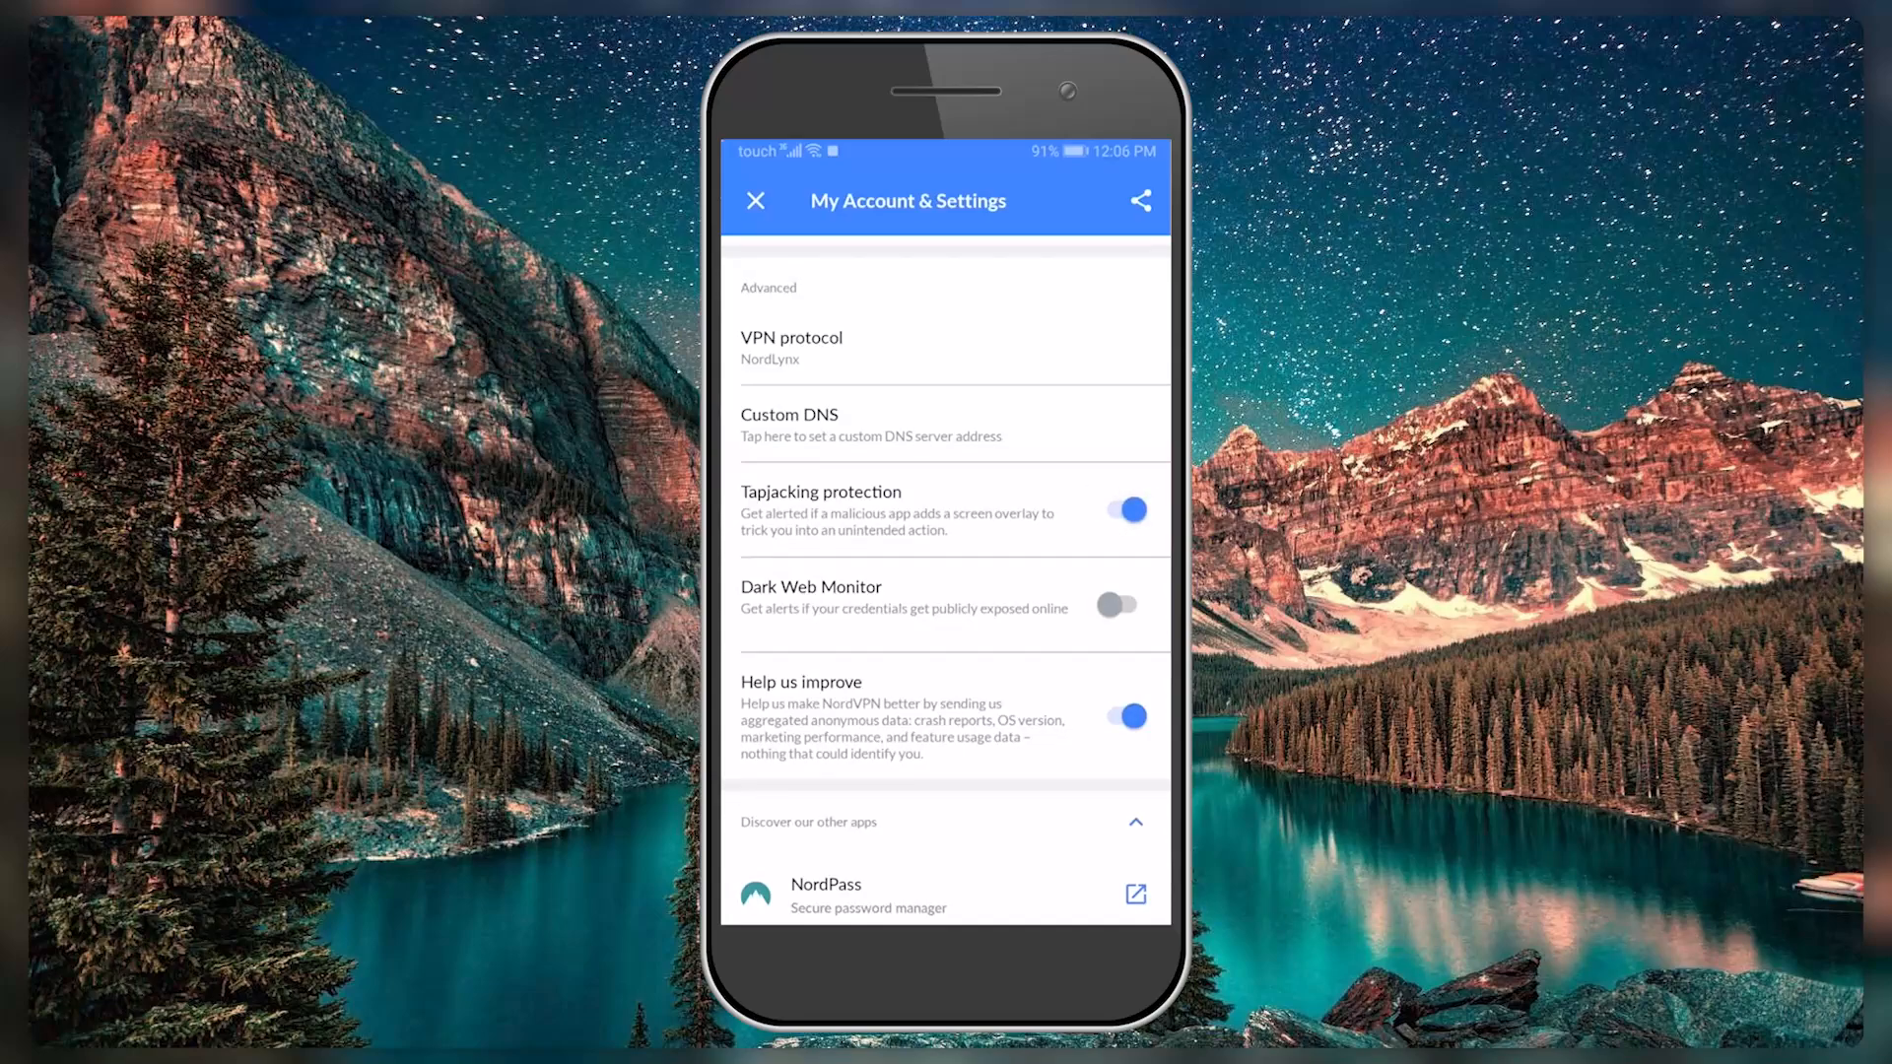
pyautogui.click(1114, 604)
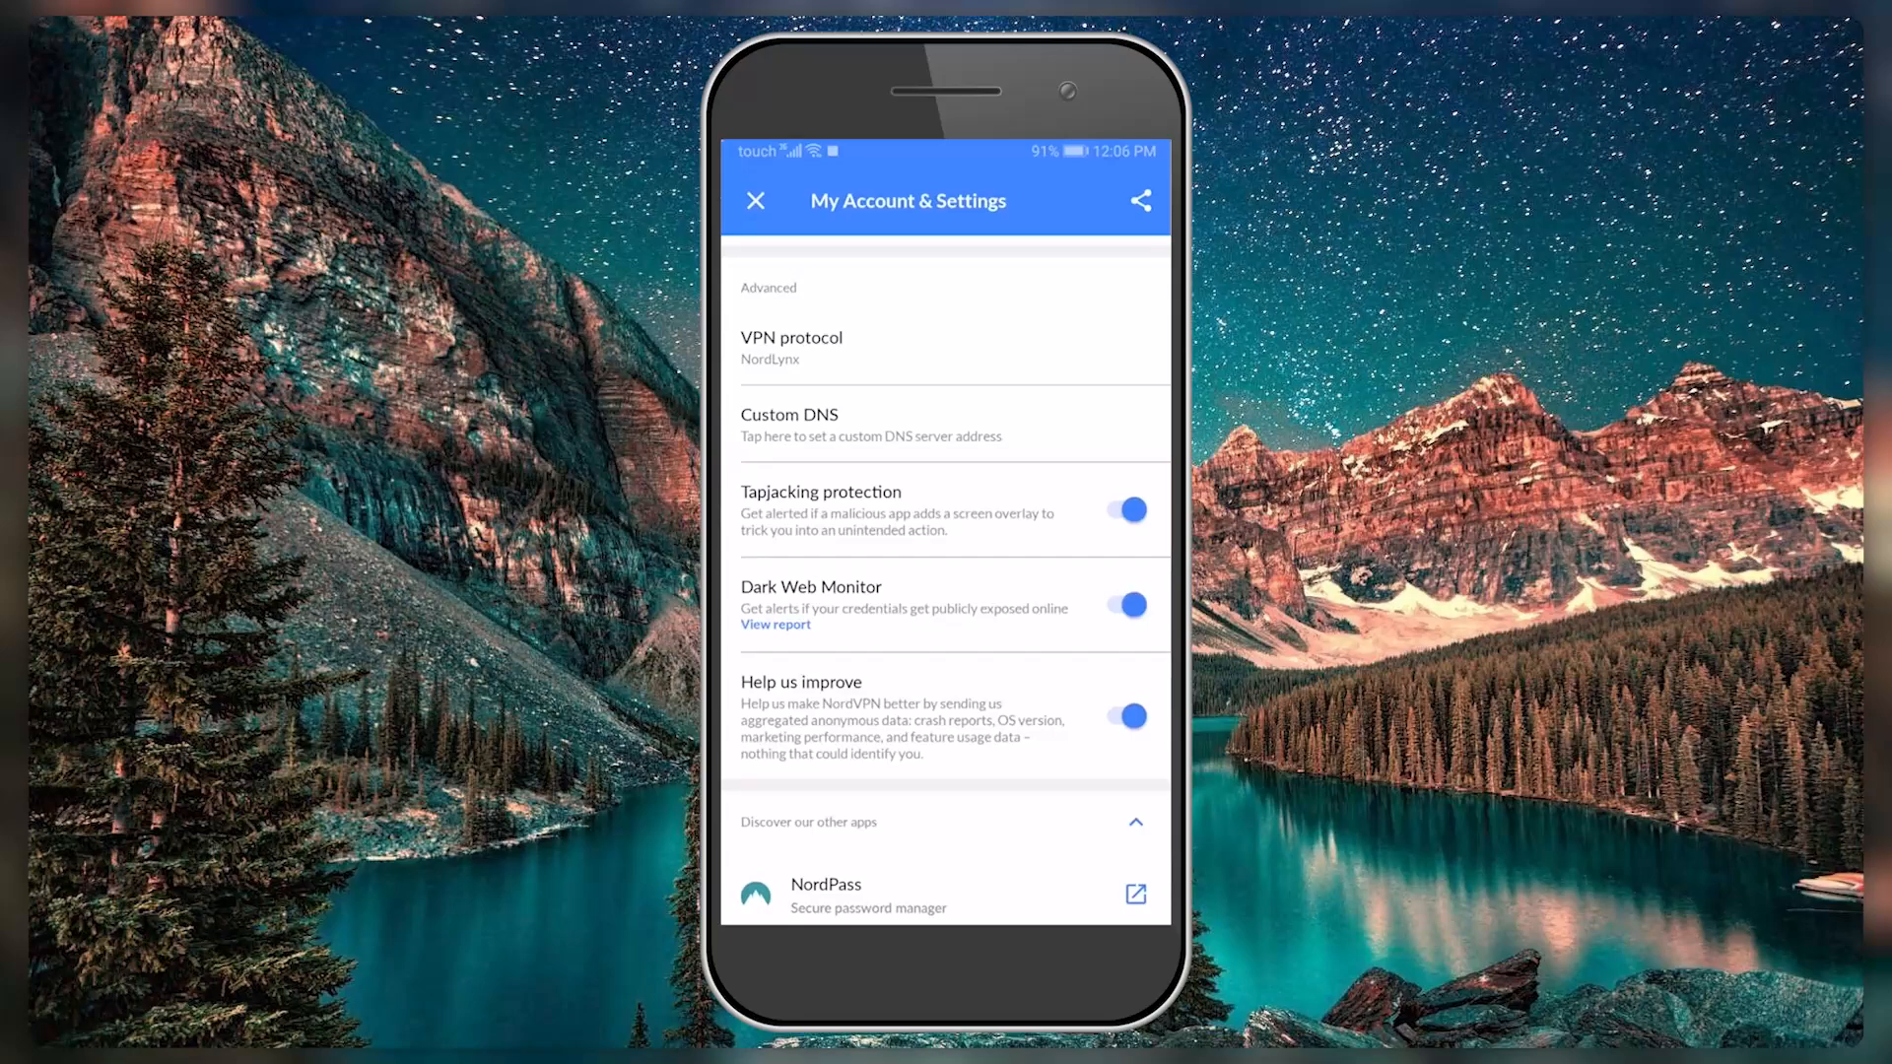
pyautogui.click(775, 625)
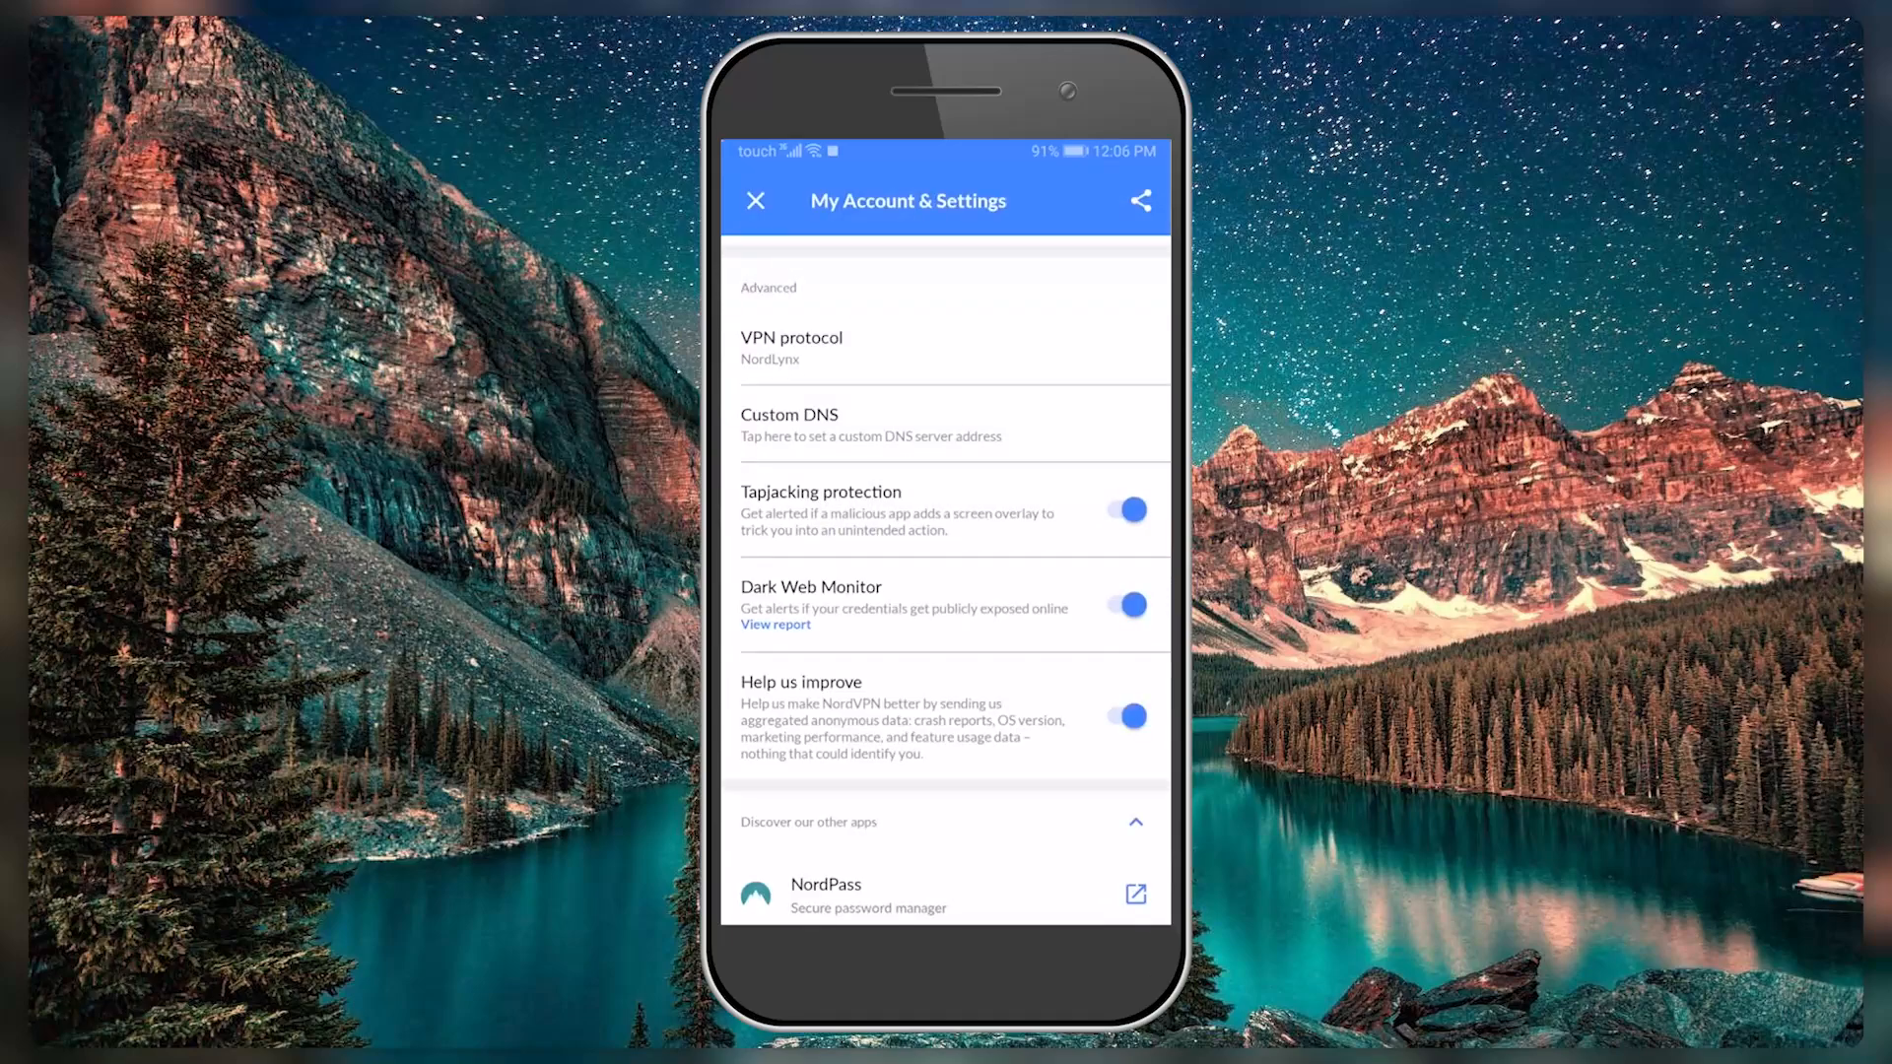
pyautogui.scroll(-3)
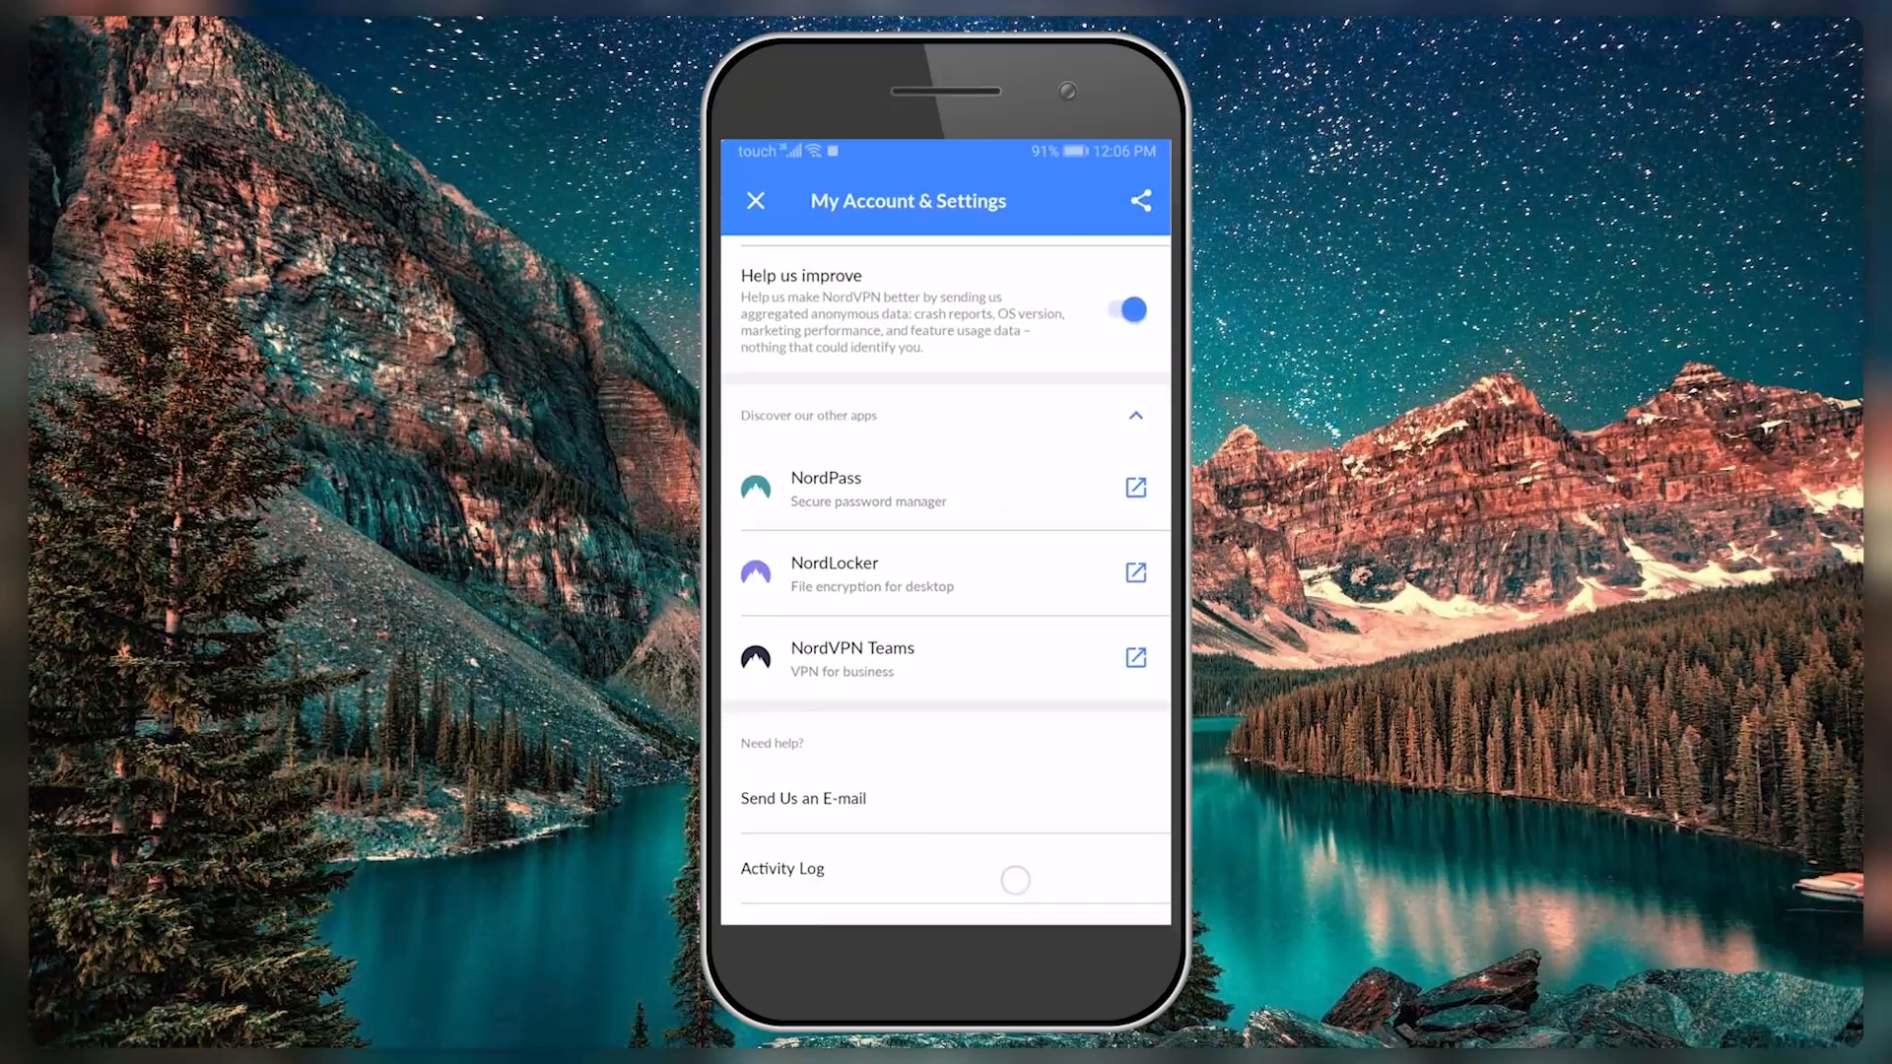
pyautogui.scroll(-3)
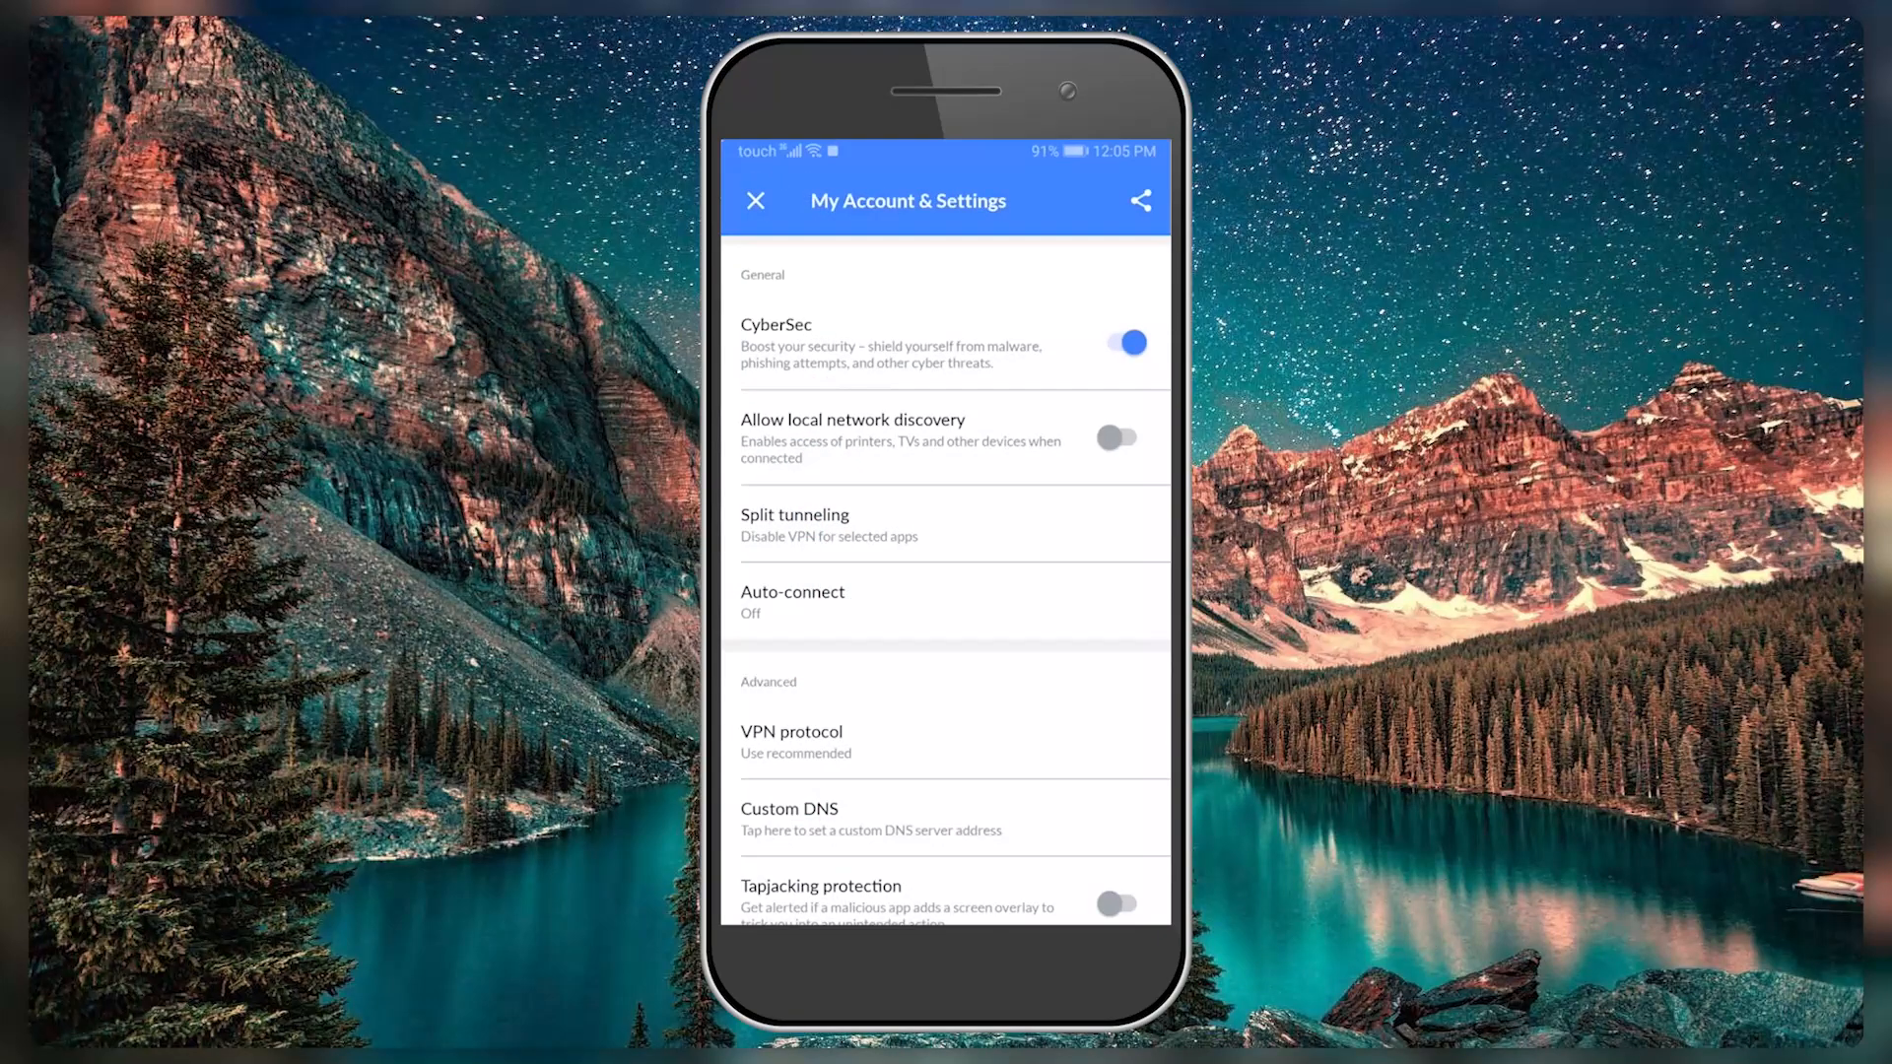
# Go back and switch to the NordVPN desktop window showing the world server map
pyautogui.click(756, 200)
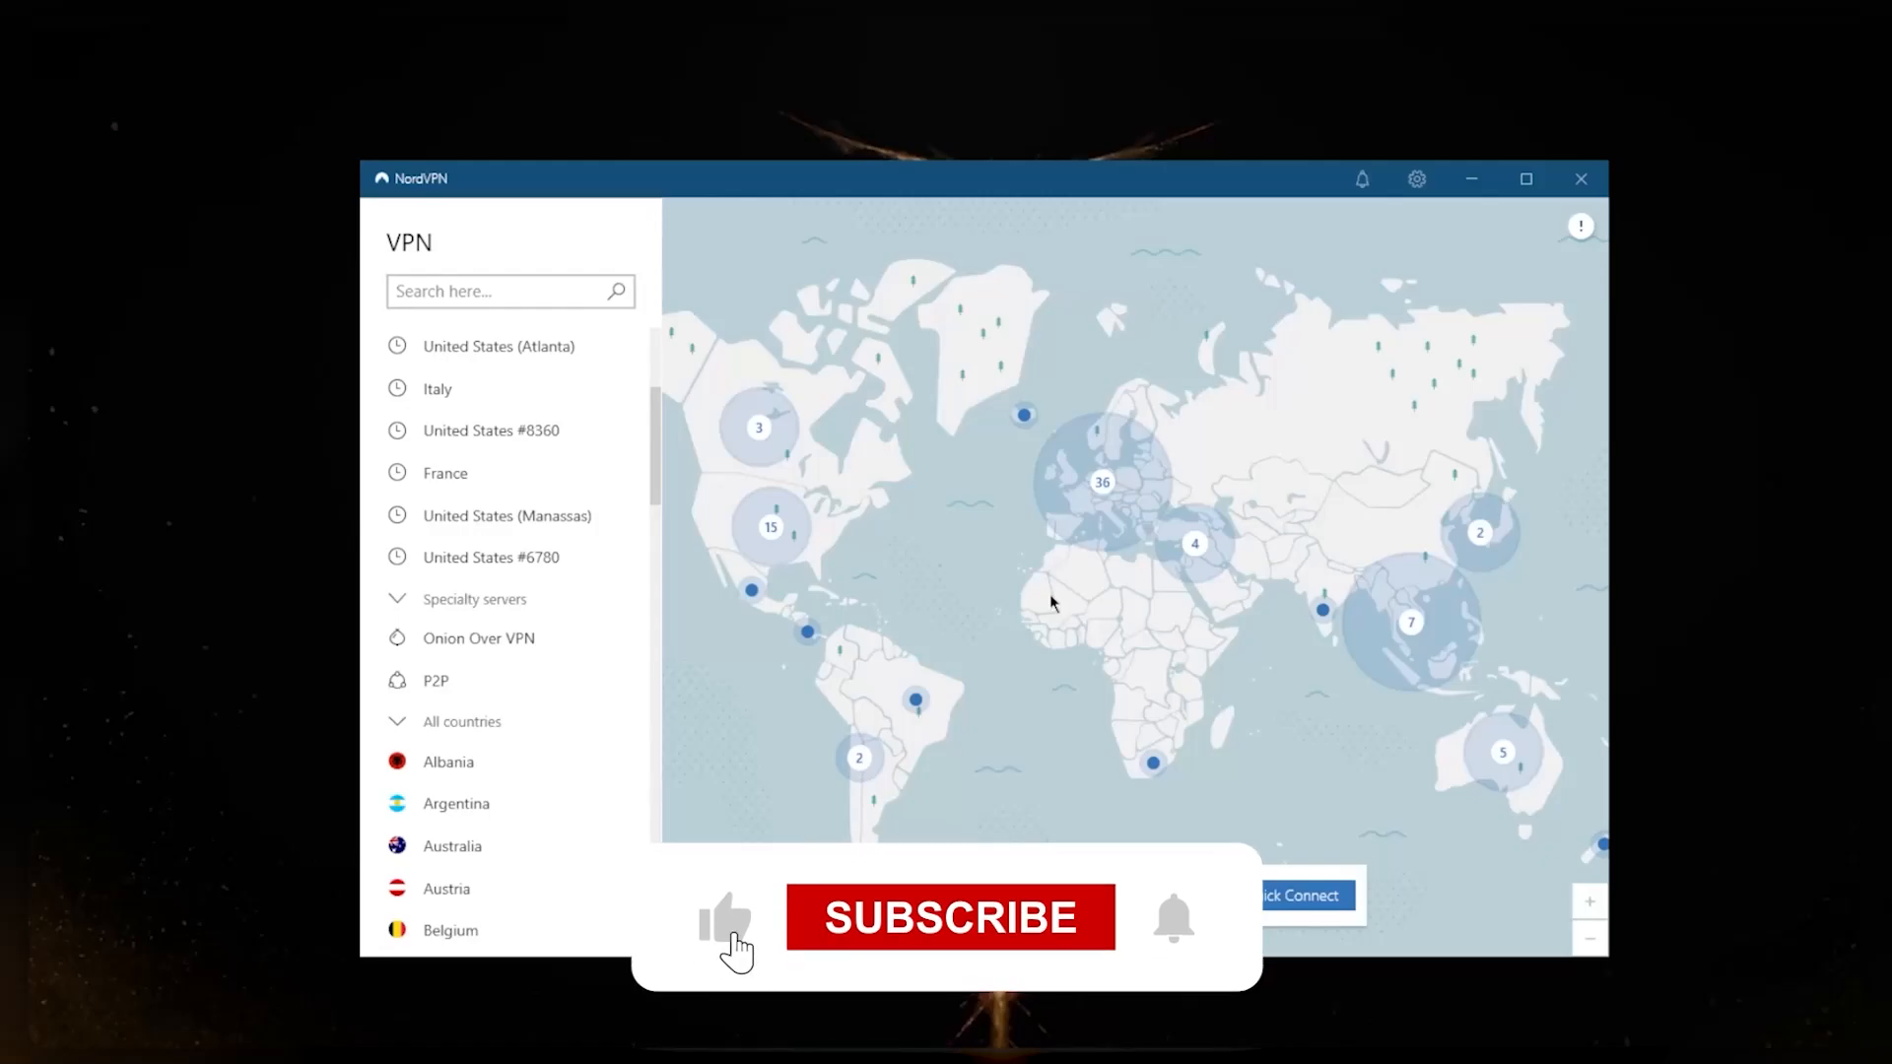
pyautogui.click(950, 917)
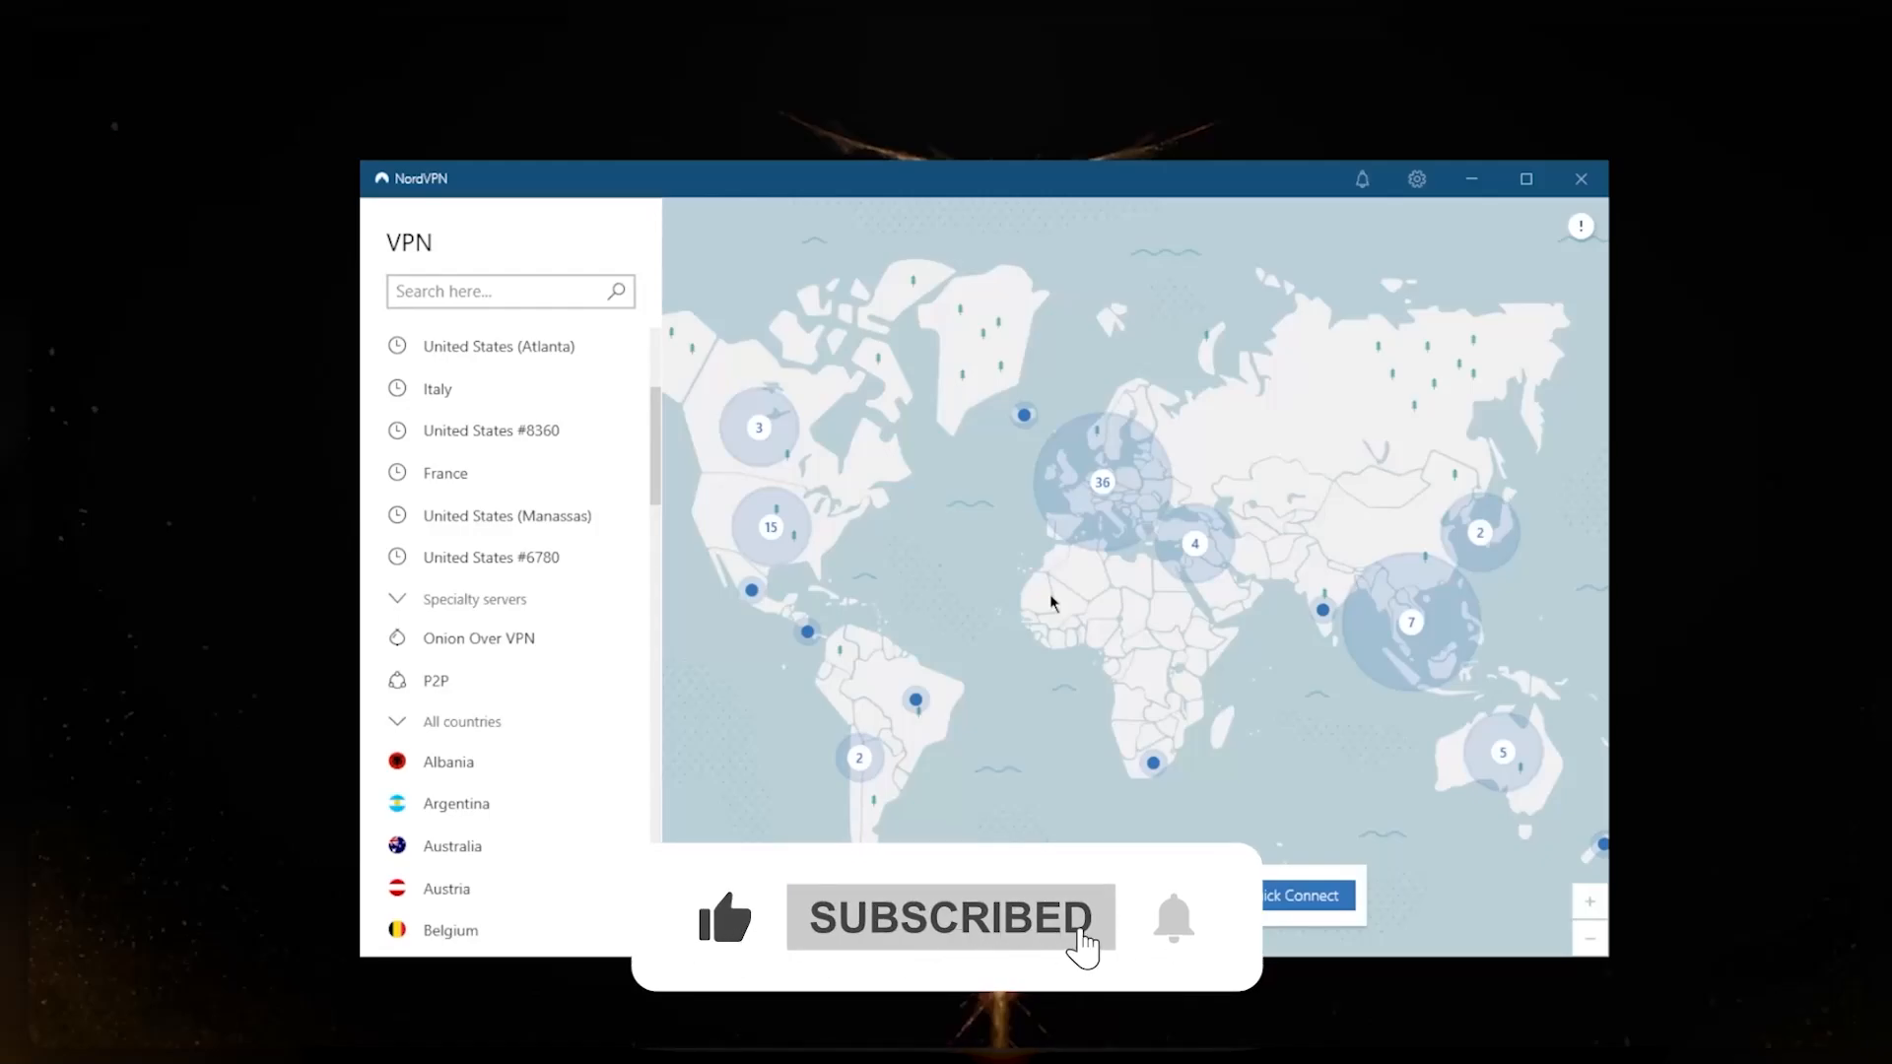